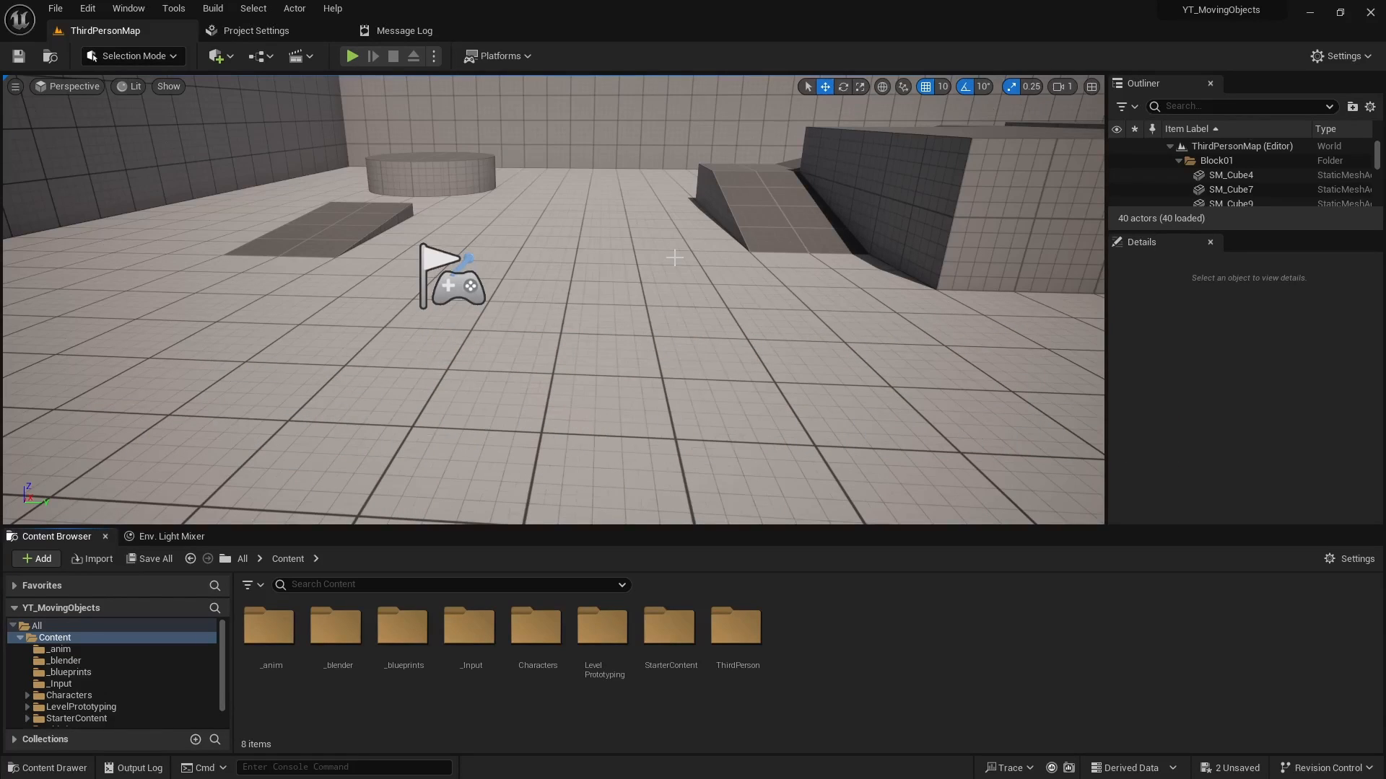
Open the _blueprints folder and bring up its create-asset menu
left_click(351, 56)
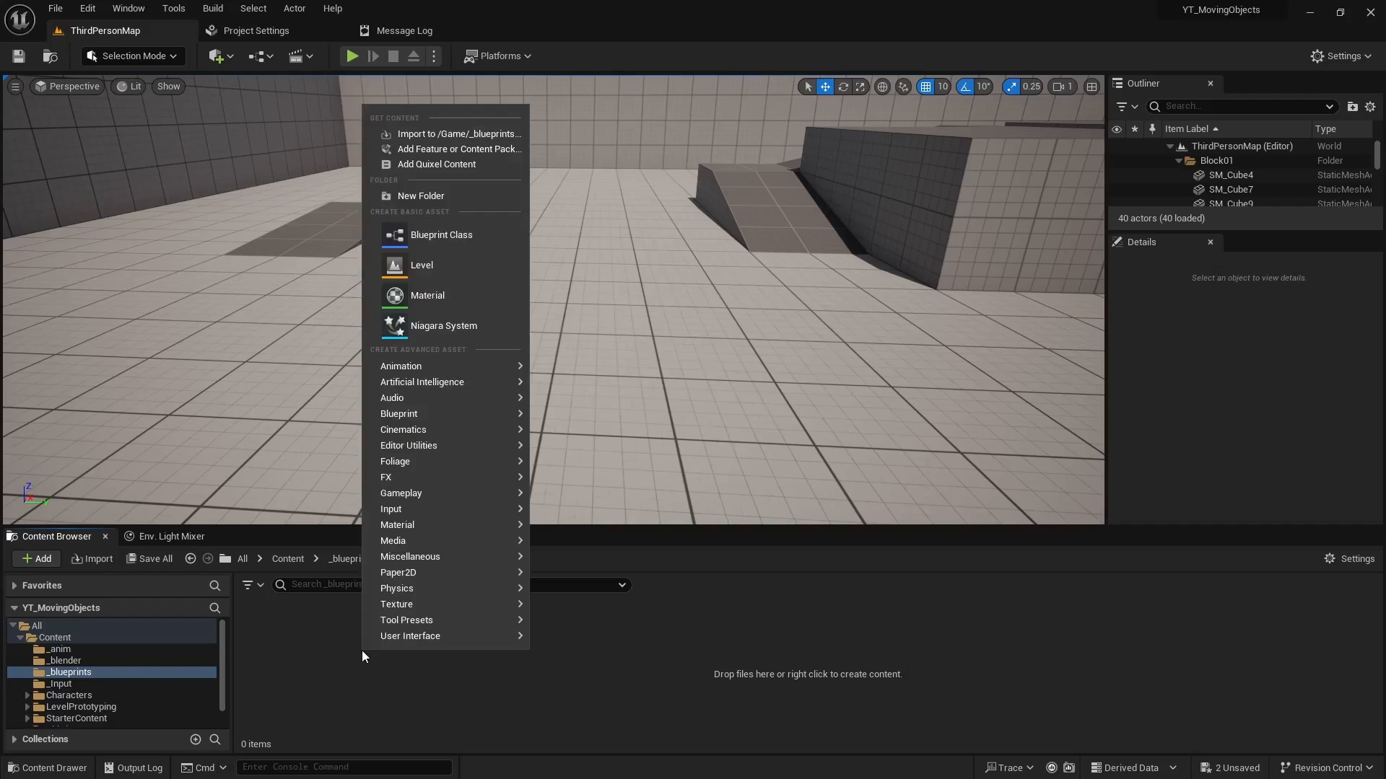
Create a Pawn-based Blueprint Class named BP_Marble_P
left_click(441, 234)
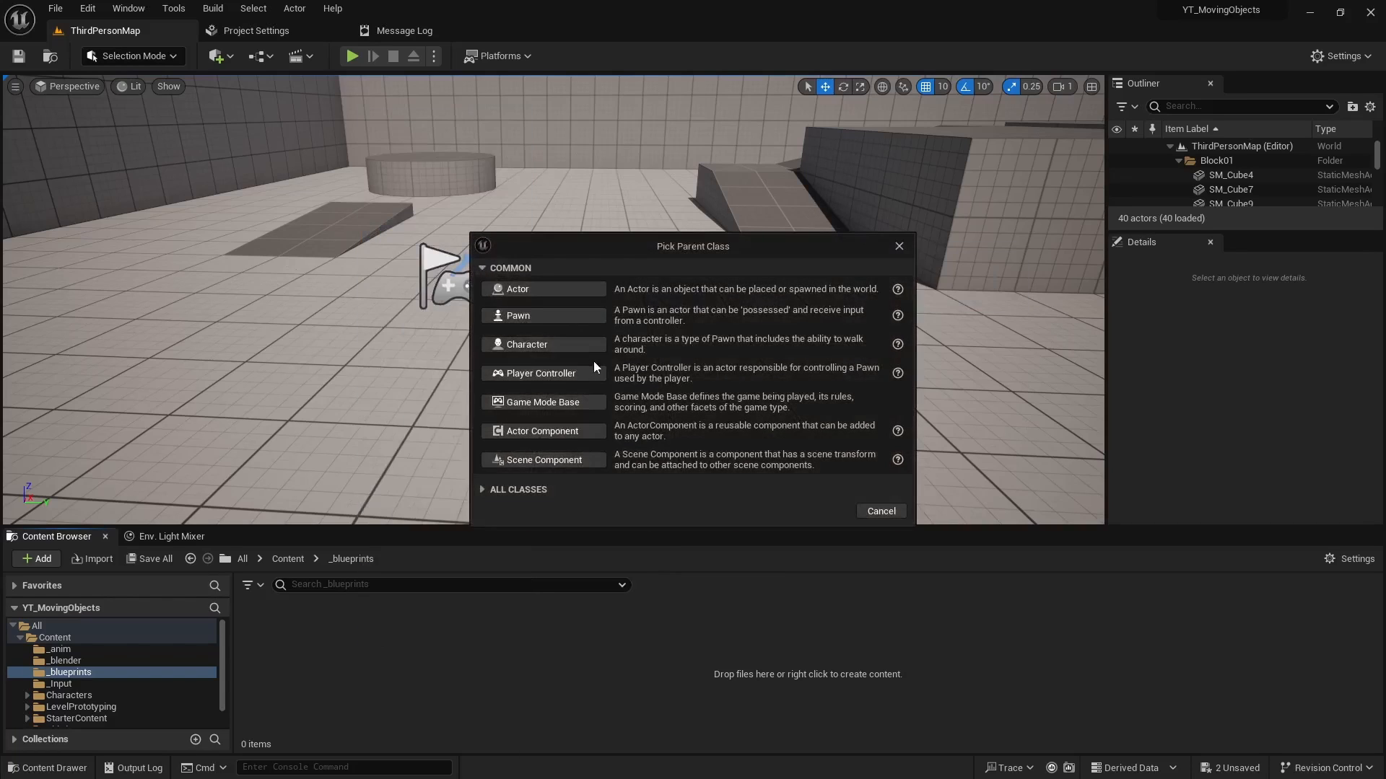
mouse_move(517, 316)
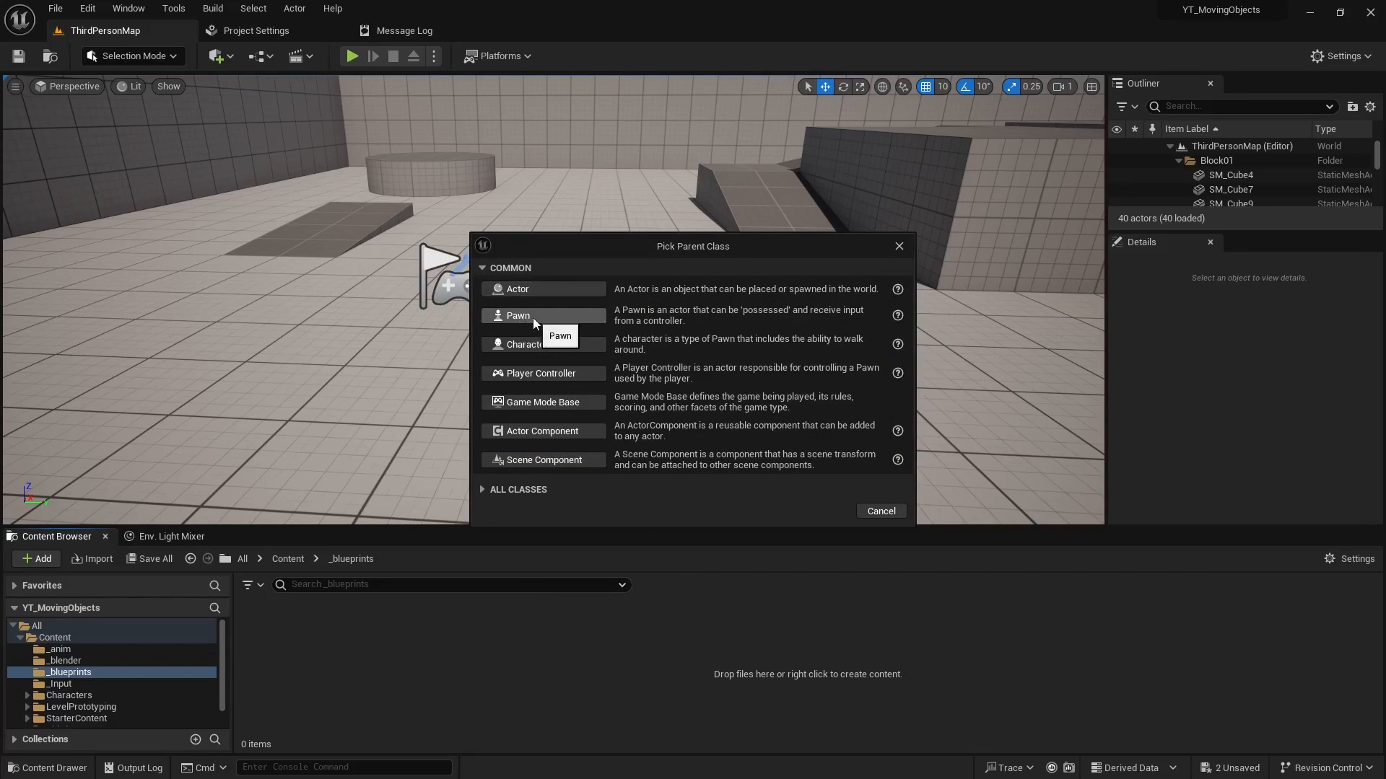
left_click(517, 315)
type("BP_Marble_P")
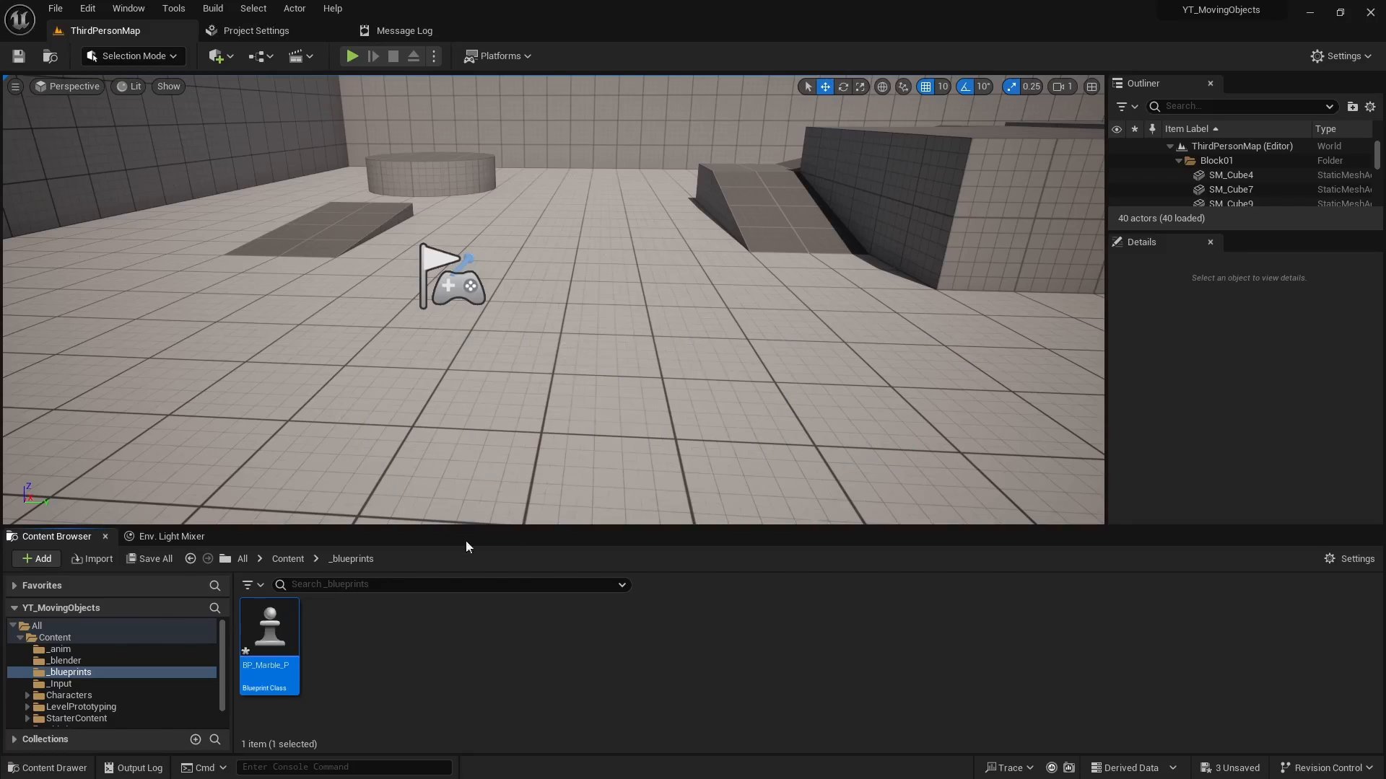
Open BP_Marble_P and add a sphere mesh component as the Ball
double_click(268, 627)
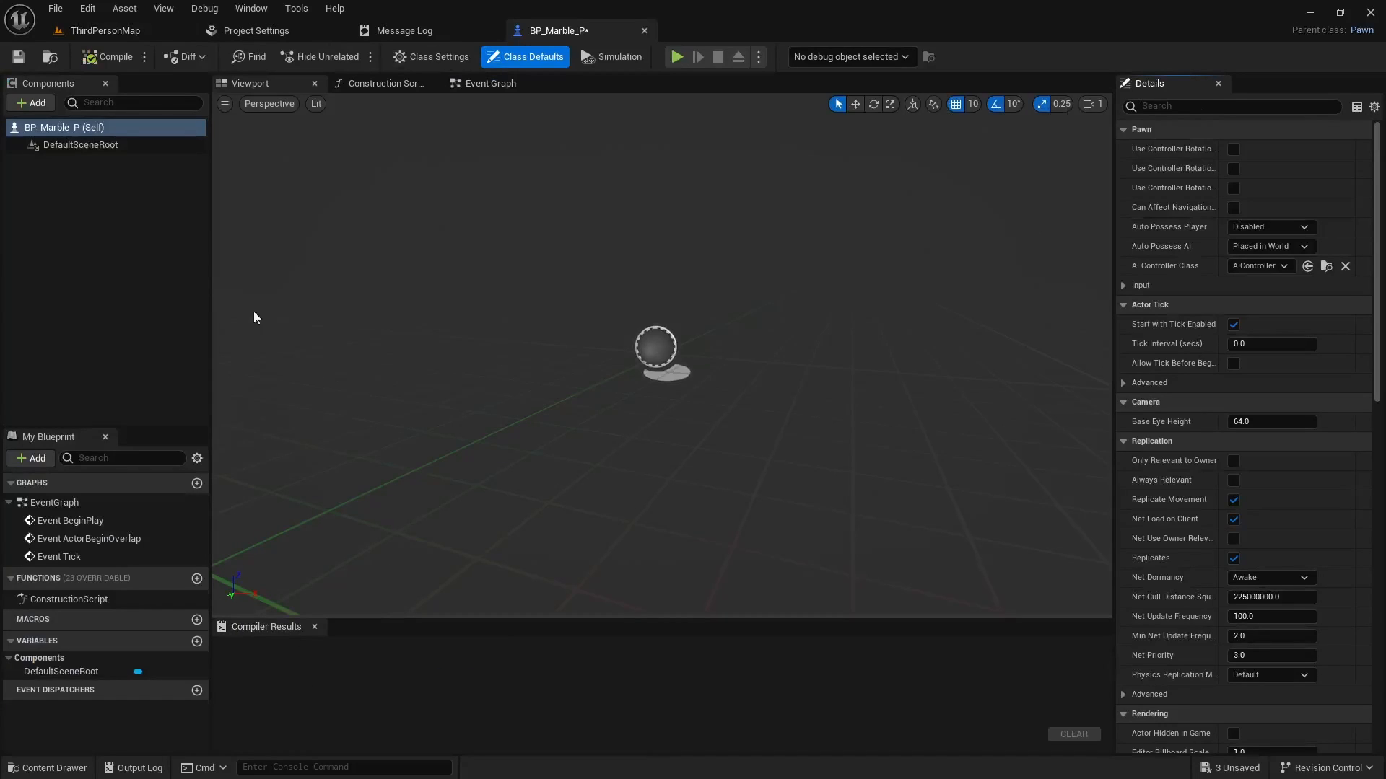
left_click(30, 102)
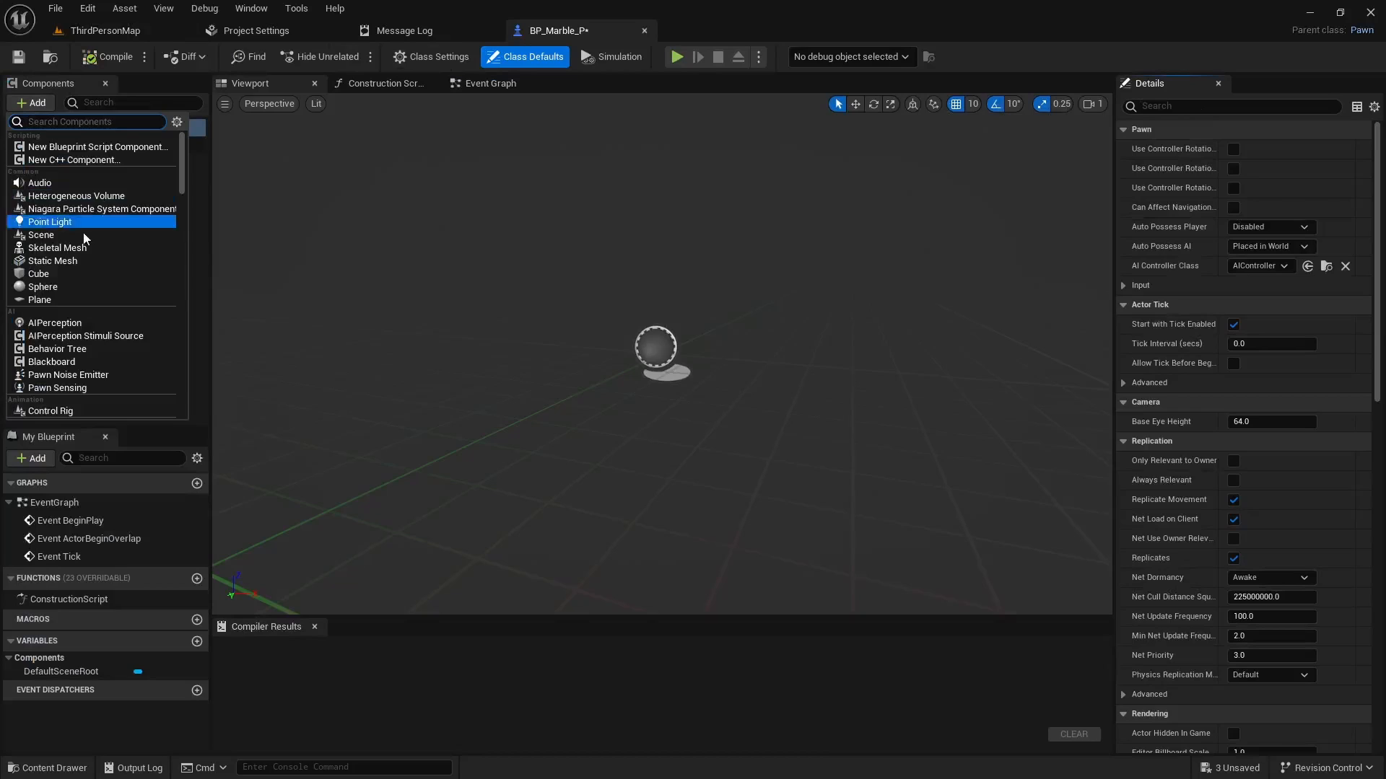
left_click(43, 286)
type("Ball")
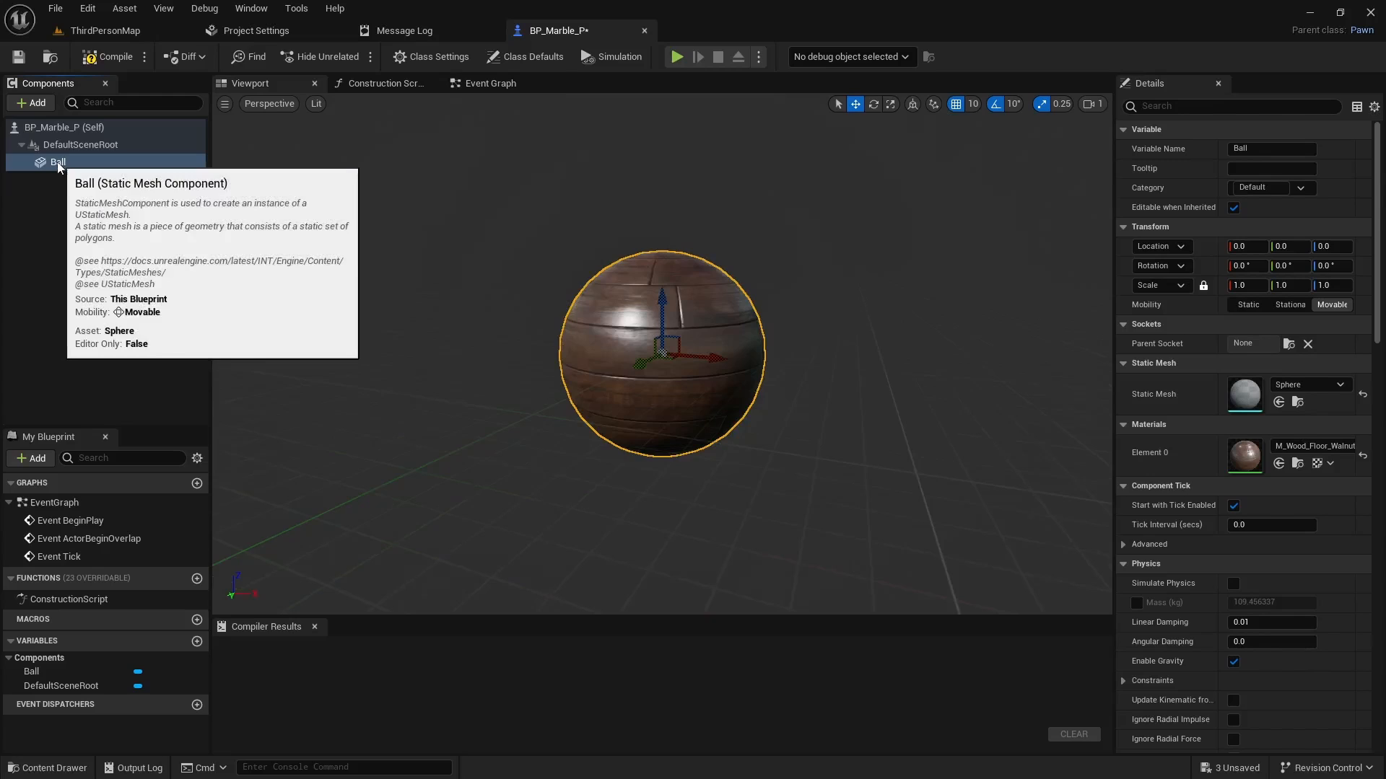
Add a SpringArm under the Ball and search for a camera component
left_click(29, 102)
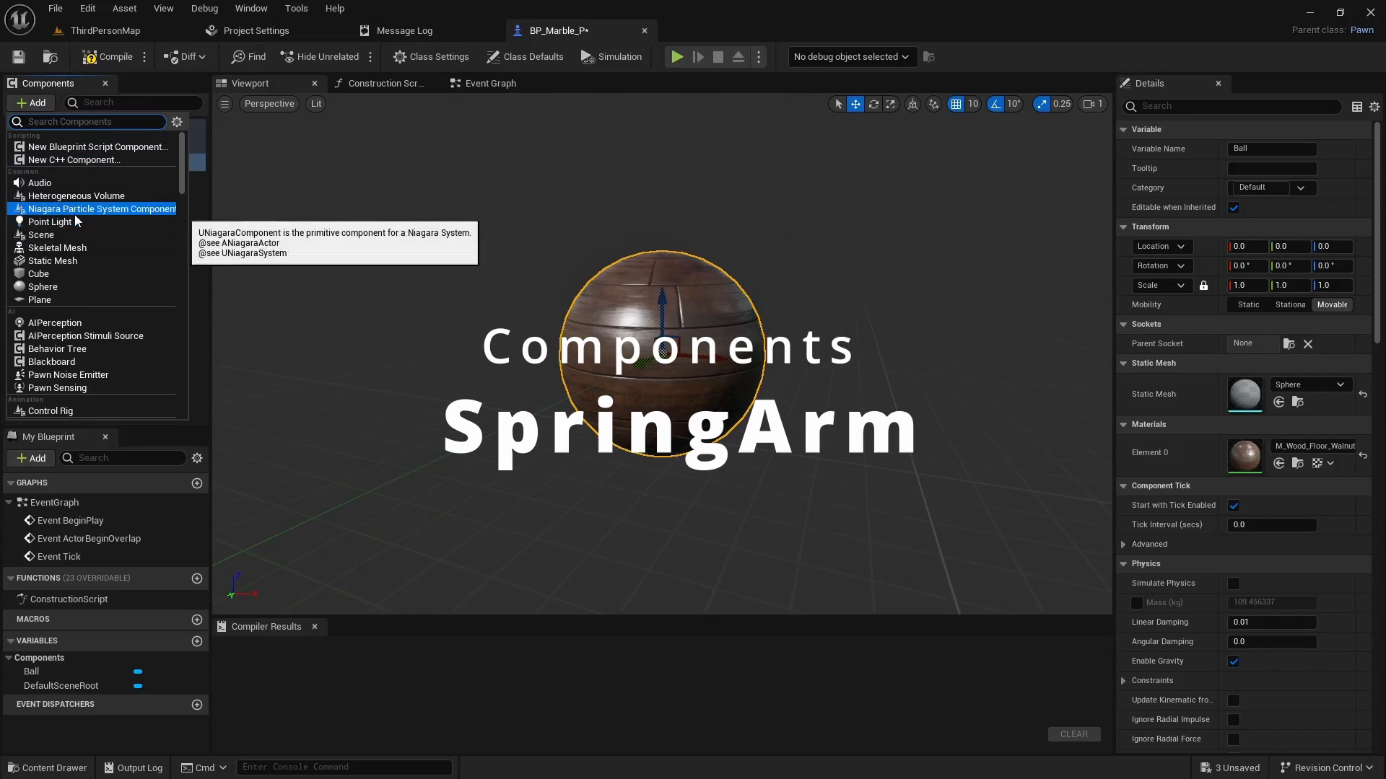
type("spring")
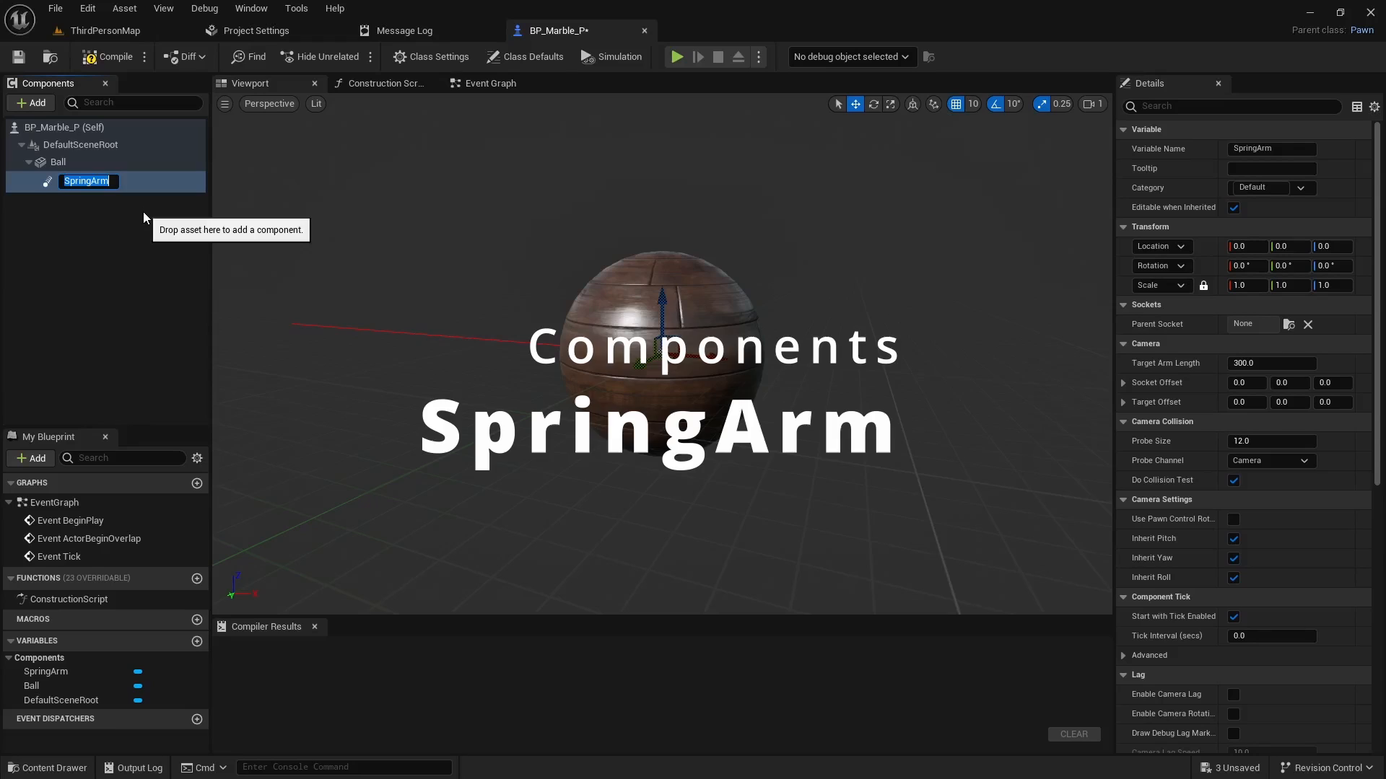
left_click(30, 102)
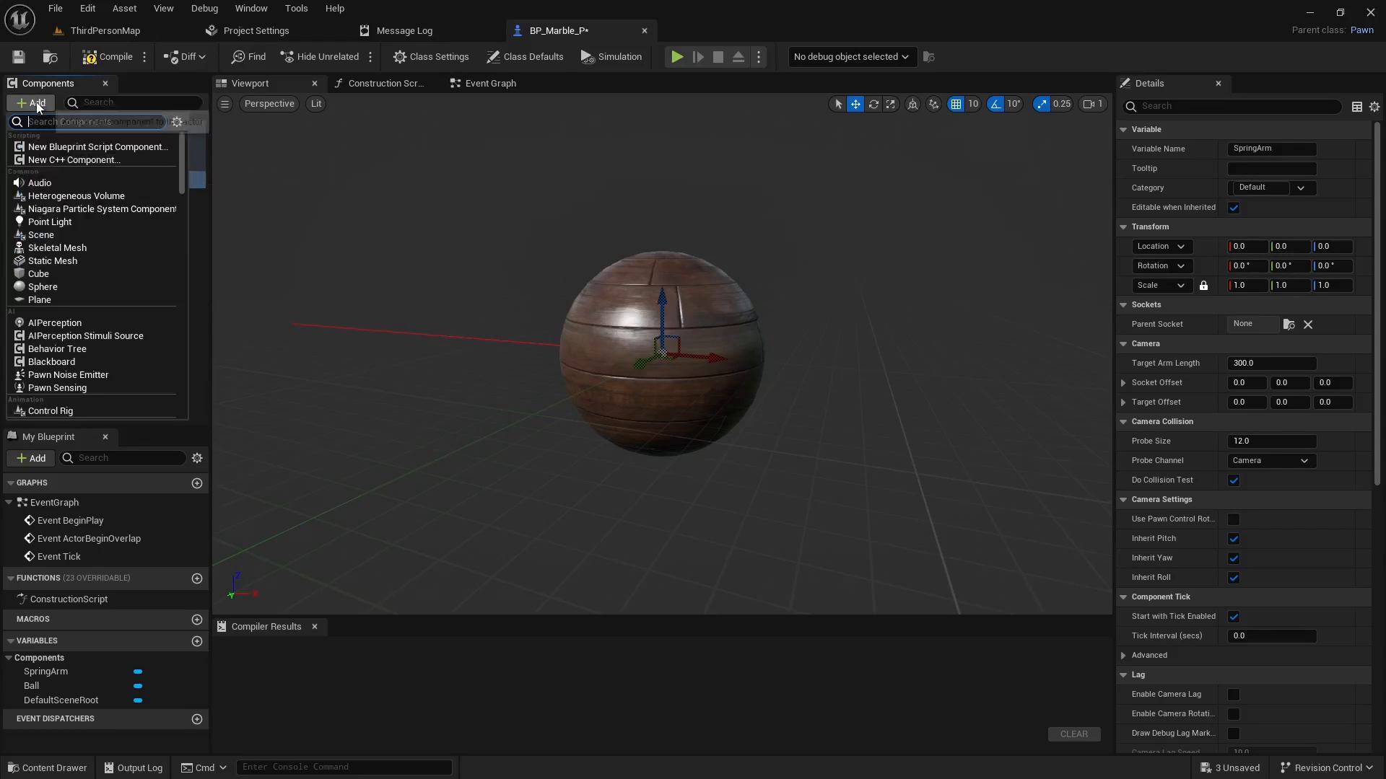
type("camera")
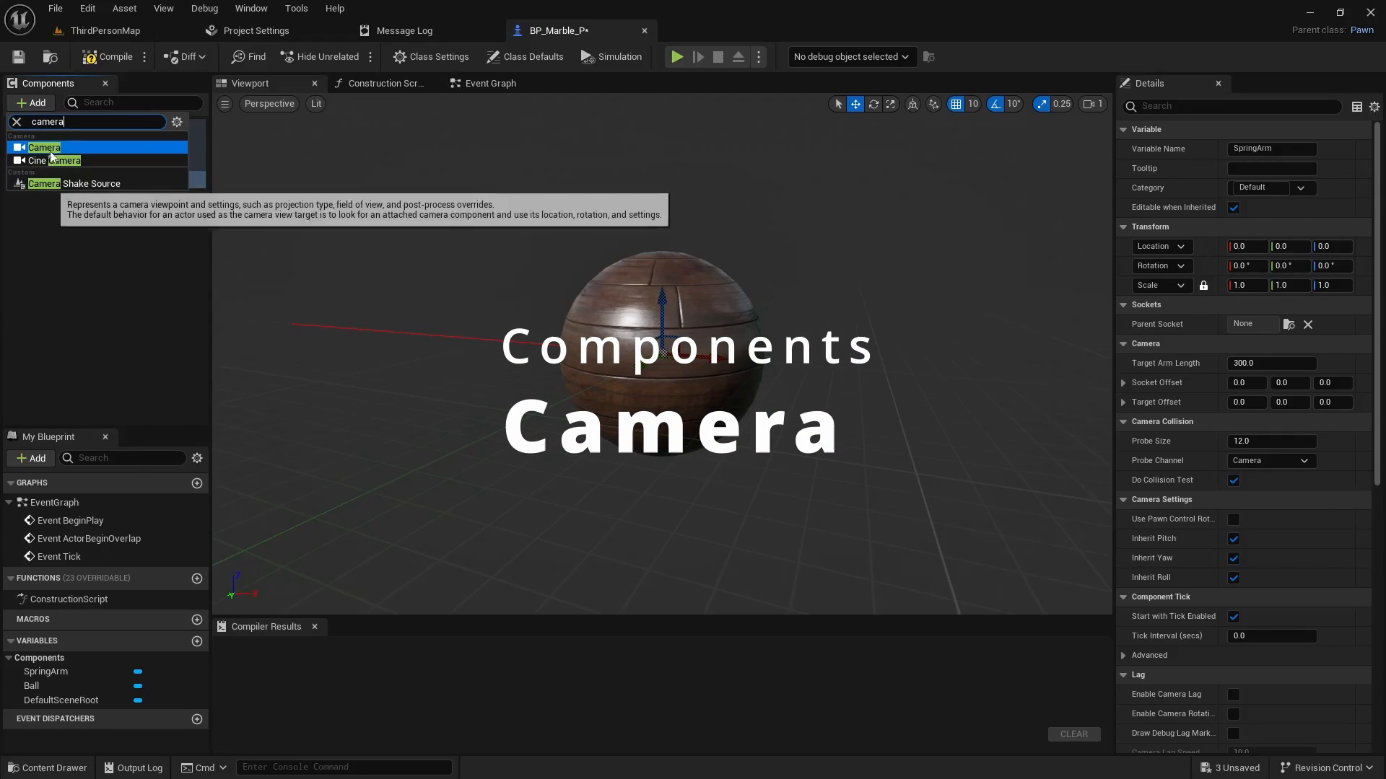
Attach a Camera: arm length 600, -20° tilt, lag speed 3, max distance 500, no inherited rotation
left_click(44, 146)
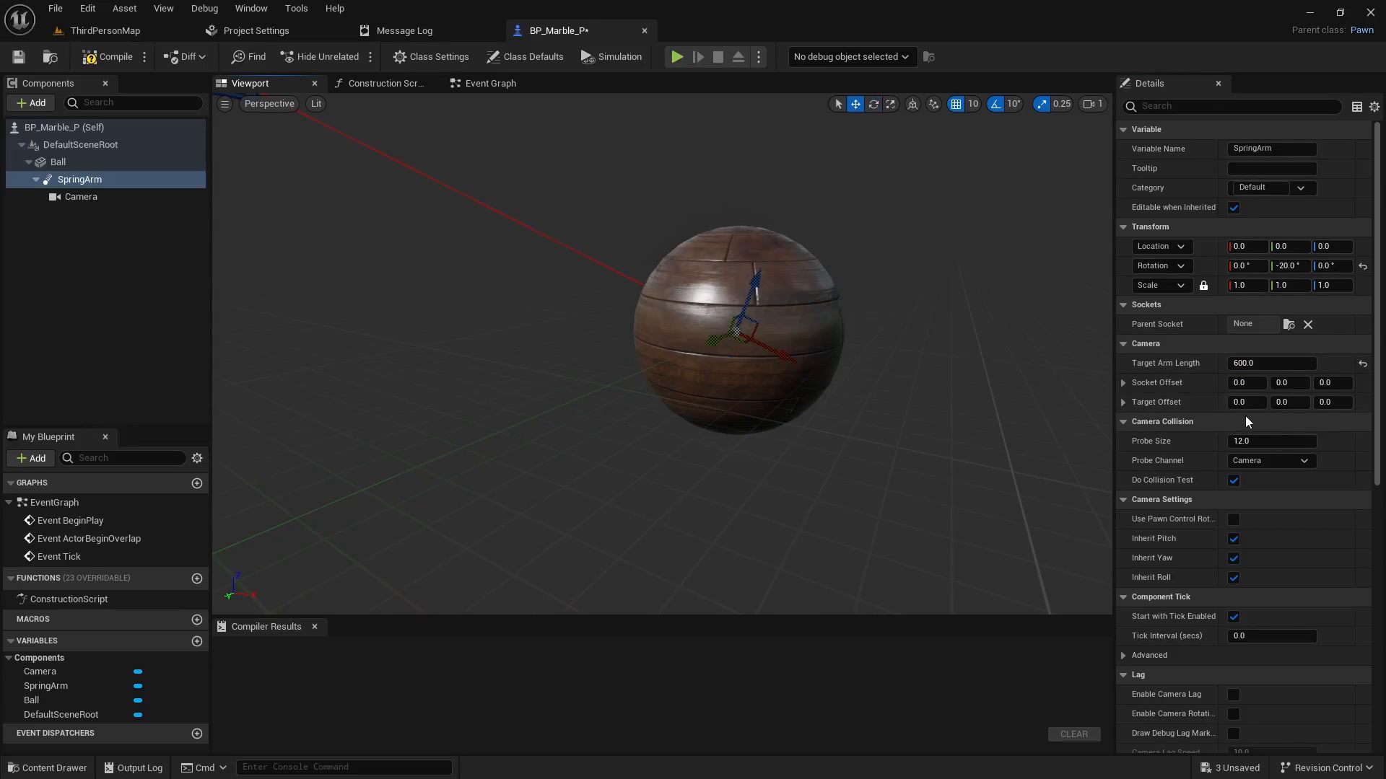
scroll("down", 3)
type("3")
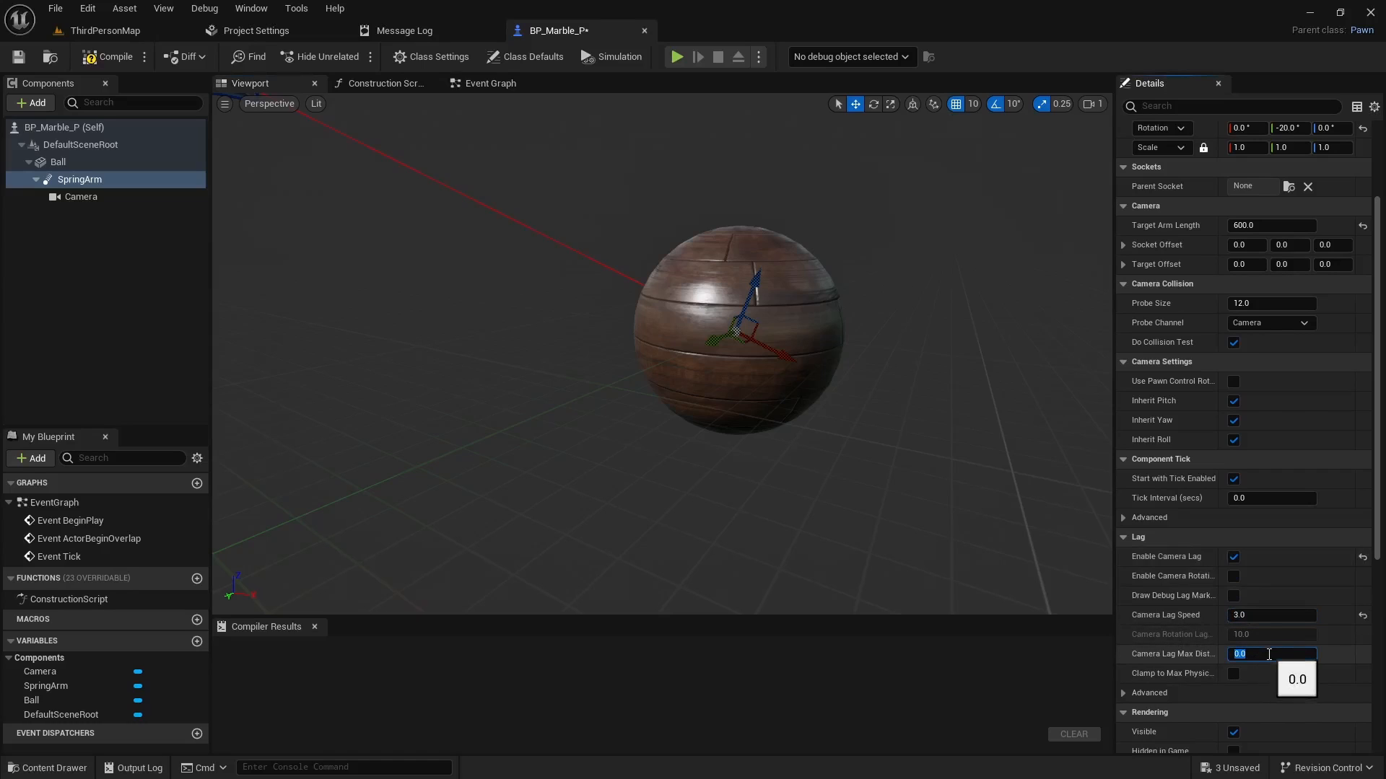
type("500.0")
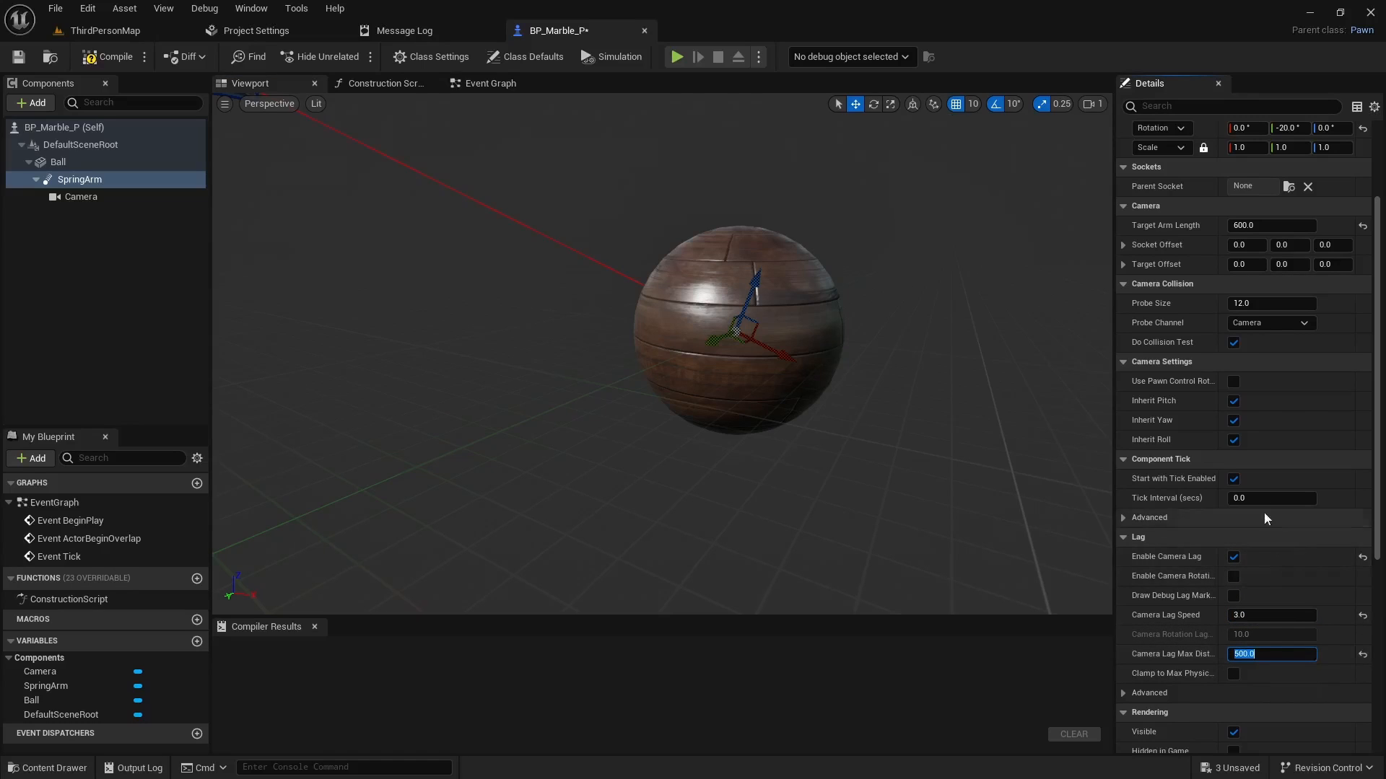
left_click(1234, 420)
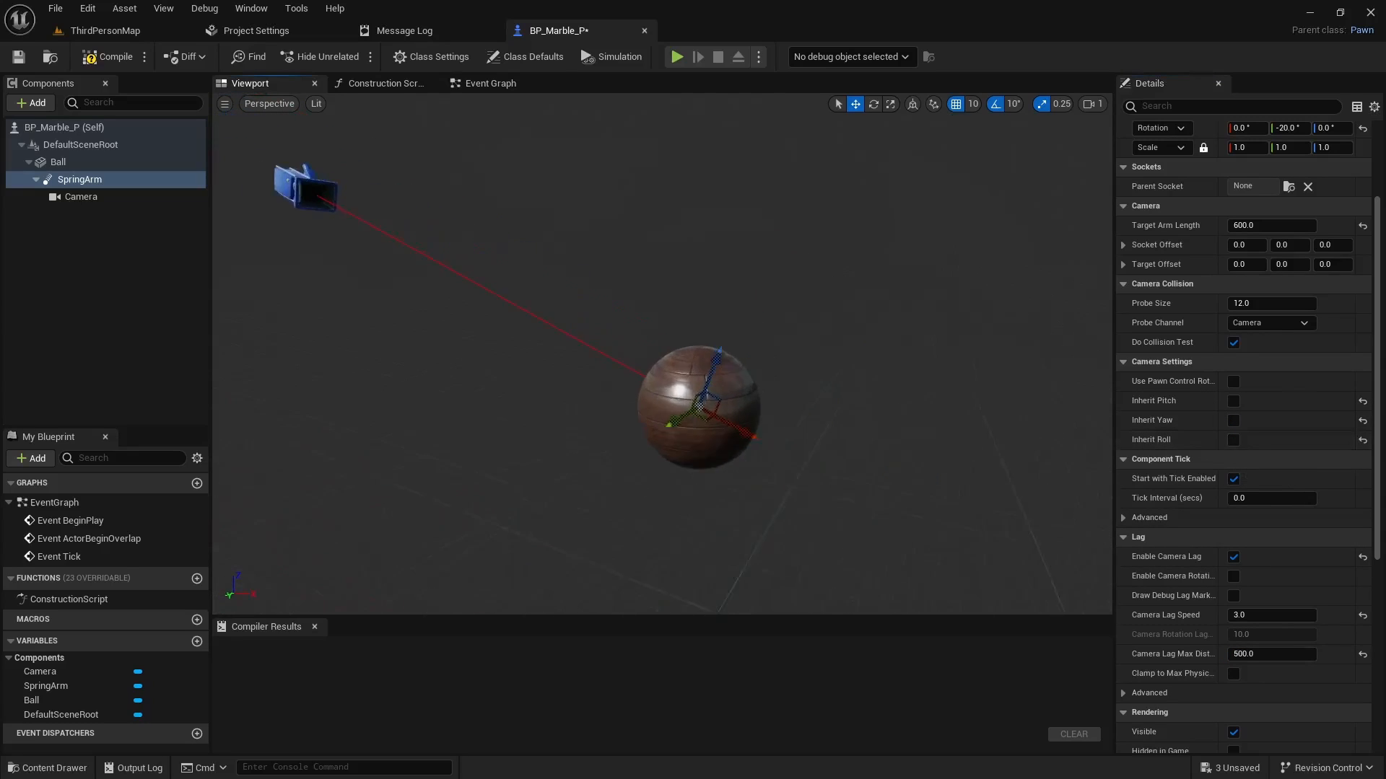
Enable Simulate Physics with 60 kg mass on Ball, then compile and save BP_Marble_P
left_click(58, 161)
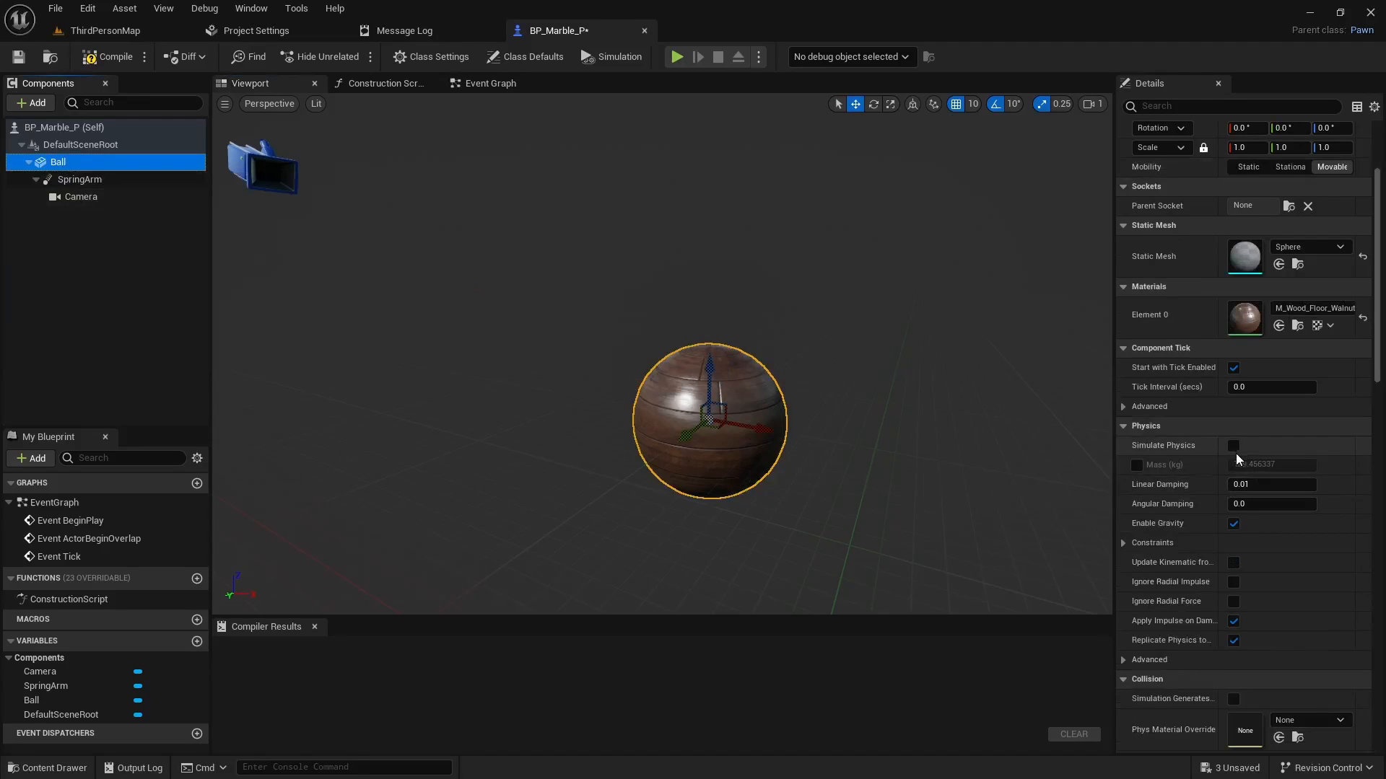
left_click(1234, 445)
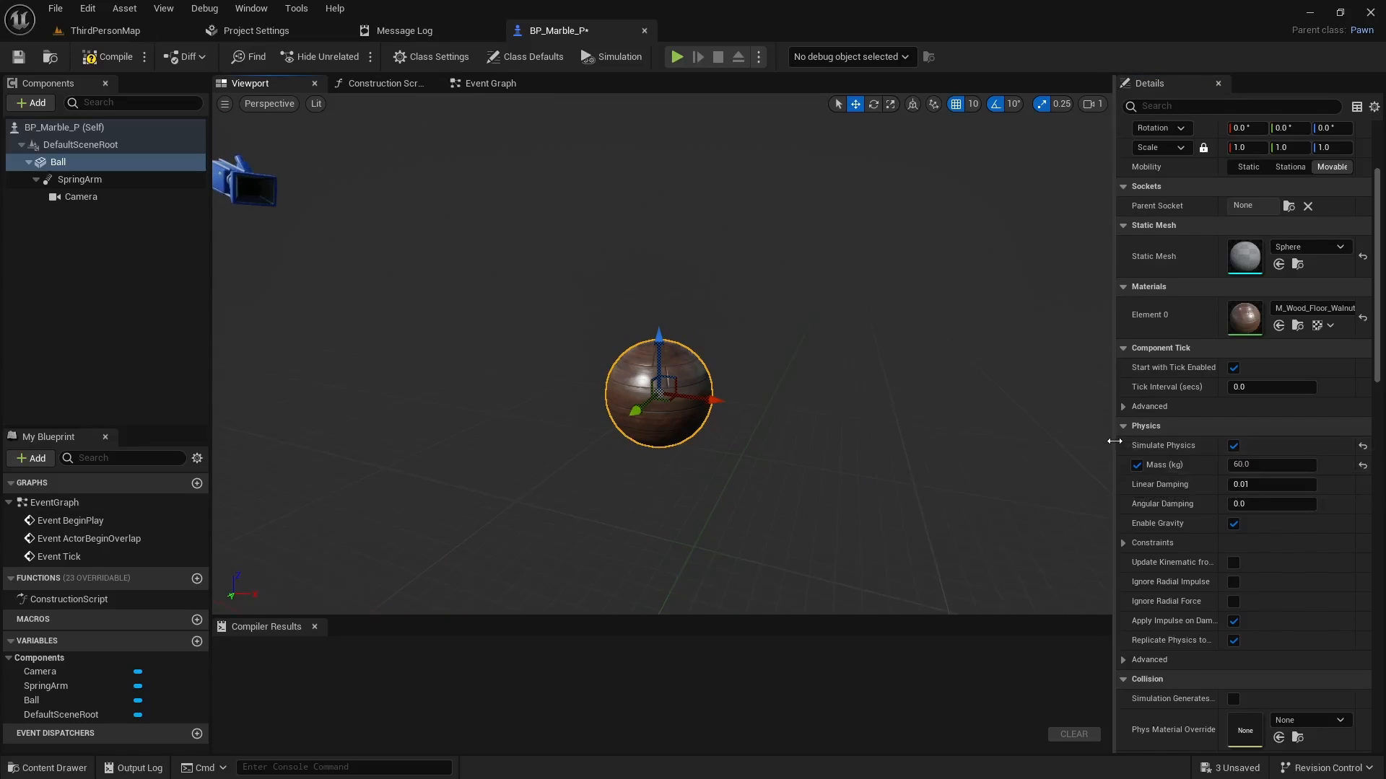
mouse_move(1060, 434)
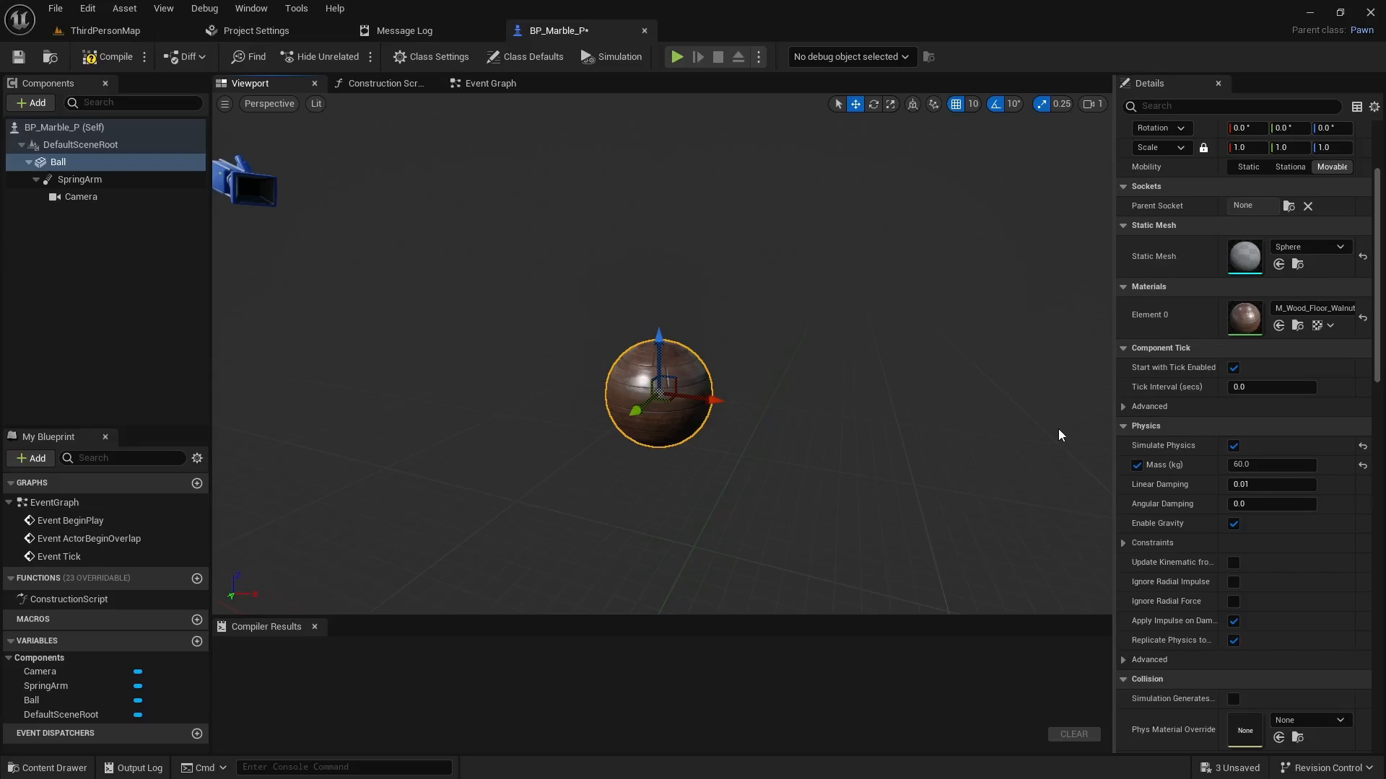
mouse_move(938, 429)
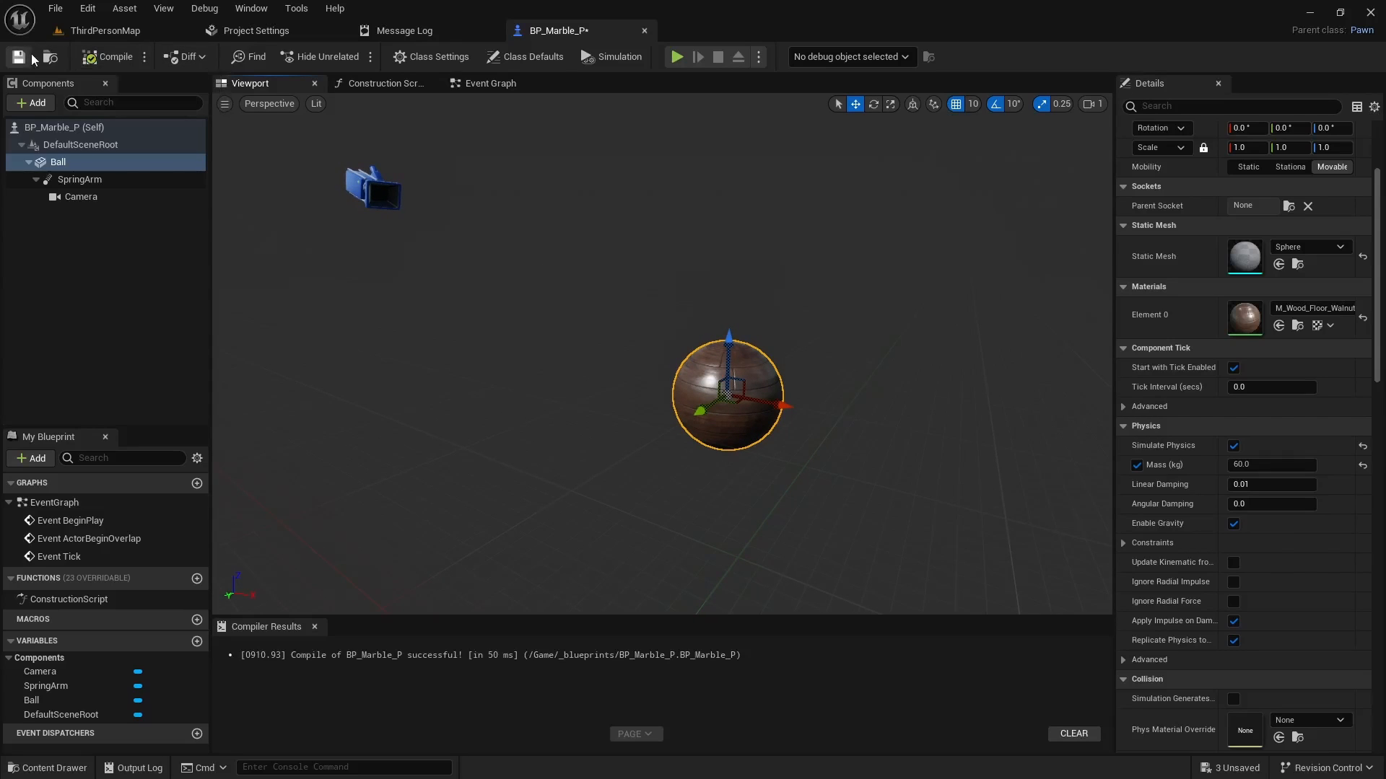
left_click(101, 31)
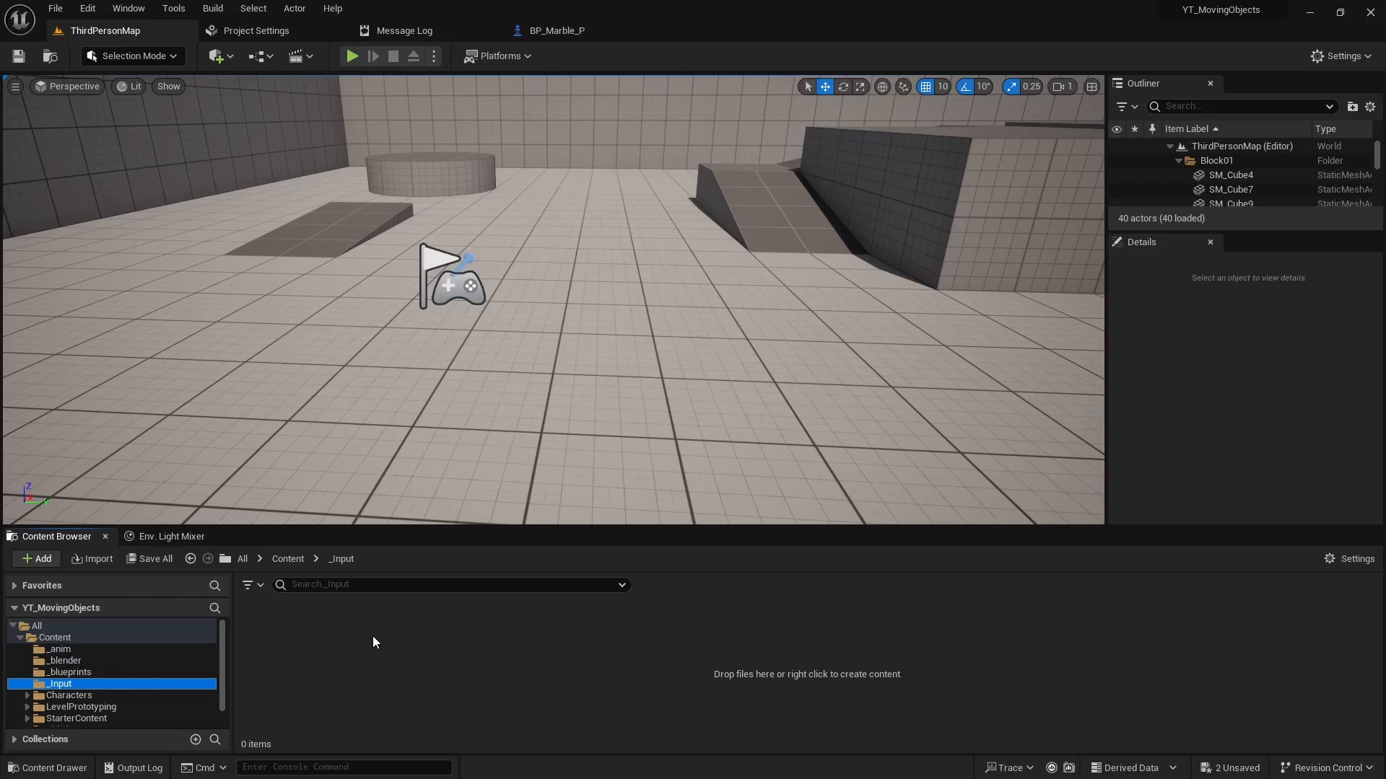
mouse_move(316, 645)
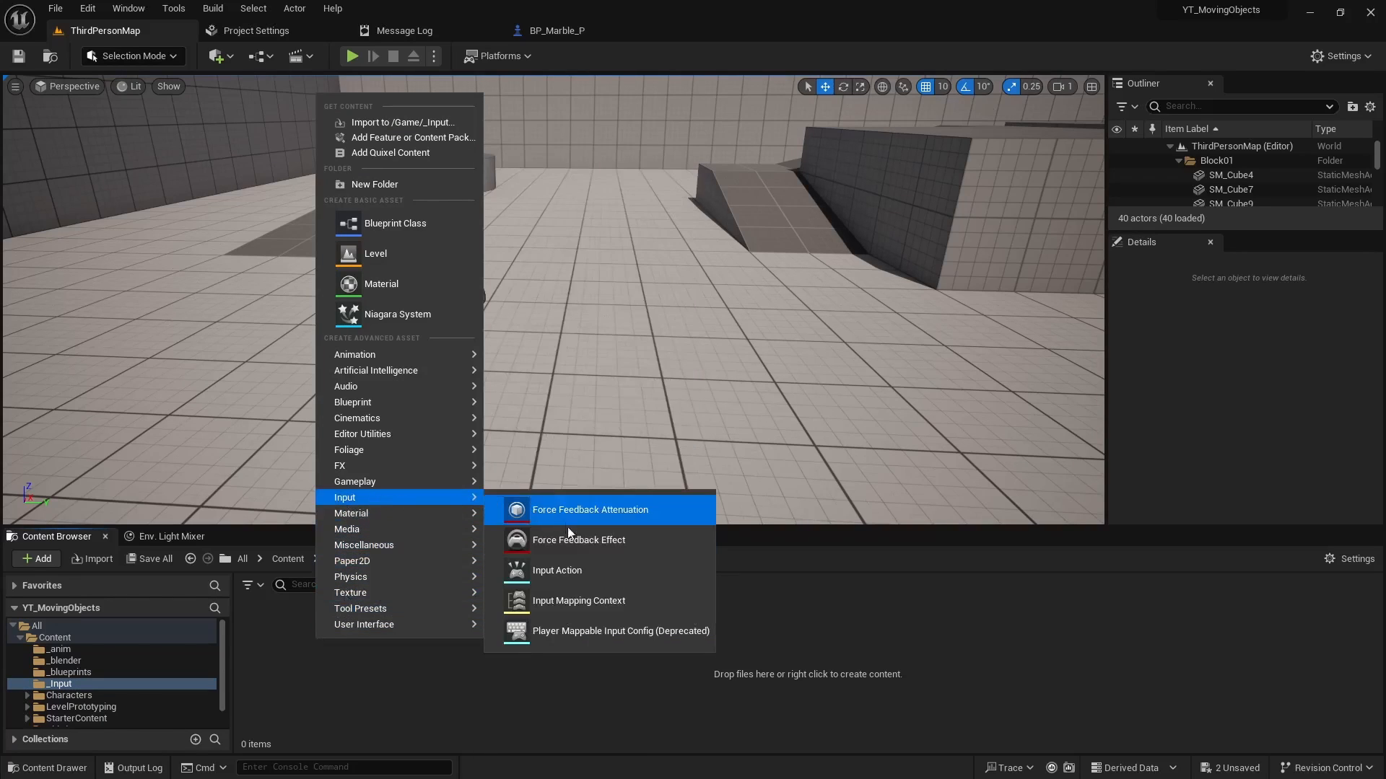
Create IMC_Controller, IA_LeftRight and IA_UpDown in the _Input folder
left_click(579, 600)
type("IMC_Controller")
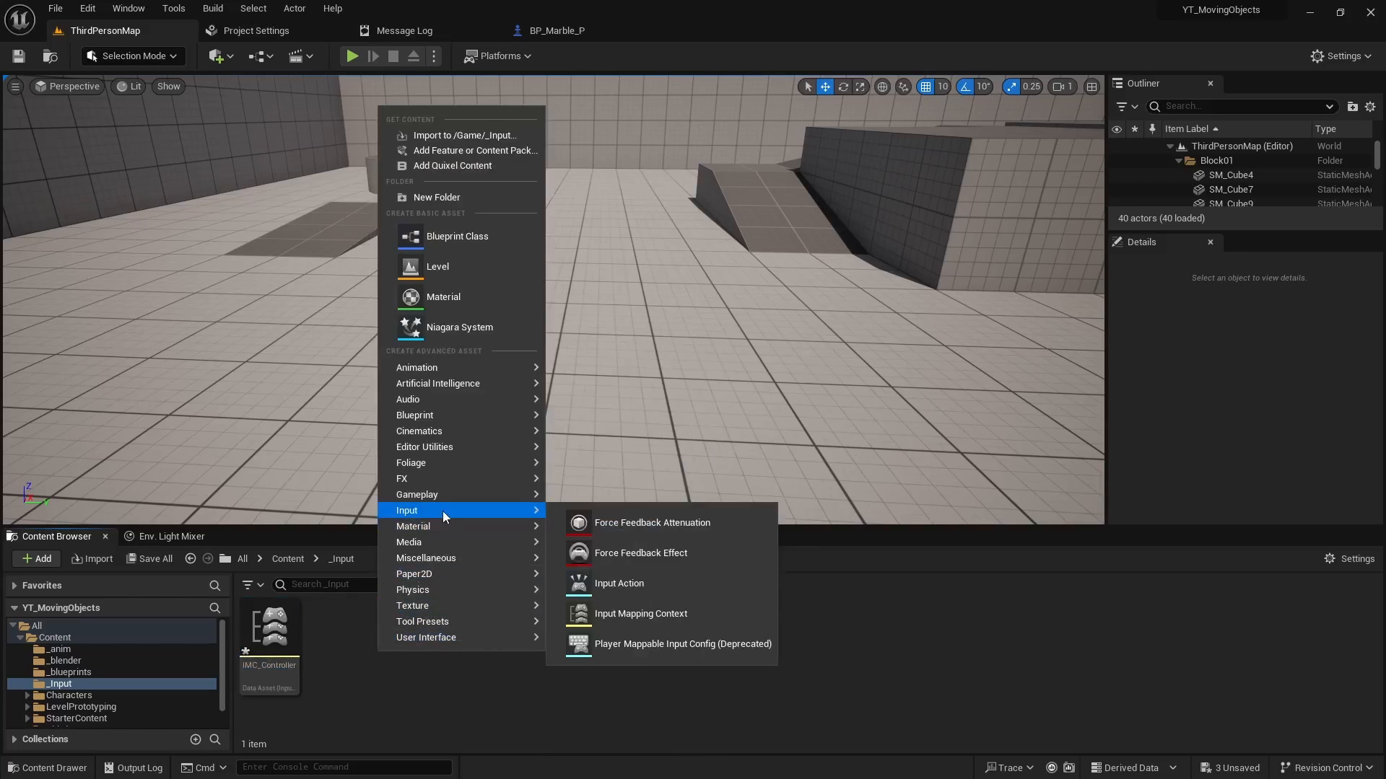
mouse_move(618, 584)
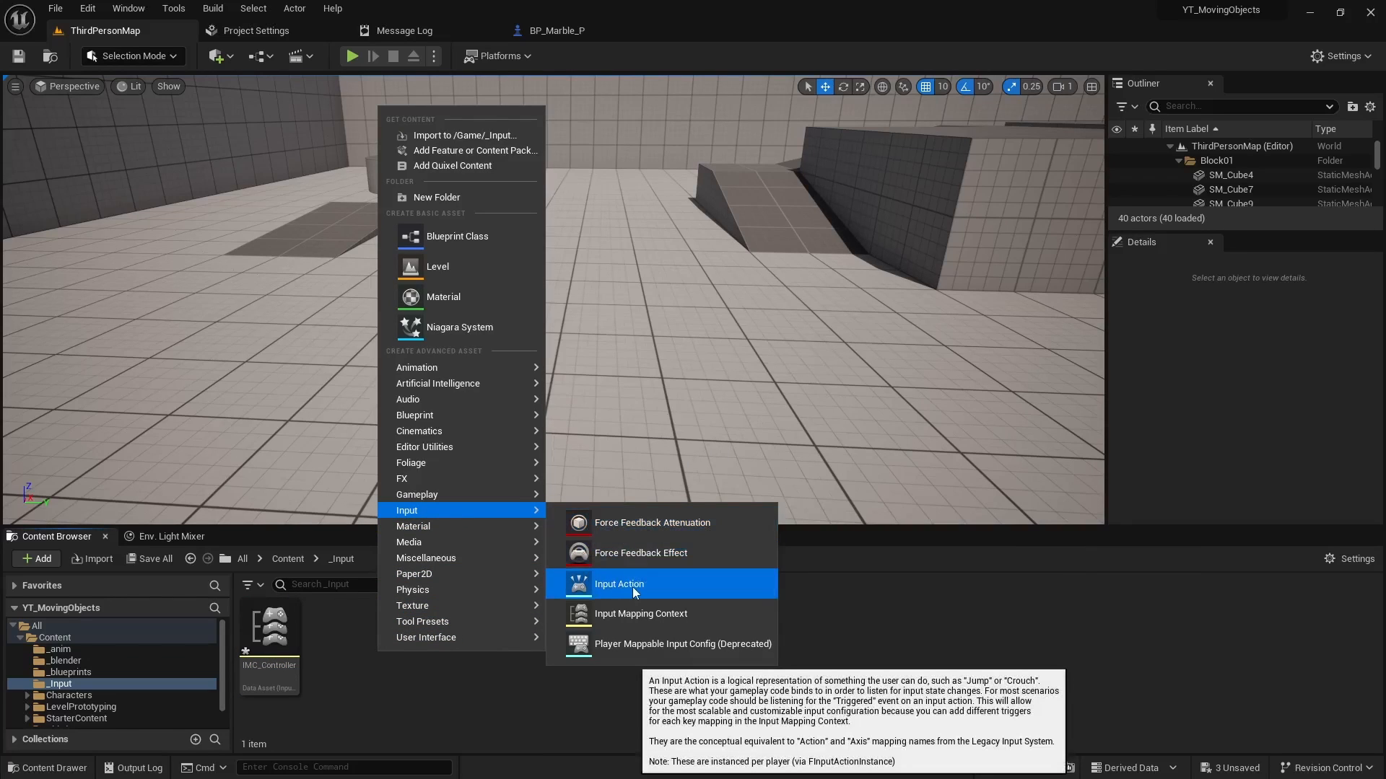
left_click(618, 584)
type("IA_LeftRight")
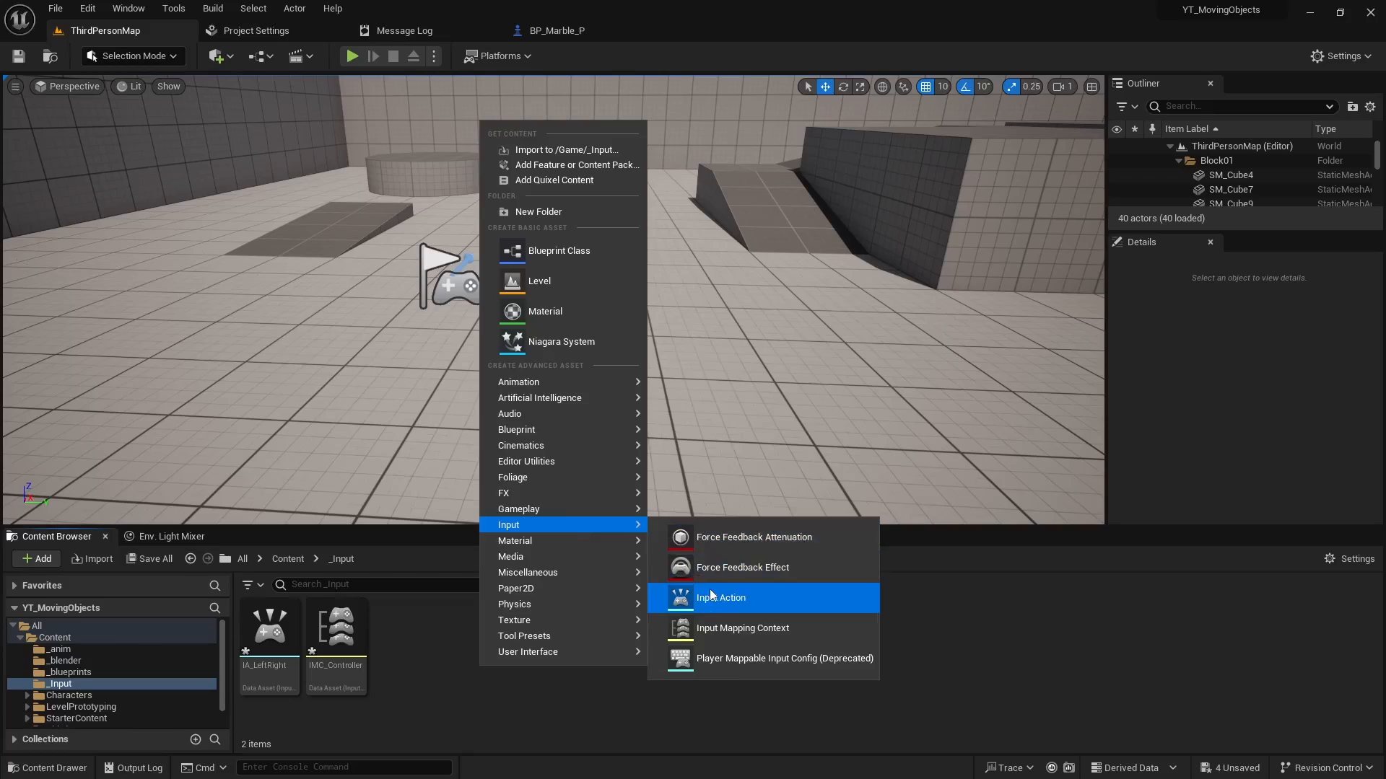
left_click(721, 598)
type("IA_UpDown")
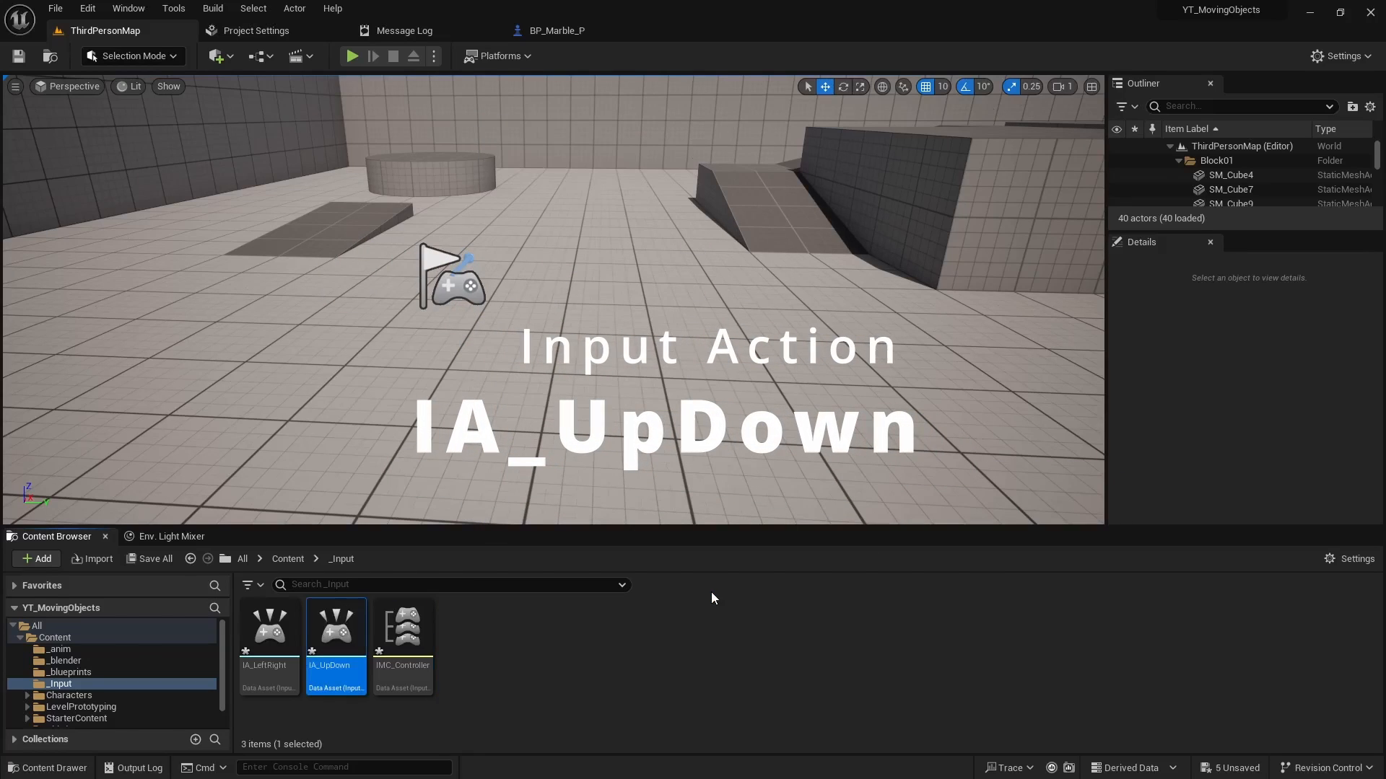
mouse_move(402, 627)
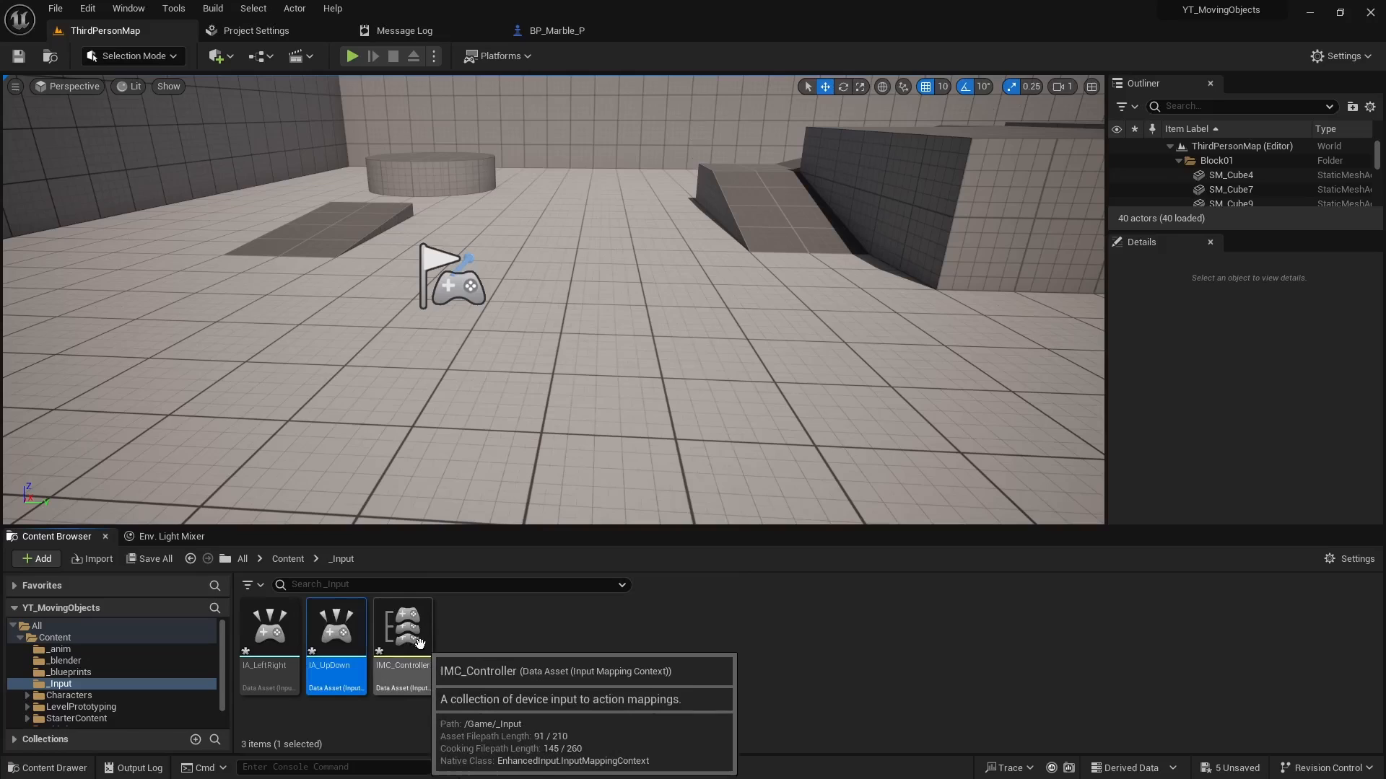
mouse_move(406, 635)
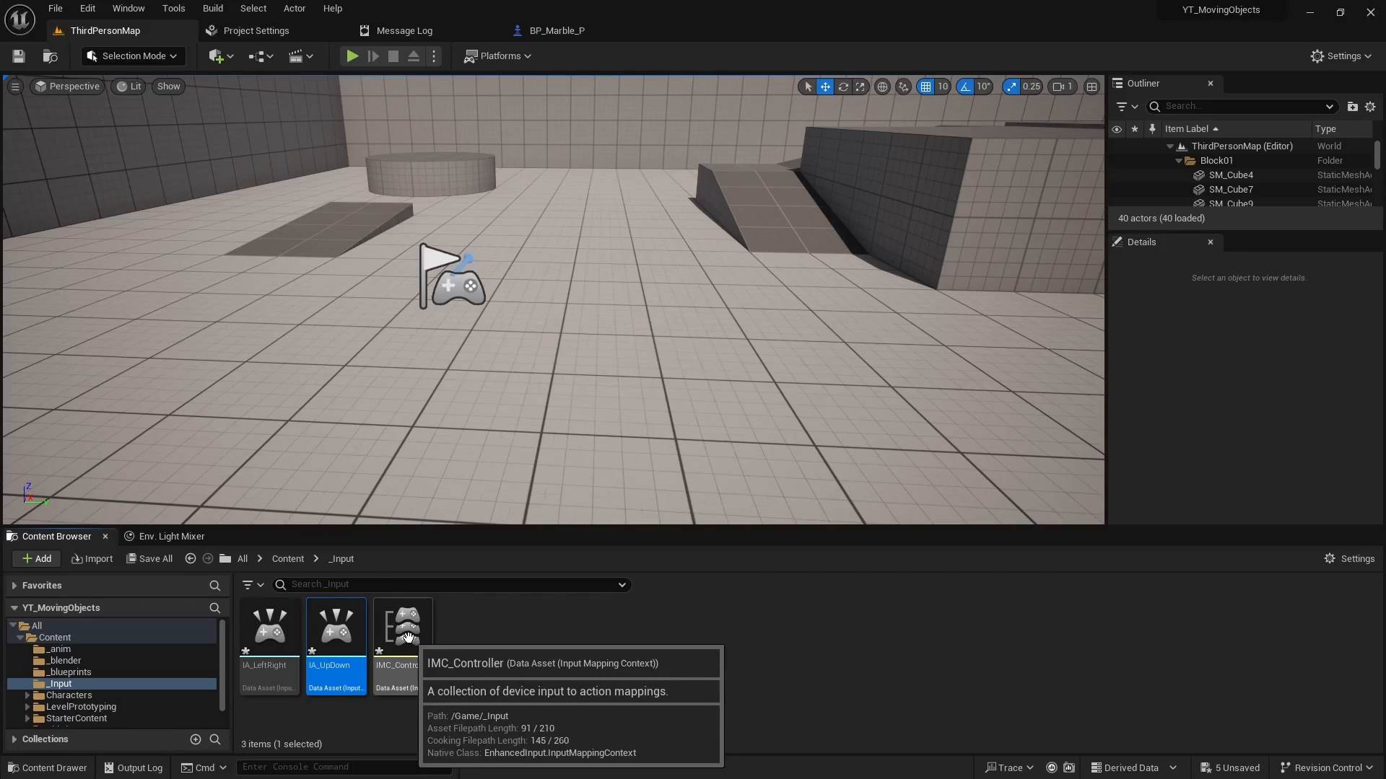
In IMC_Controller, add an IA_UpDown mapping and bind the A key to IA_LeftRight
double_click(402, 627)
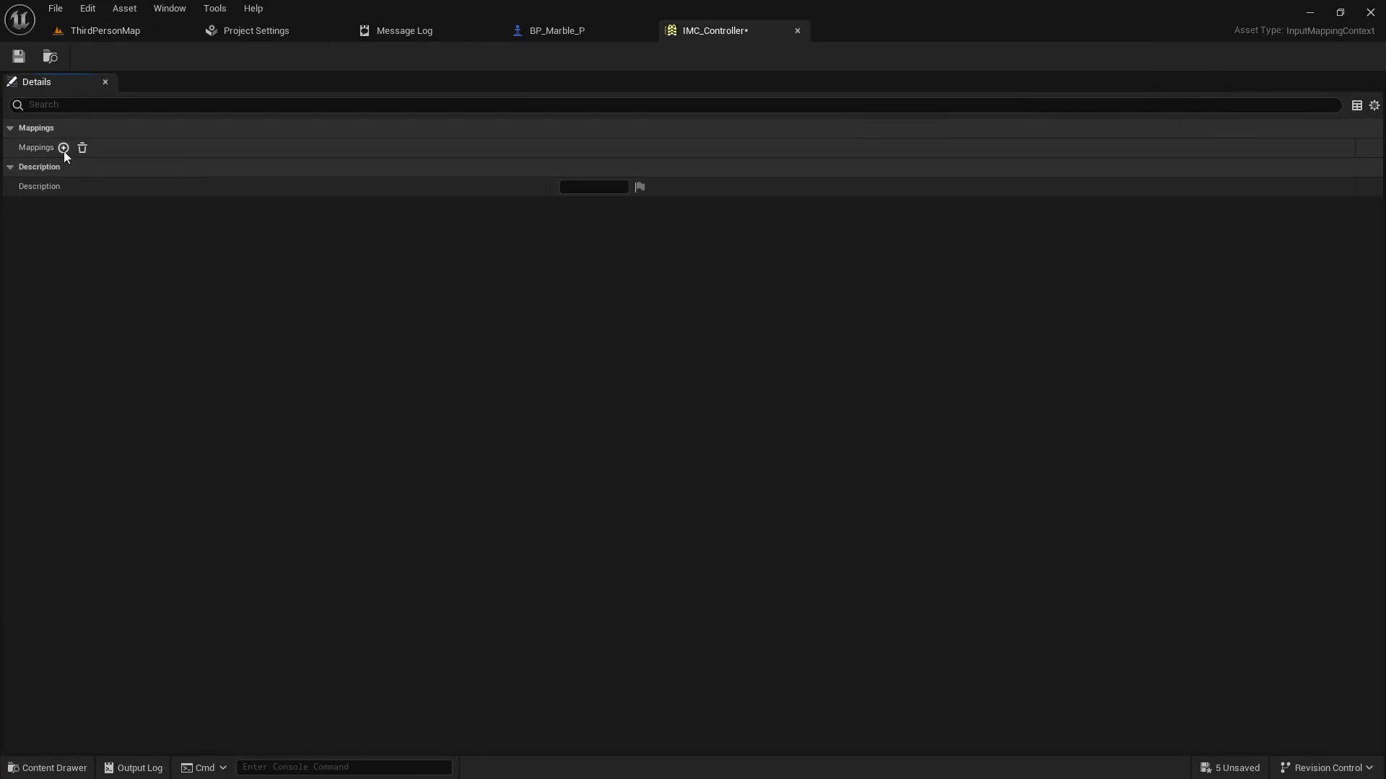
left_click(63, 147)
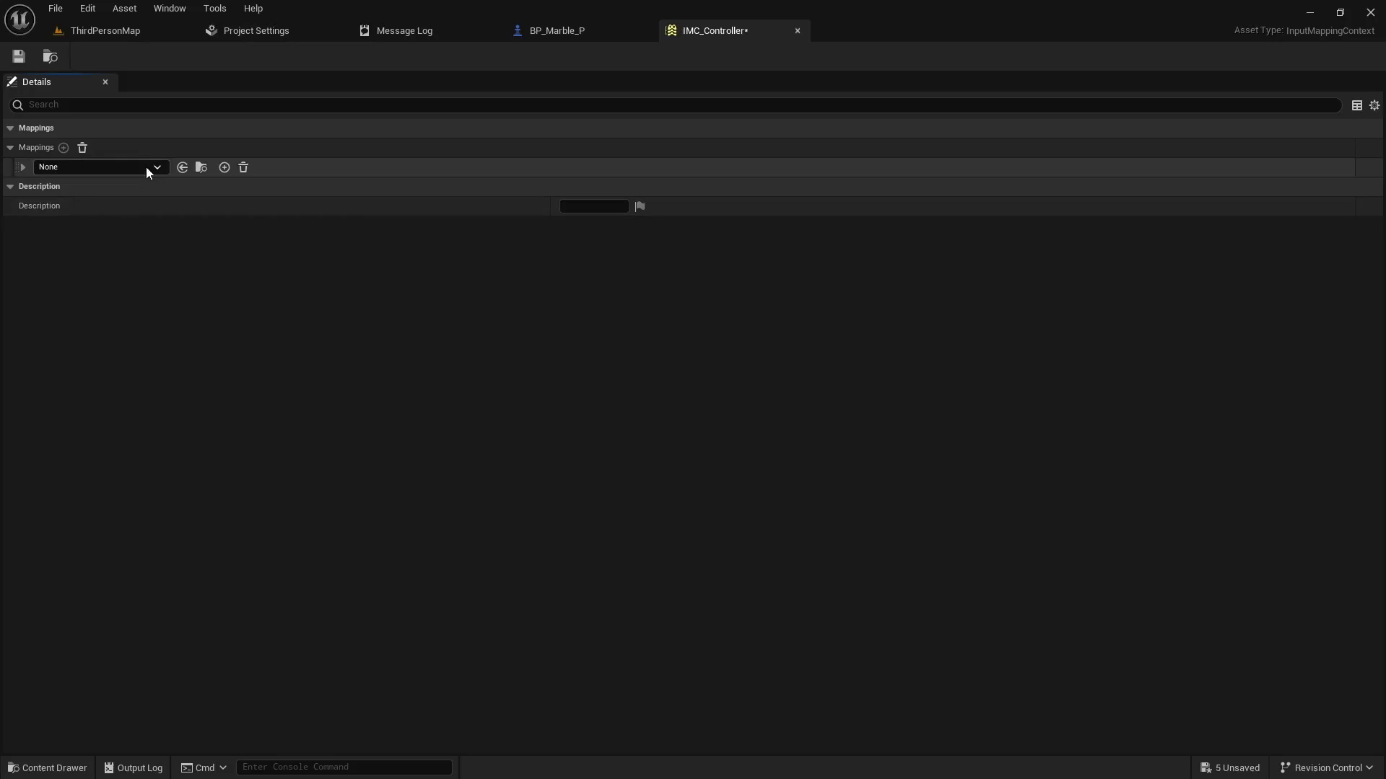
left_click(97, 167)
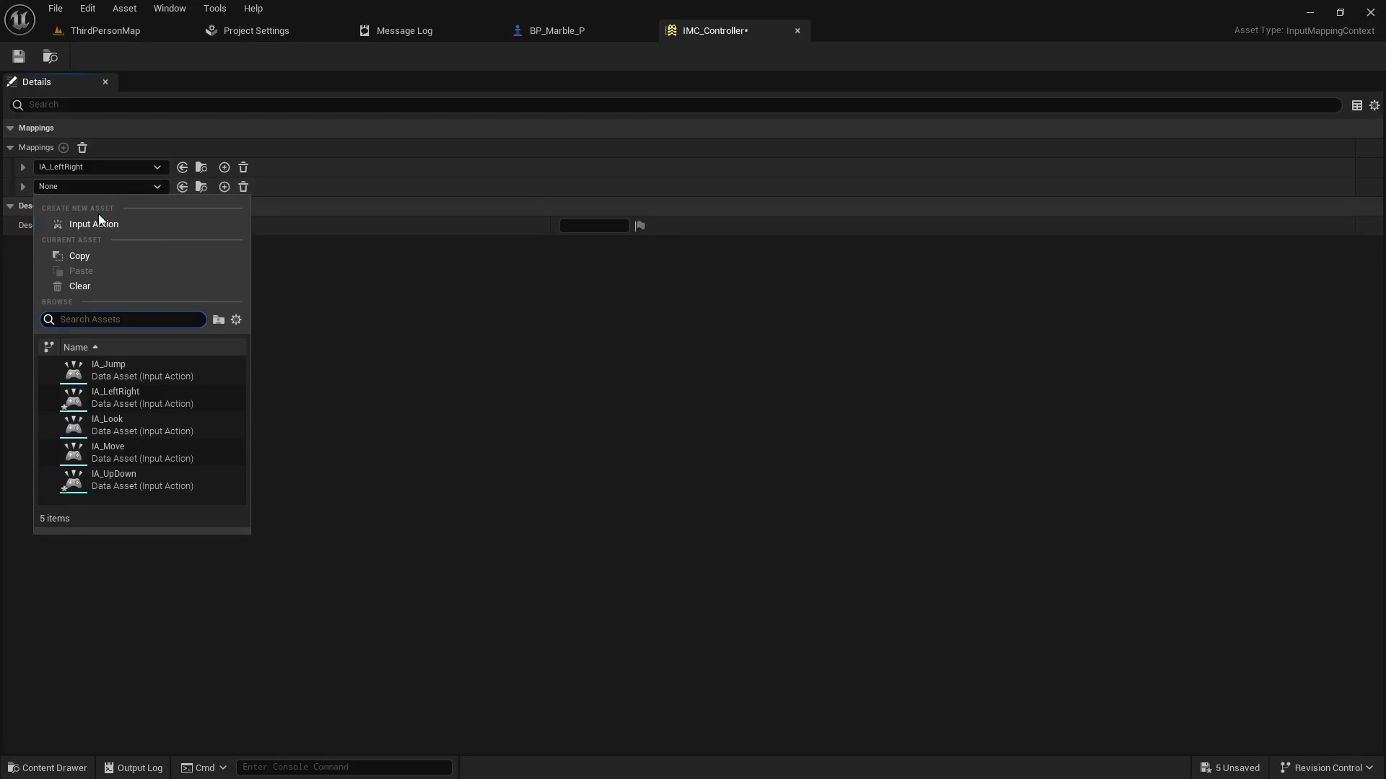
left_click(113, 479)
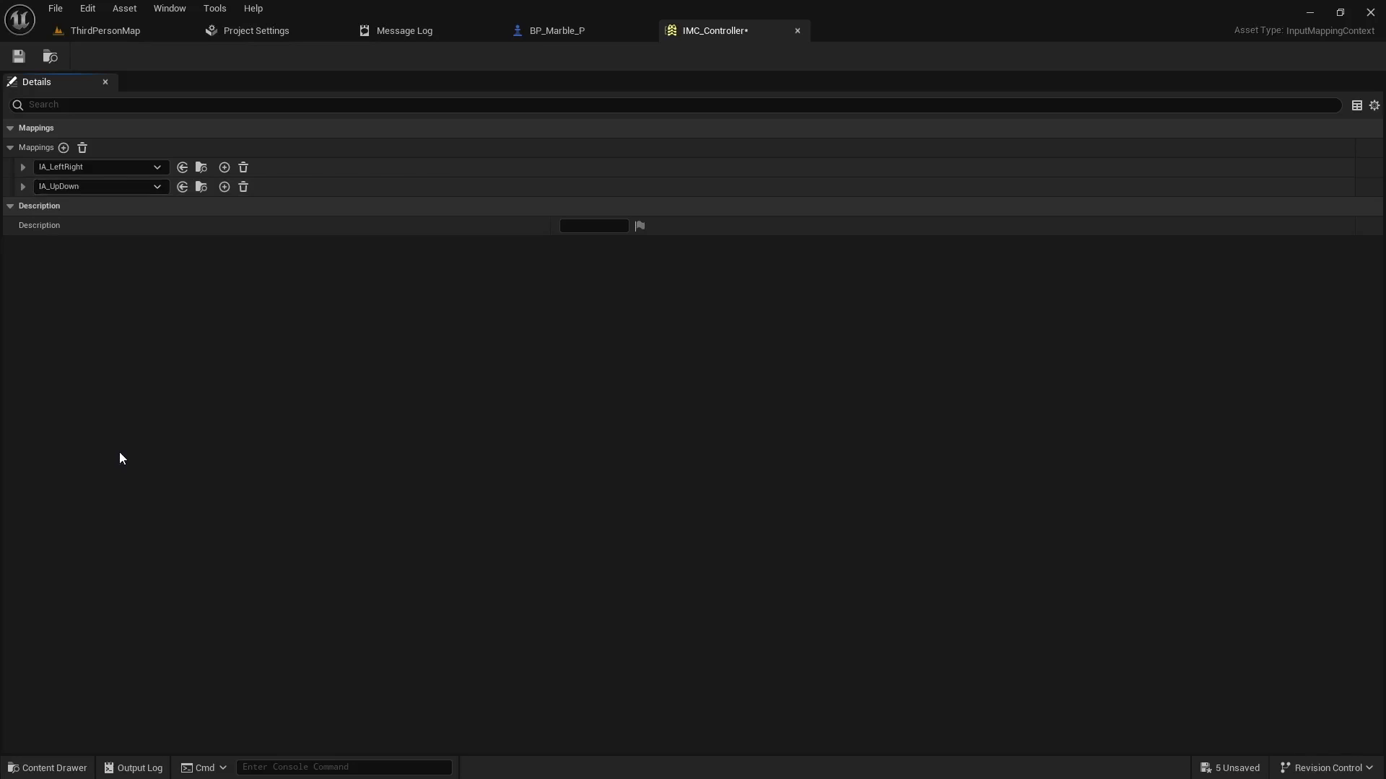
left_click(23, 167)
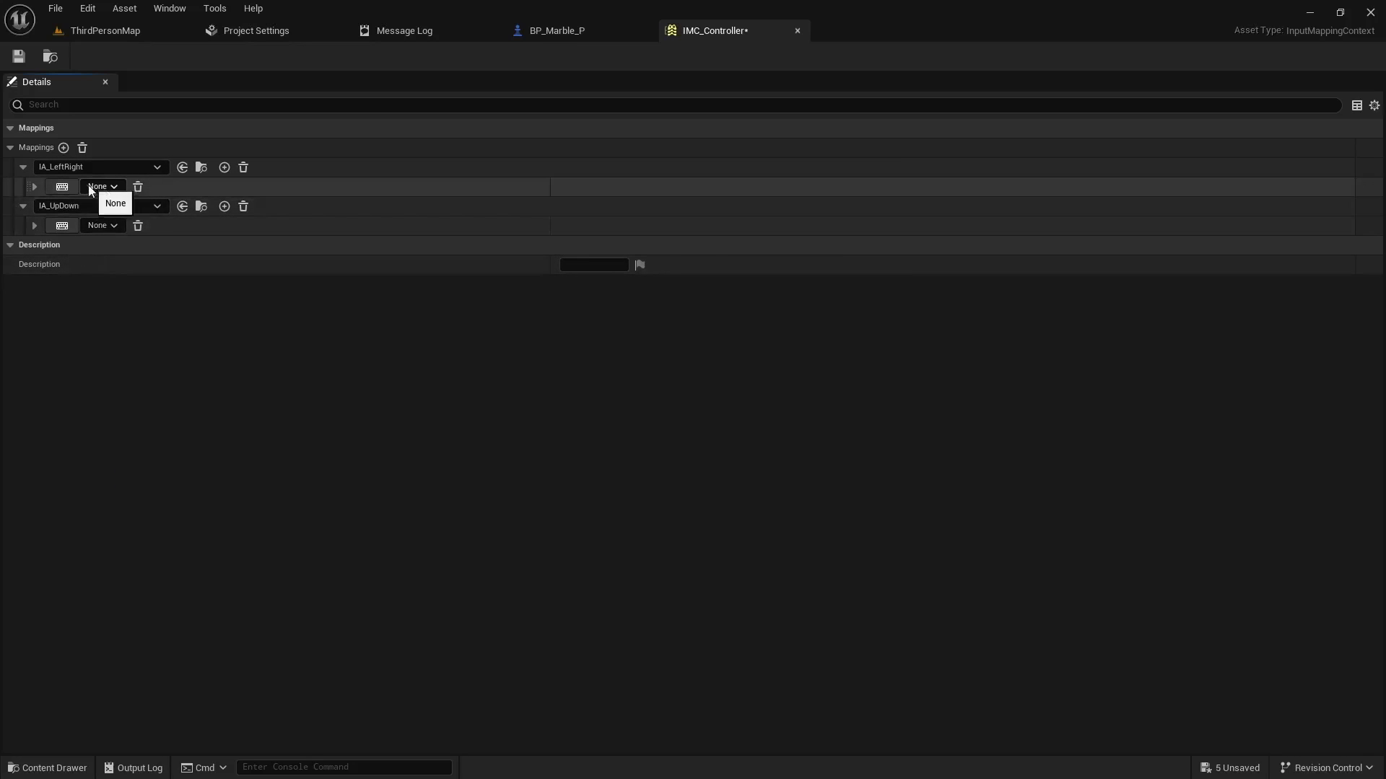
left_click(102, 206)
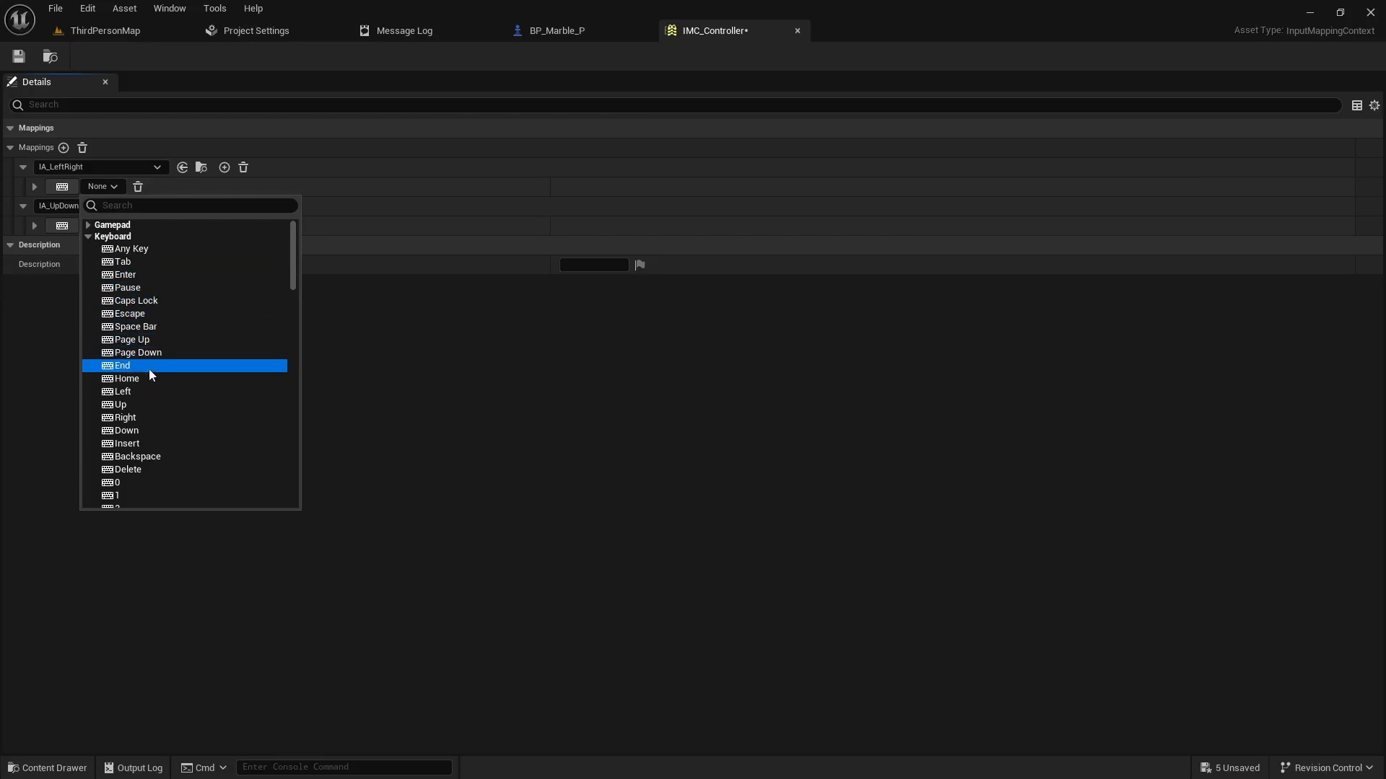
scroll("down", 3)
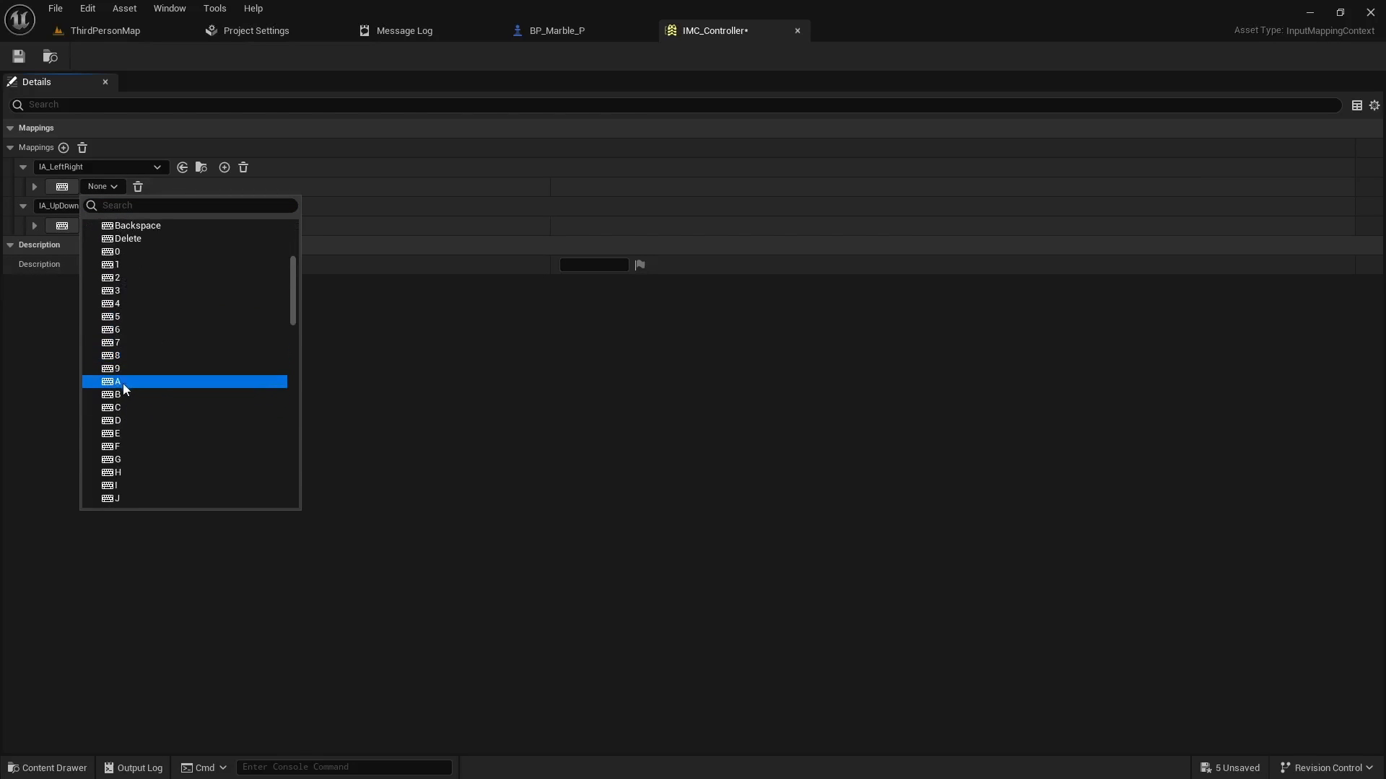
left_click(116, 381)
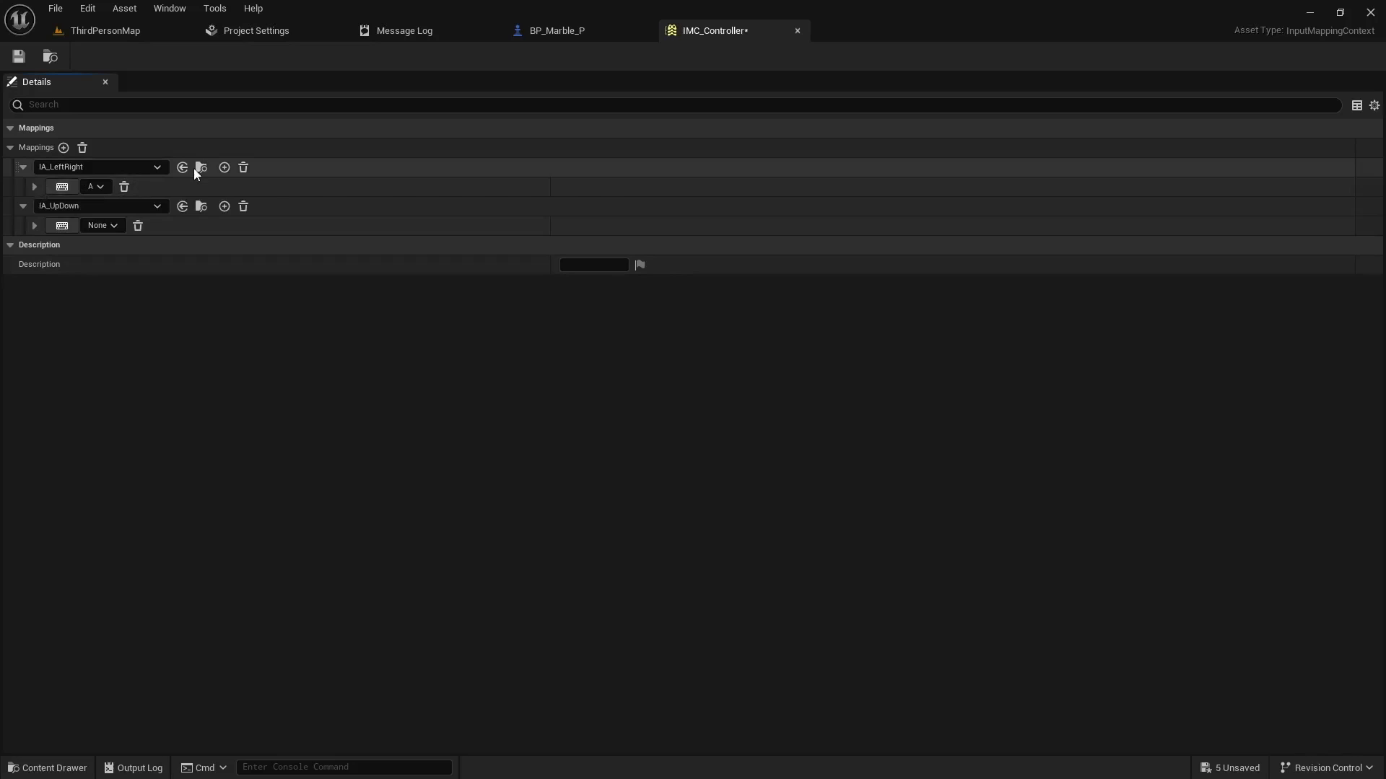
Bind D to IA_LeftRight, and W and S to IA_UpDown
left_click(34, 186)
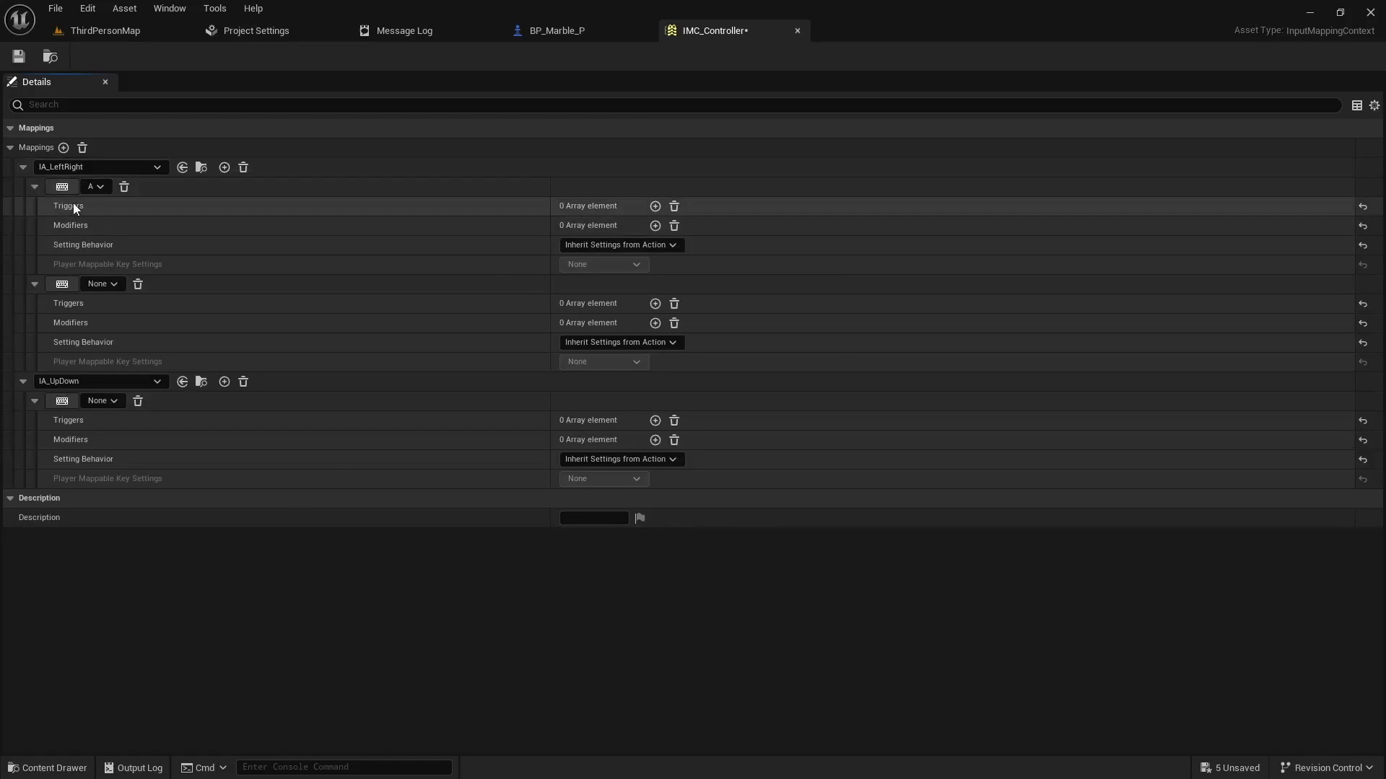
left_click(98, 283)
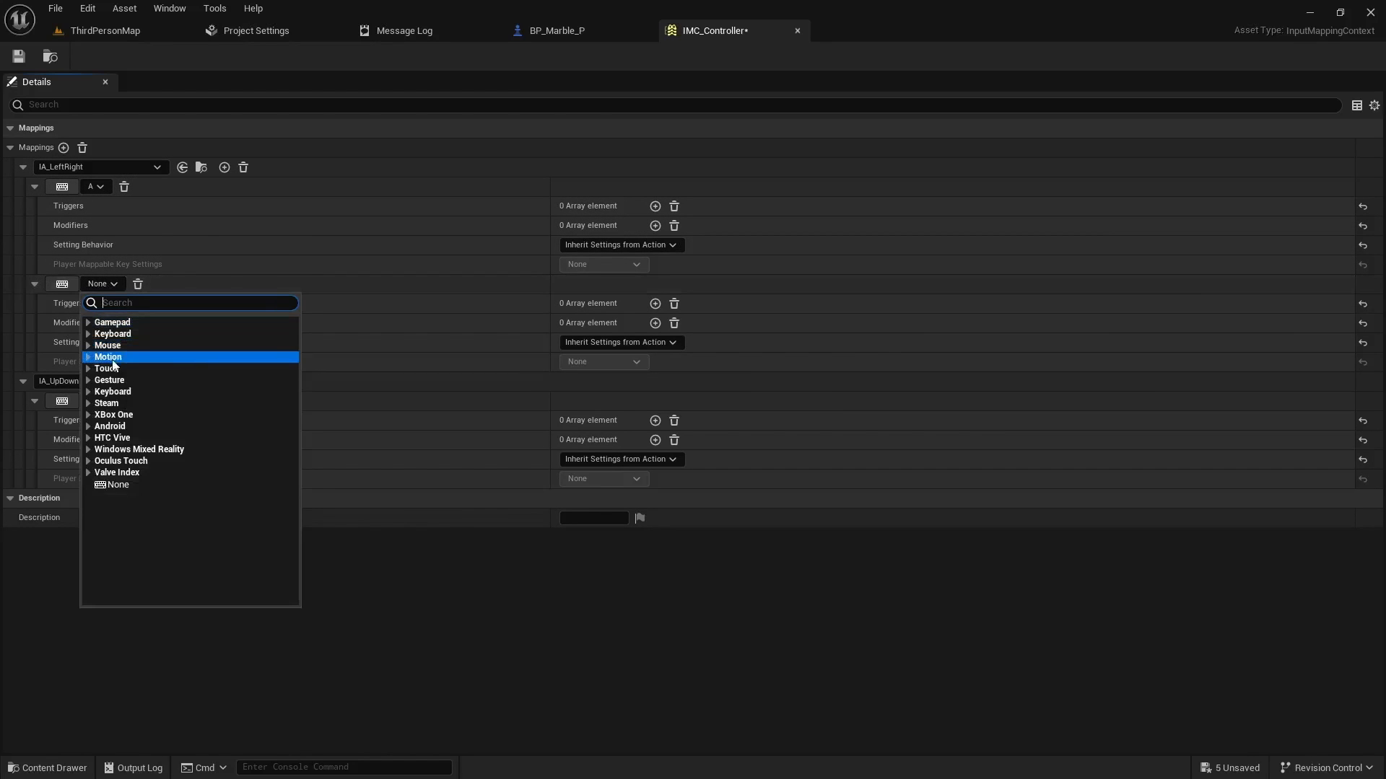
left_click(113, 334)
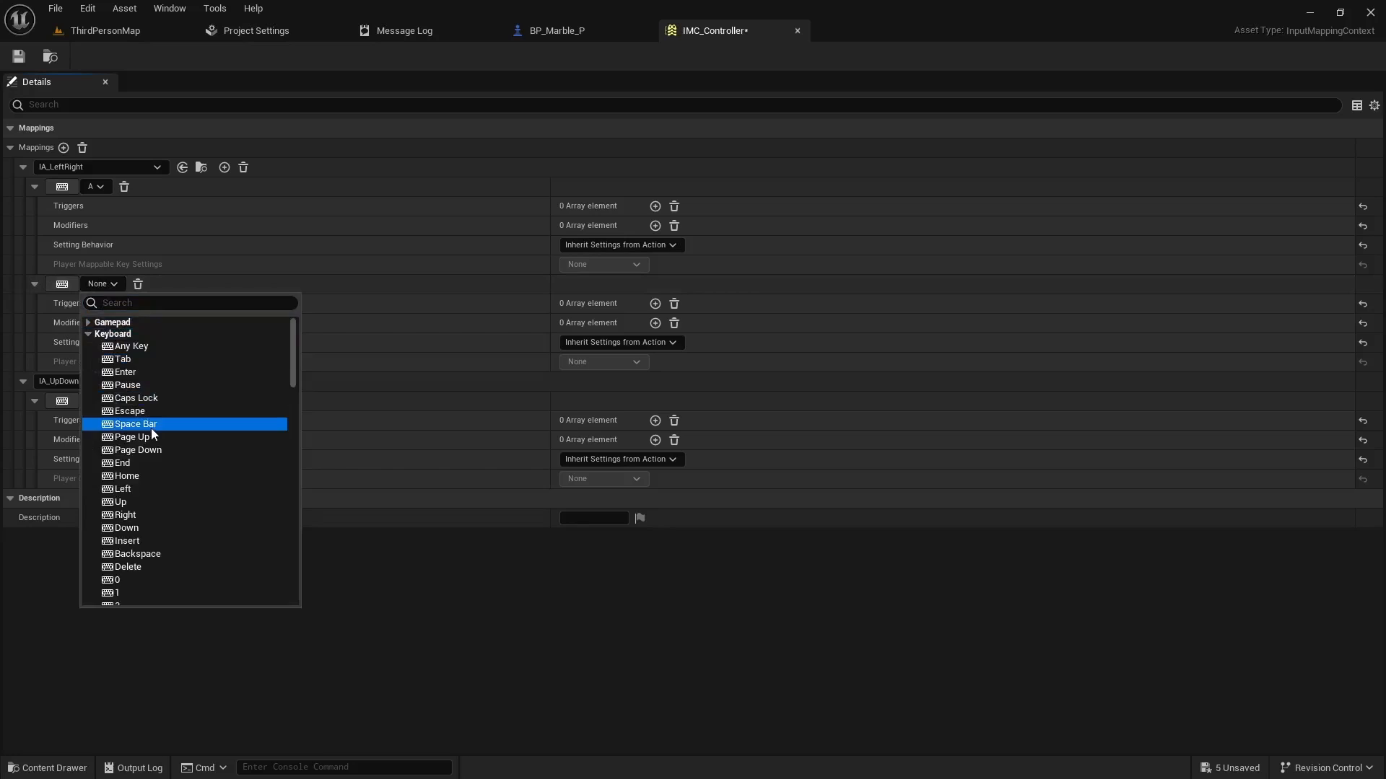
scroll("down", 3)
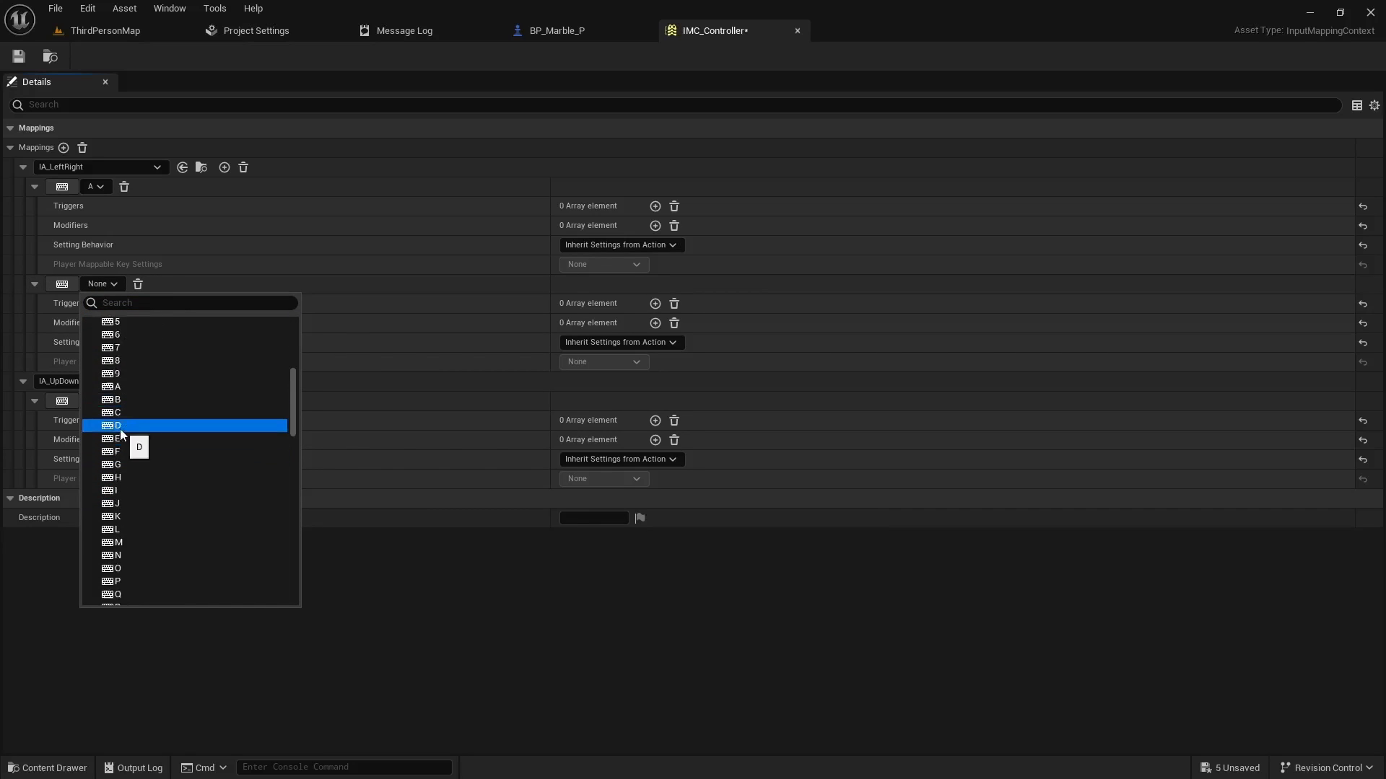
left_click(115, 425)
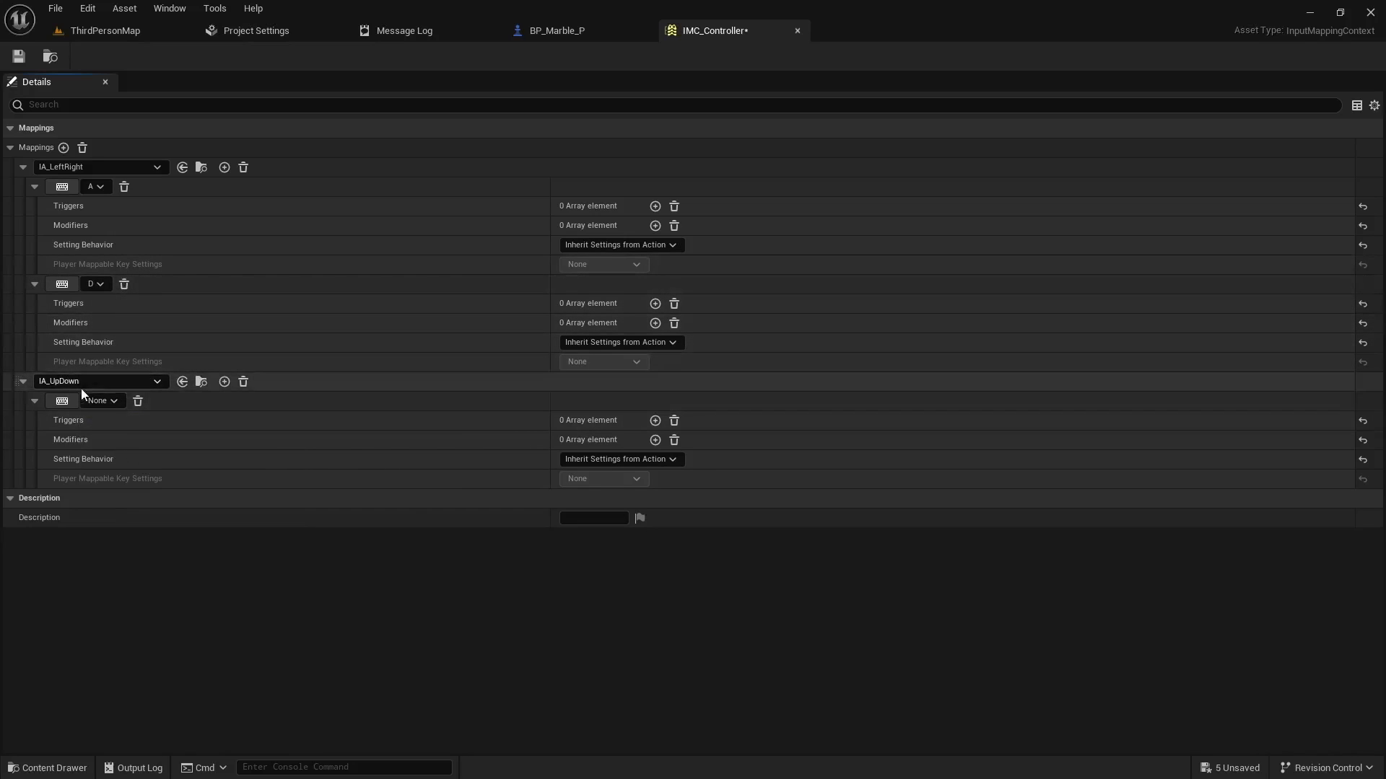
left_click(99, 400)
type("W")
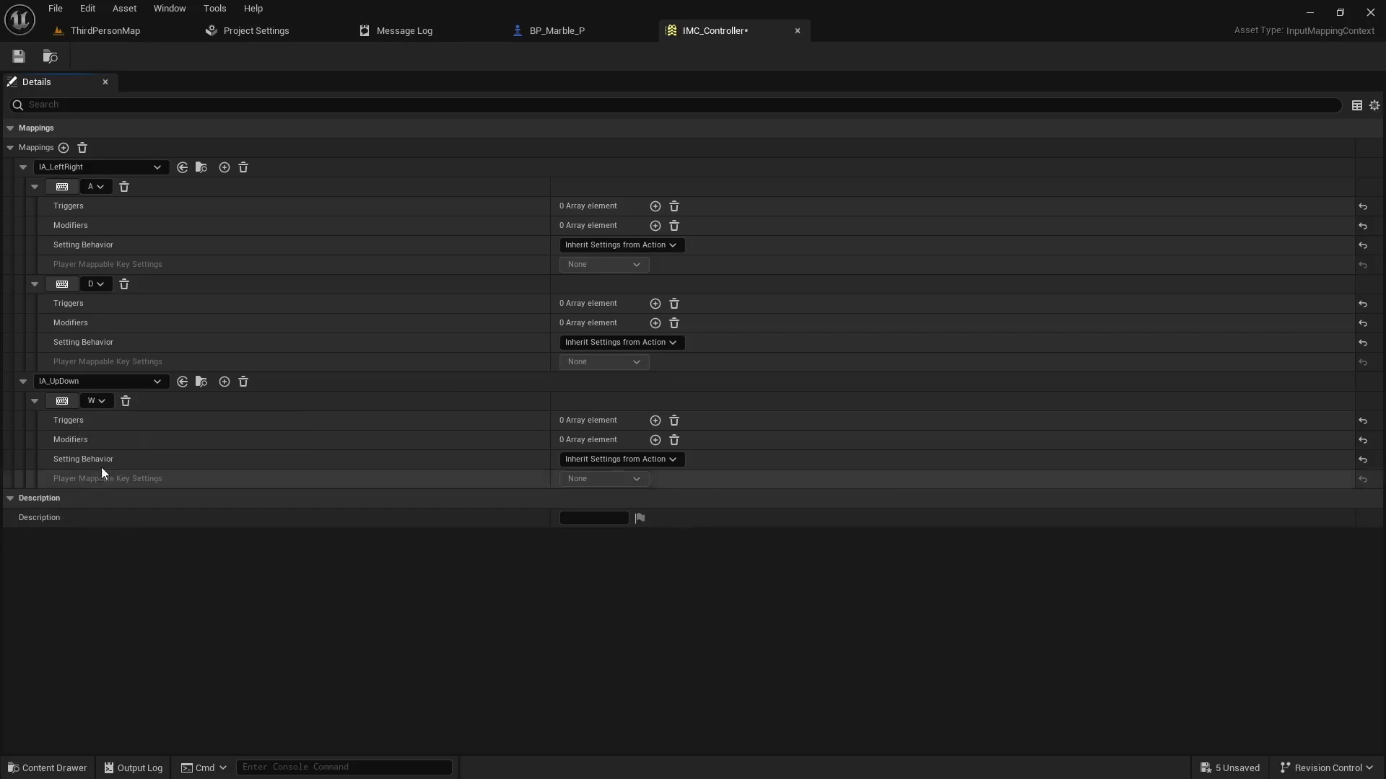
left_click(223, 381)
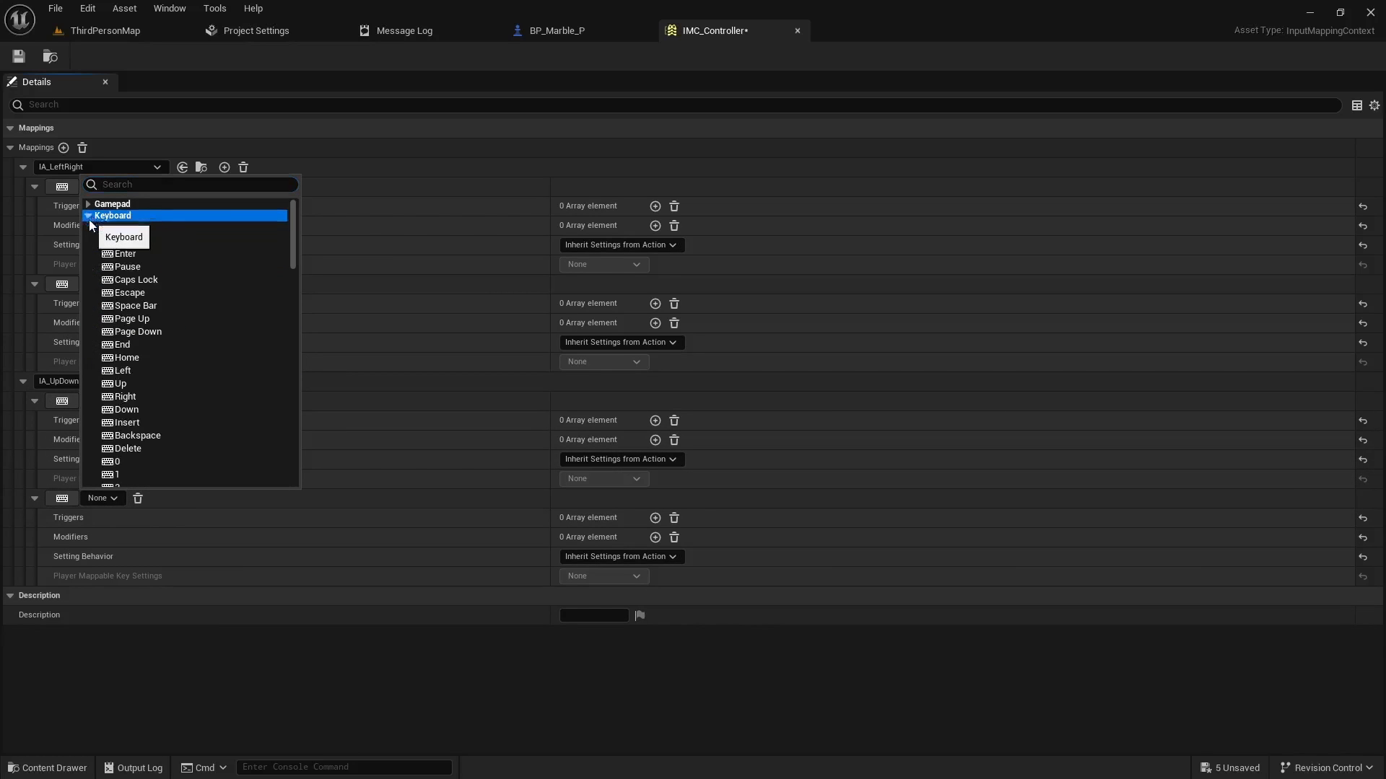
scroll("down", 3)
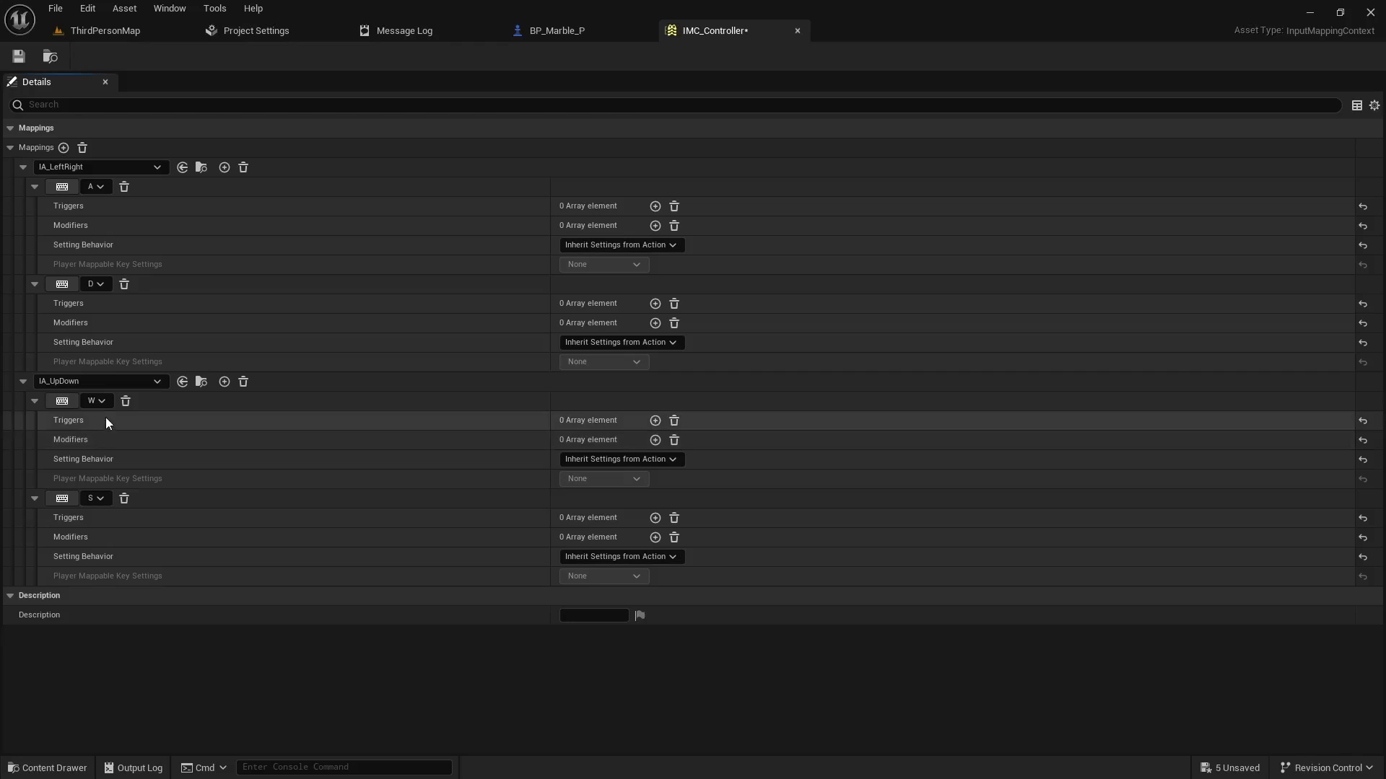
mouse_move(92, 401)
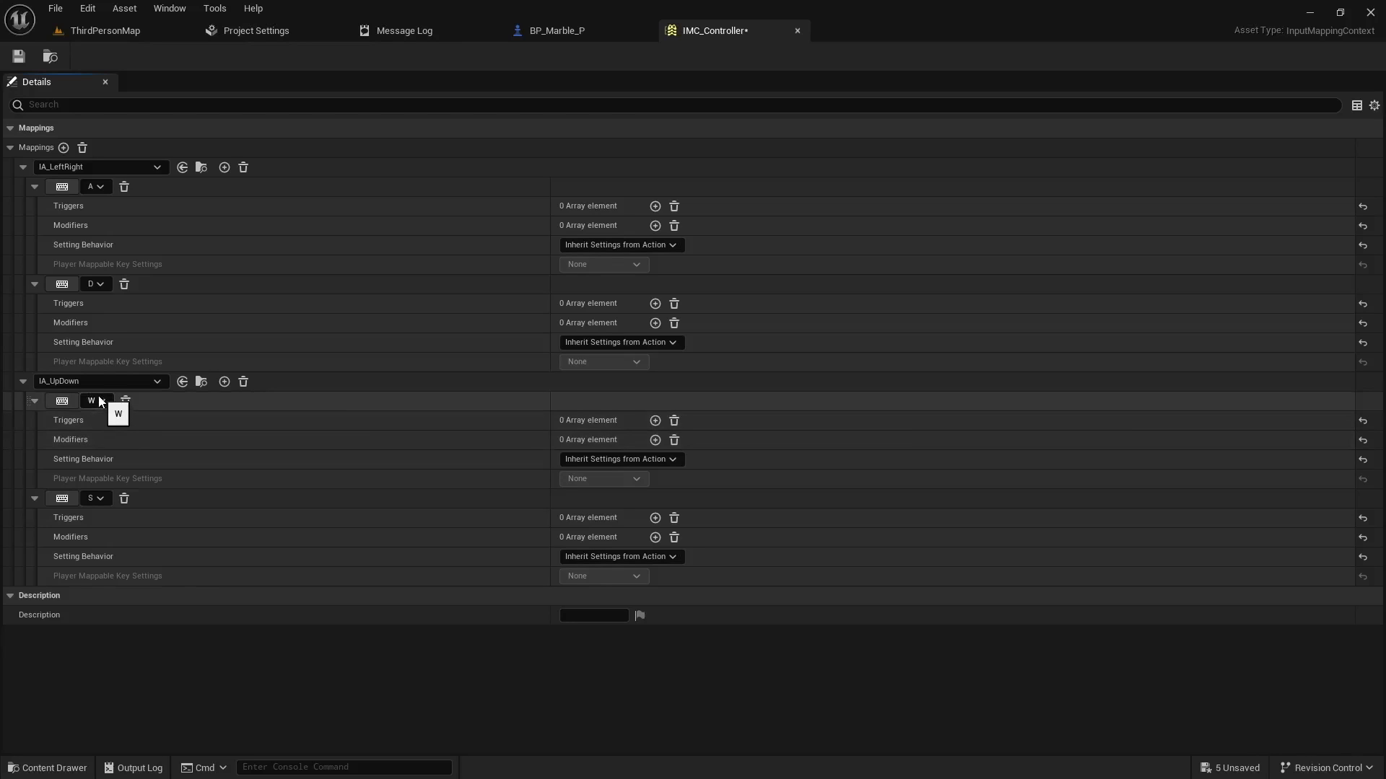
mouse_move(199, 271)
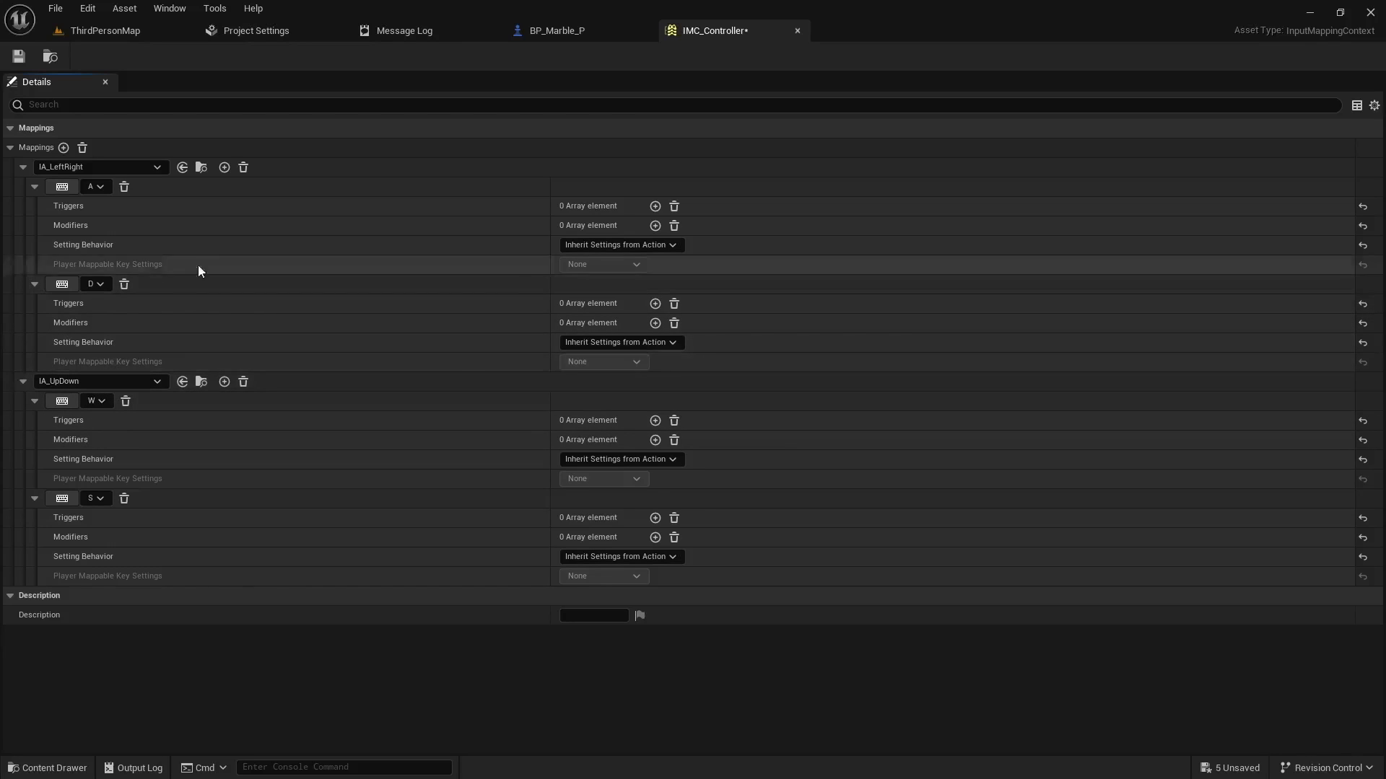
mouse_move(610, 233)
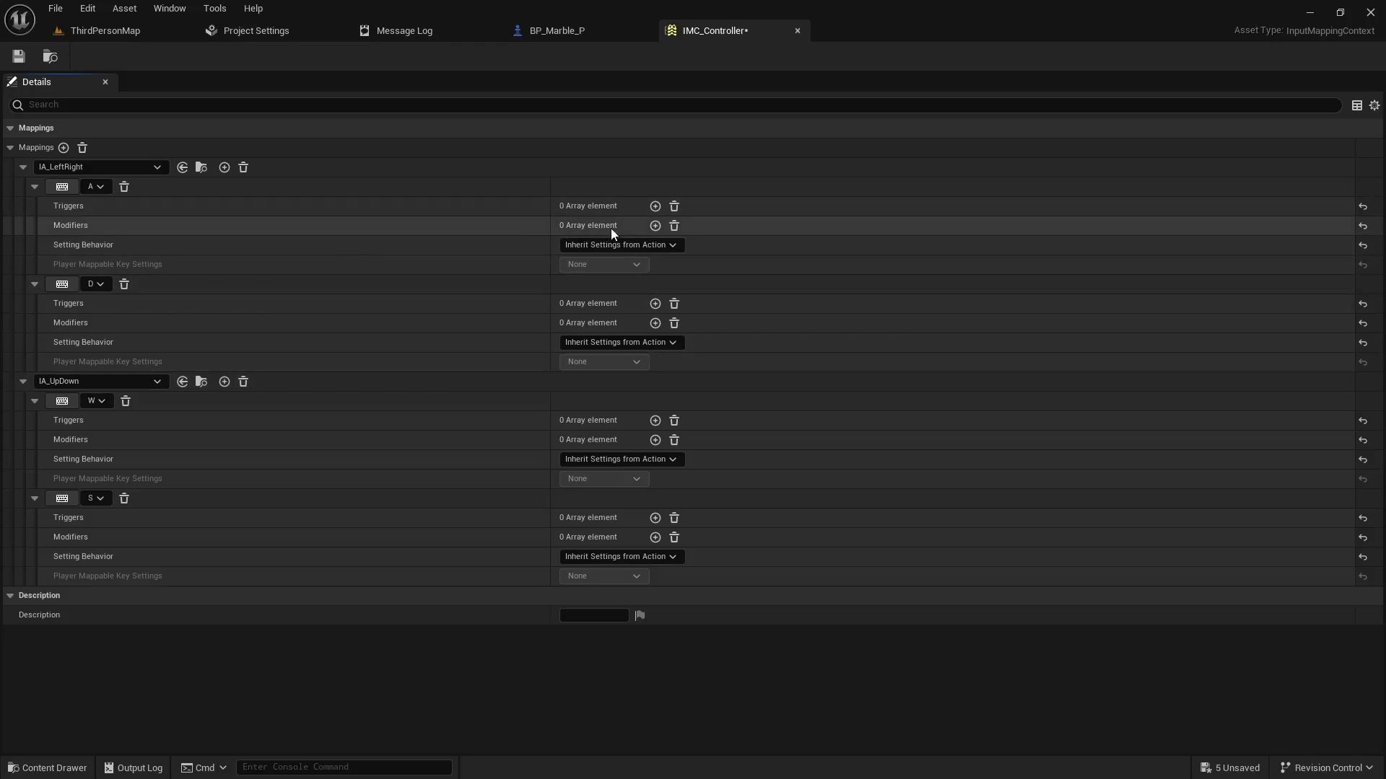
mouse_move(108, 302)
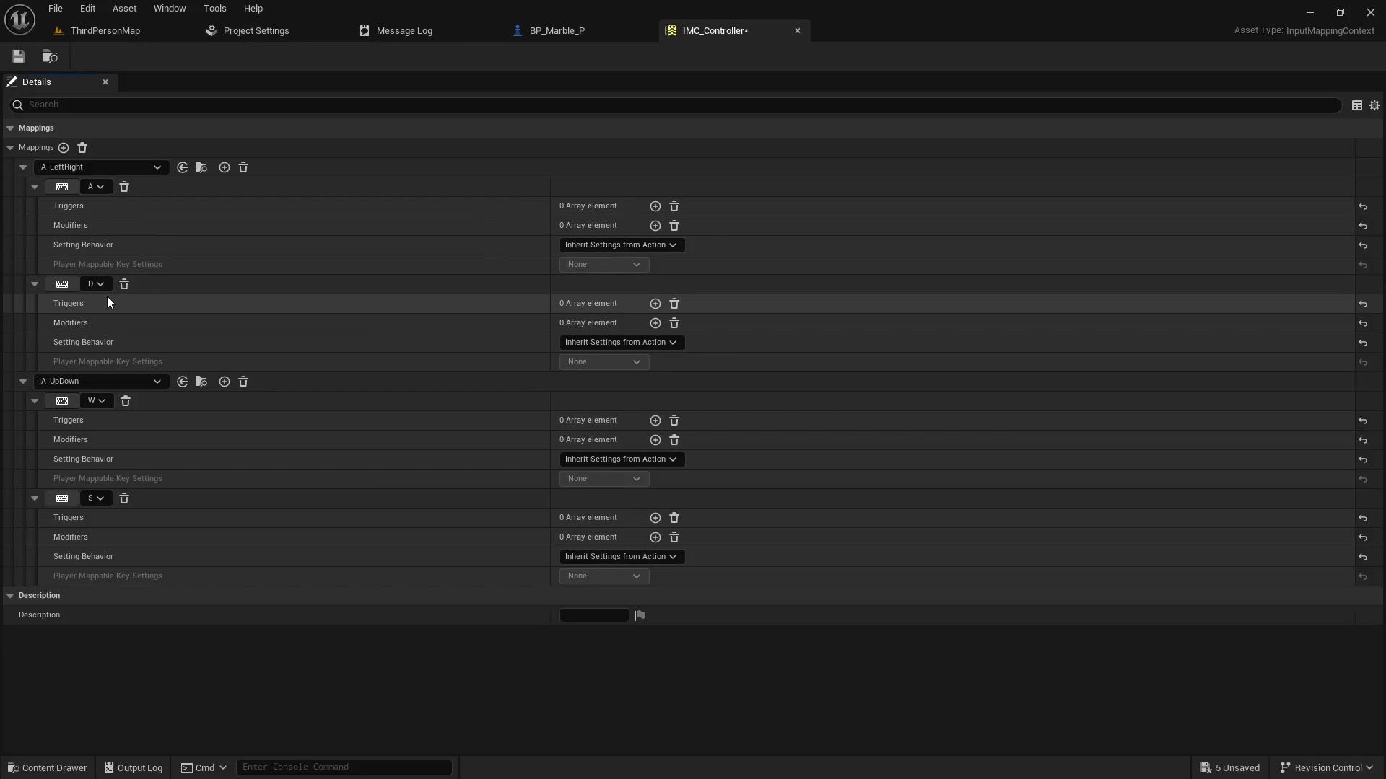
Add a Negate modifier to both the A and S key mappings
left_click(655, 224)
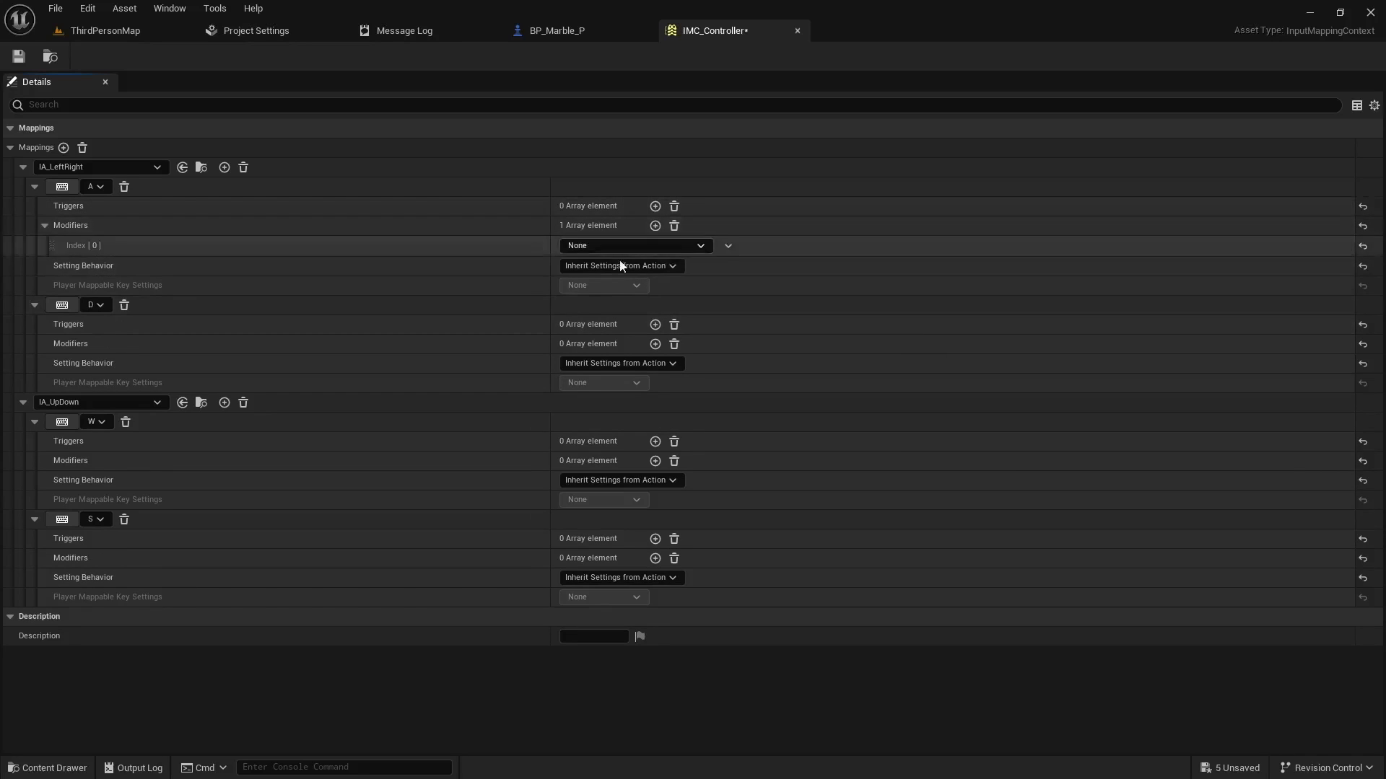
left_click(632, 245)
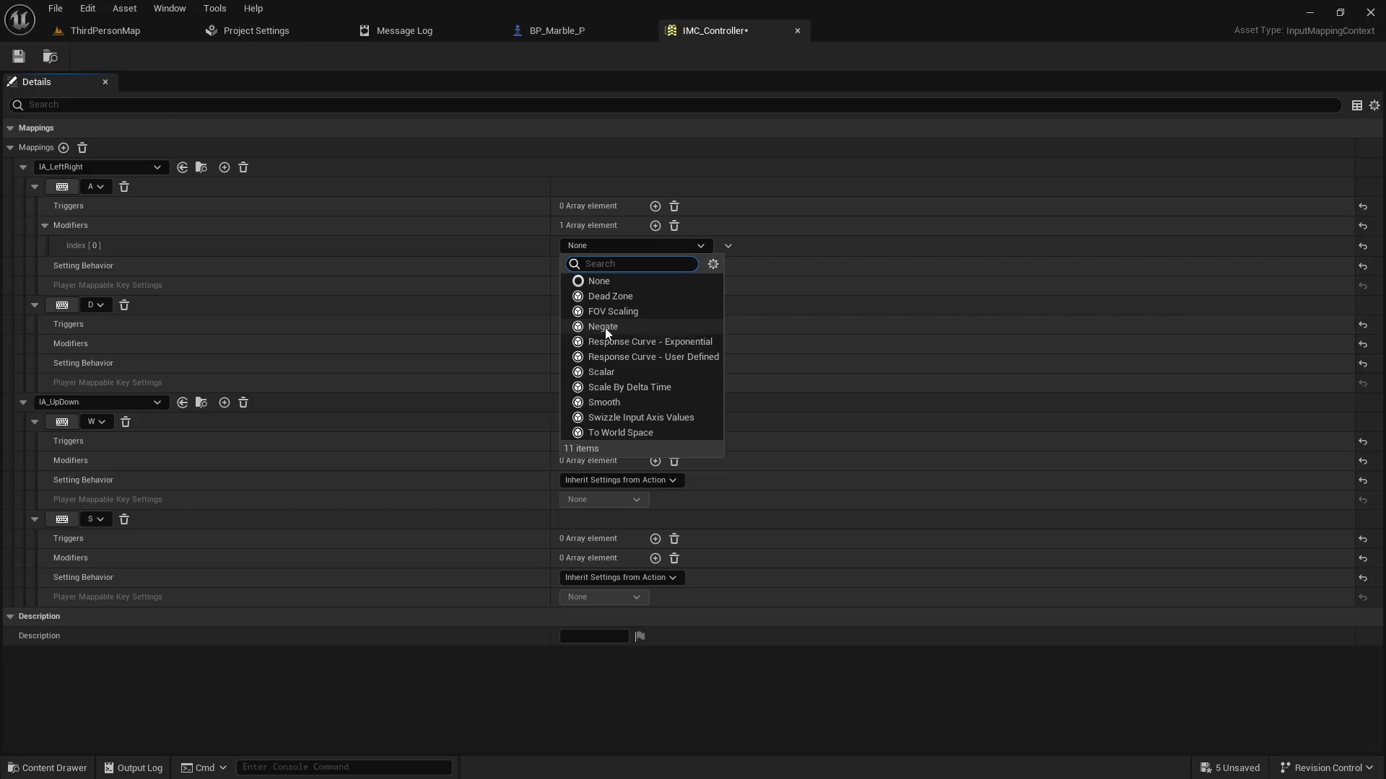
left_click(602, 326)
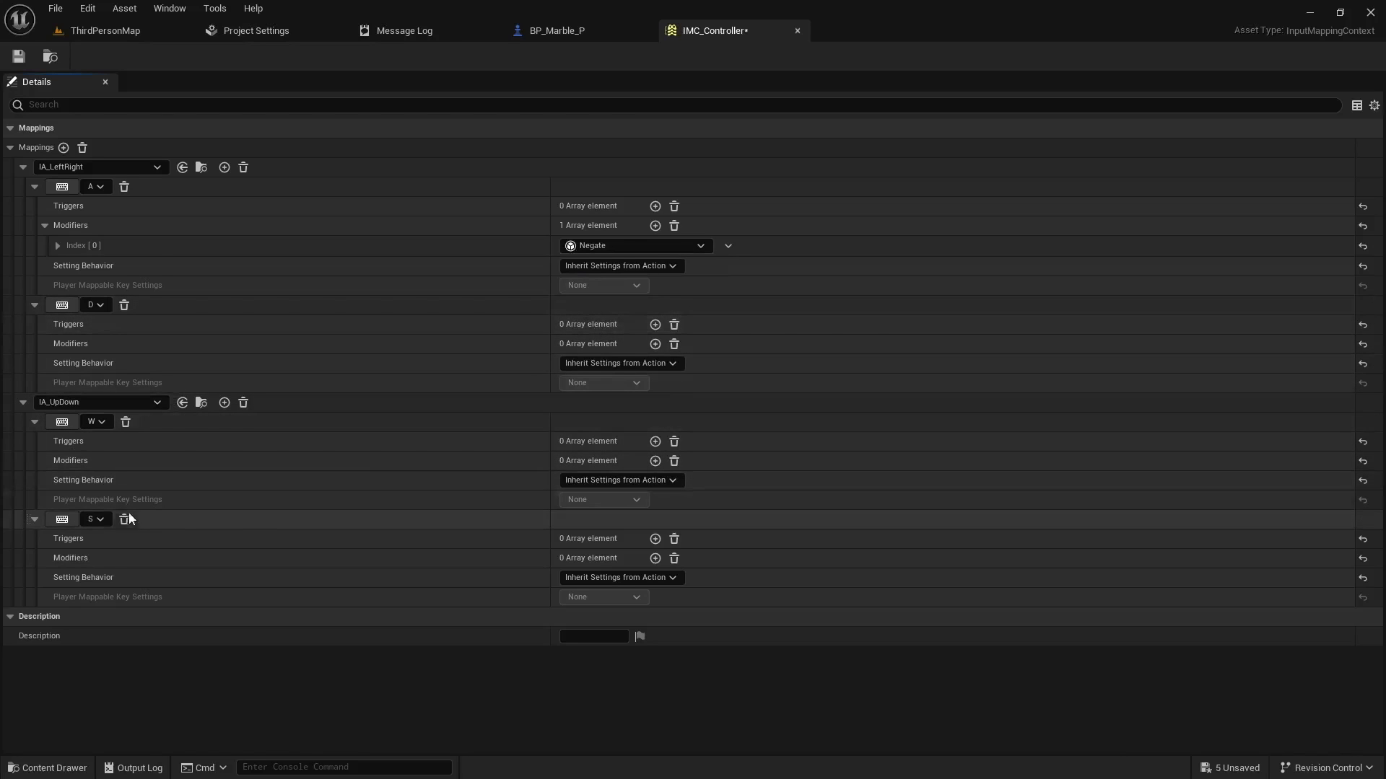
mouse_move(468, 552)
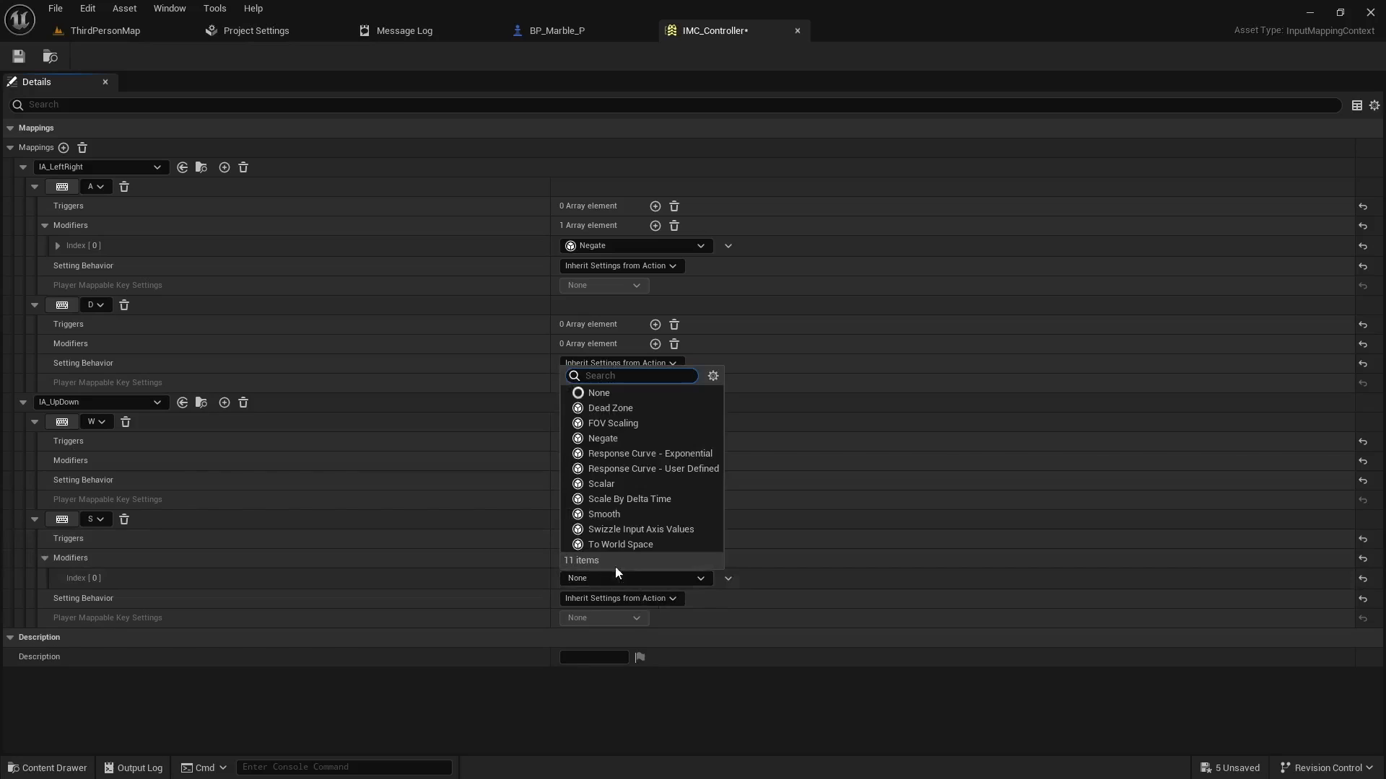
left_click(602, 438)
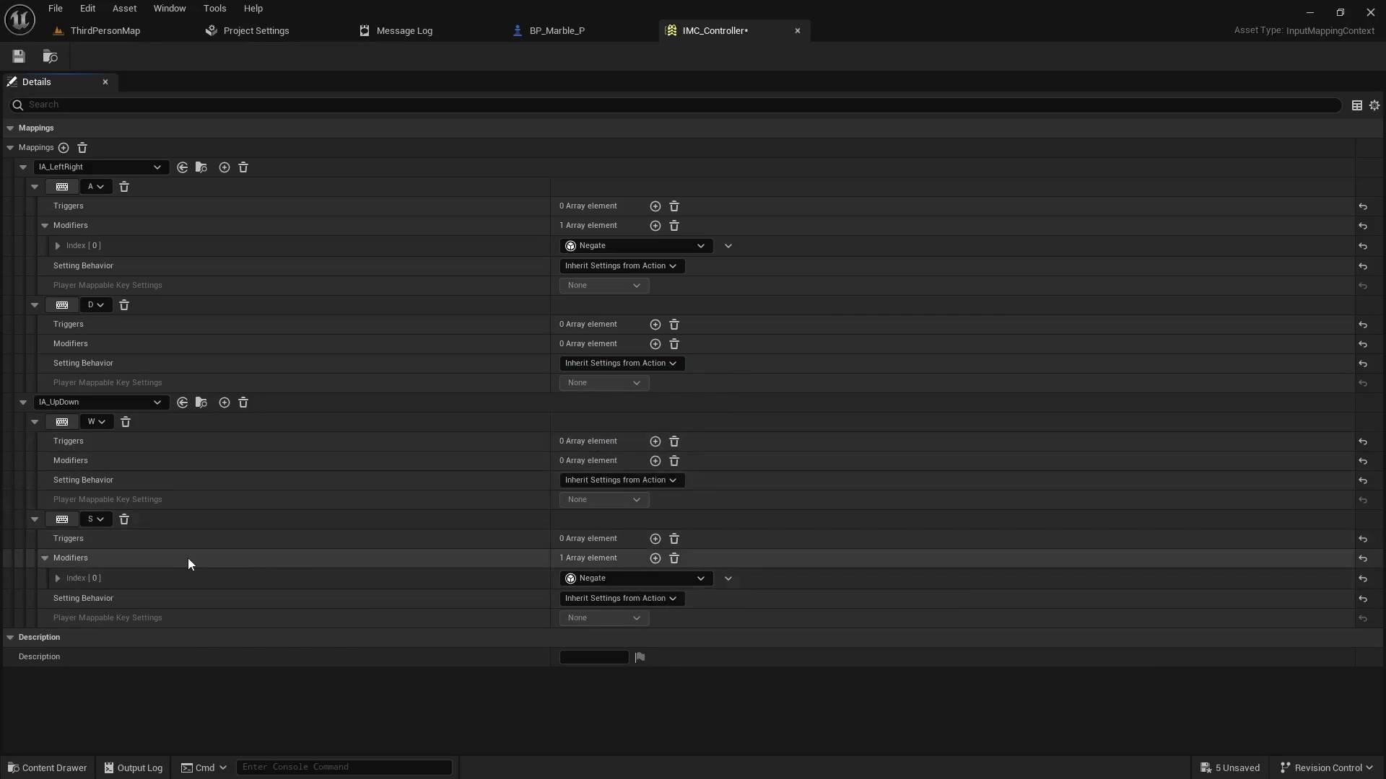
mouse_move(236, 498)
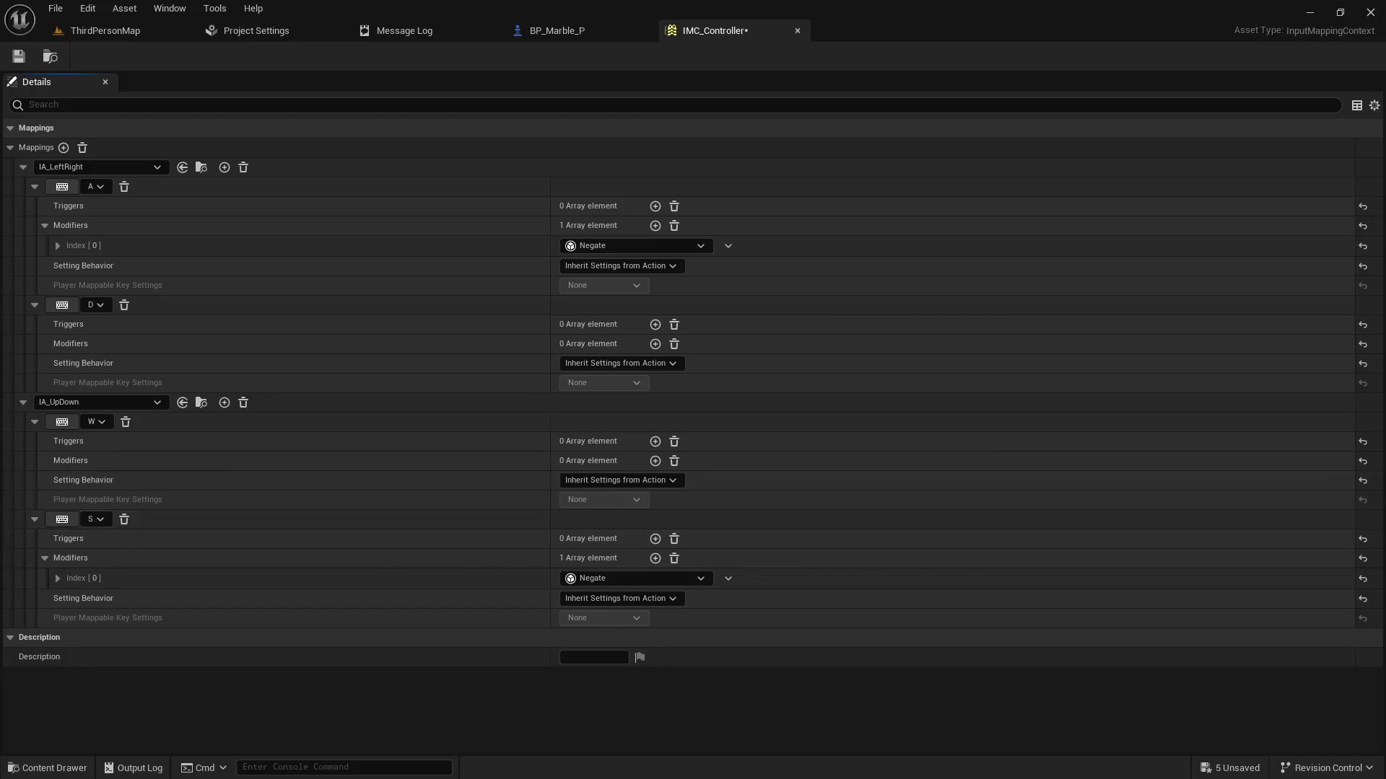
mouse_move(50, 56)
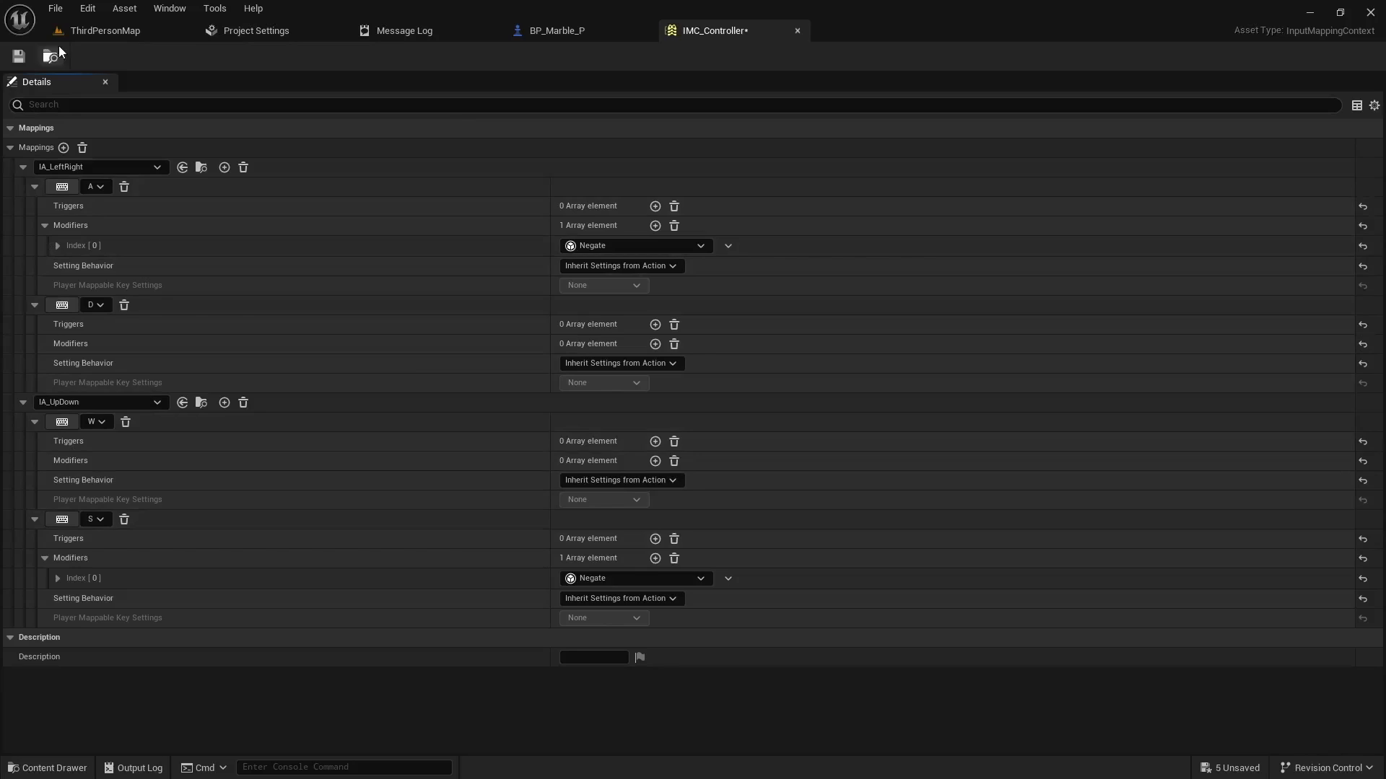
Set IA_LeftRight's value type to Axis1D (float)
left_click(104, 31)
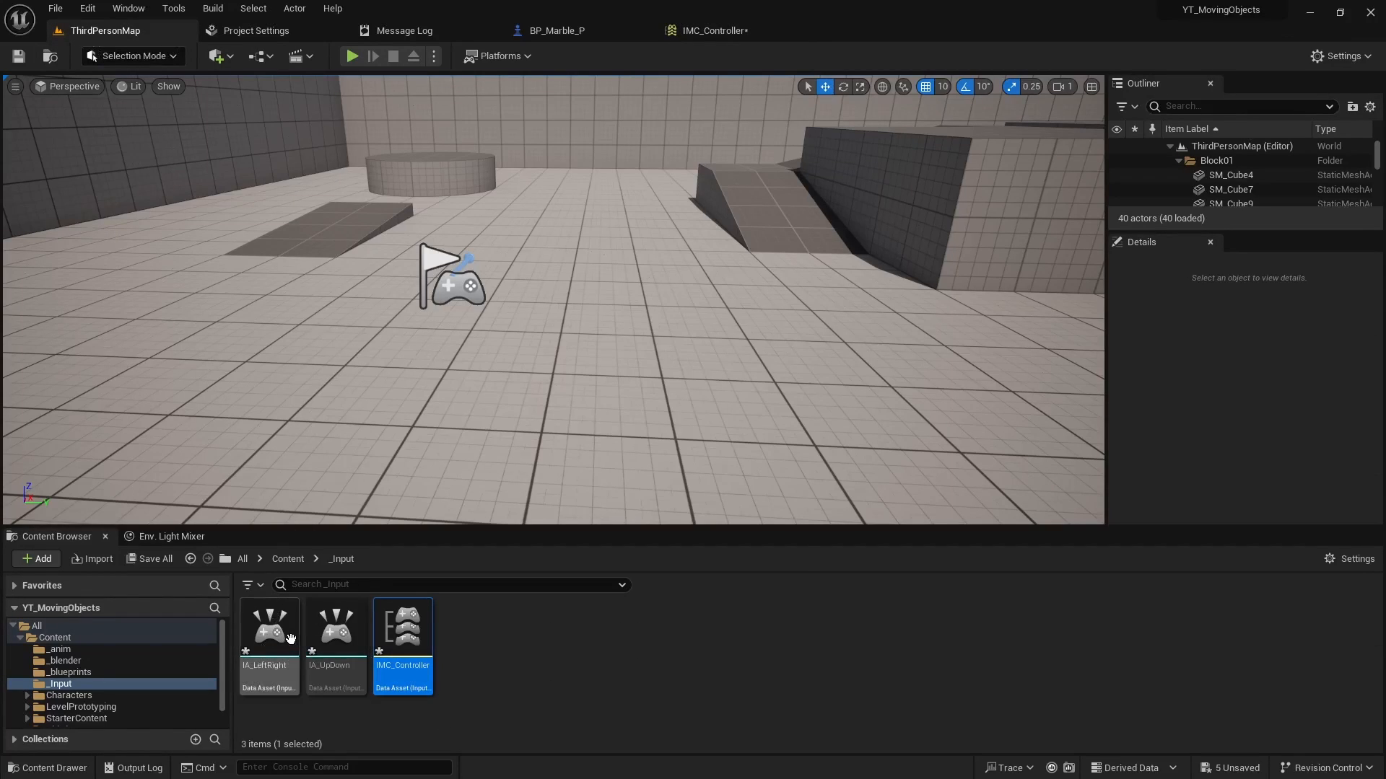
double_click(269, 623)
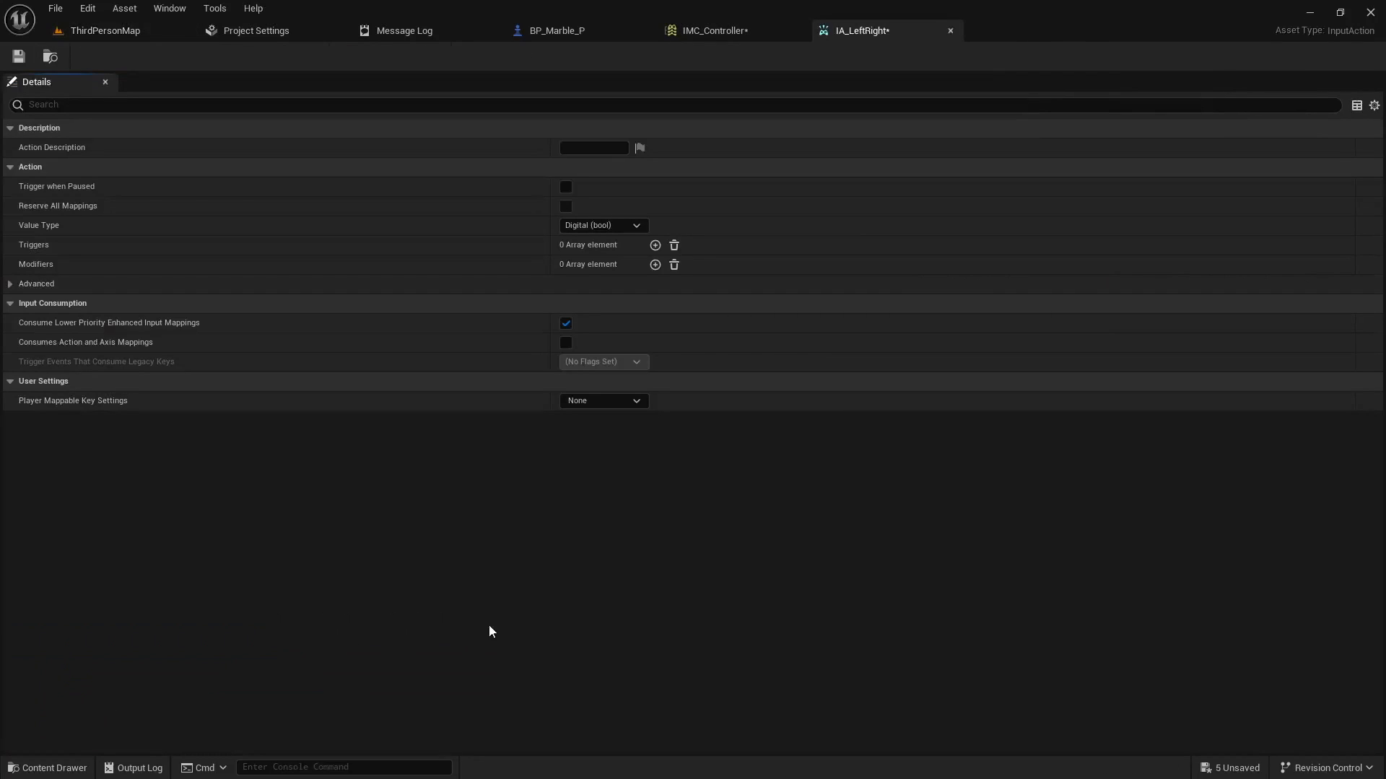
left_click(602, 225)
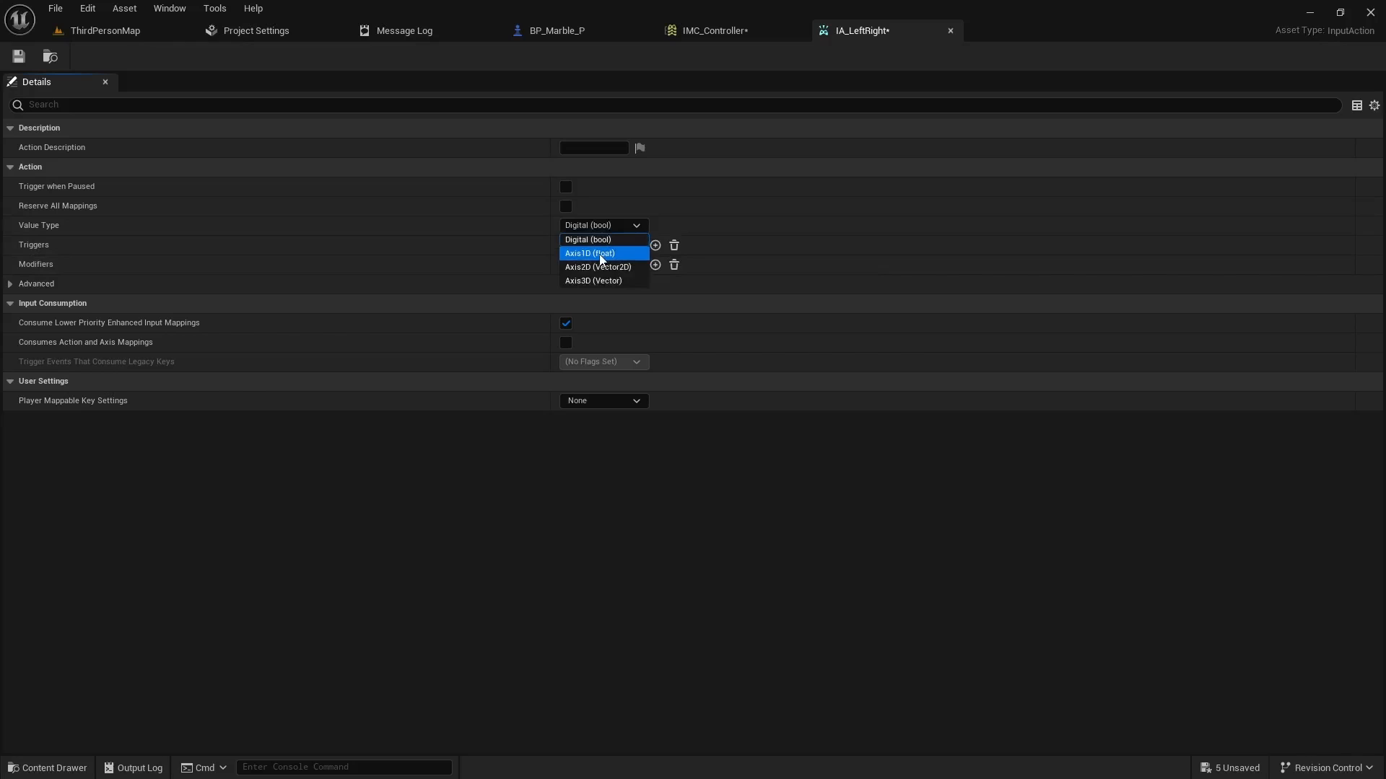
left_click(589, 253)
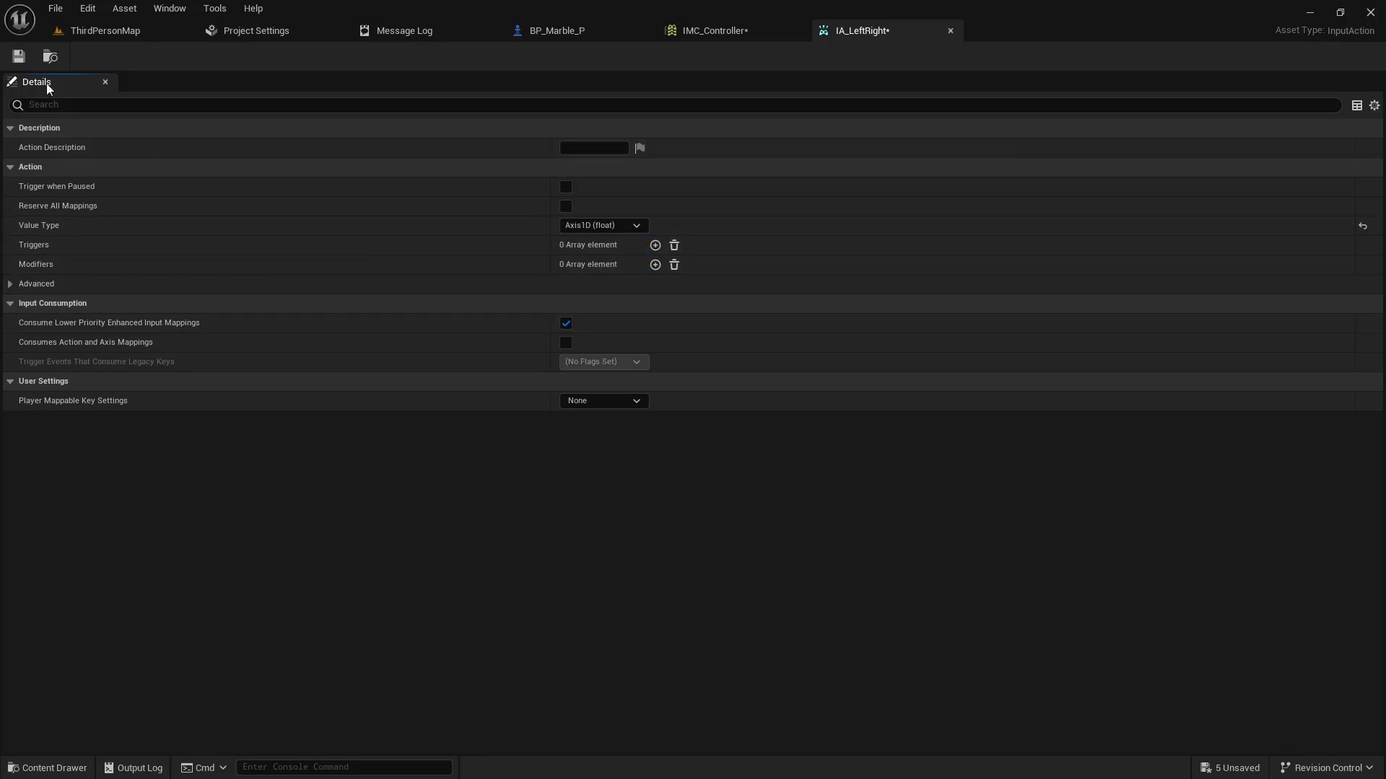
Set IA_UpDown's value type to Axis1D (float)
left_click(104, 31)
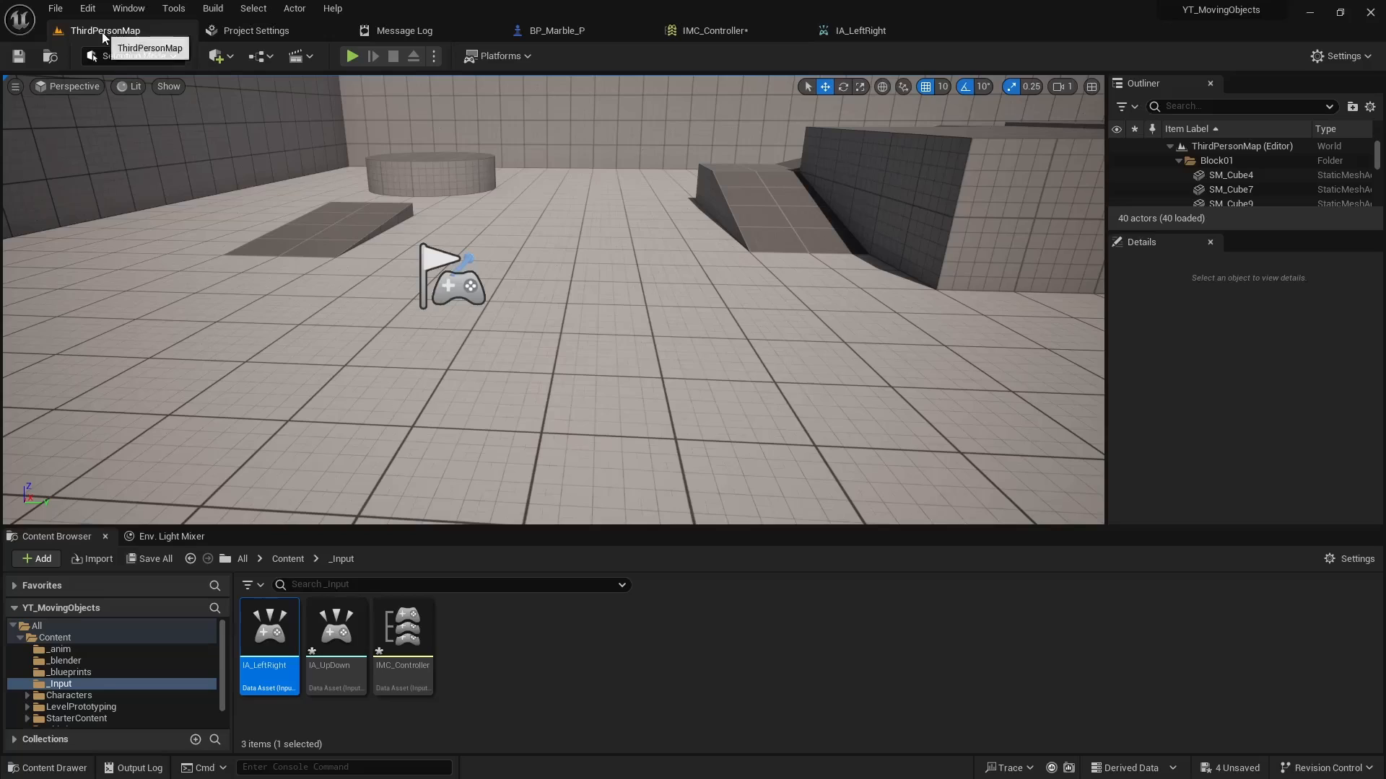
left_click(603, 225)
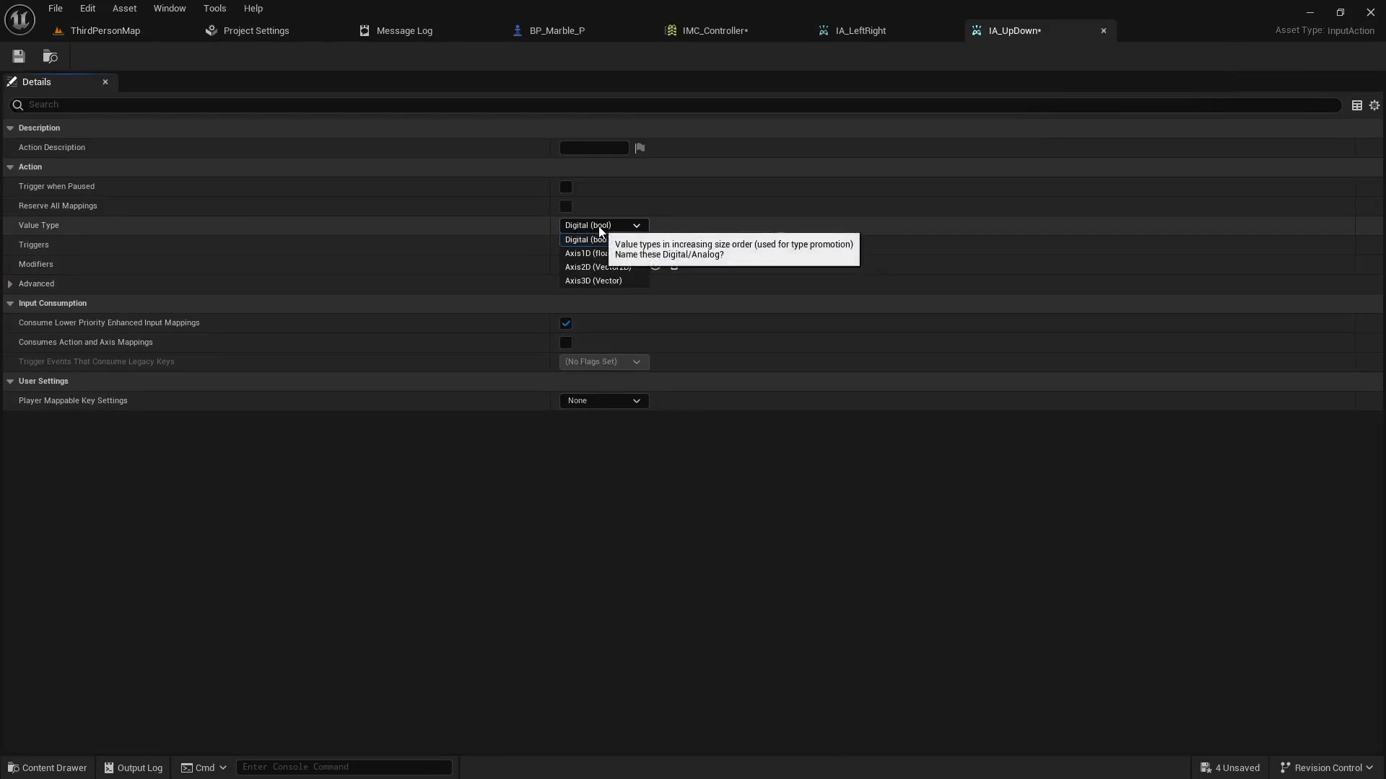
left_click(585, 253)
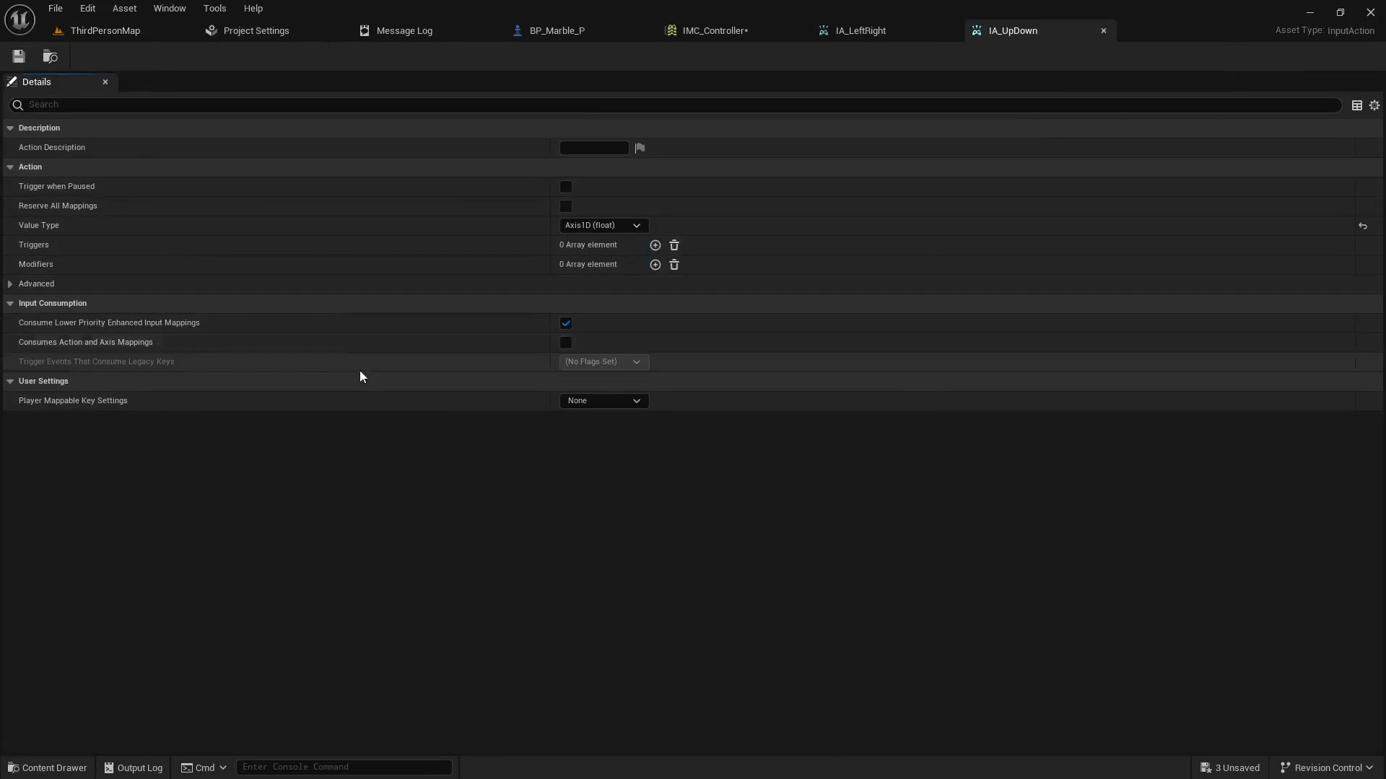
In IMC_Controller, bind the IA_Look mapping to the Mouse XY 2D-Axis
left_click(712, 31)
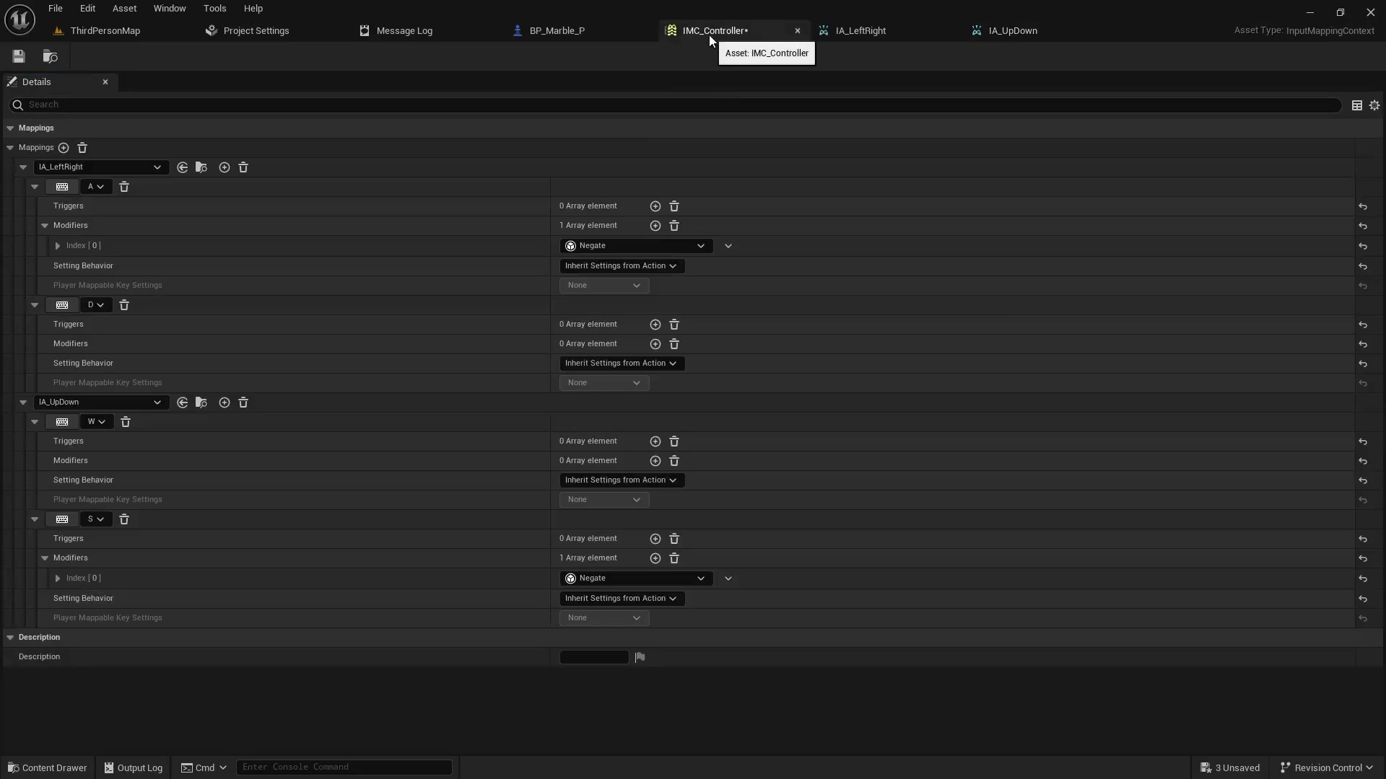
mouse_move(325, 367)
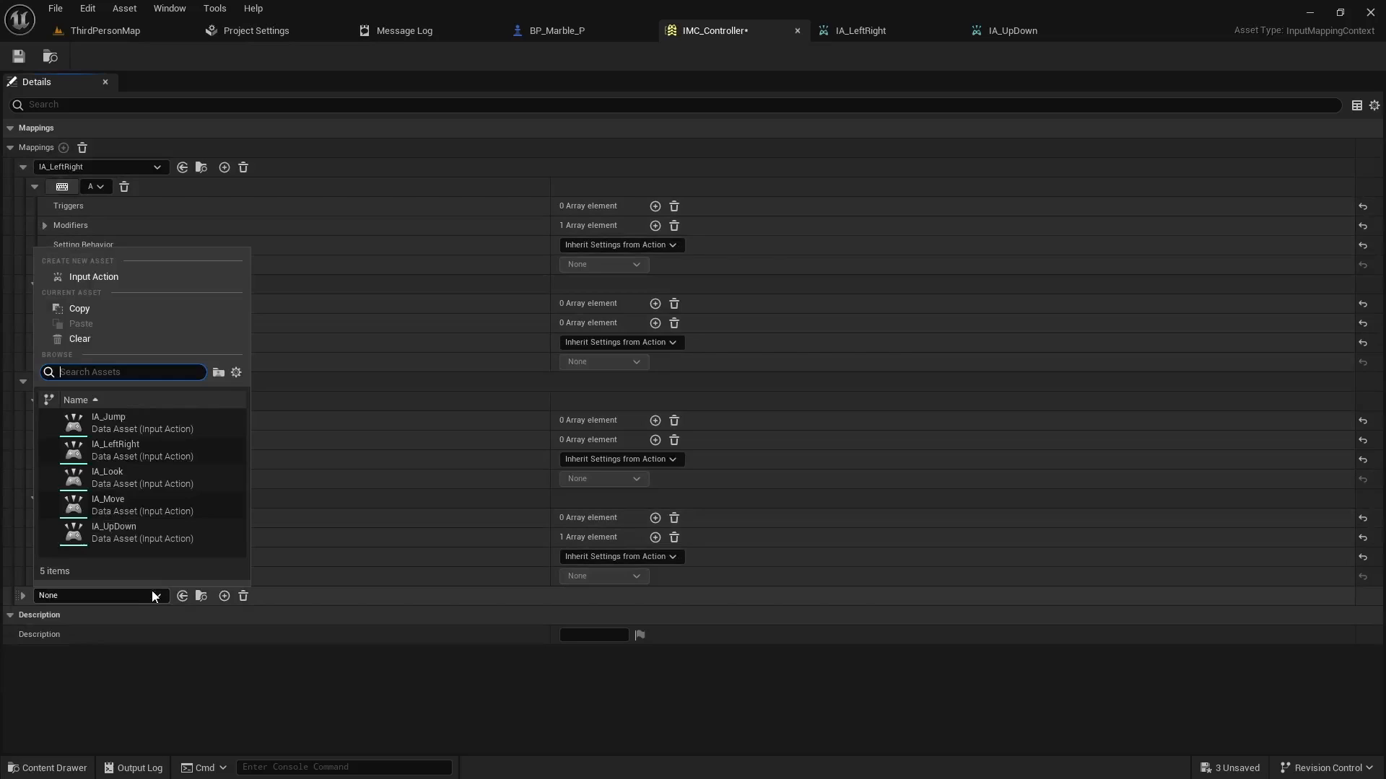
mouse_move(107, 477)
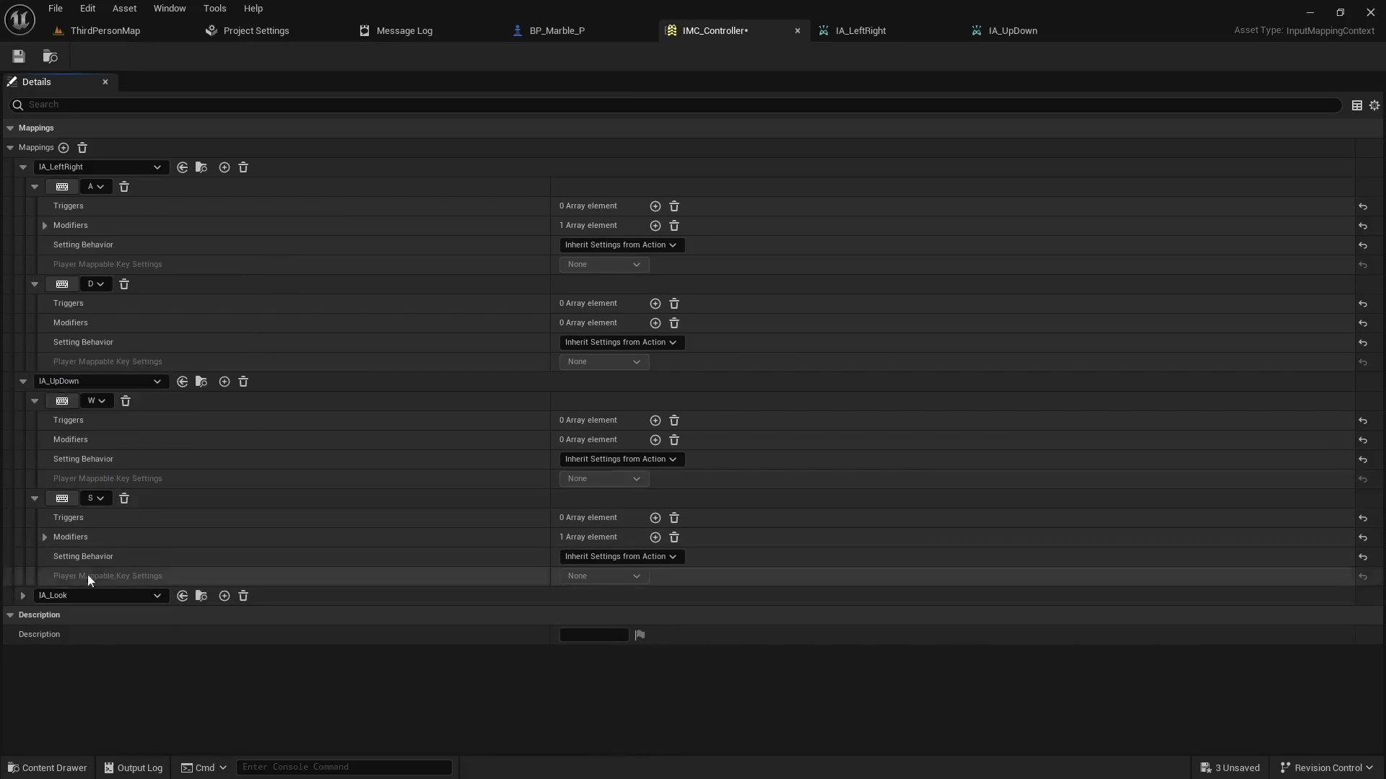
left_click(24, 594)
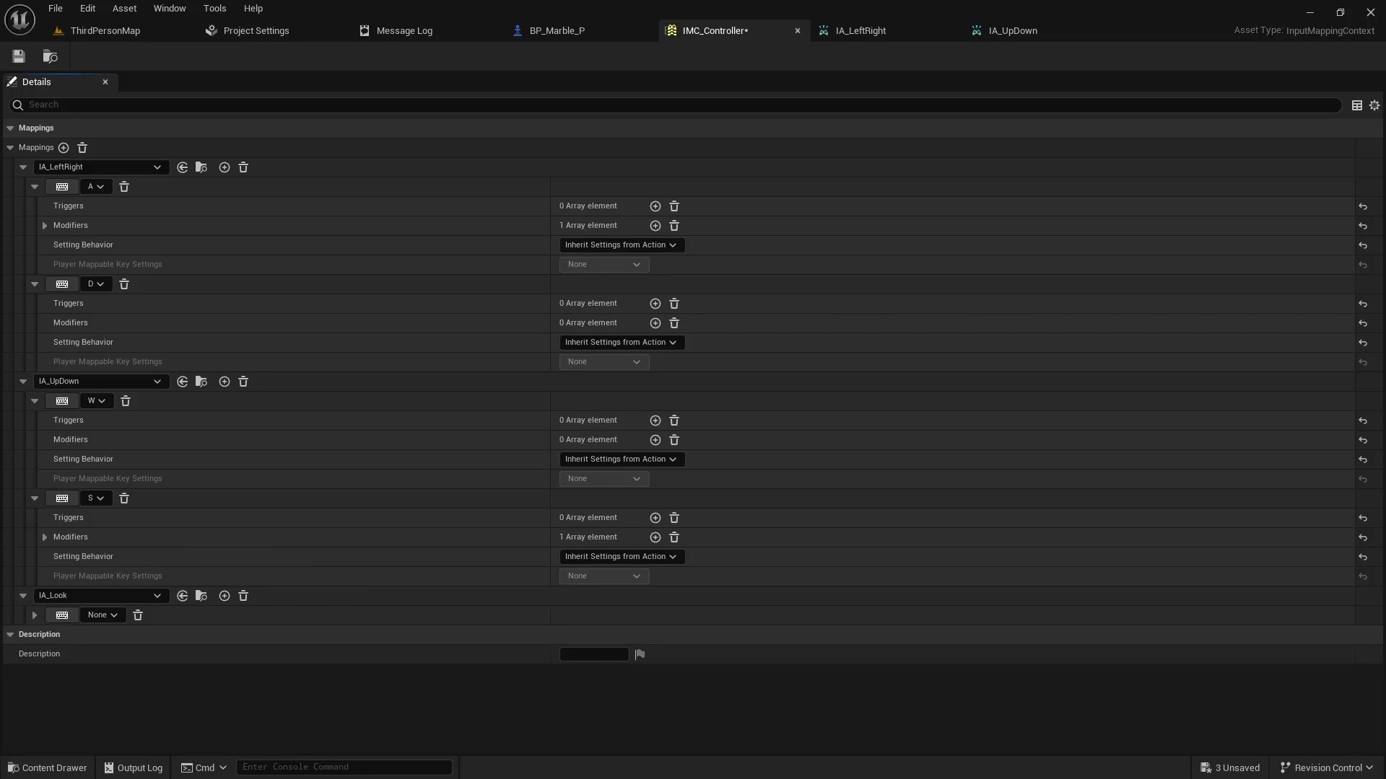
left_click(103, 614)
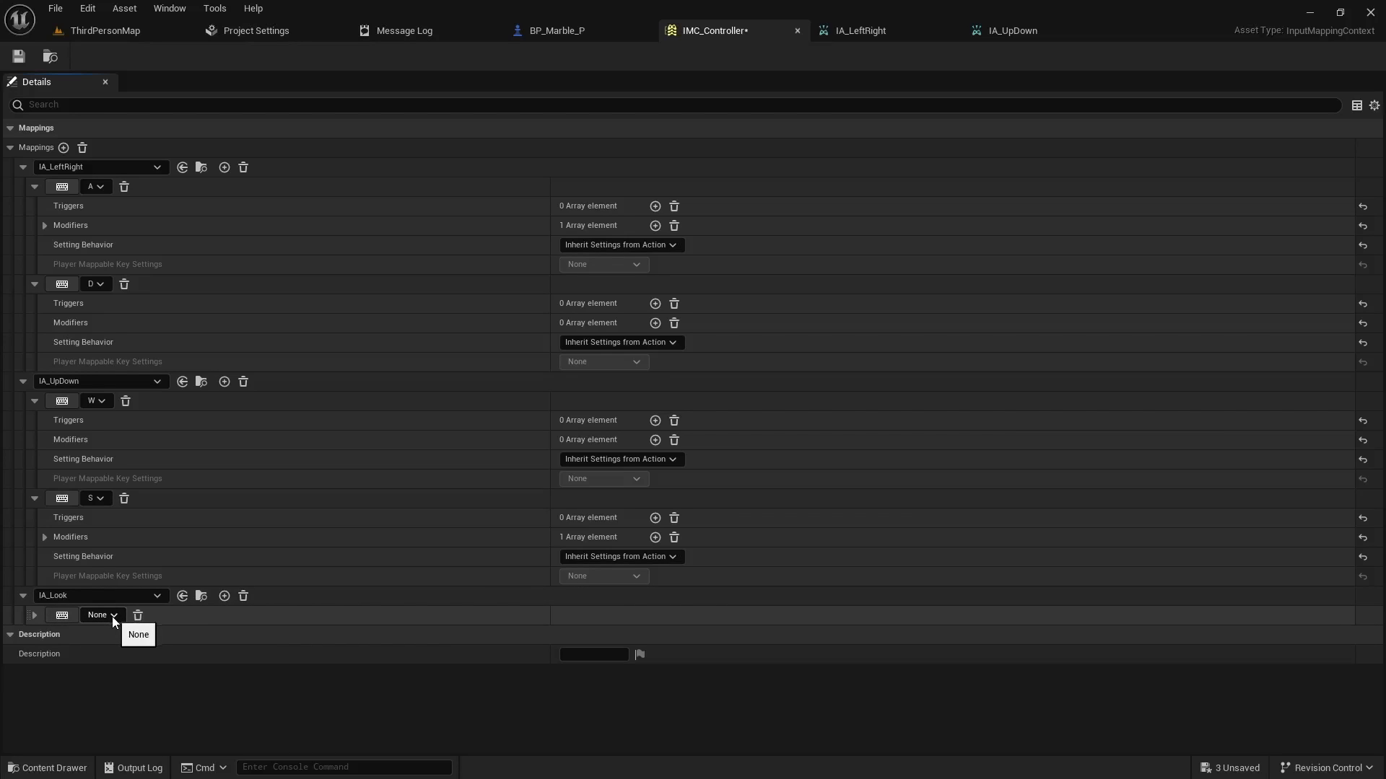
left_click(94, 283)
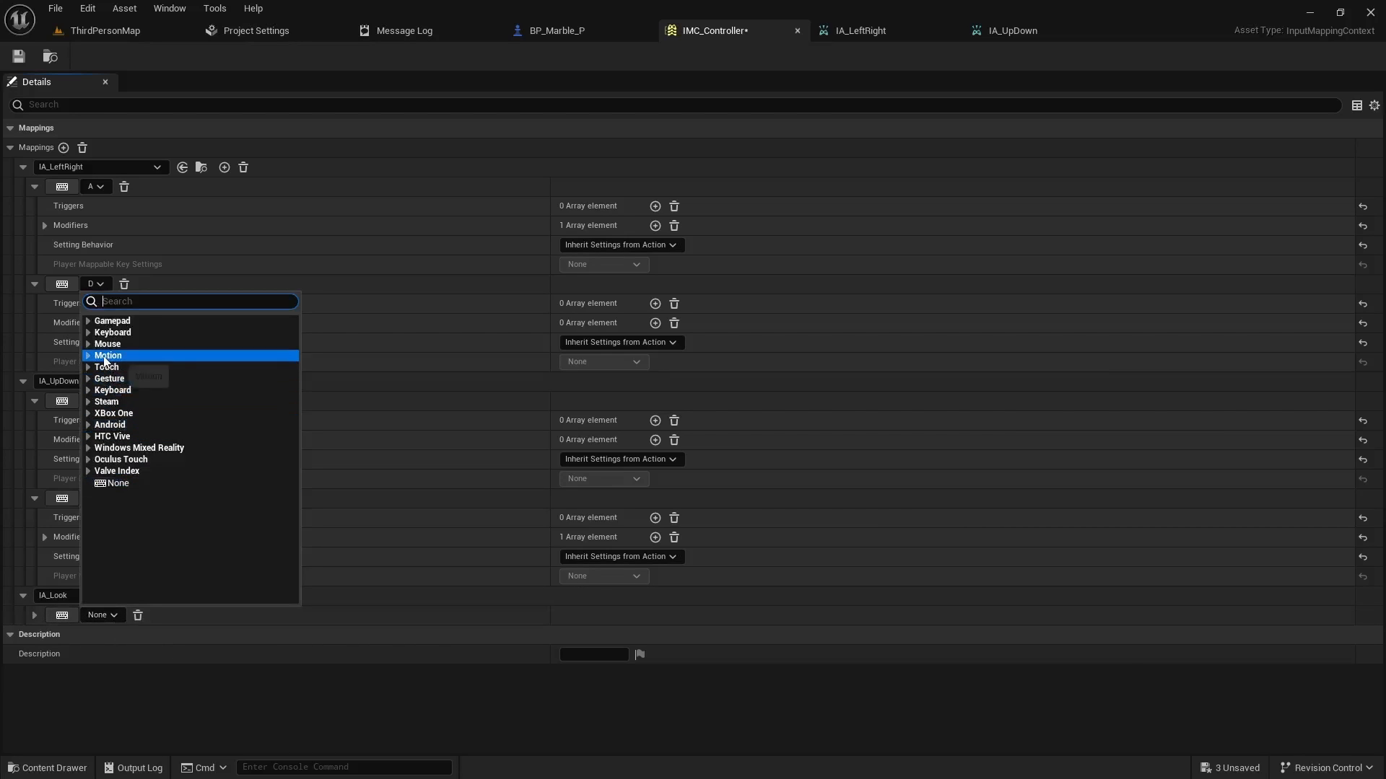
left_click(87, 344)
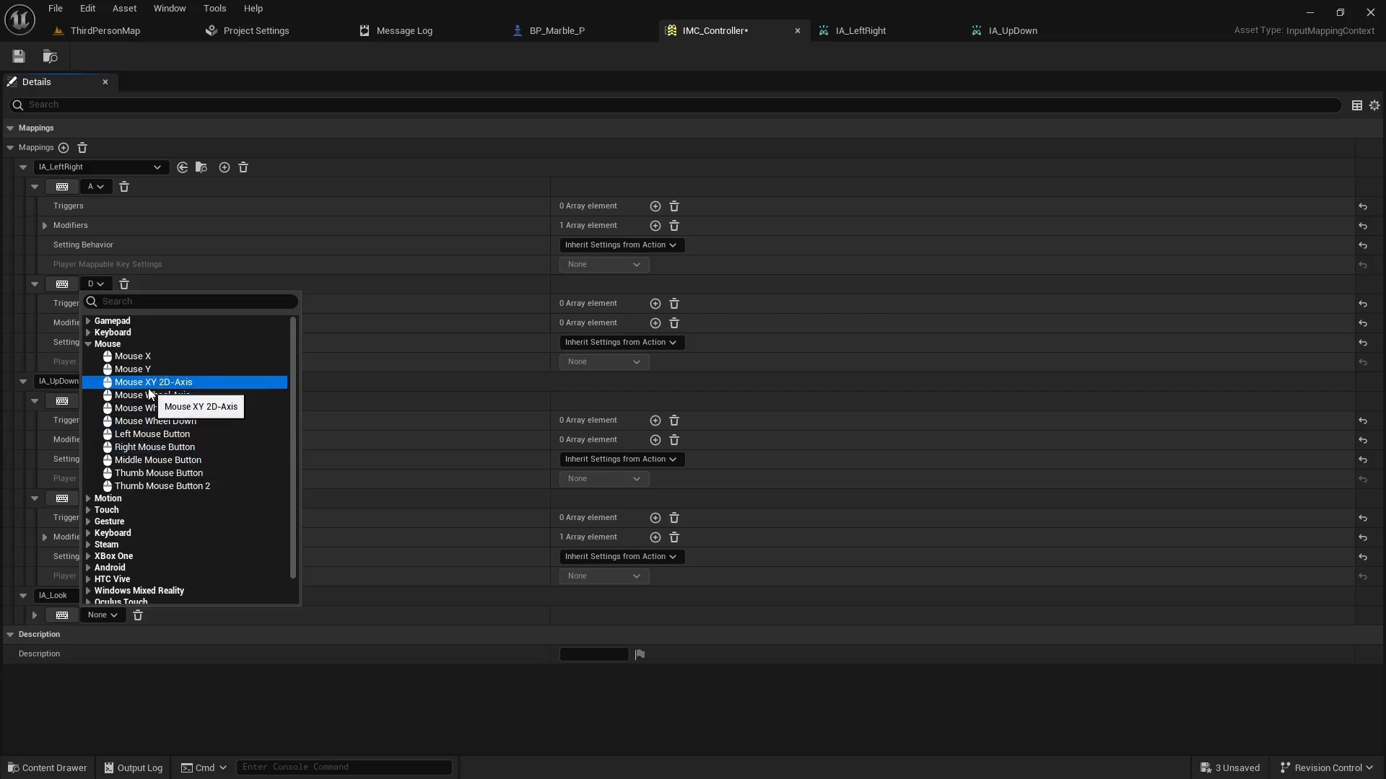
mouse_move(159, 389)
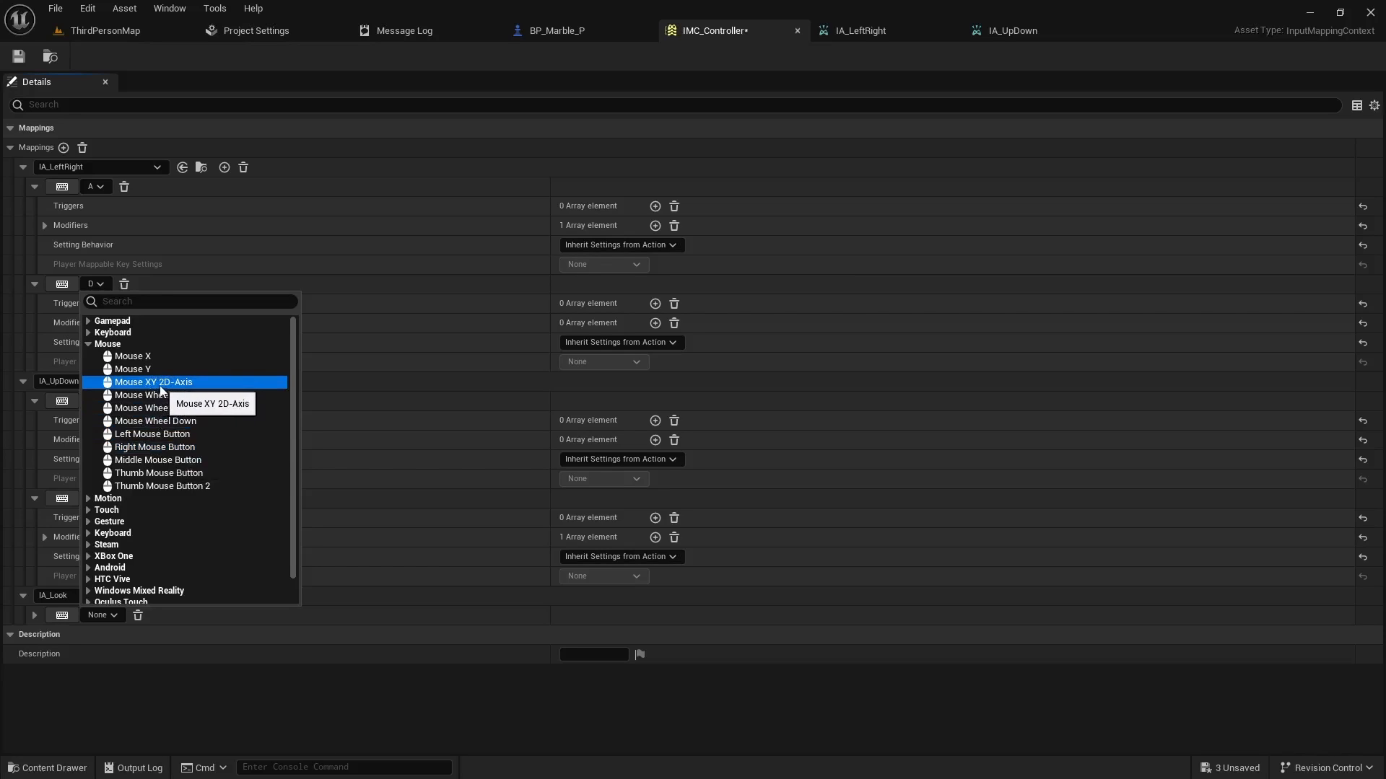
left_click(153, 382)
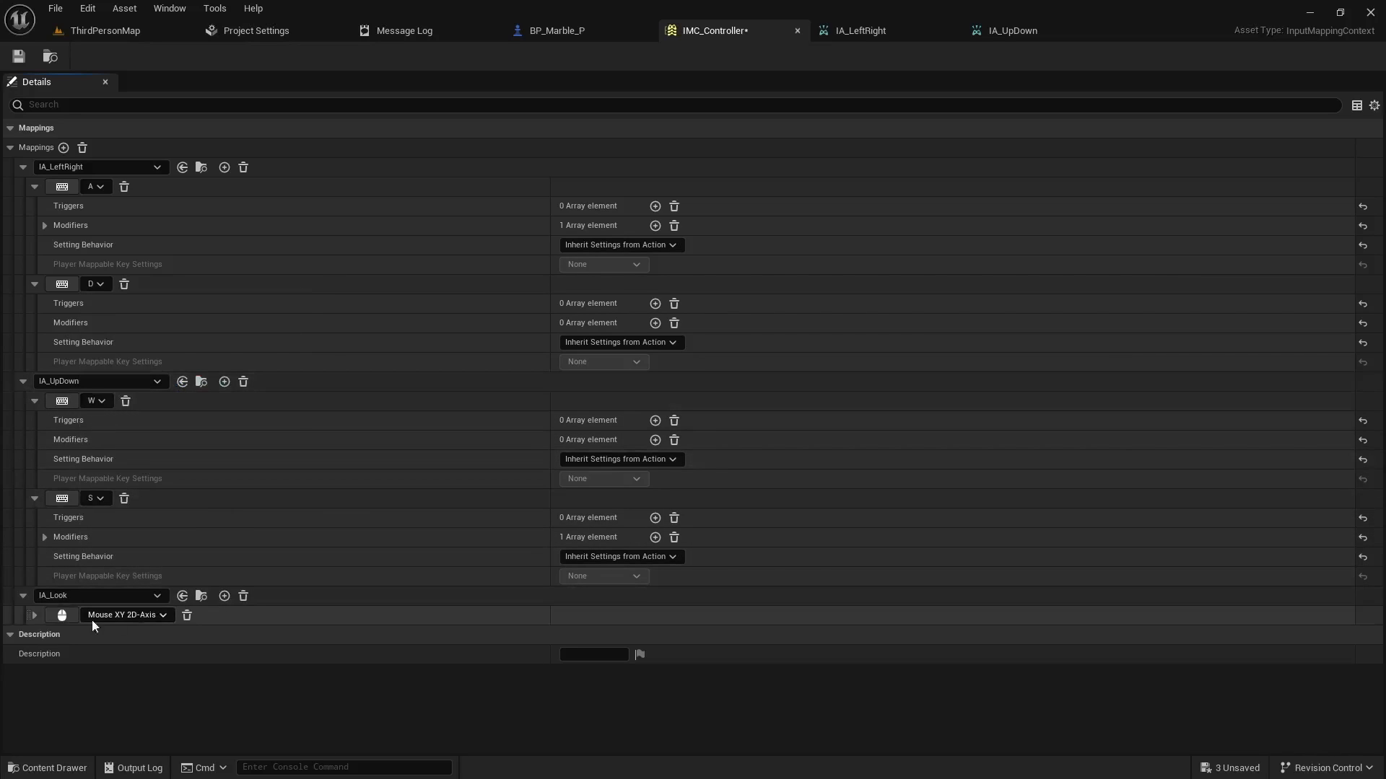
left_click(34, 614)
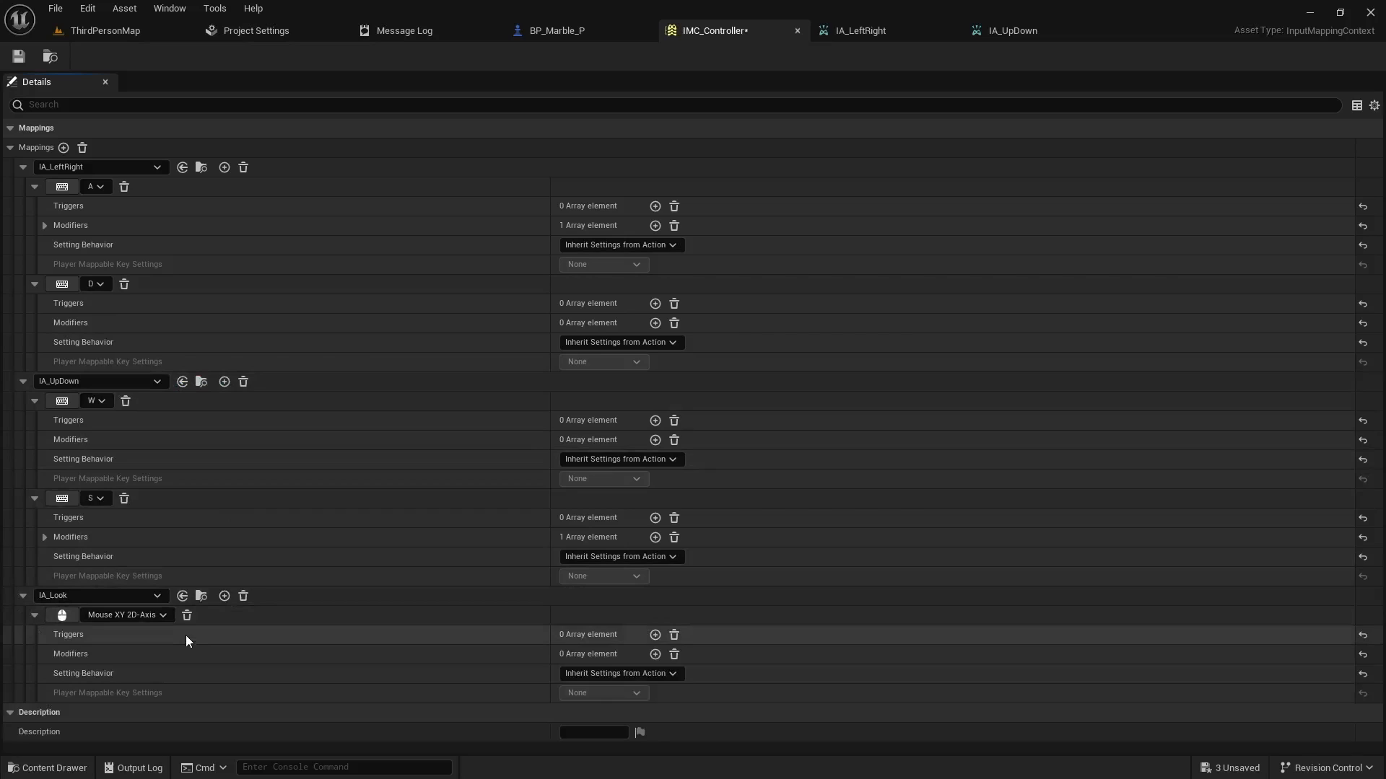
mouse_move(217, 556)
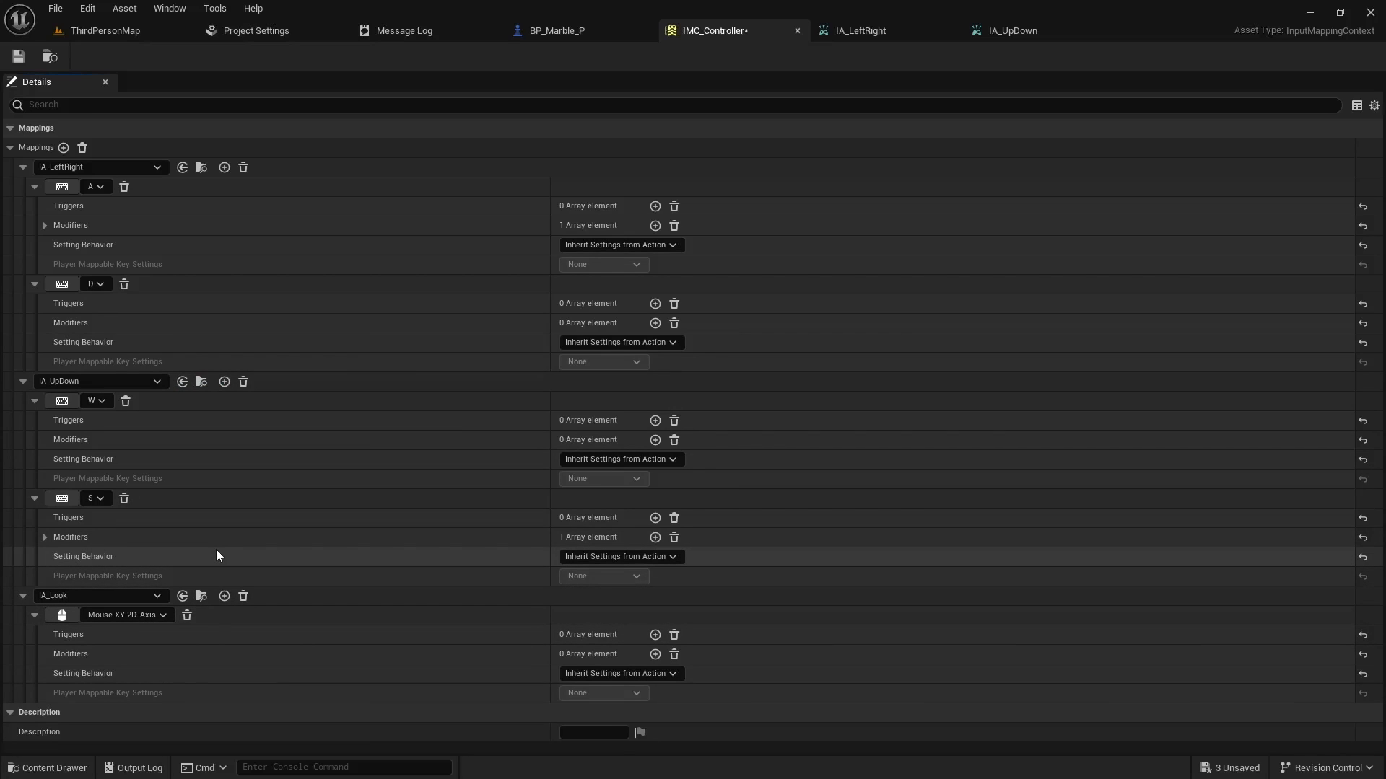
left_click(555, 30)
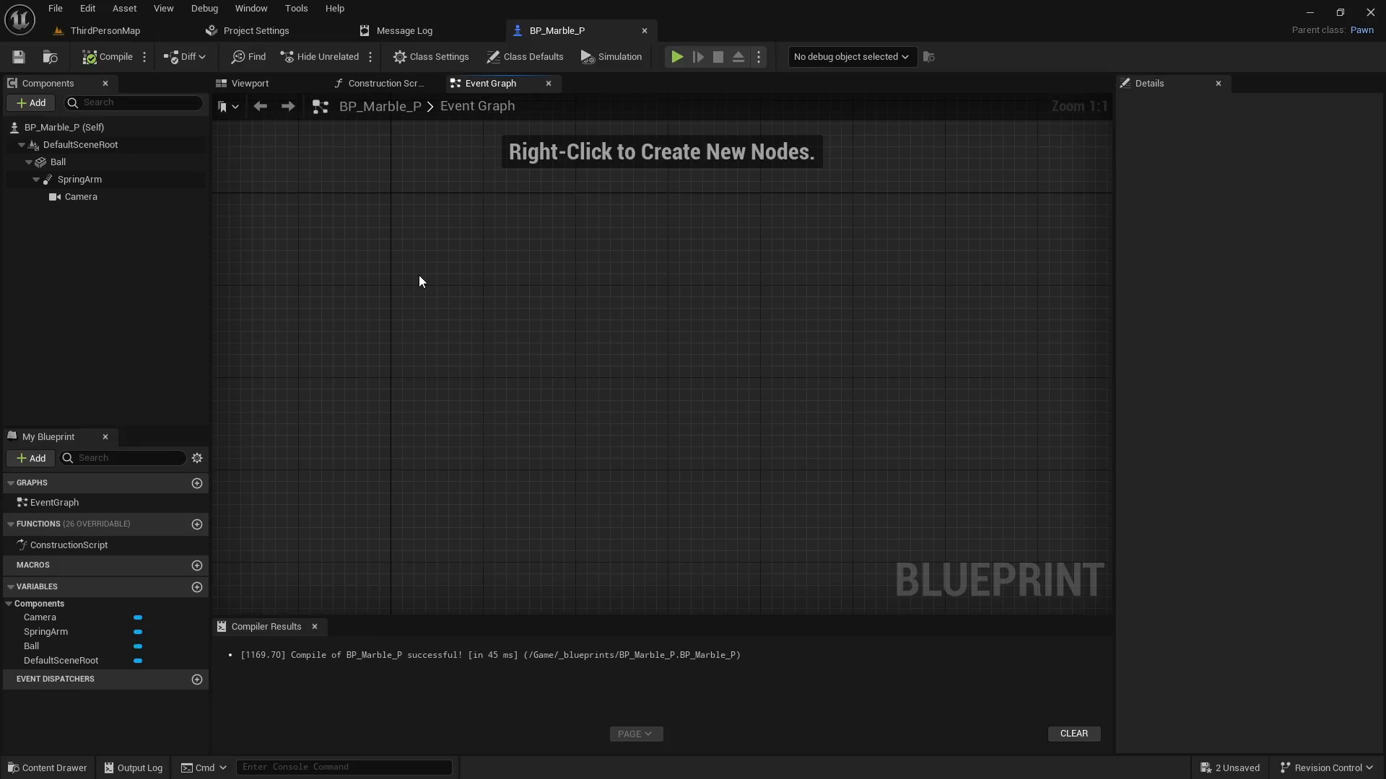
mouse_move(441, 241)
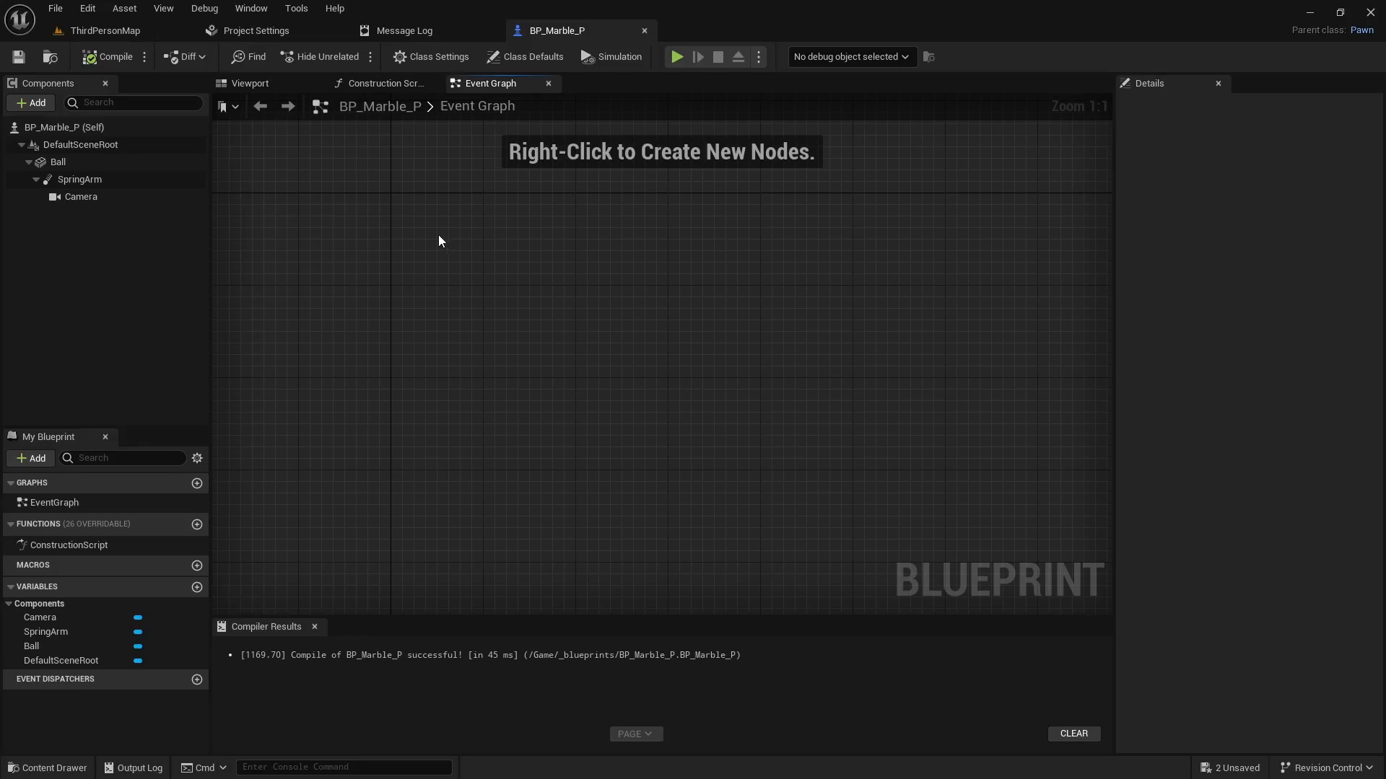
mouse_move(446, 245)
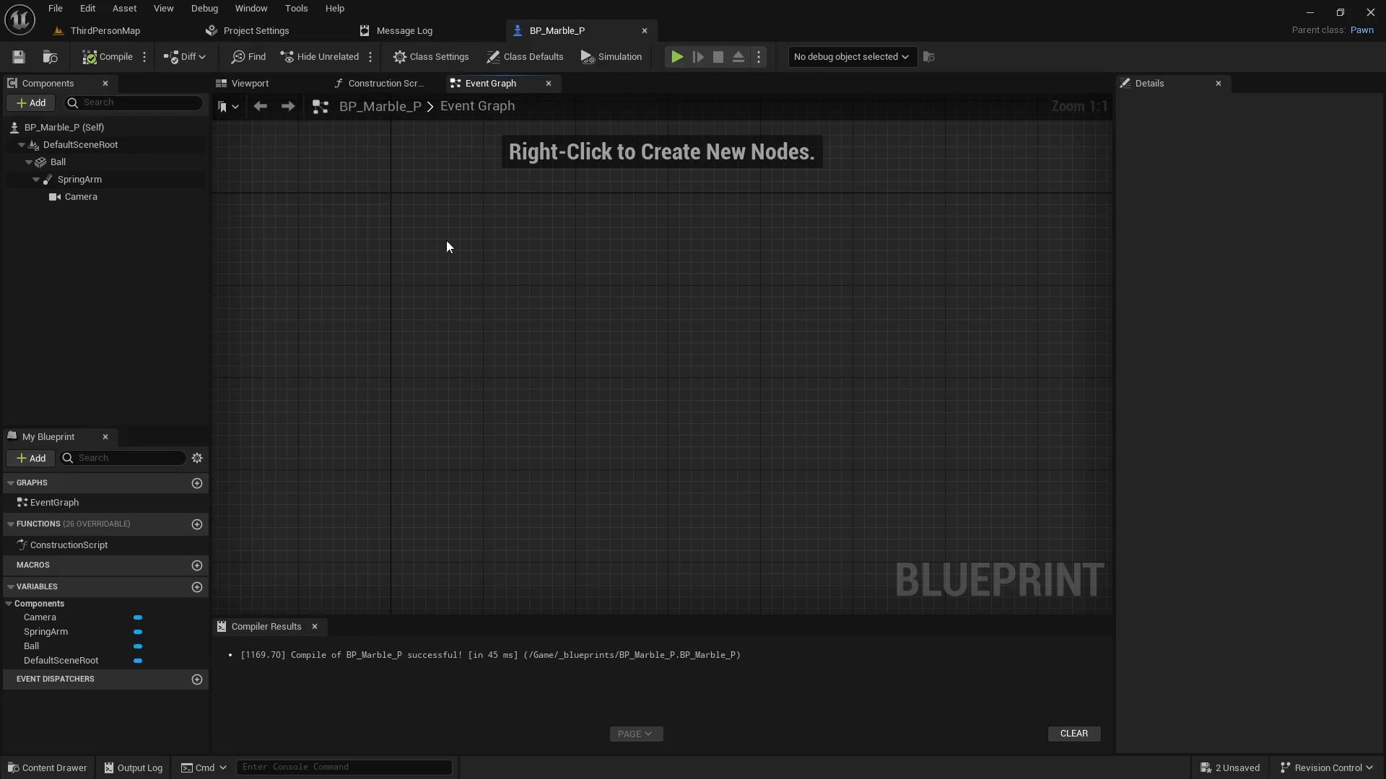
mouse_move(400, 259)
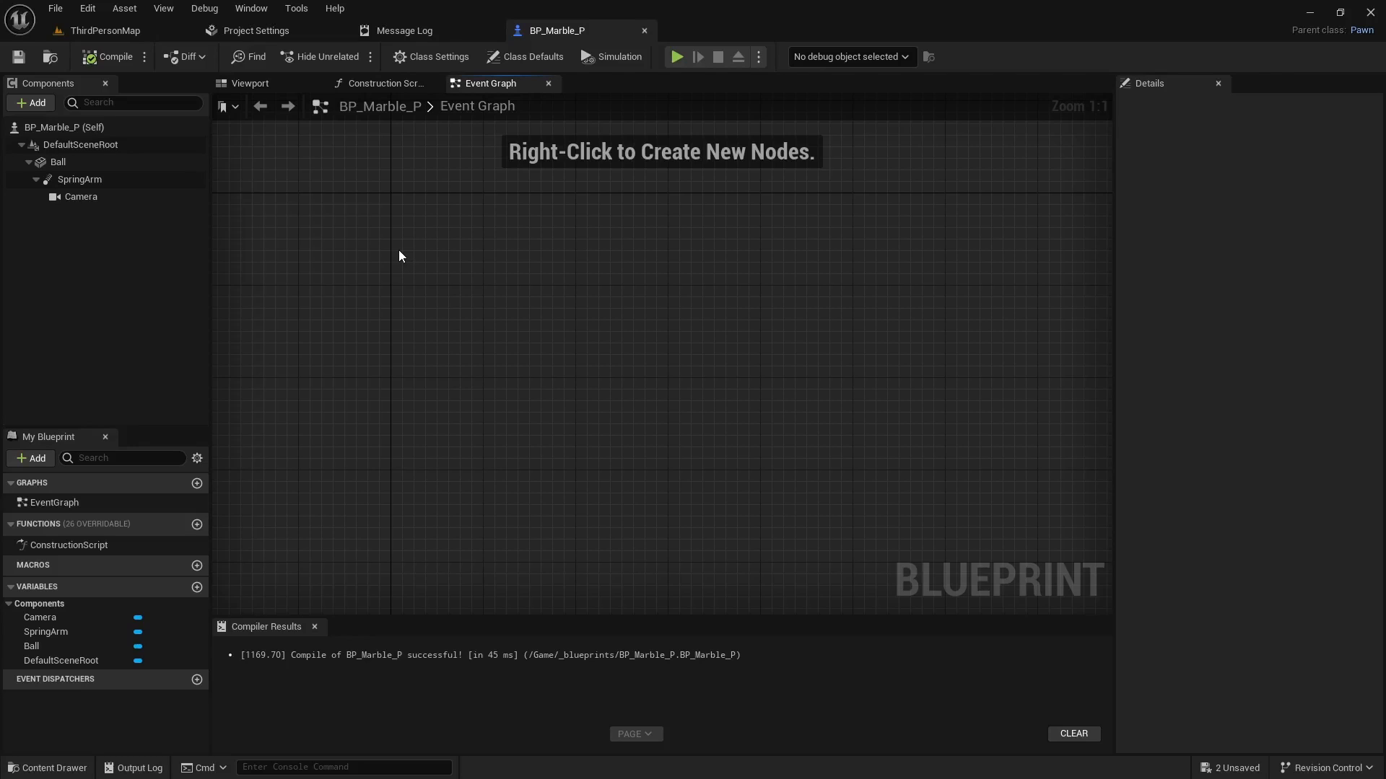
Add a BeginPlay event that casts the pawn's controller to PlayerController
right_click(399, 256)
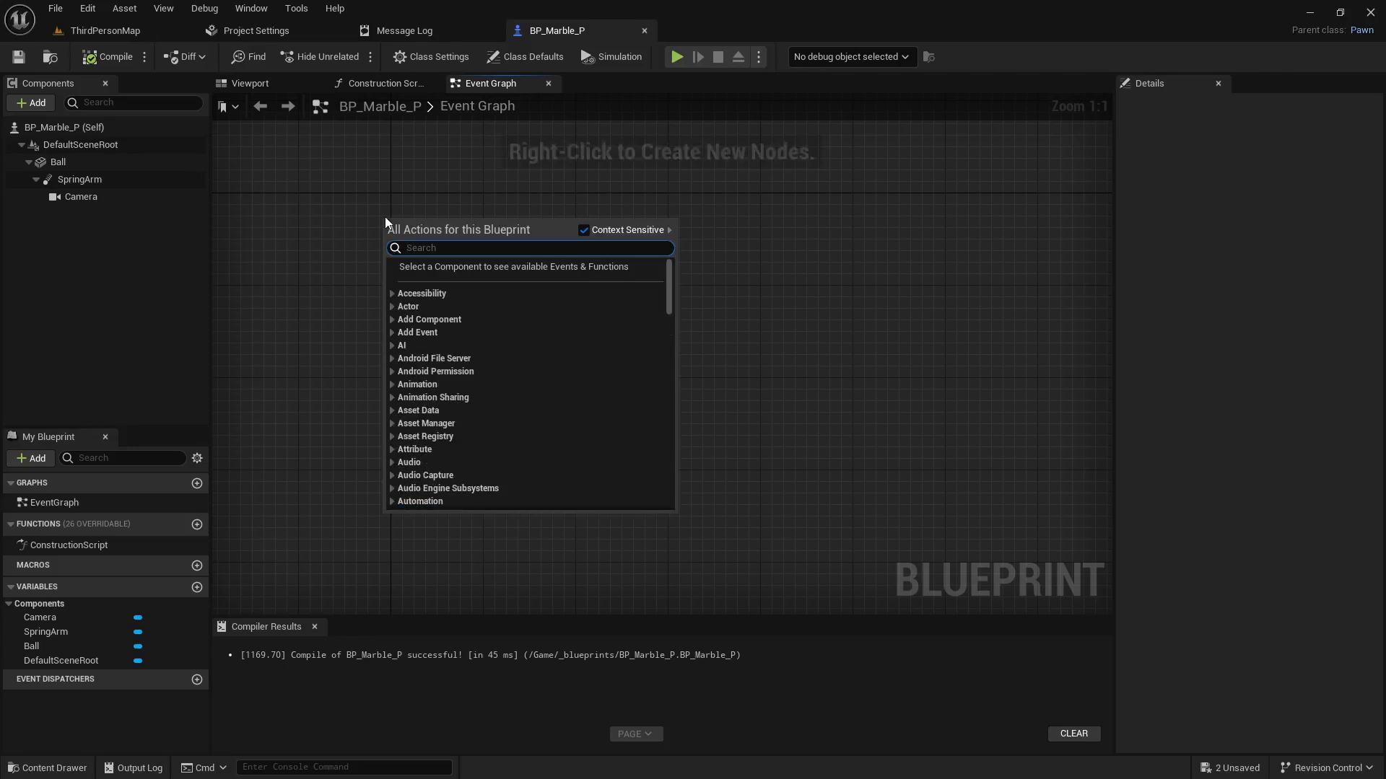
type("event")
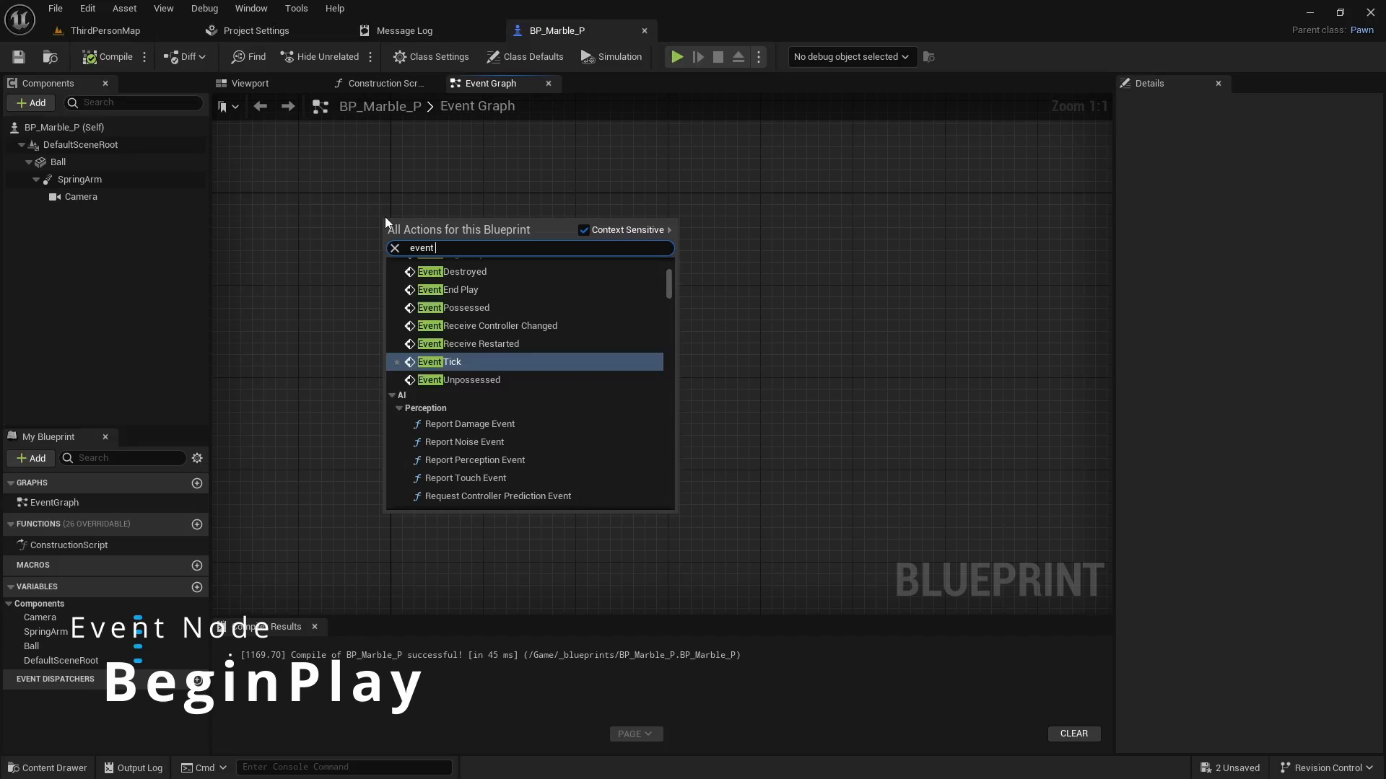
type("b")
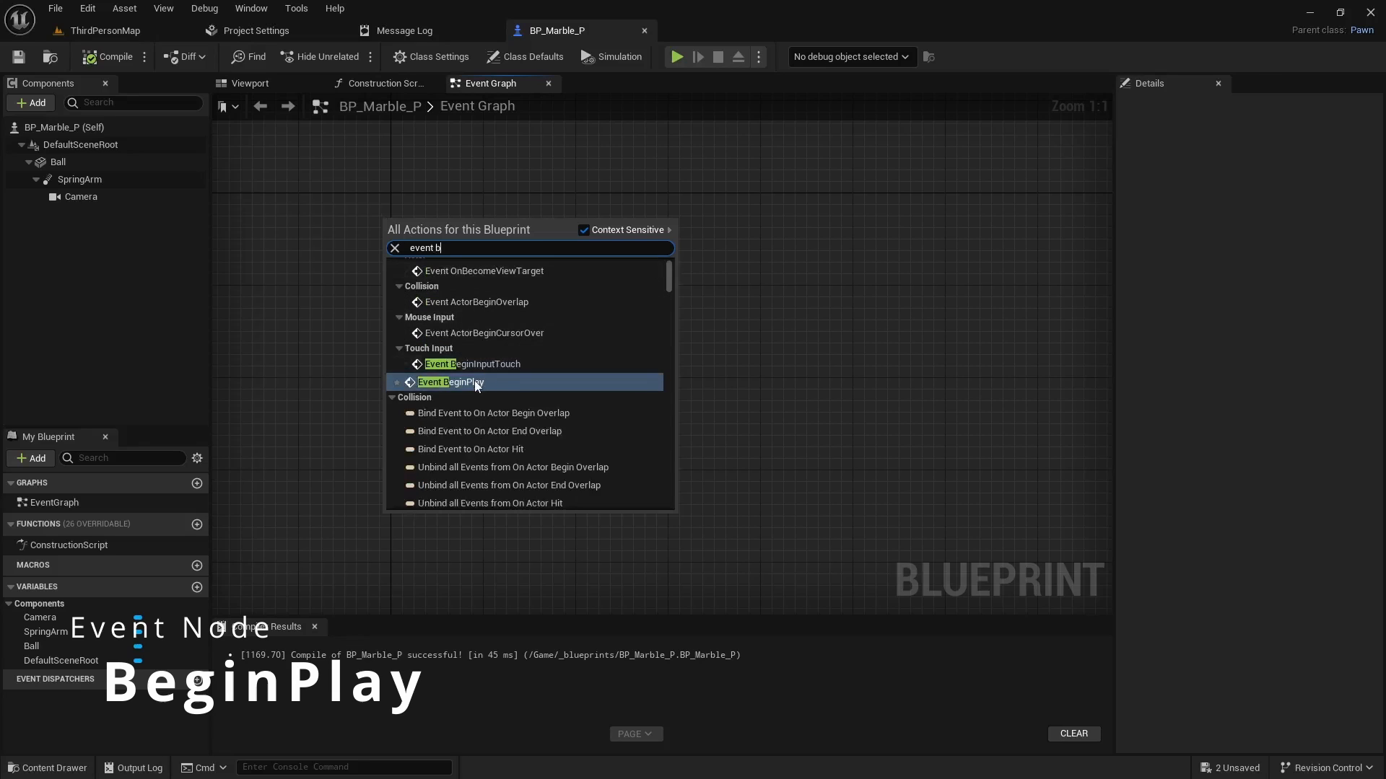
left_click(451, 382)
type("cas")
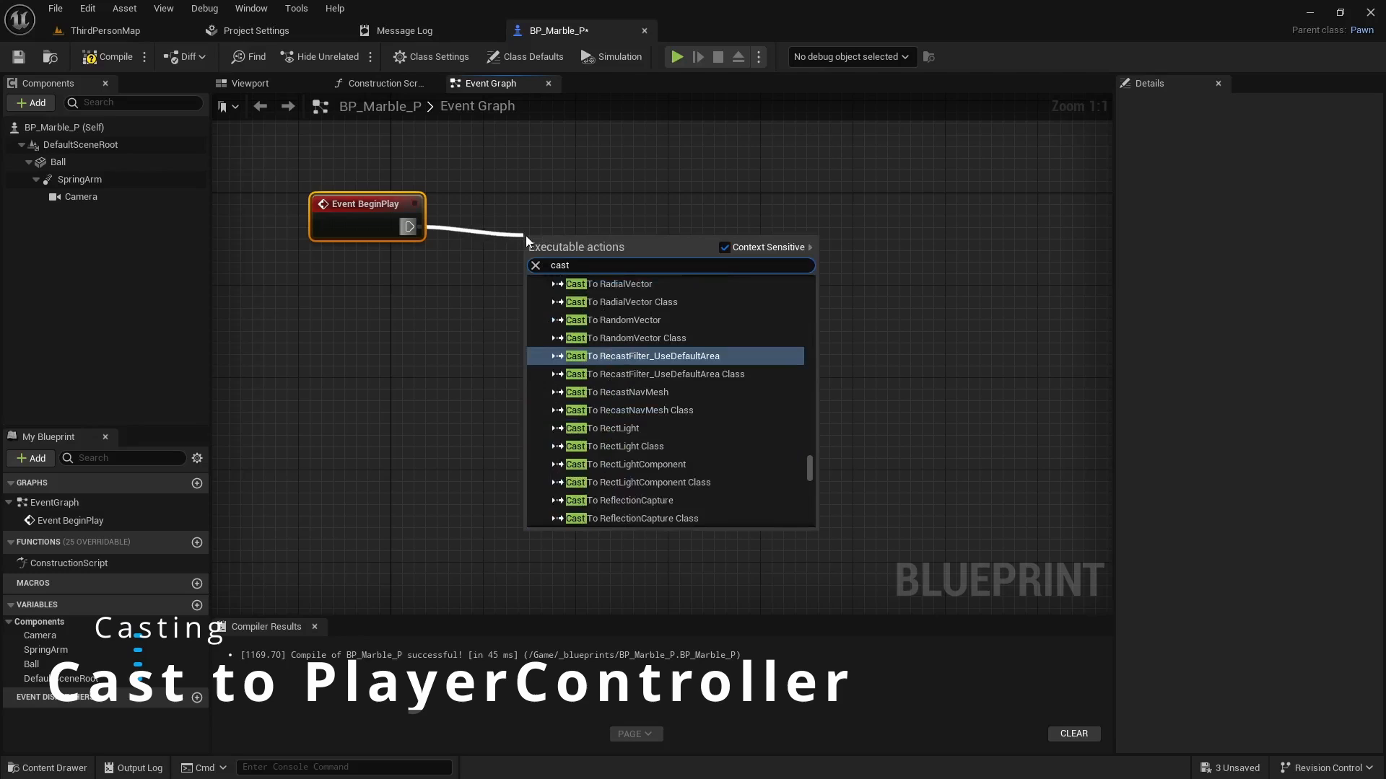
type("to player")
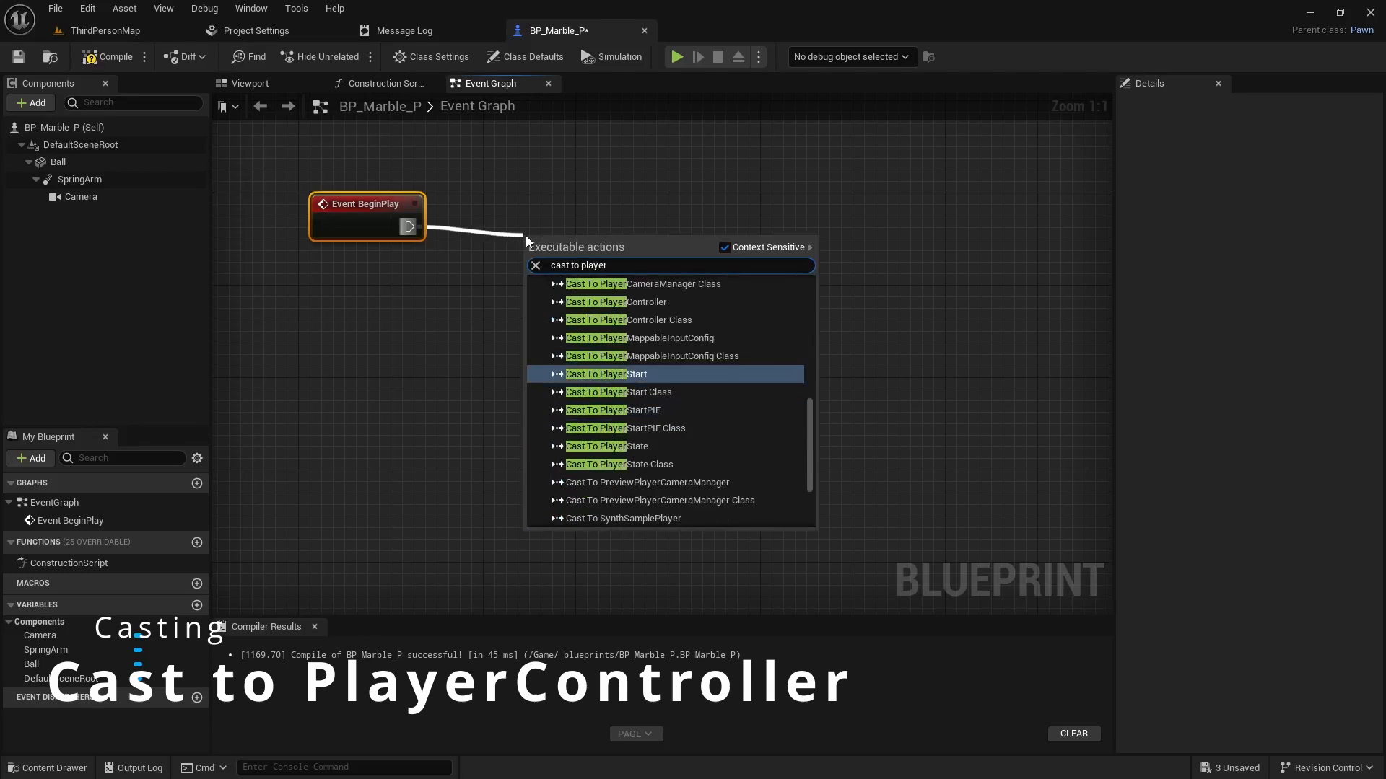
left_click(615, 302)
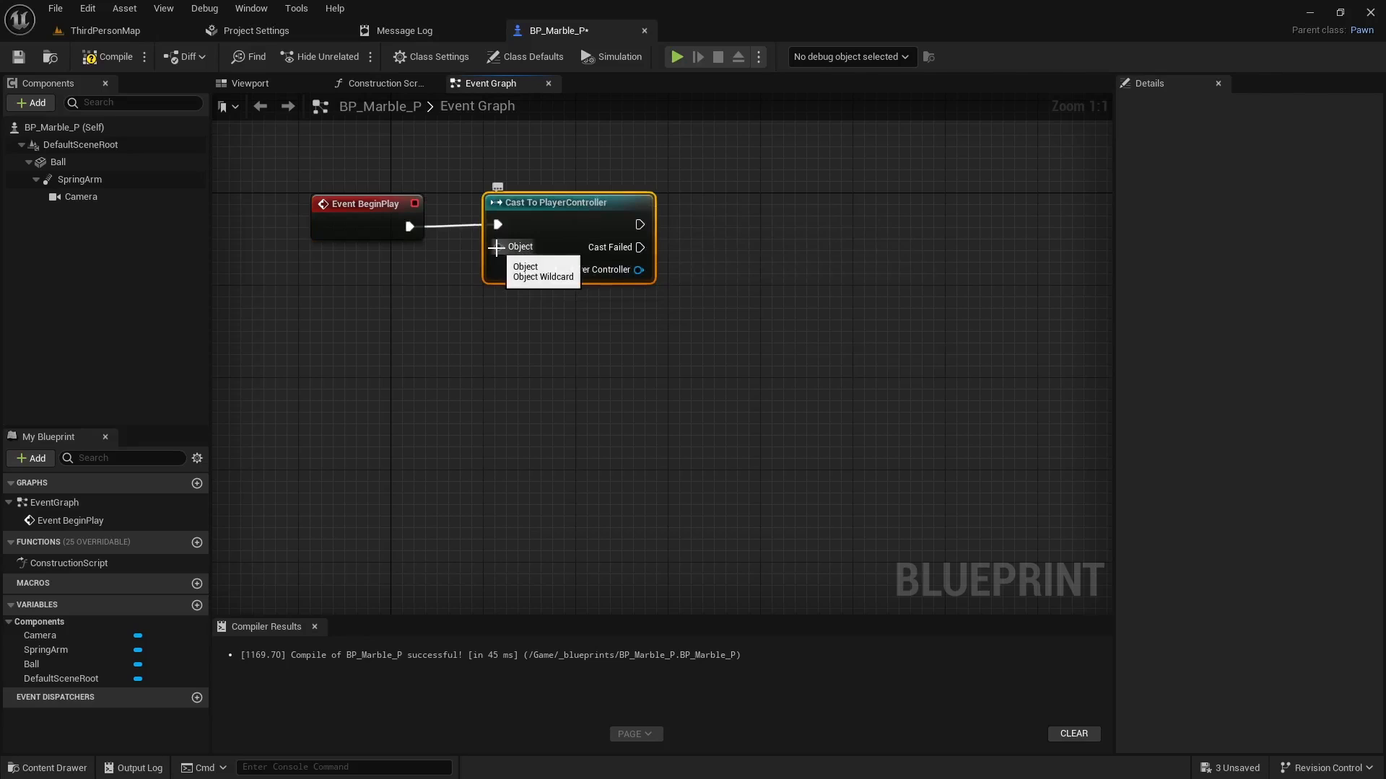
type("get contr")
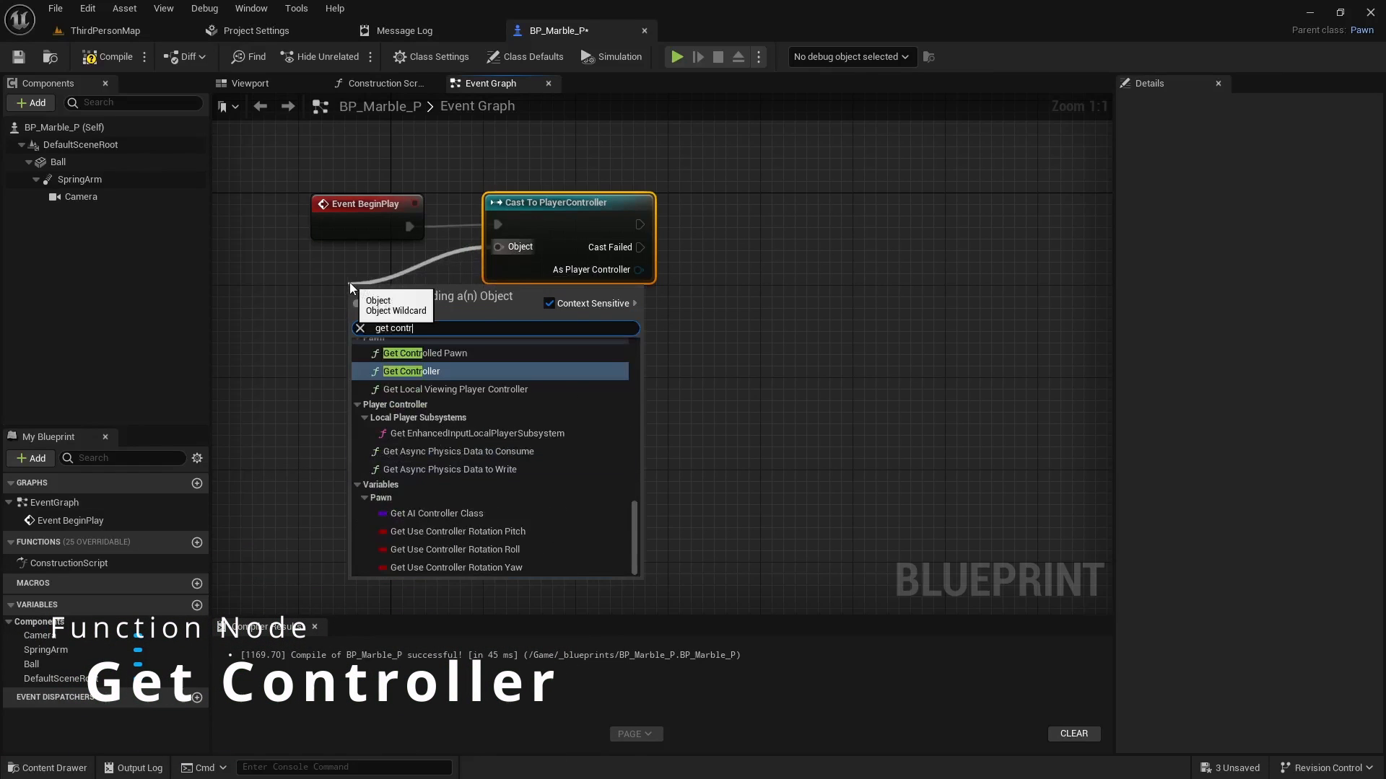
left_click(411, 371)
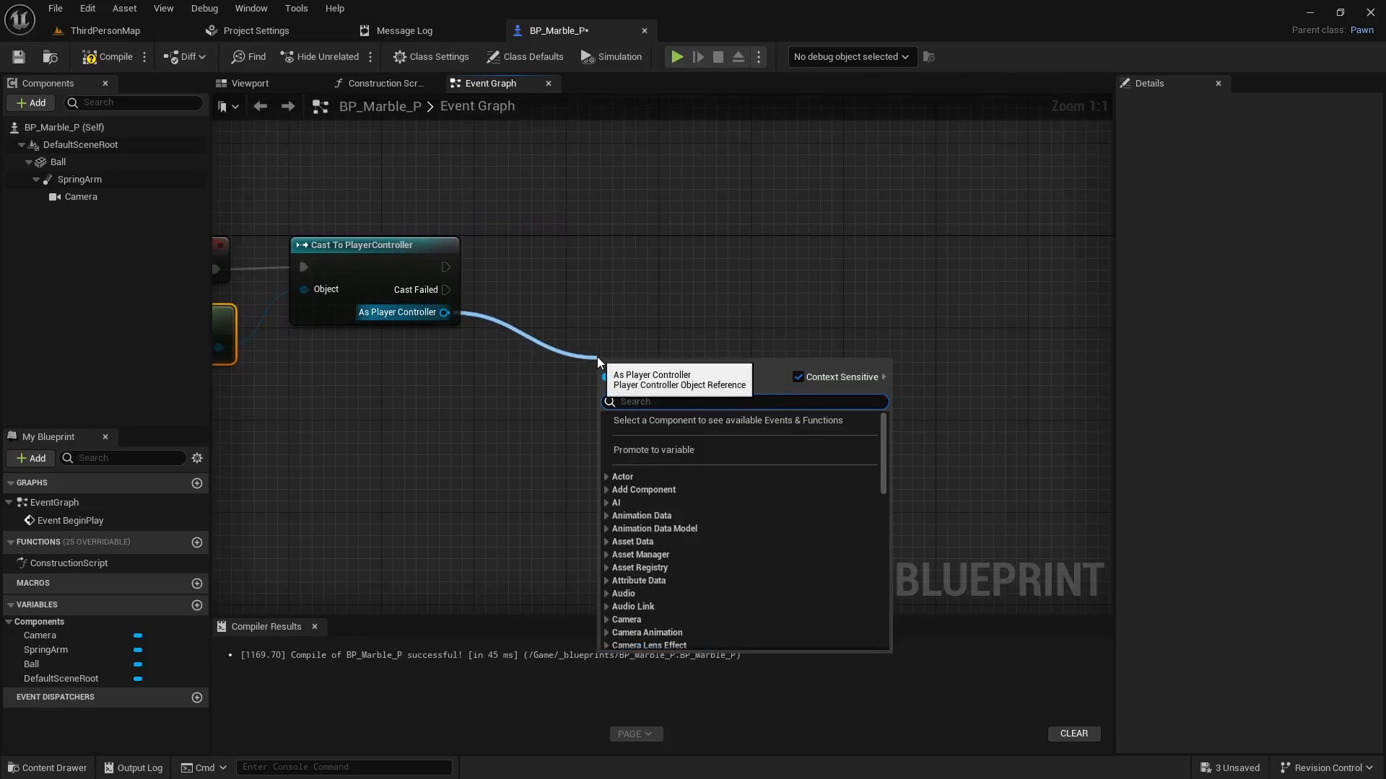
Get the Enhanced Input subsystem, check it is valid, and add mapping context IMC_Controller
type("enhanc")
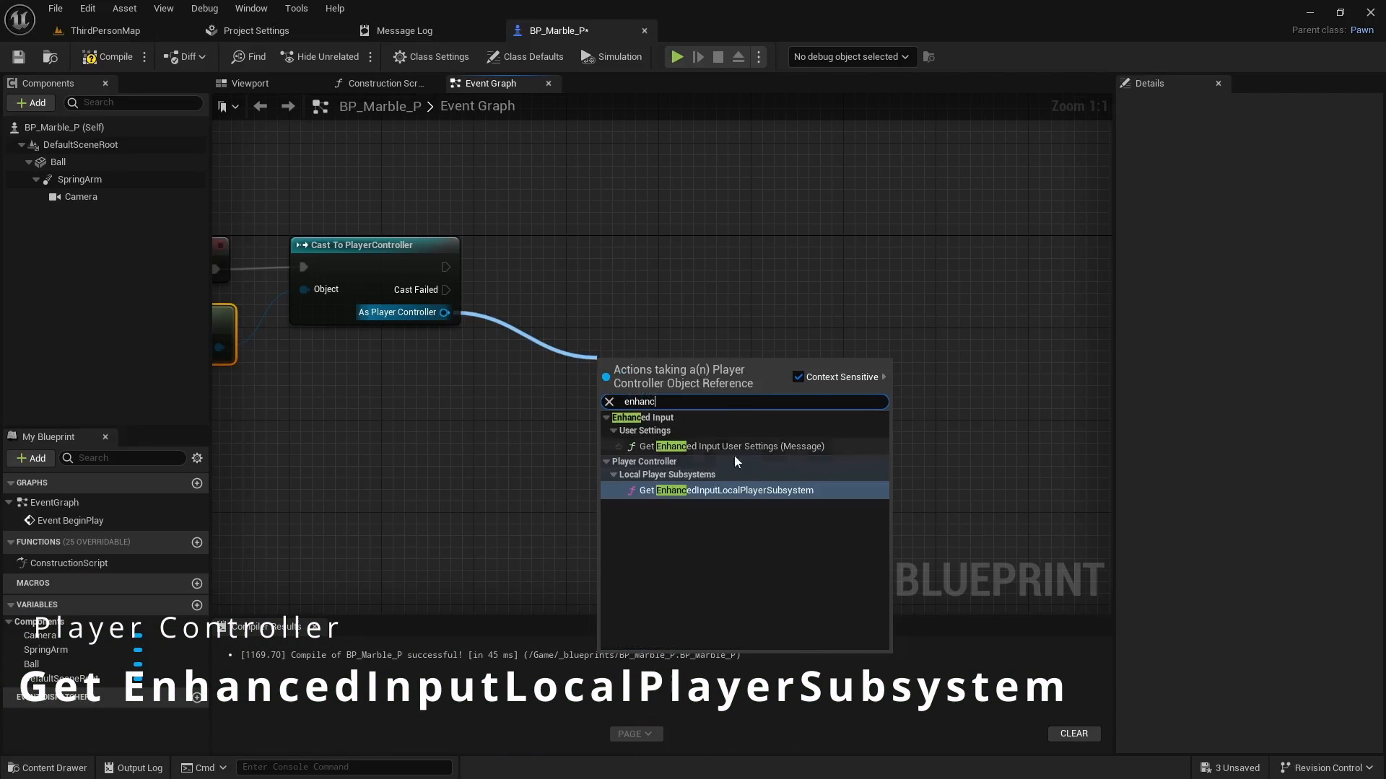
mouse_move(725, 490)
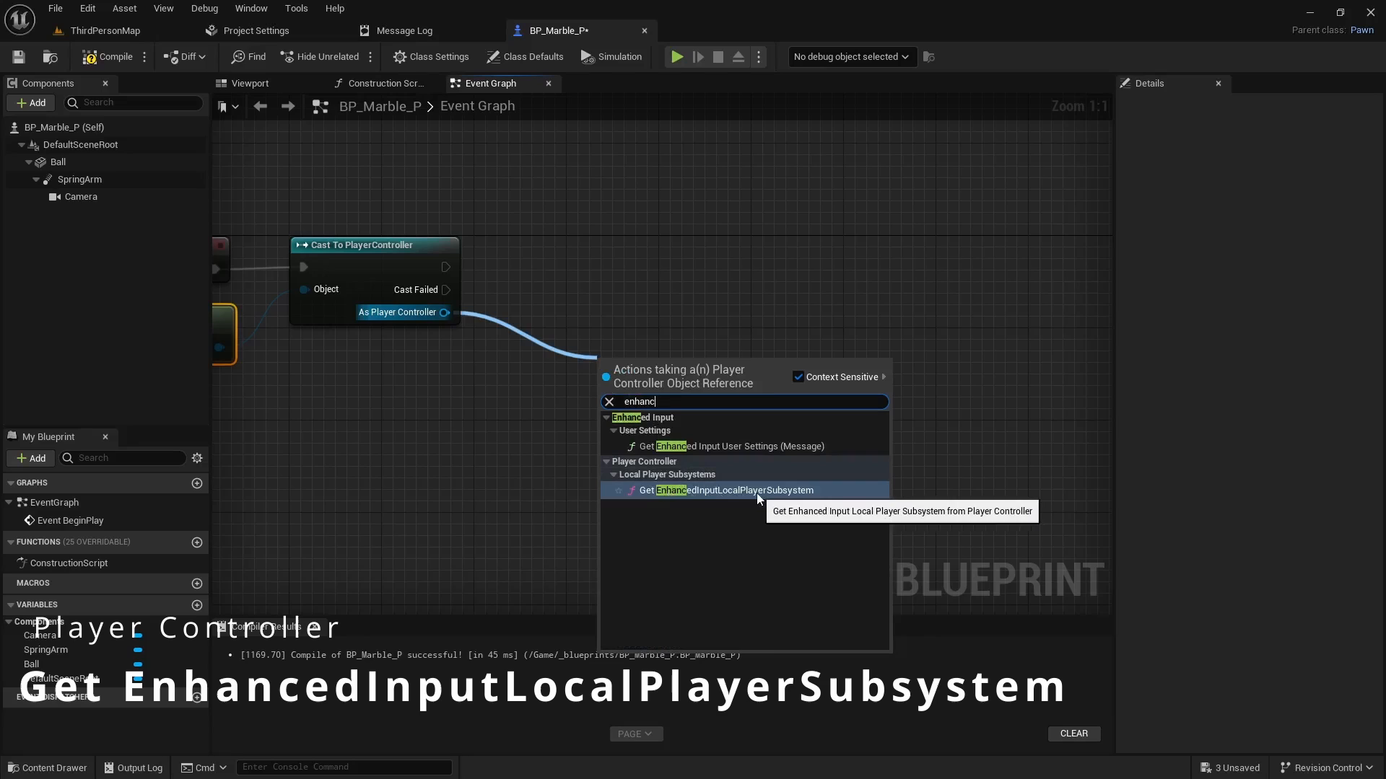
left_click(719, 491)
type("vali")
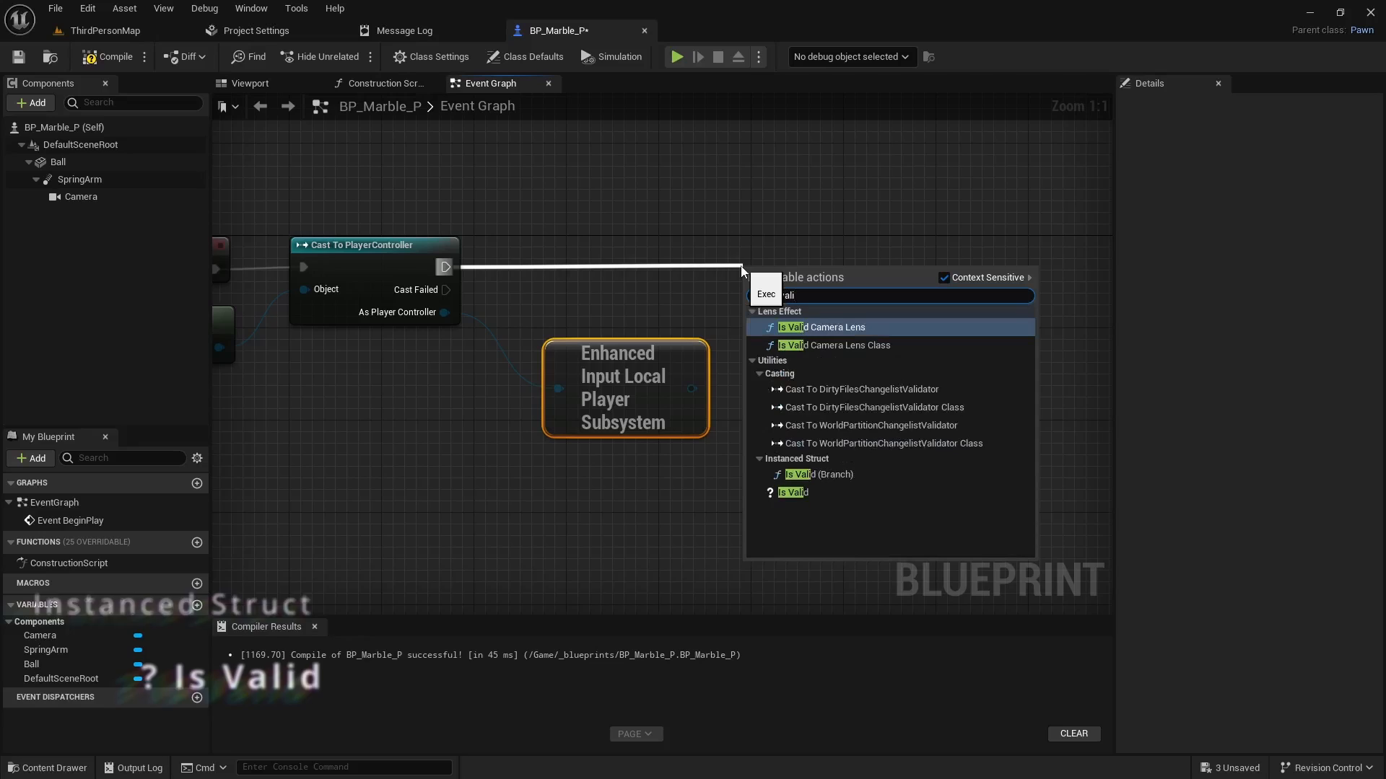
left_click(791, 492)
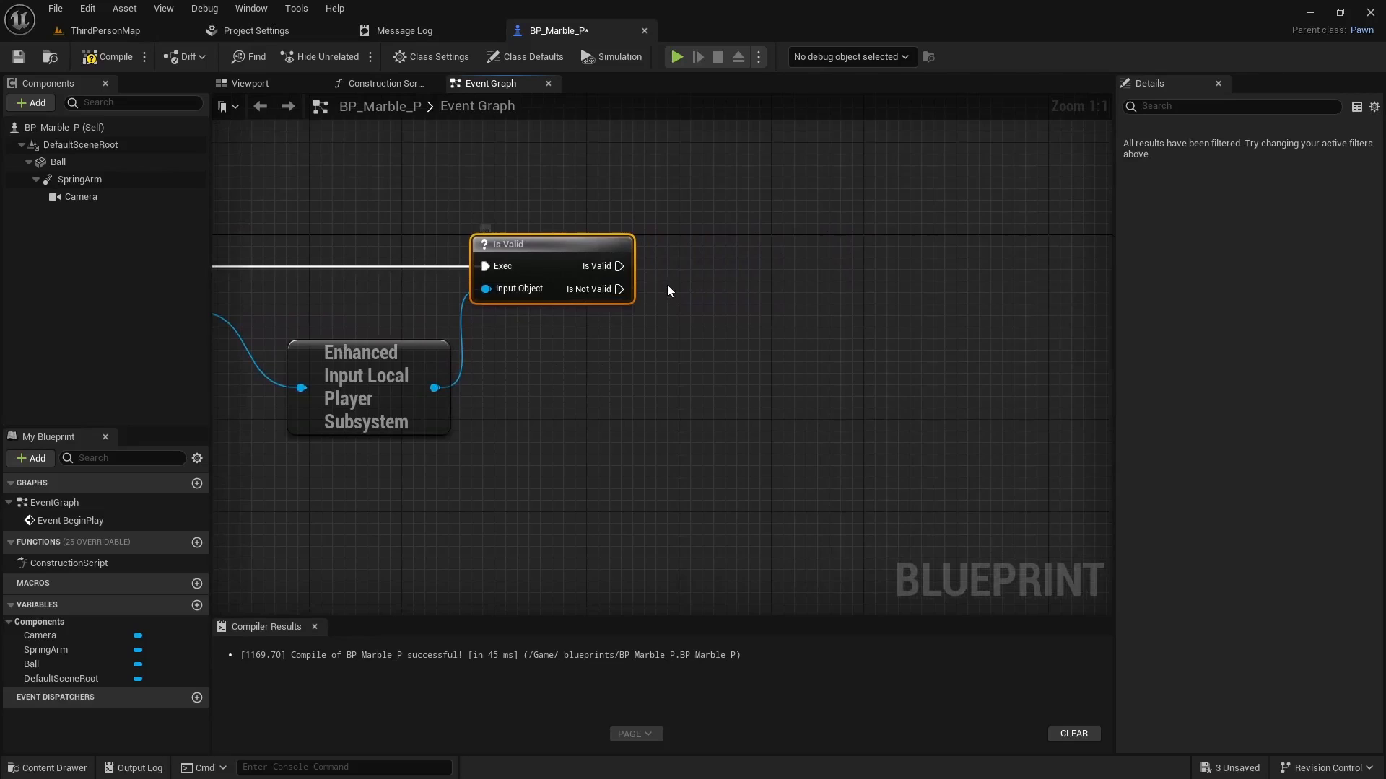
mouse_move(434, 388)
type("a")
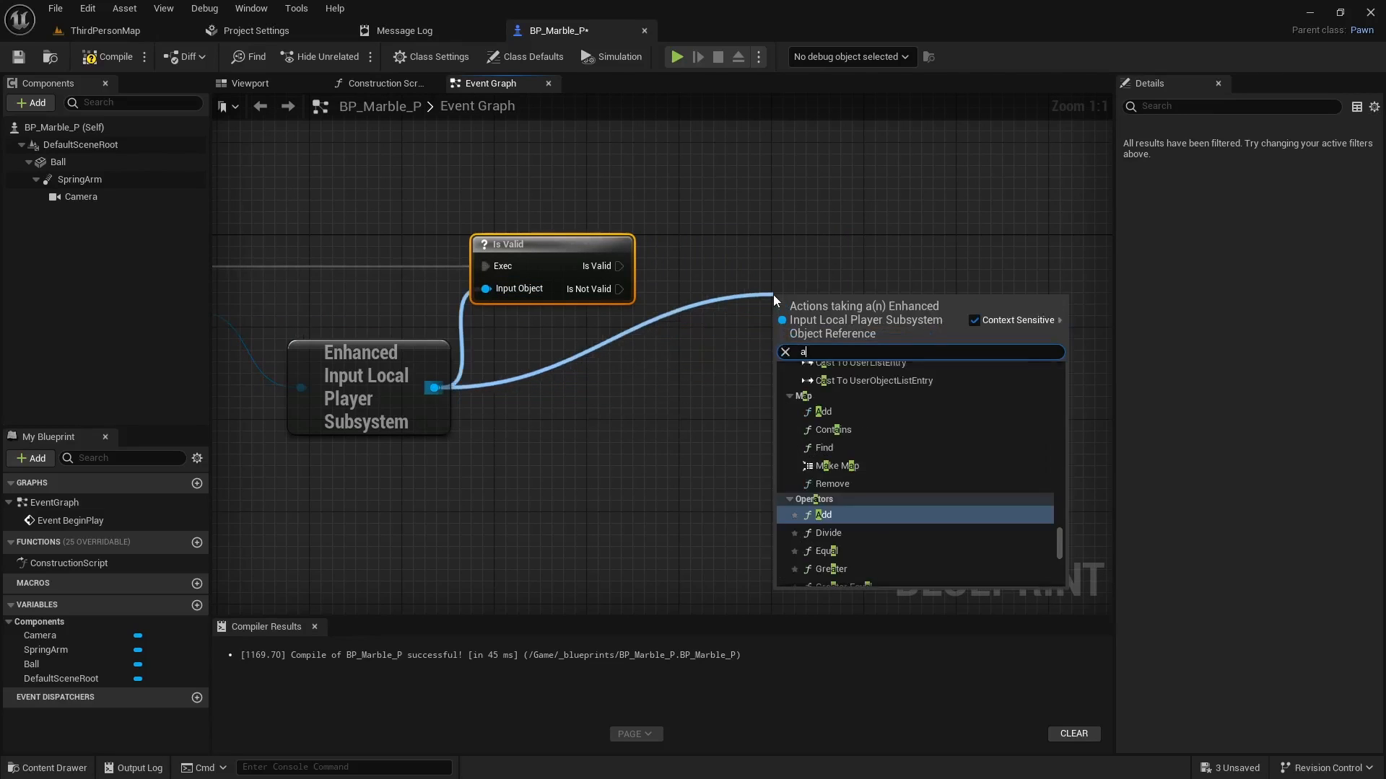
type("dd mapp")
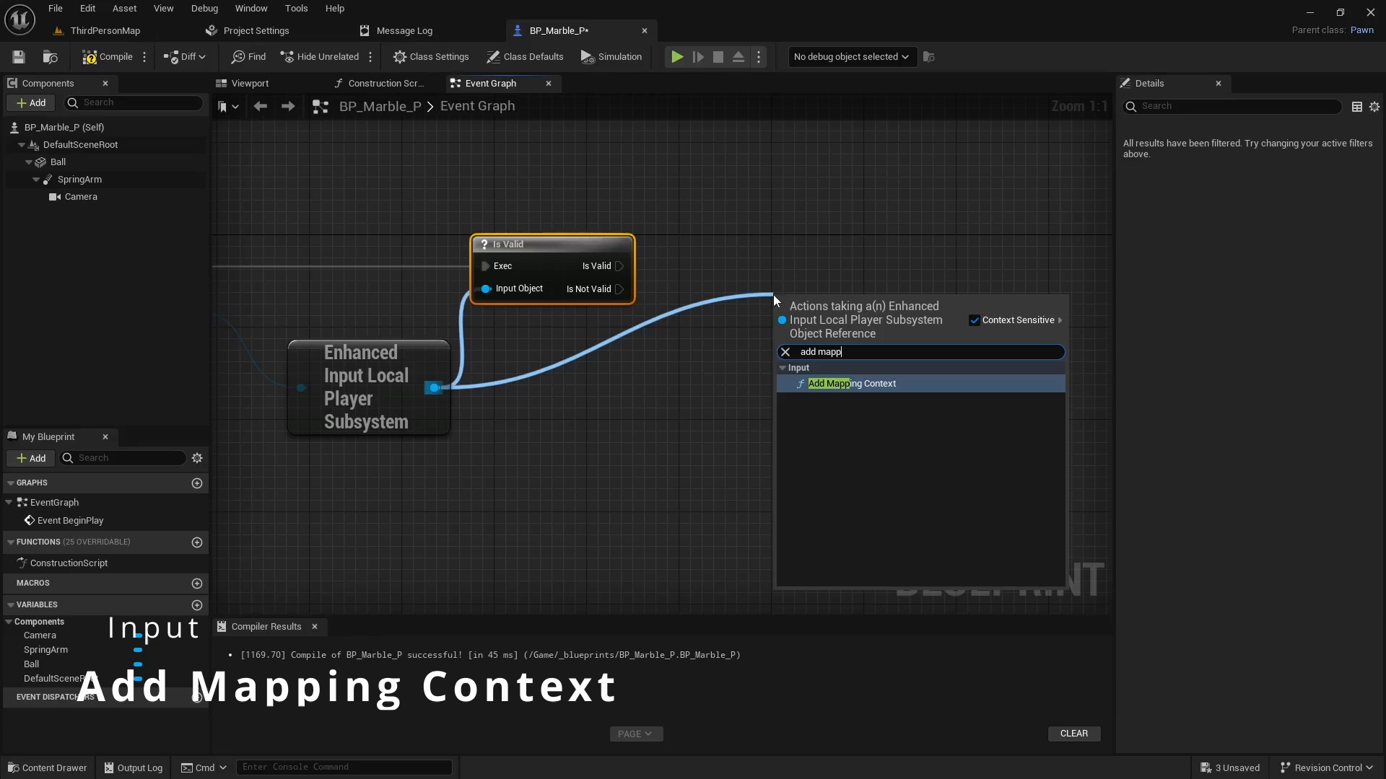
left_click(851, 382)
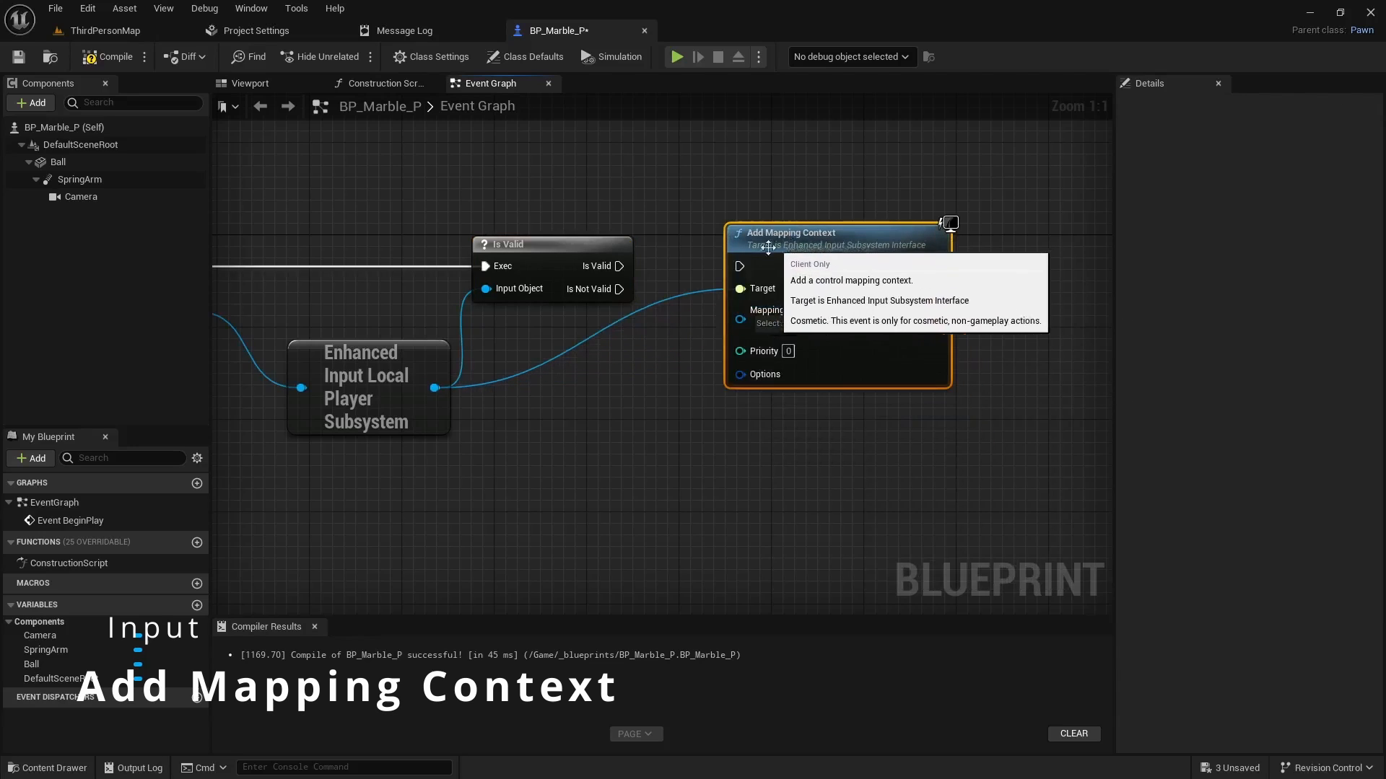
mouse_move(800, 336)
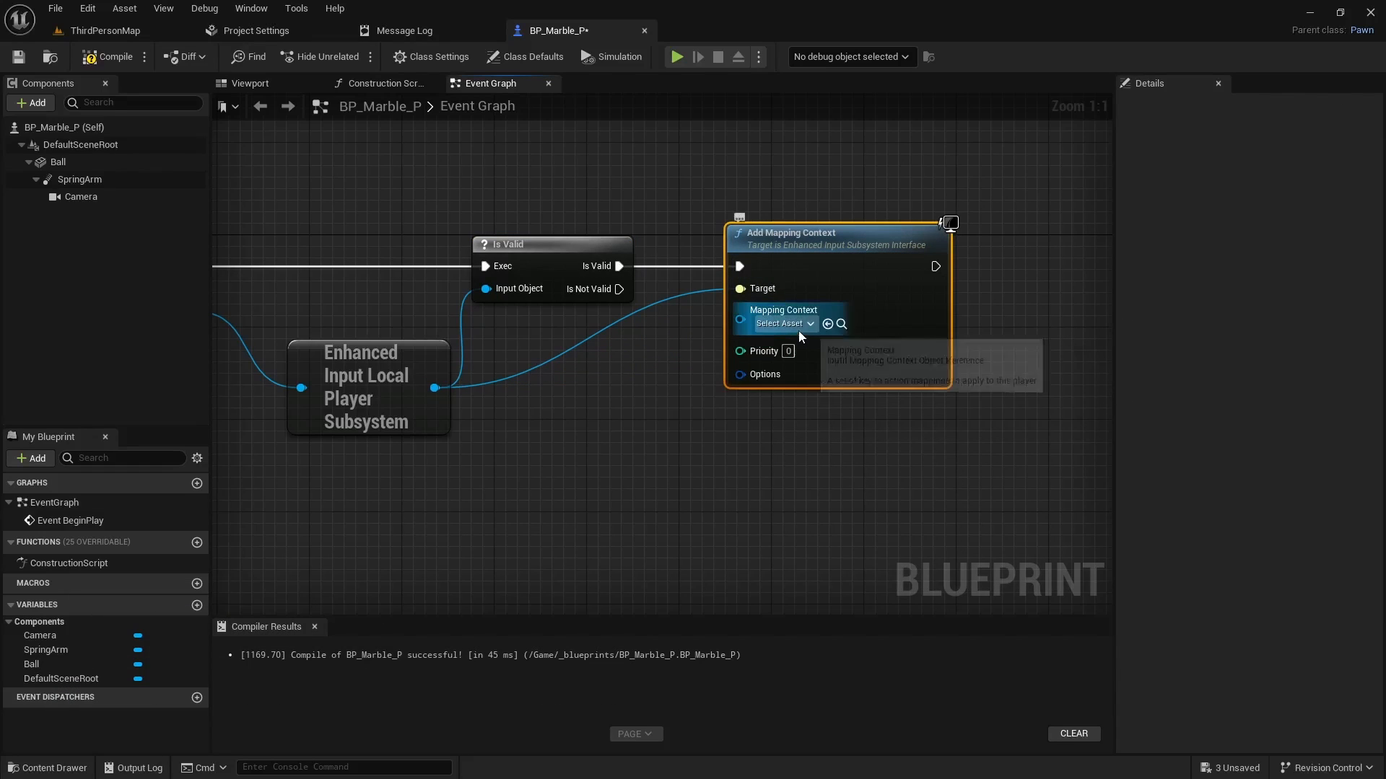
left_click(781, 323)
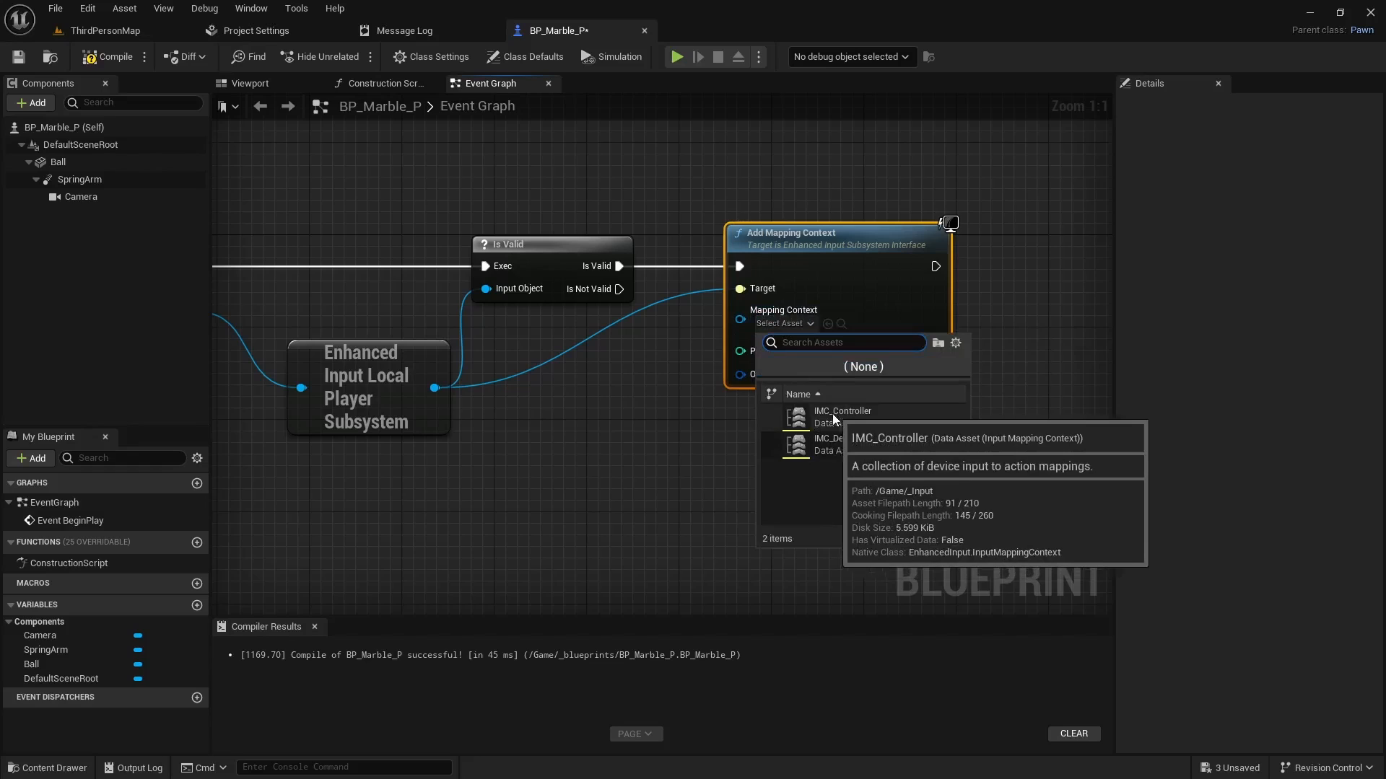
mouse_move(849, 420)
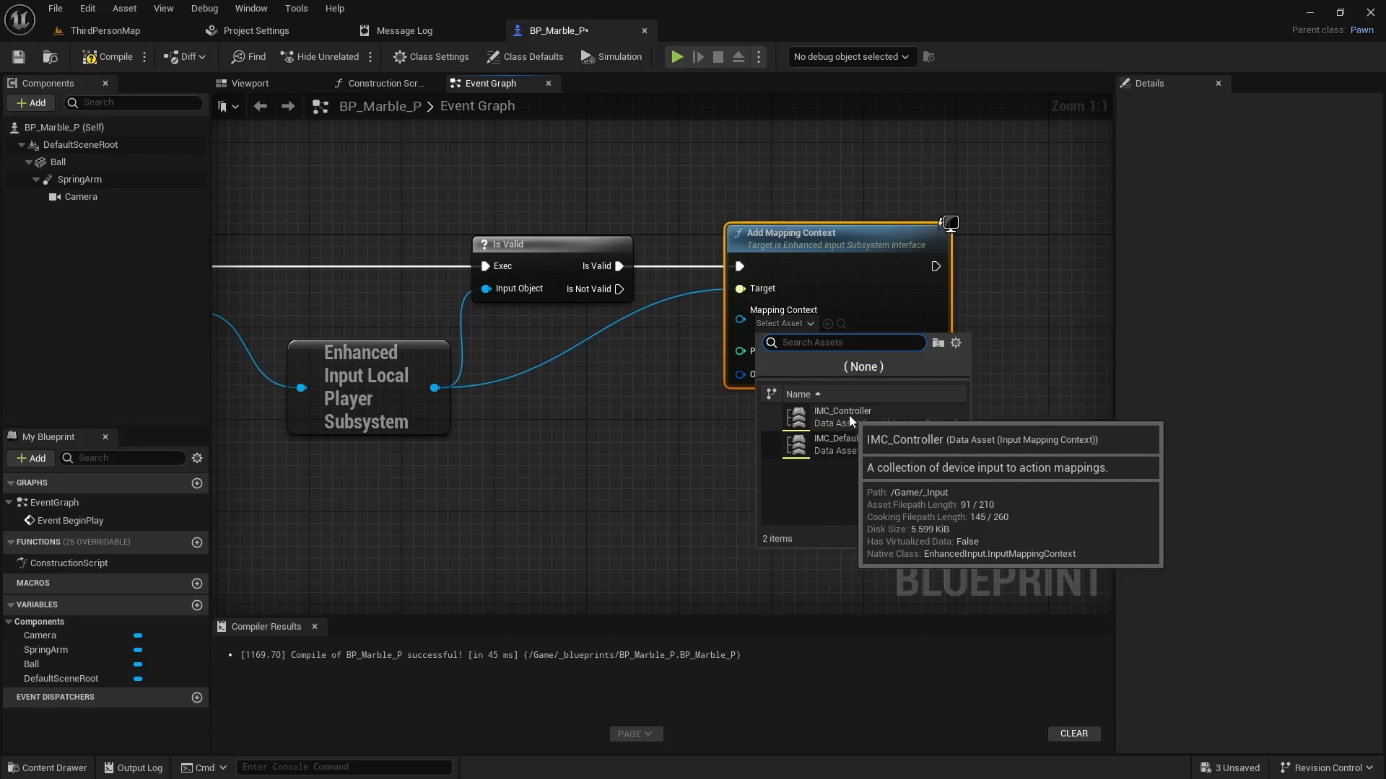
left_click(842, 416)
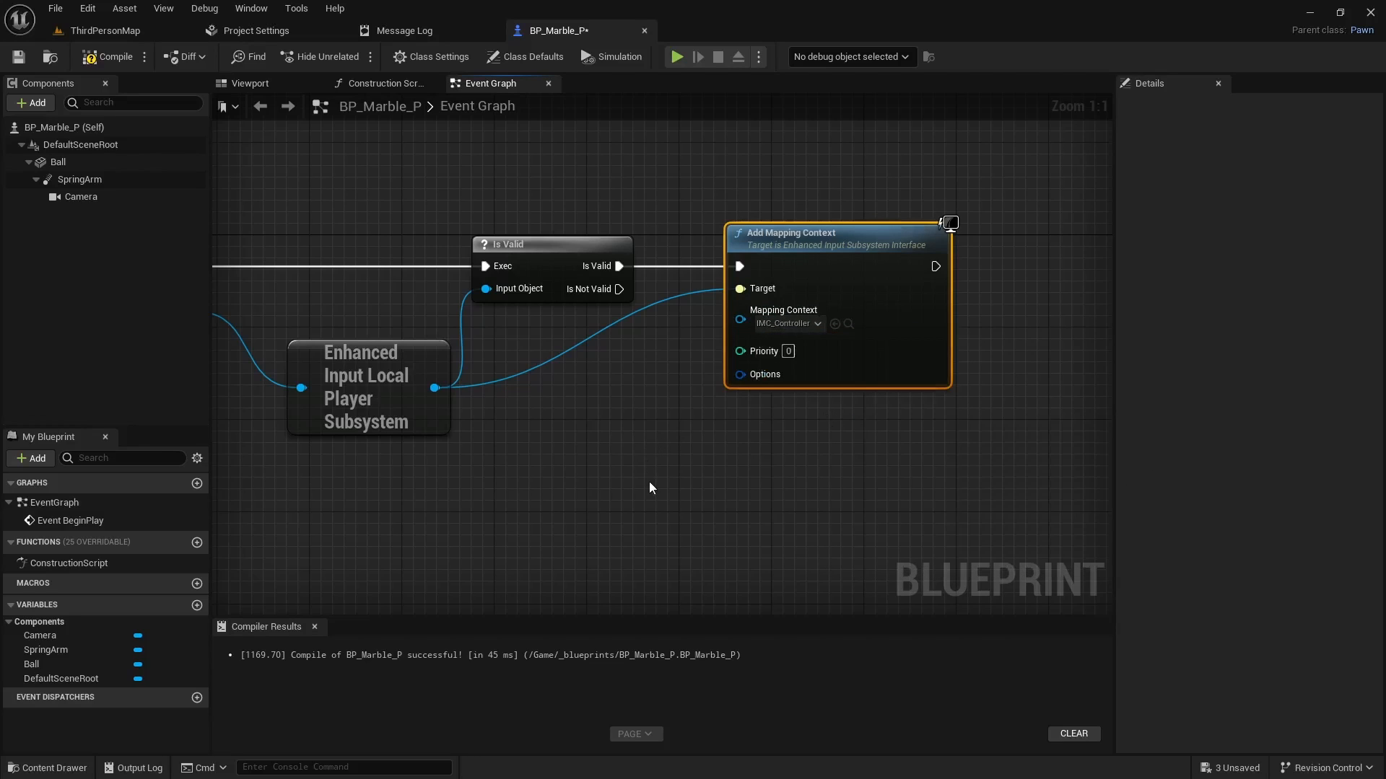
scroll("down", 3)
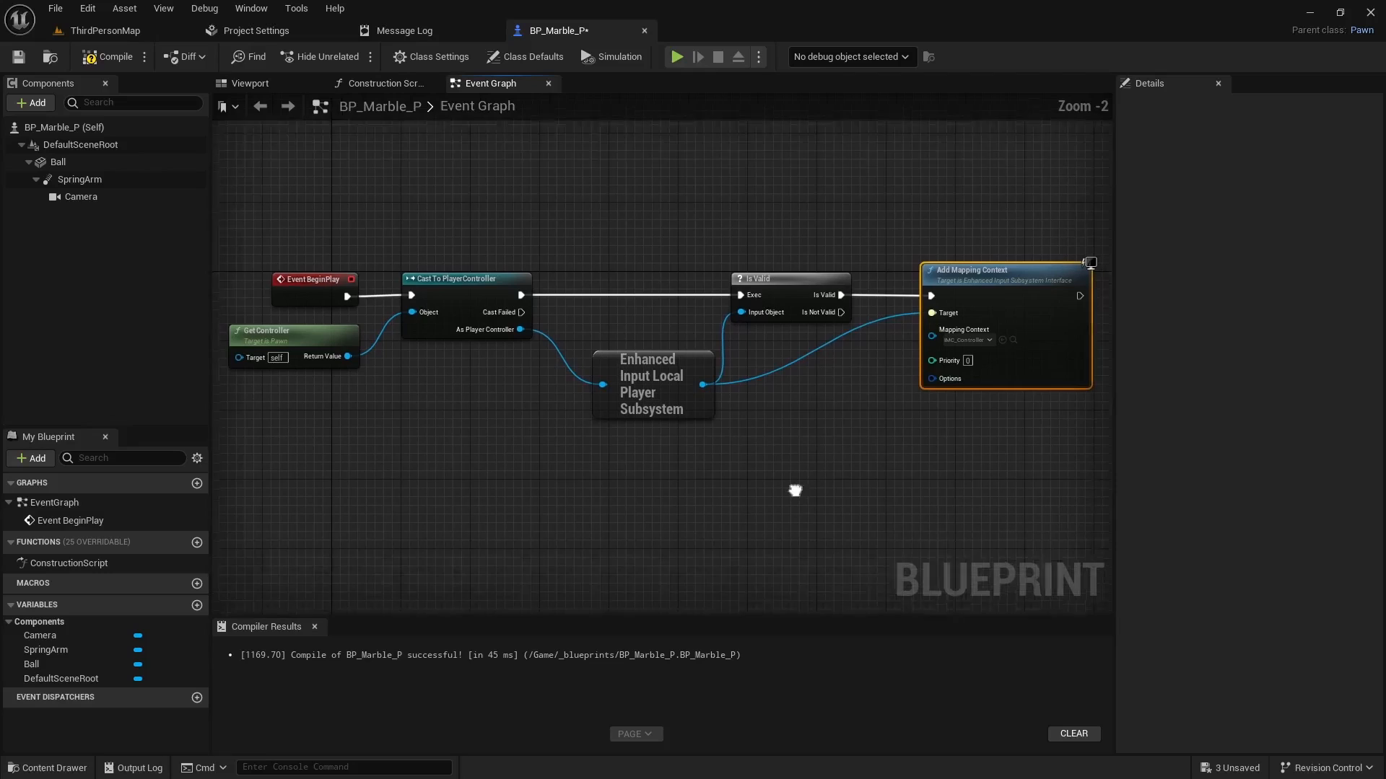
Scroll the Event Graph to frame the BeginPlay nodes for the Controller comment
scroll("down", 3)
type("Controller")
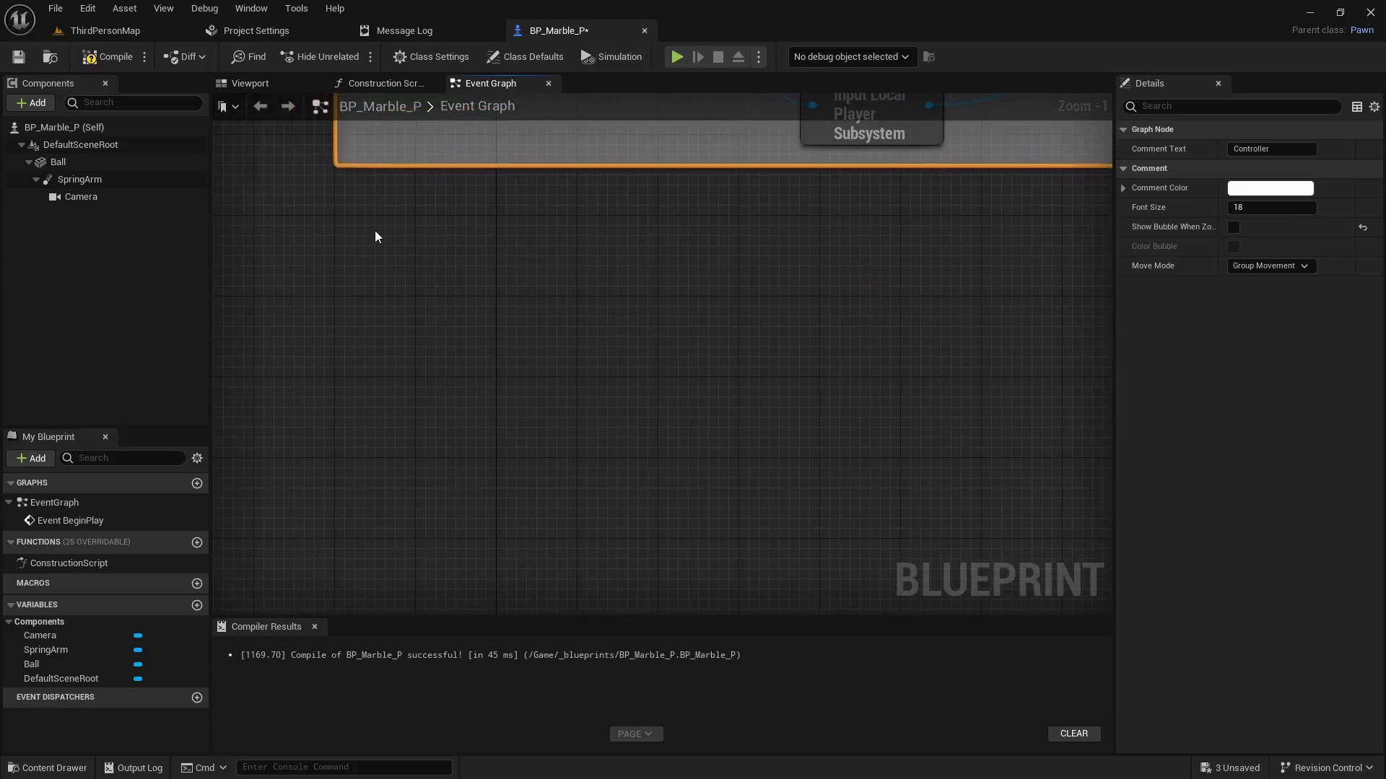
Add the IA_Look event, split Action Value into X and Y, and add controller input nodes
right_click(358, 234)
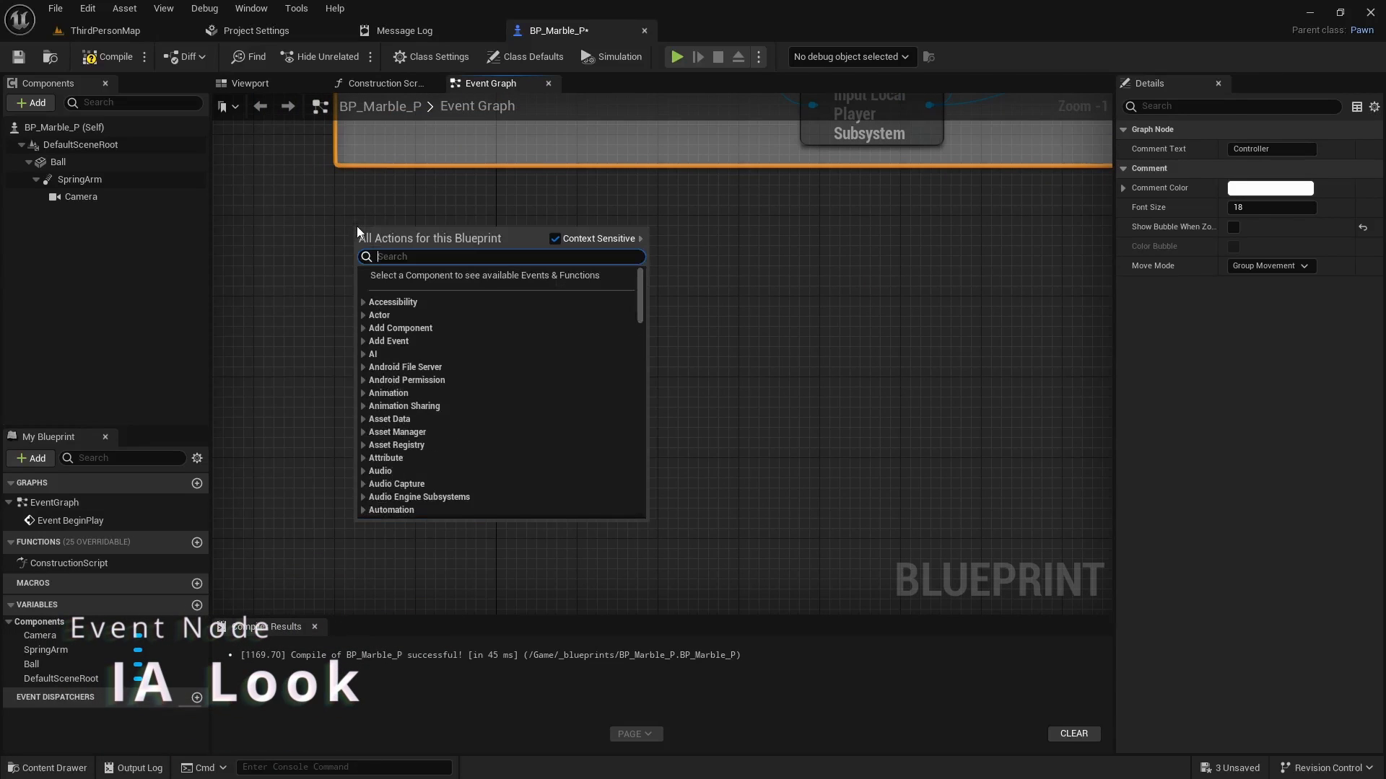
type("ia_lo")
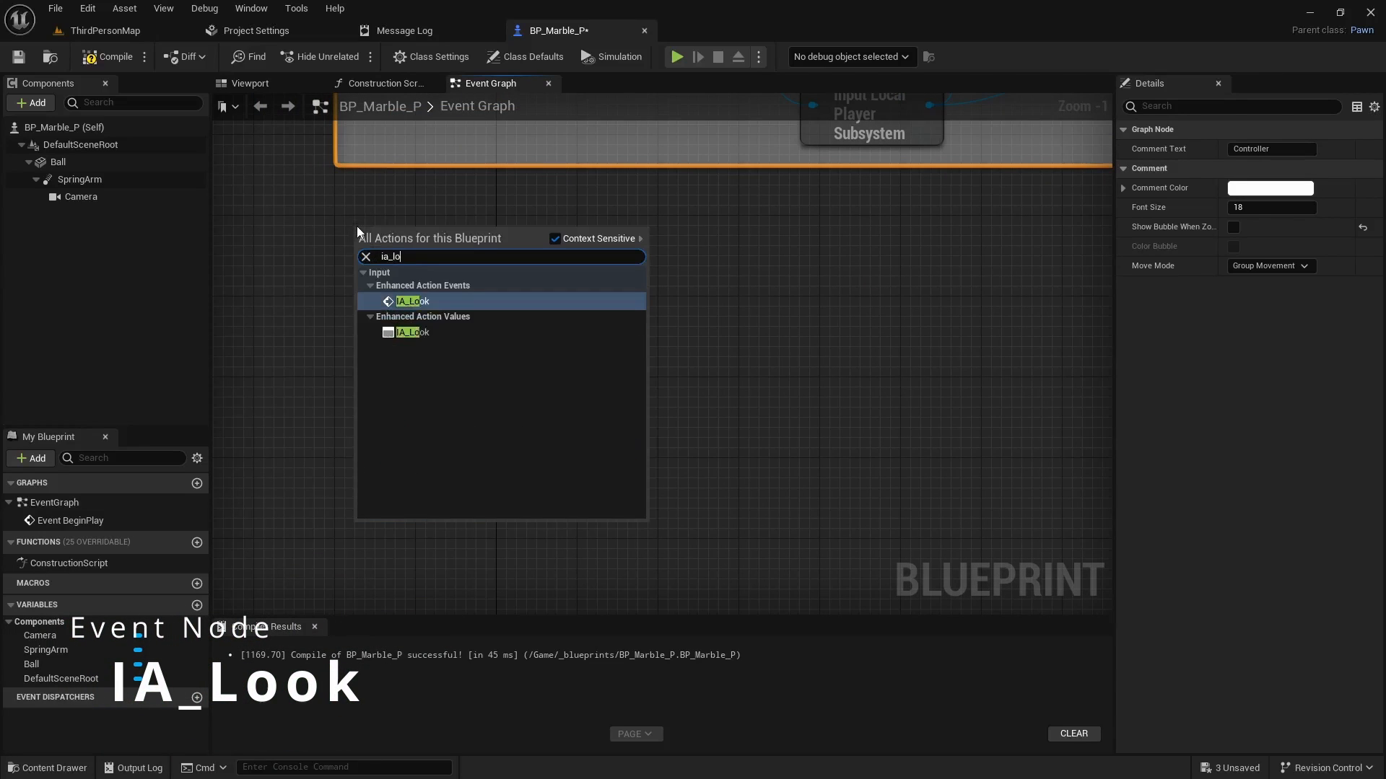
left_click(412, 300)
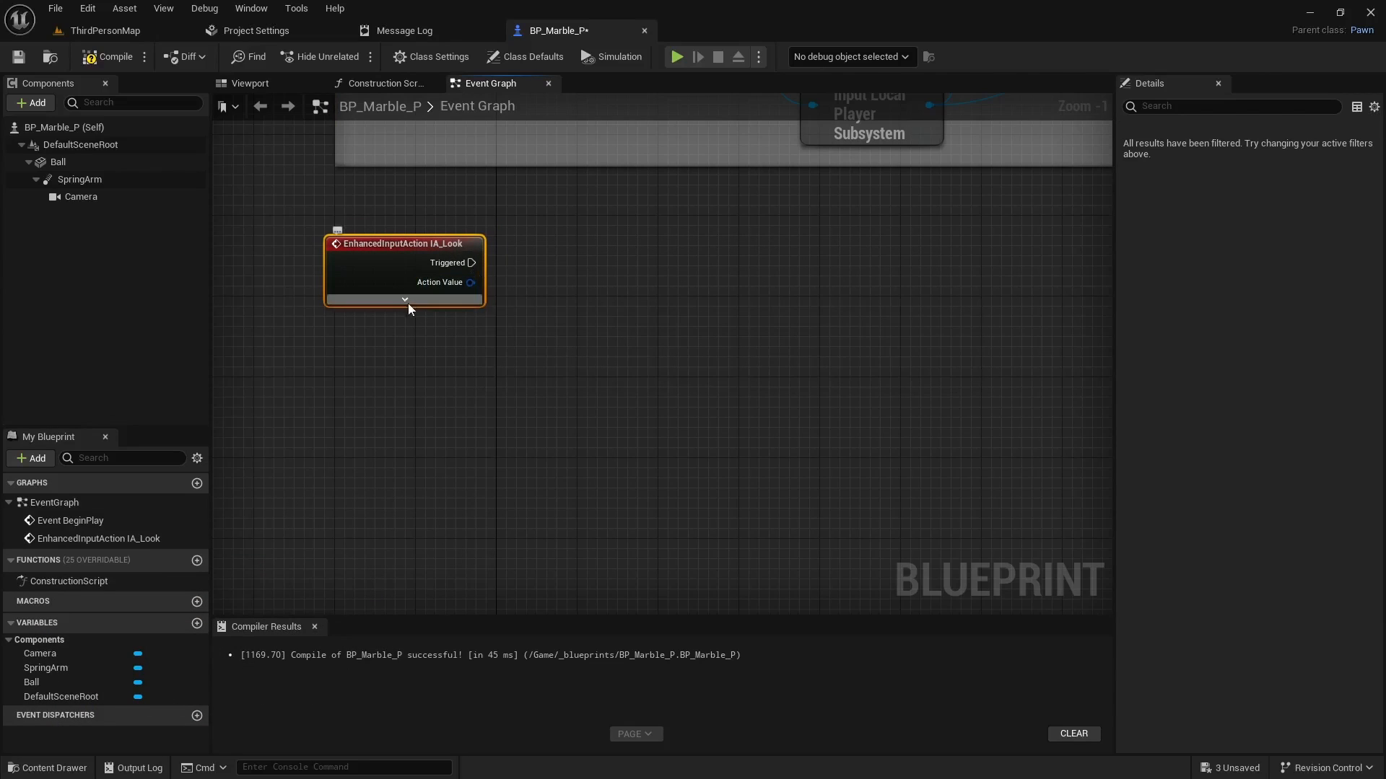
mouse_move(407, 304)
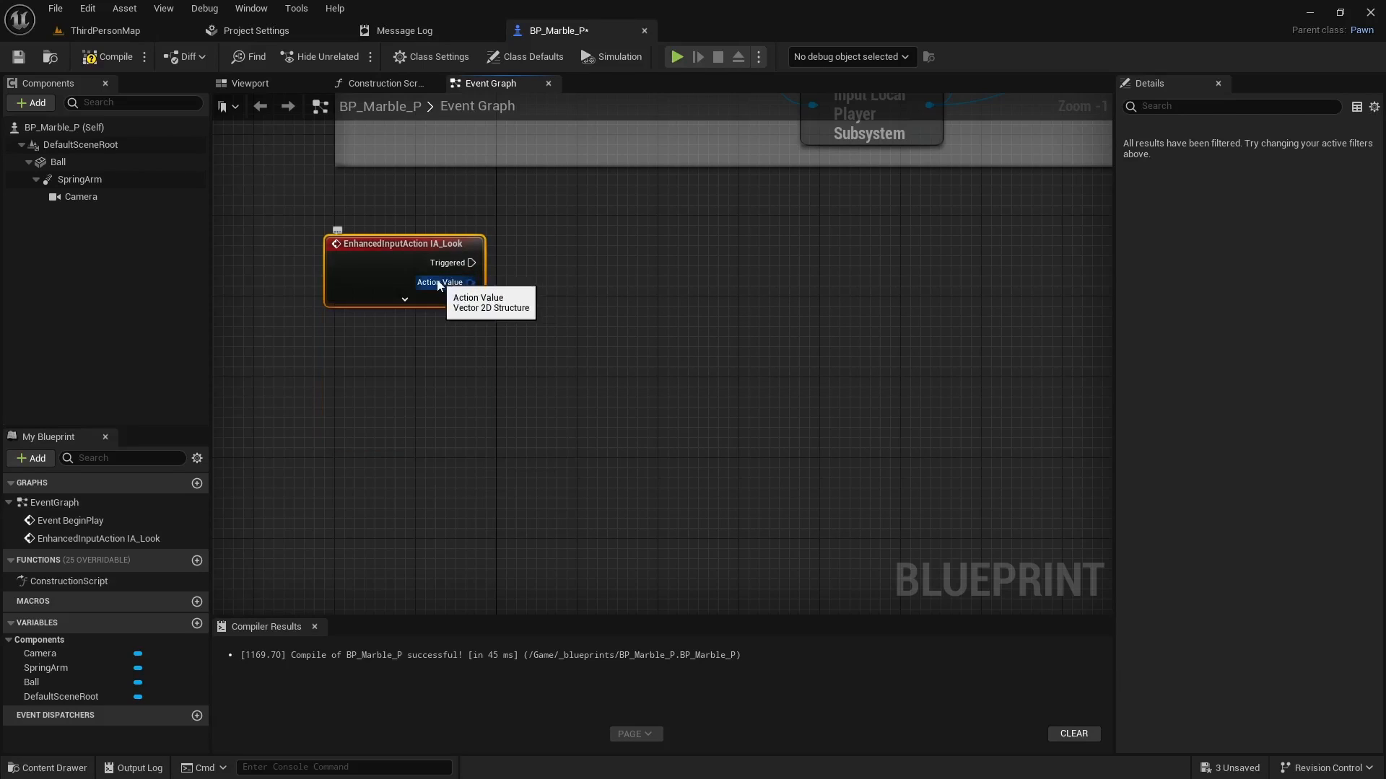
right_click(440, 282)
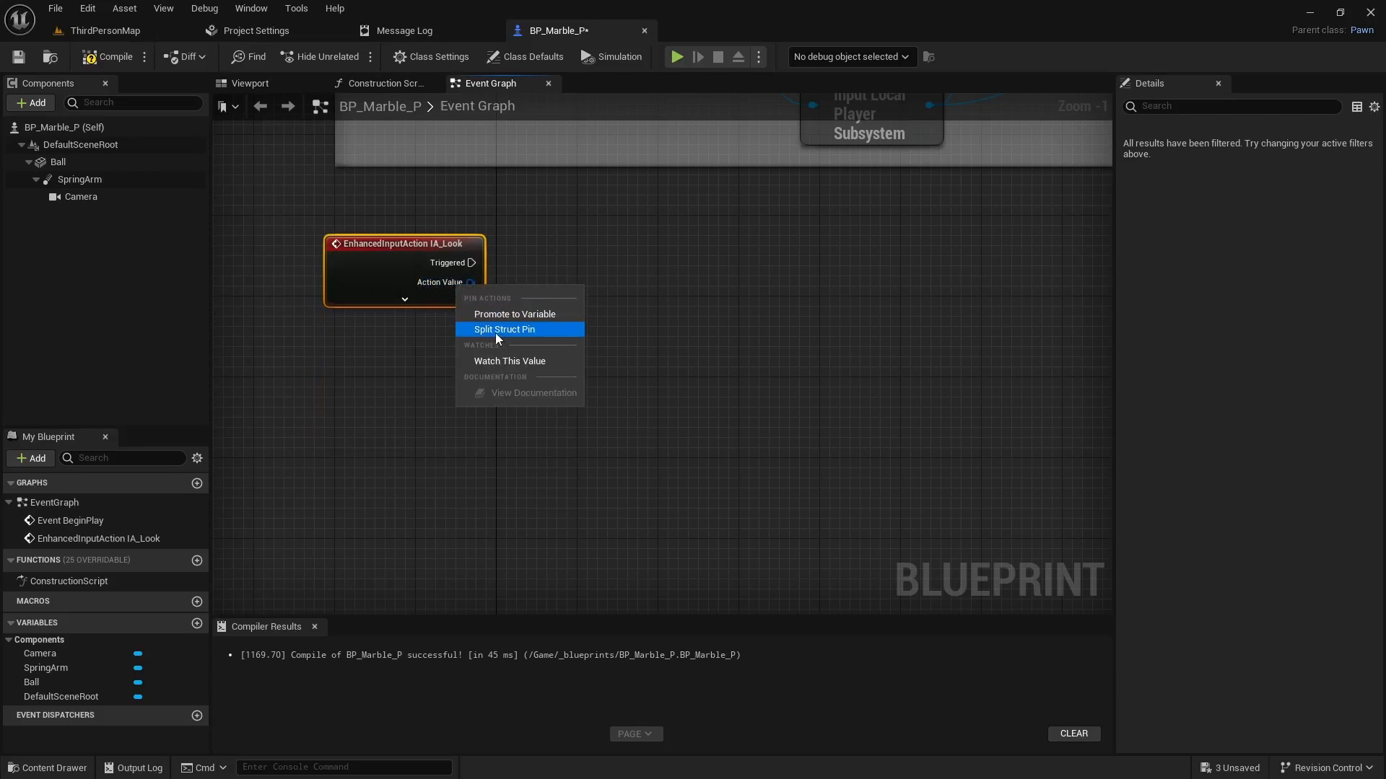
left_click(505, 329)
type("a")
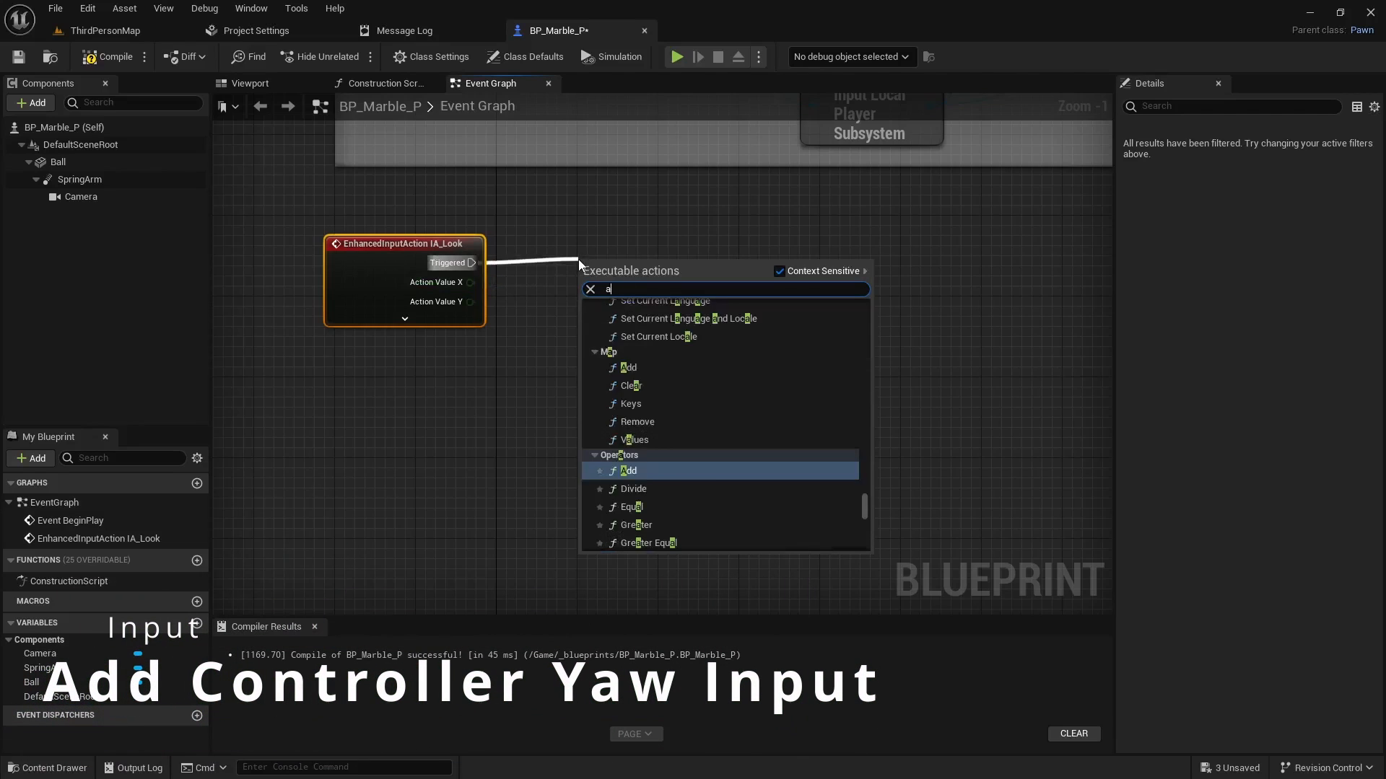
type("dd control")
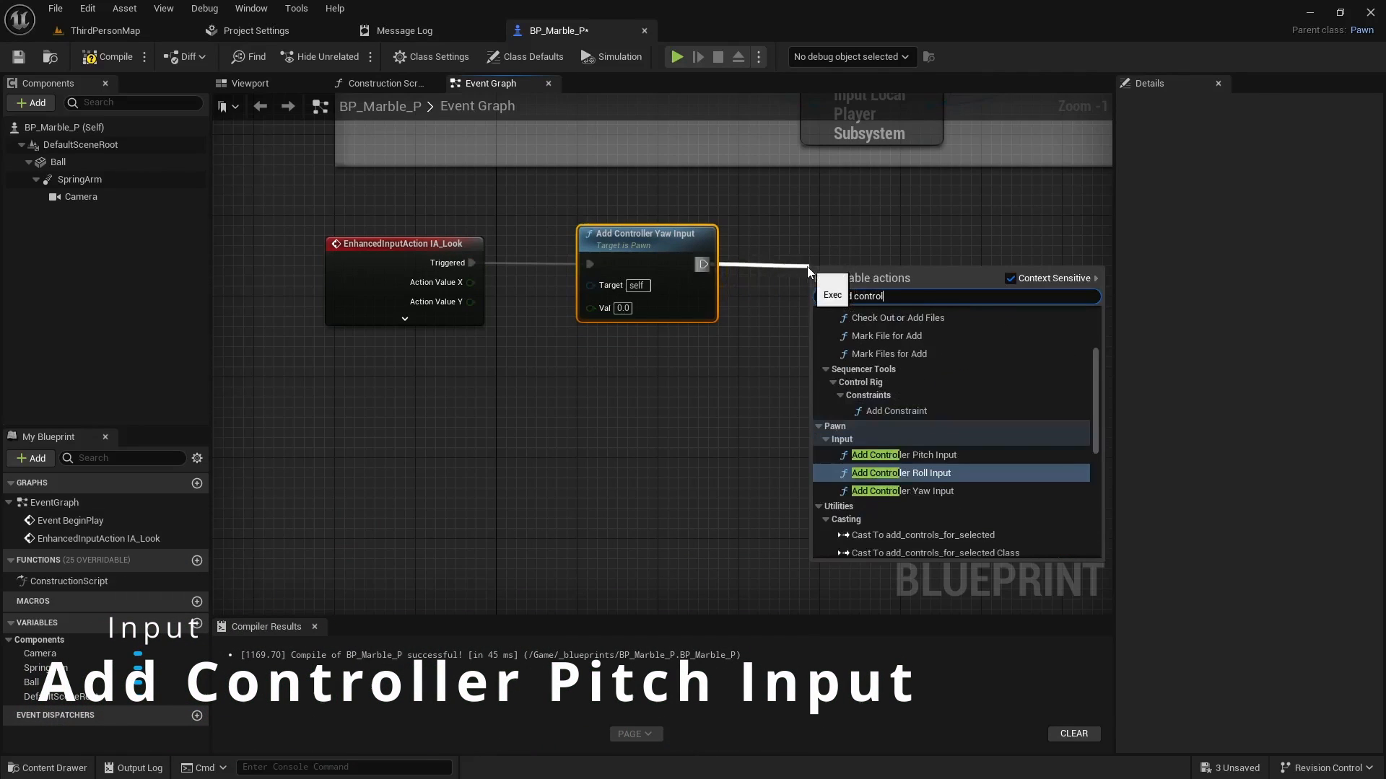
left_click(905, 454)
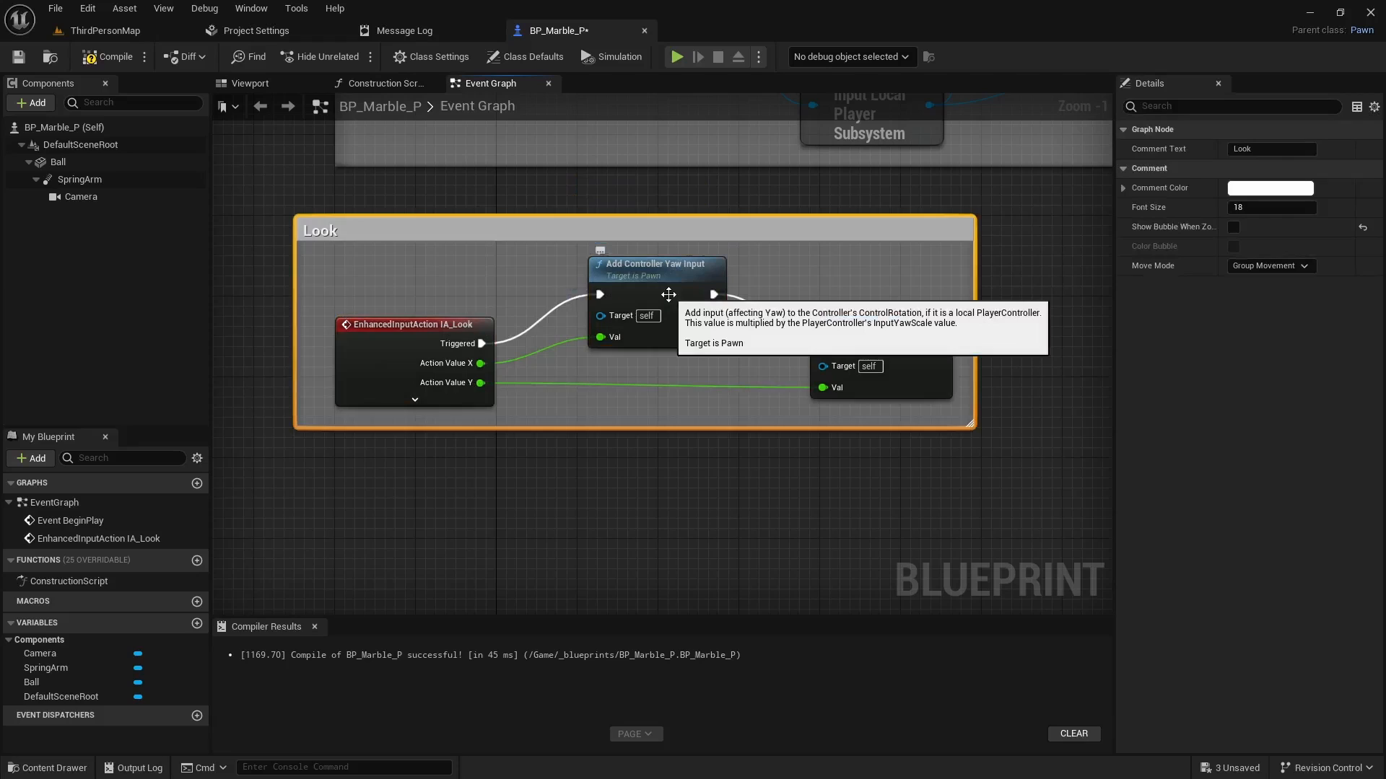
scroll("down", 3)
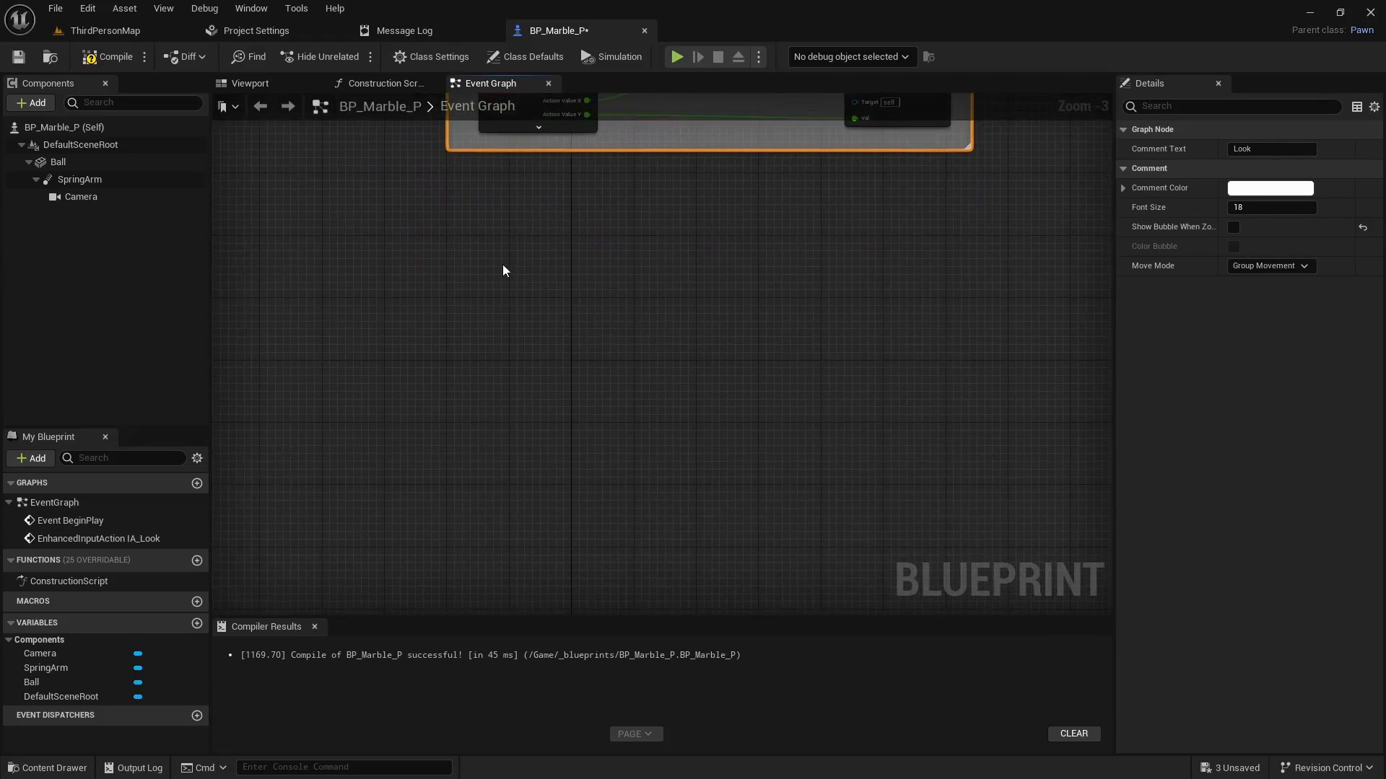
mouse_move(472, 257)
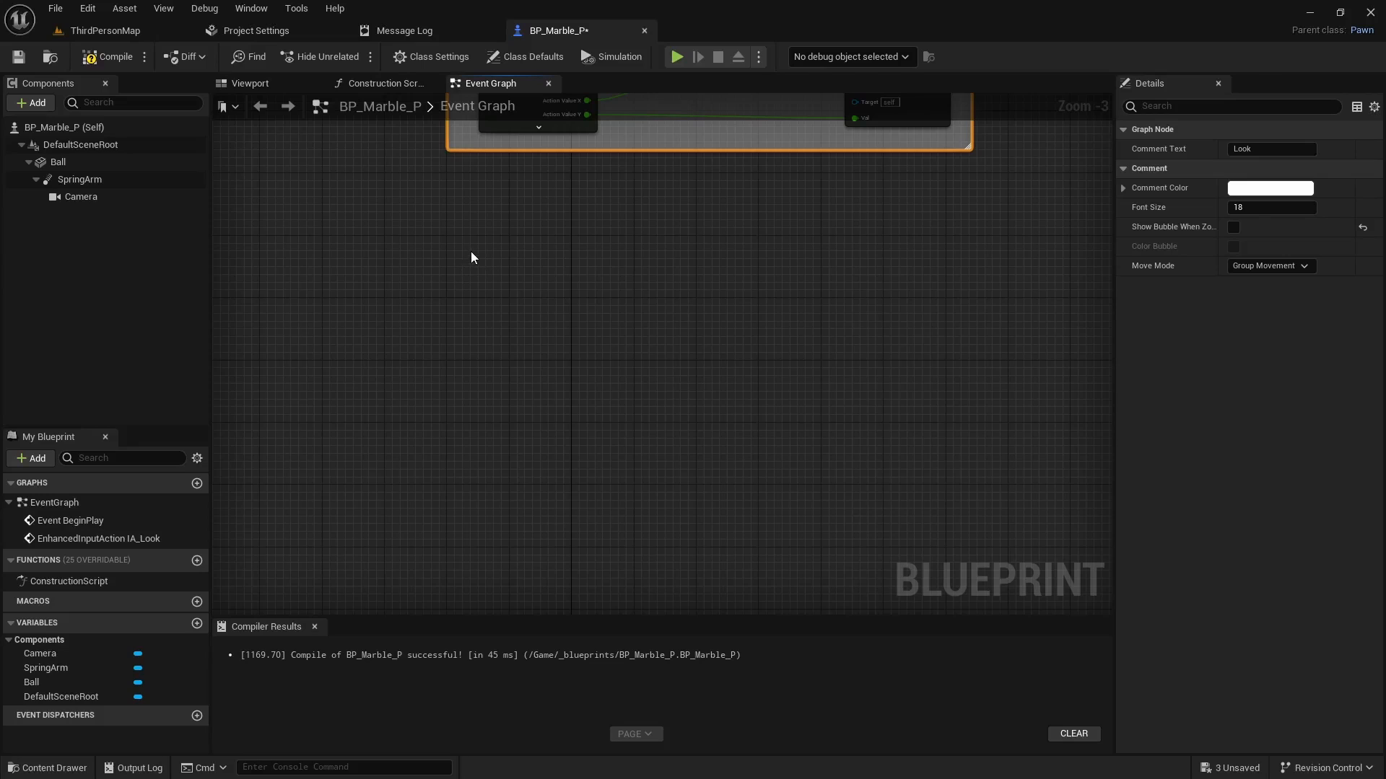
Search 'ia_' in the graph's action list to add the IA_LeftRight and IA_UpDown events
right_click(472, 257)
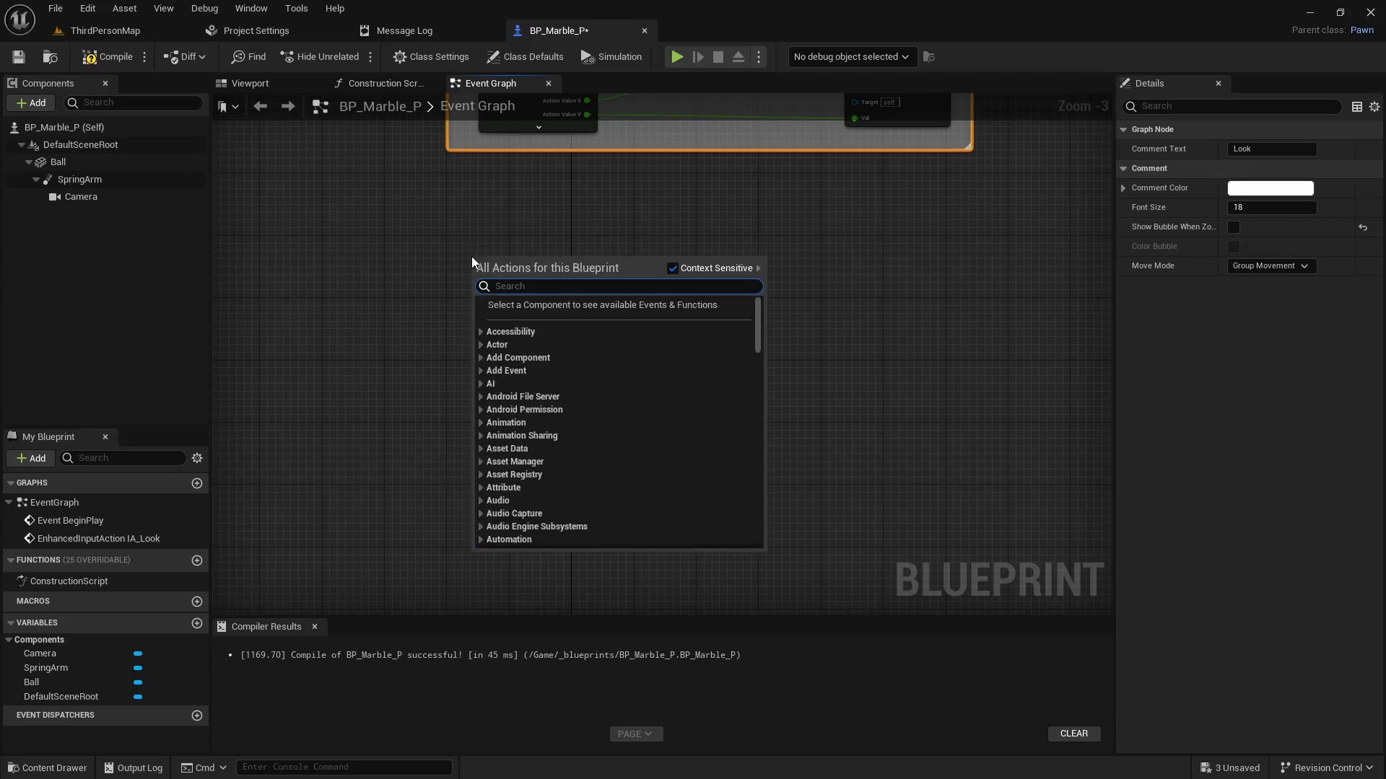
type("ia_")
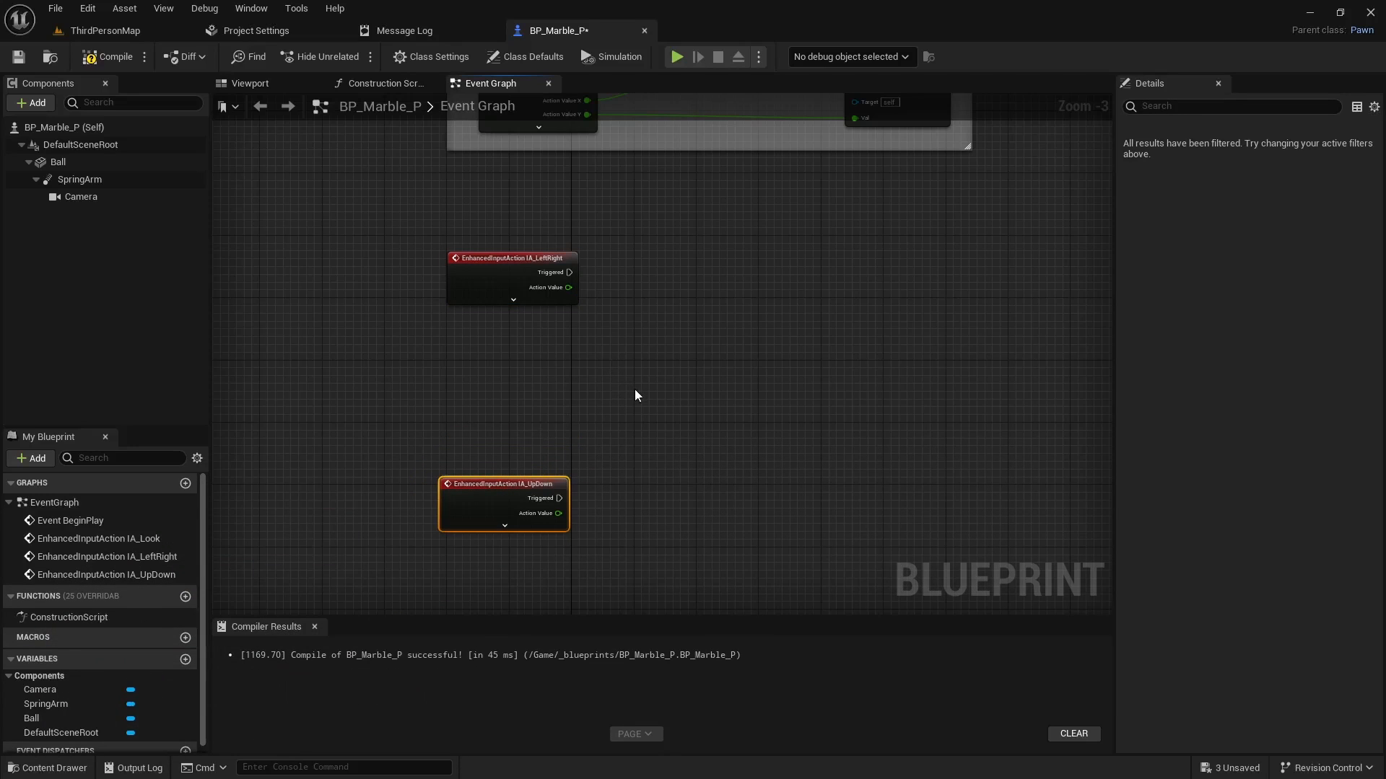
mouse_move(495, 491)
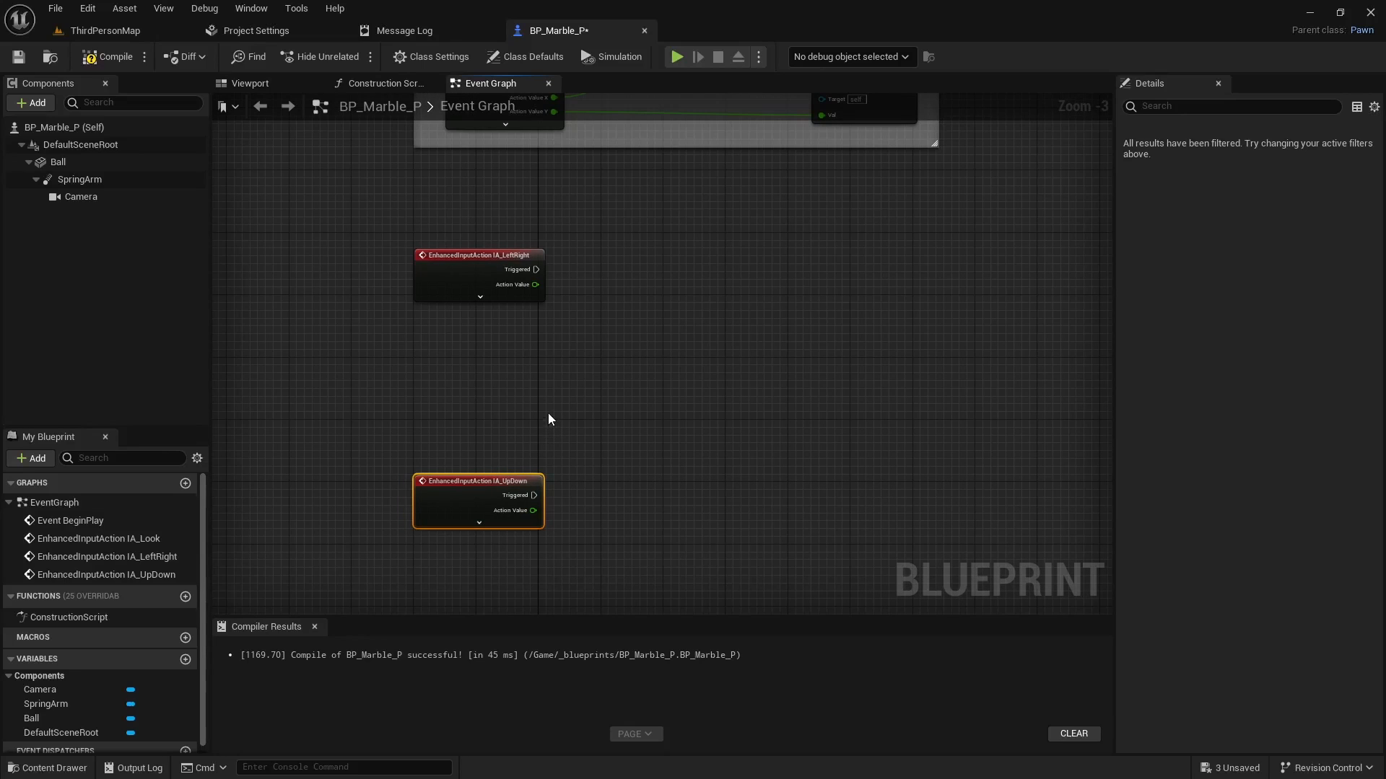
mouse_move(345, 618)
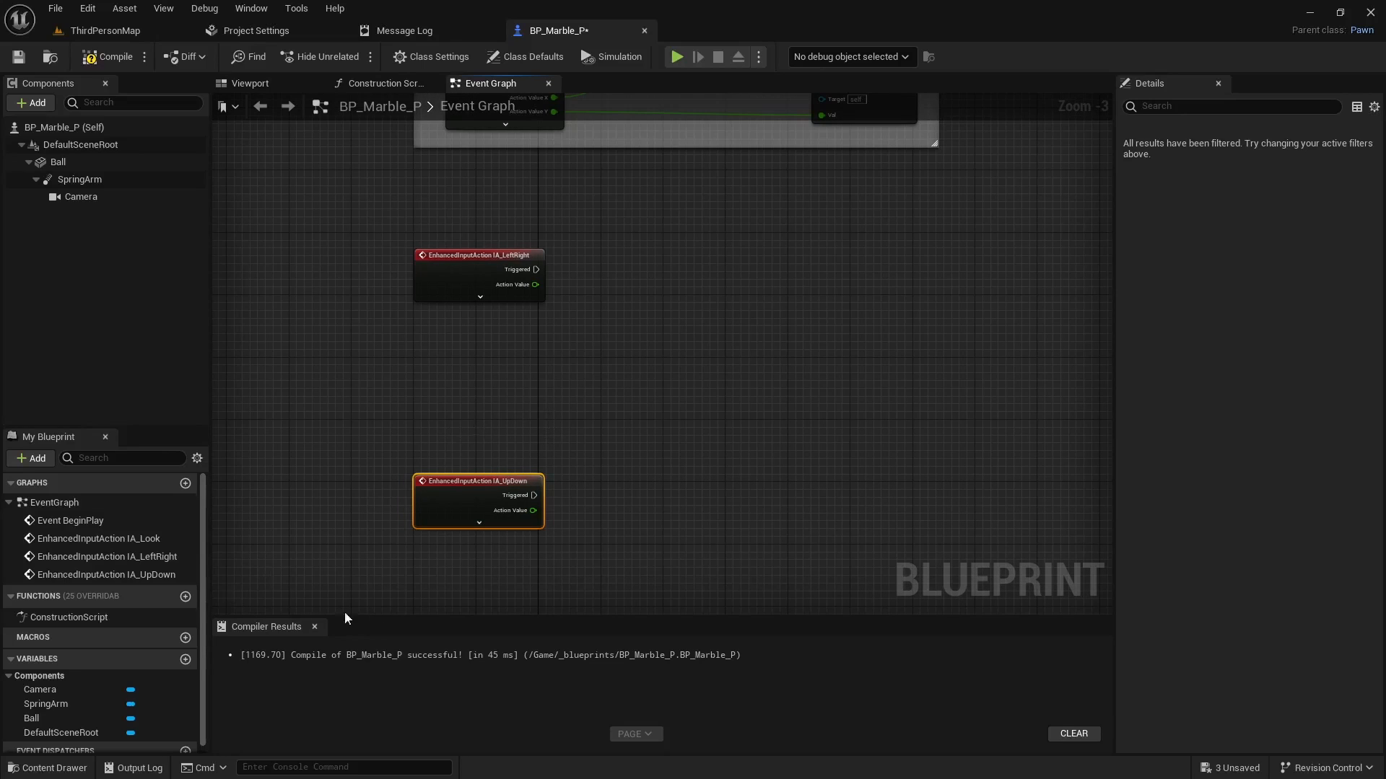
mouse_move(520, 354)
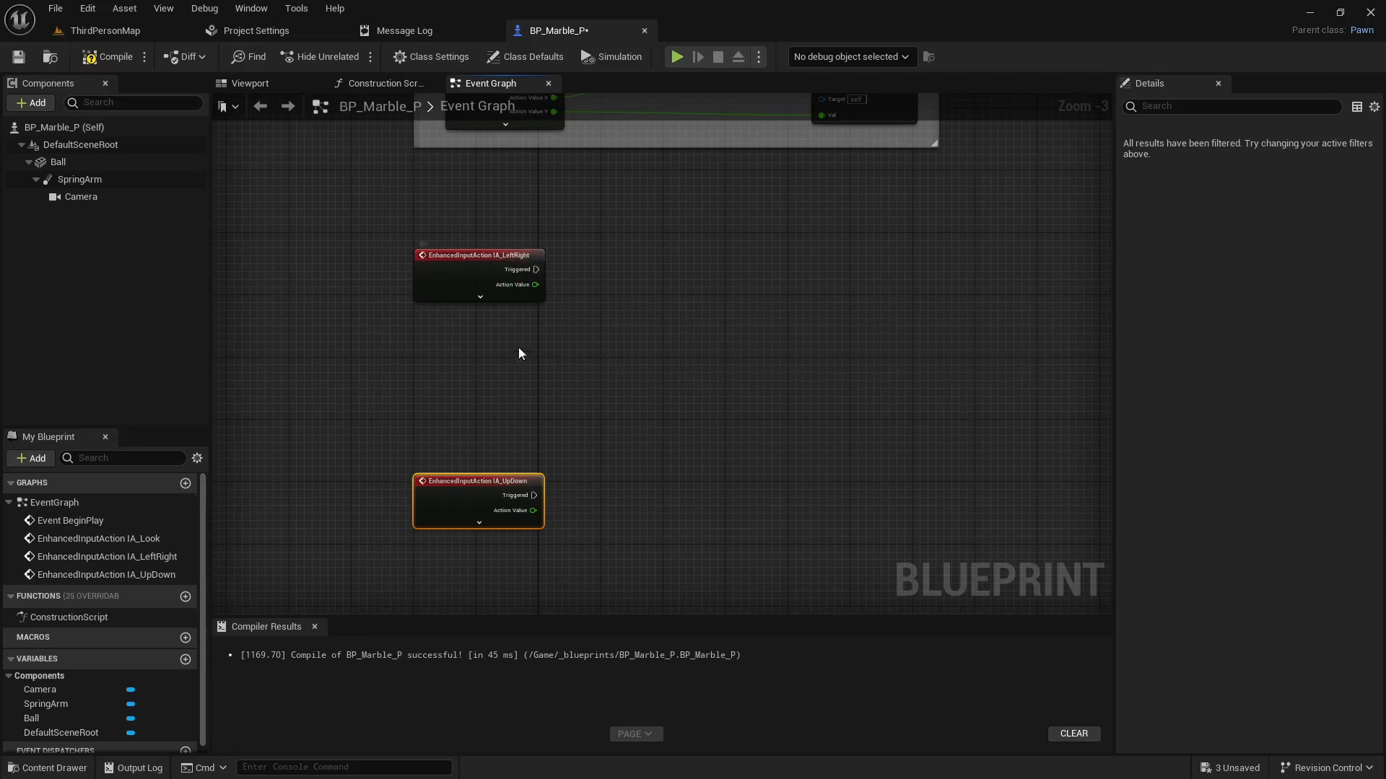
mouse_move(469, 440)
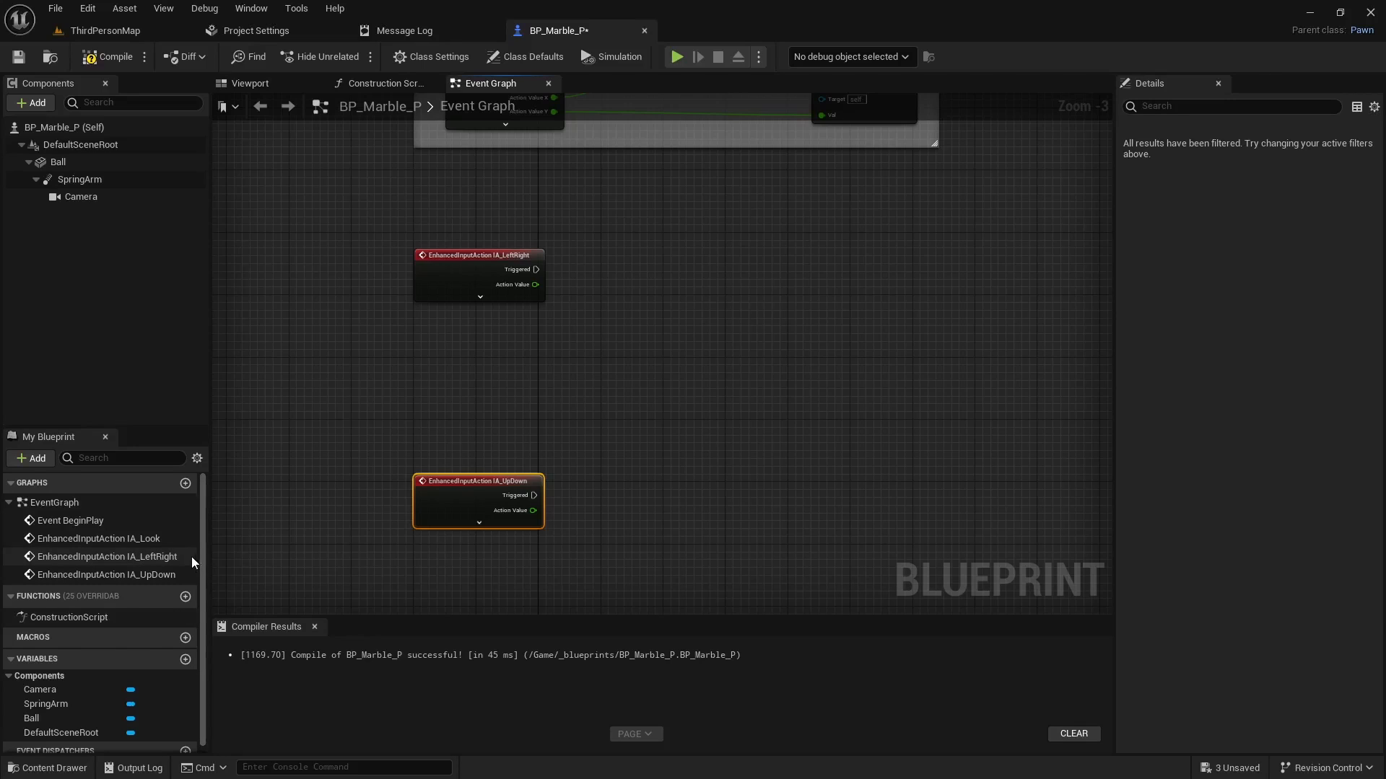
Add a Float variable named Force, compile, and set its default to 50000
left_click(197, 658)
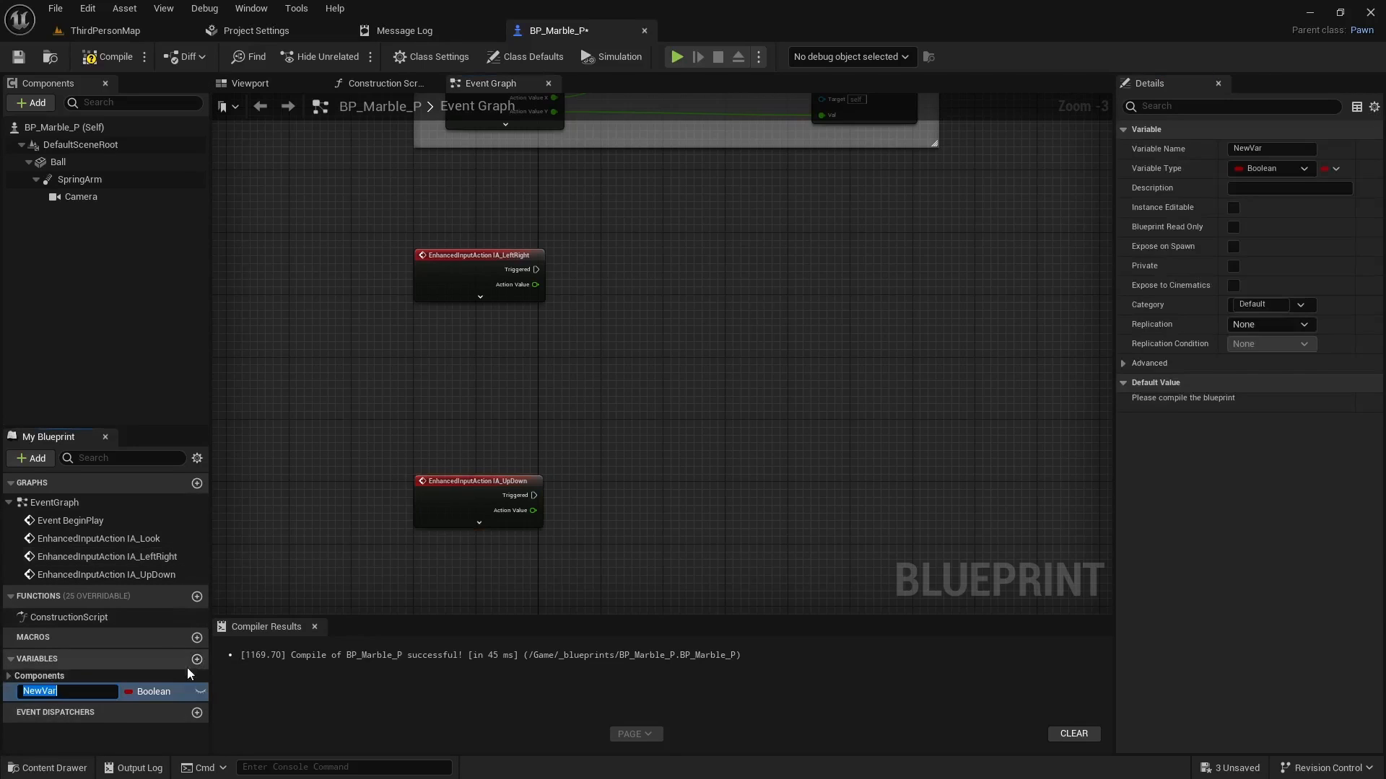
type("Force")
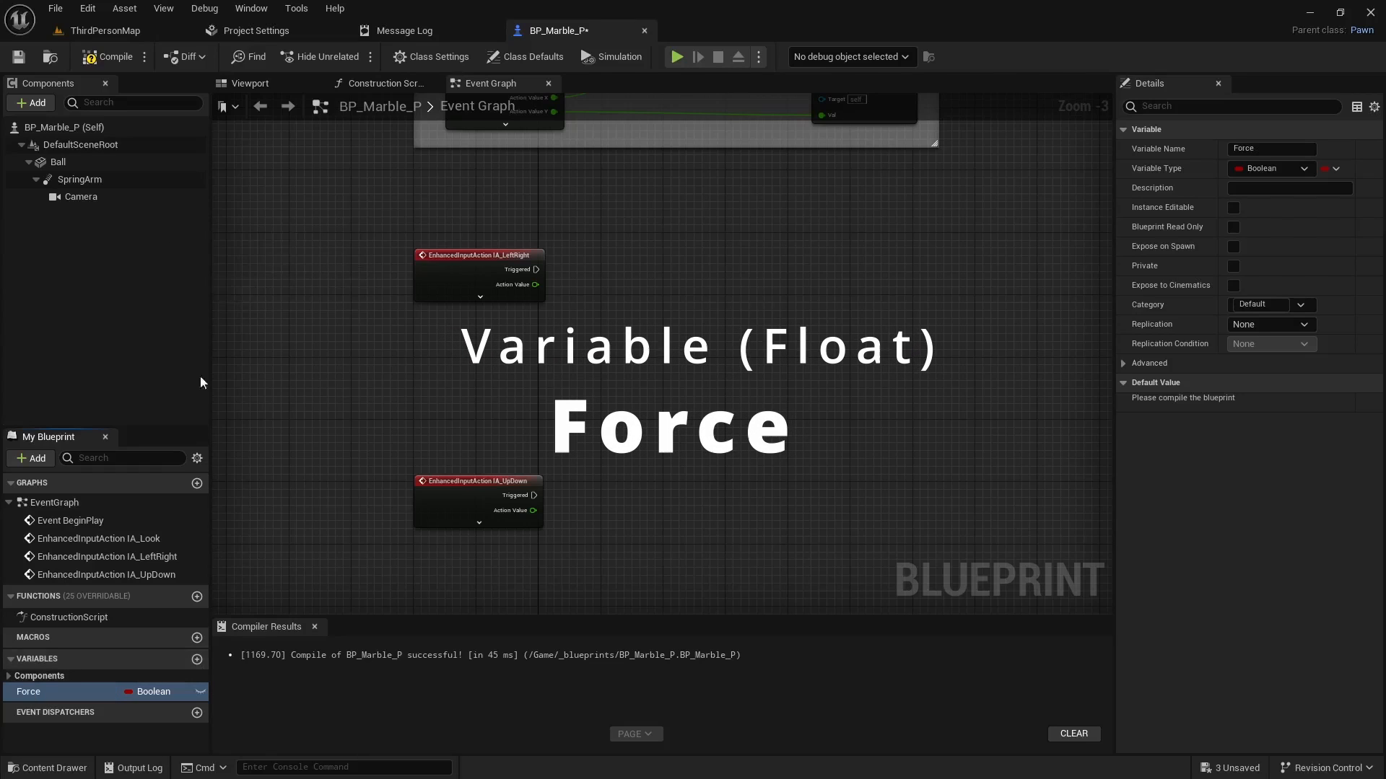
mouse_move(169, 482)
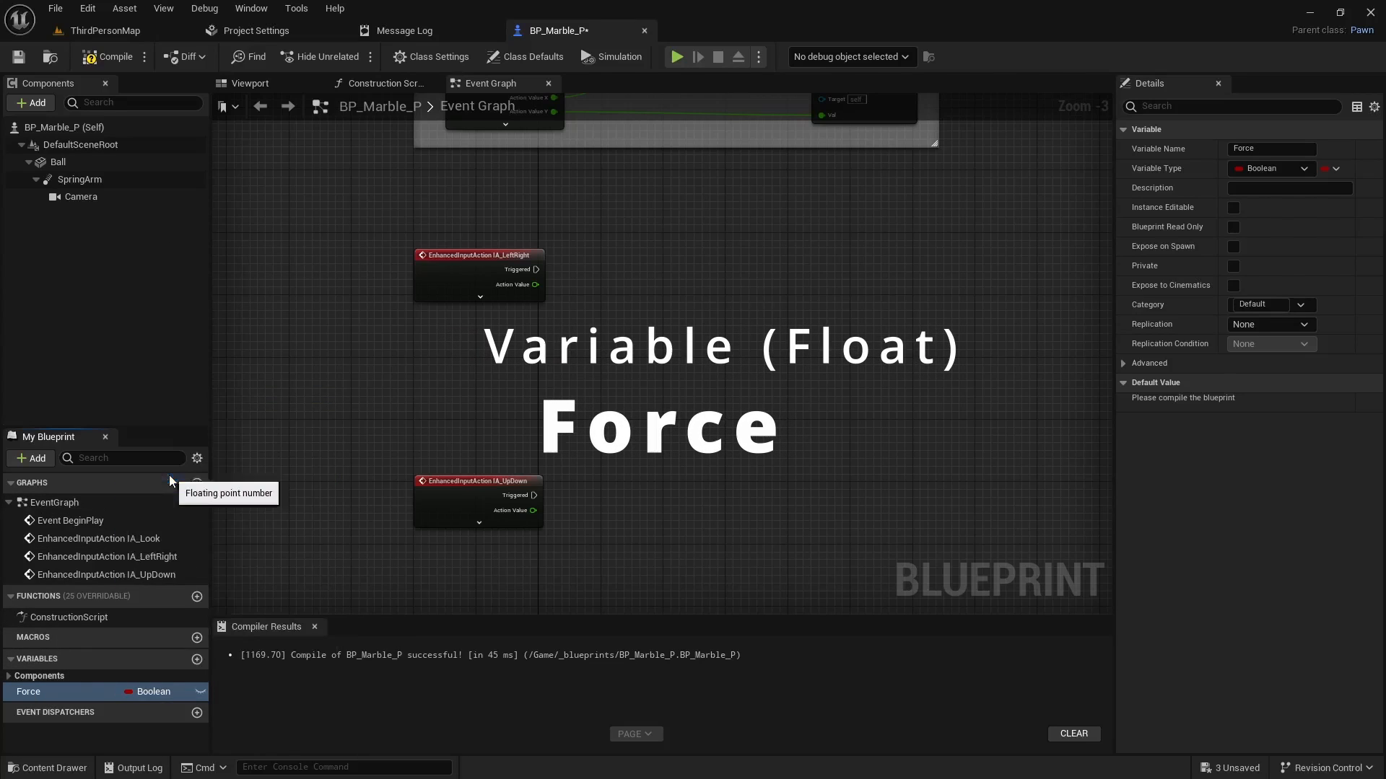
left_click(1270, 168)
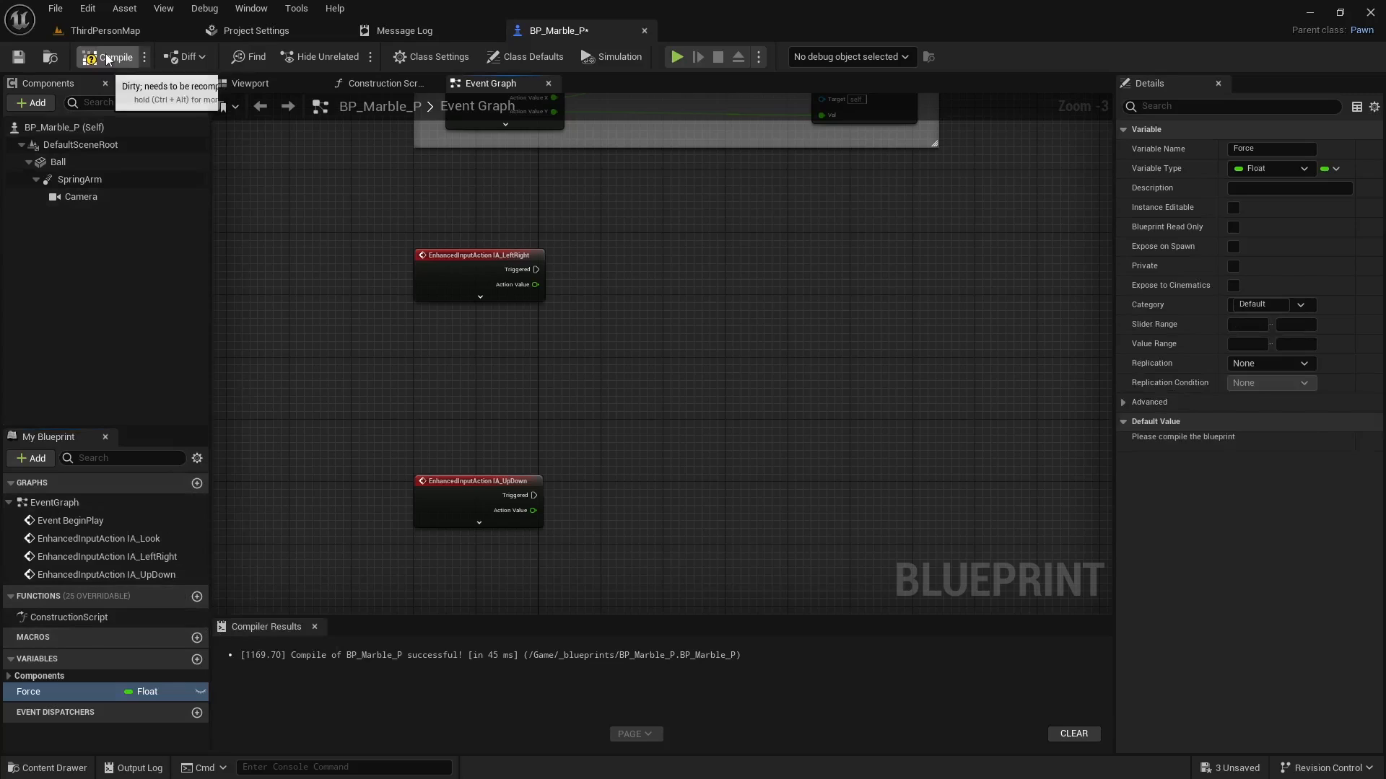
left_click(114, 57)
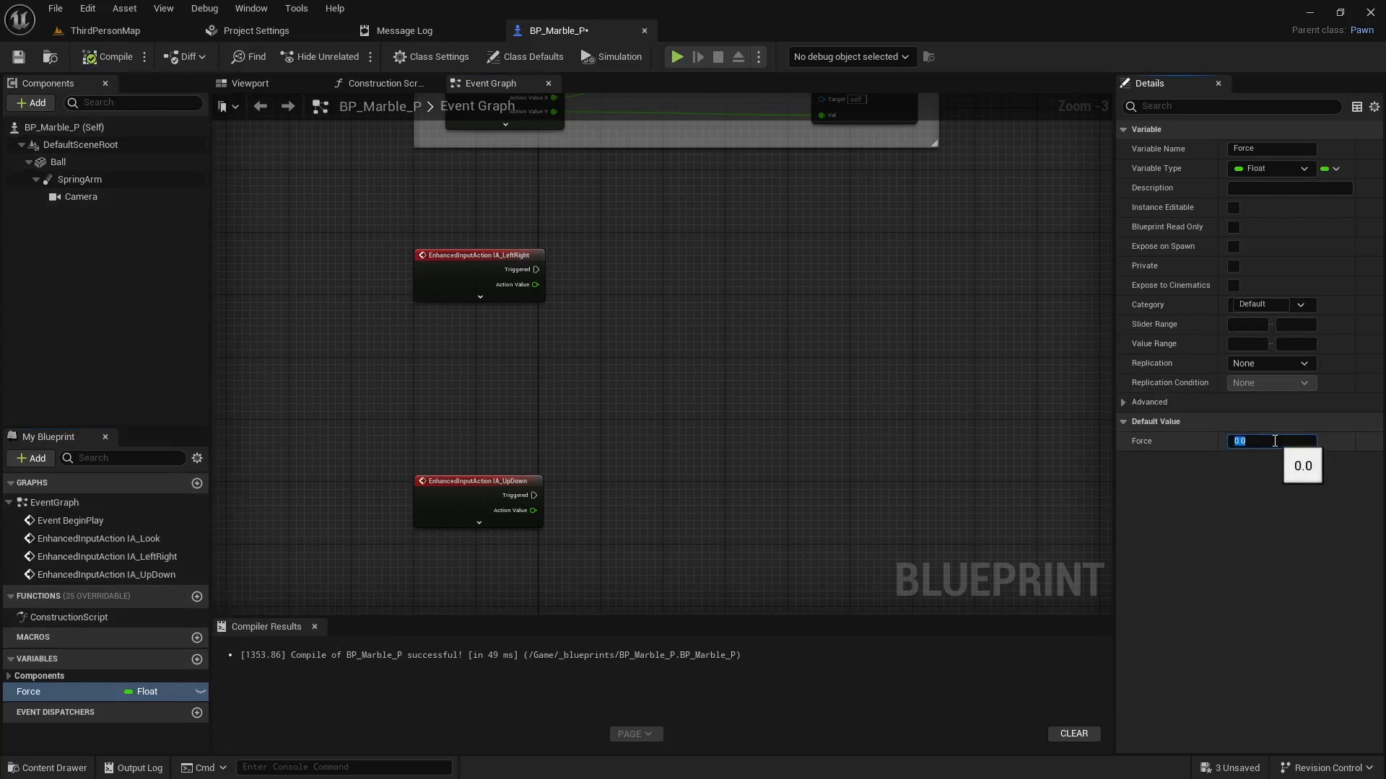
type("50000")
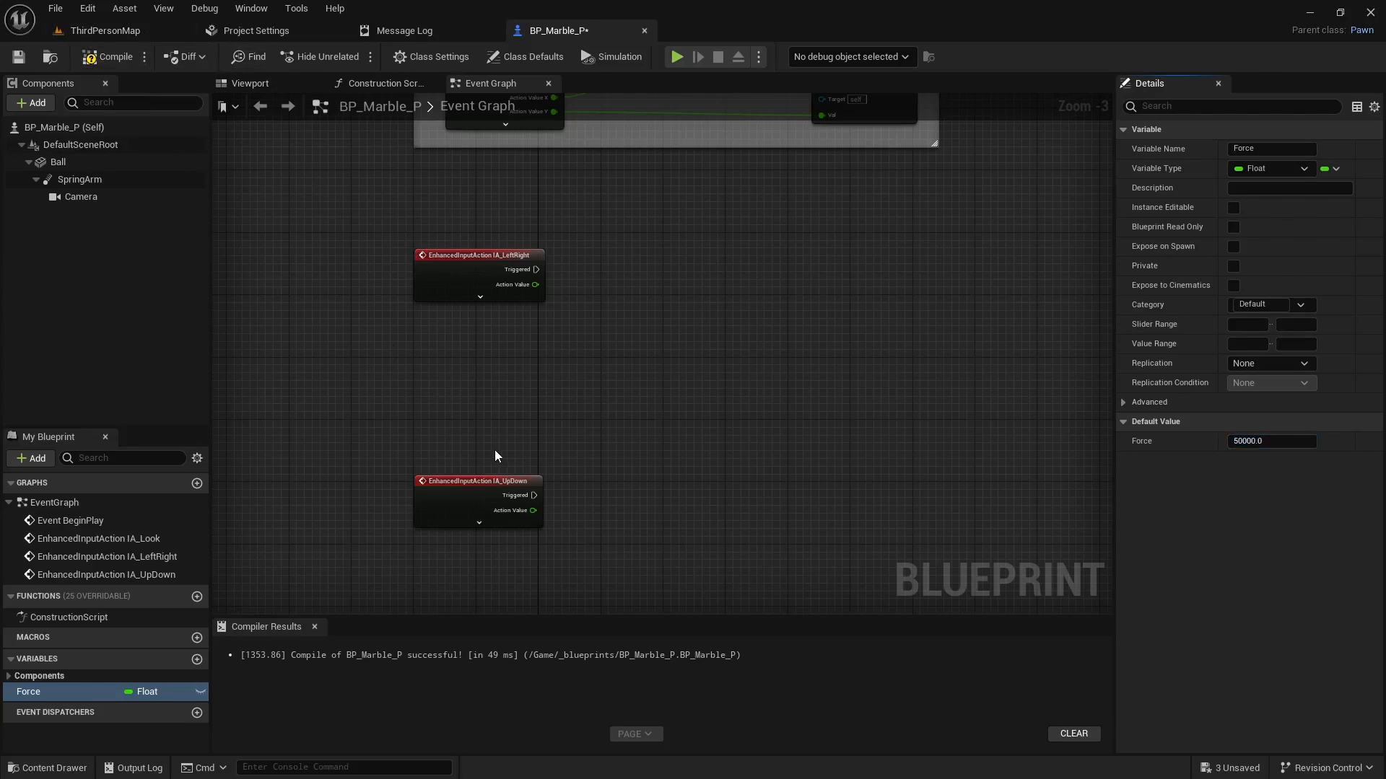
mouse_move(606, 505)
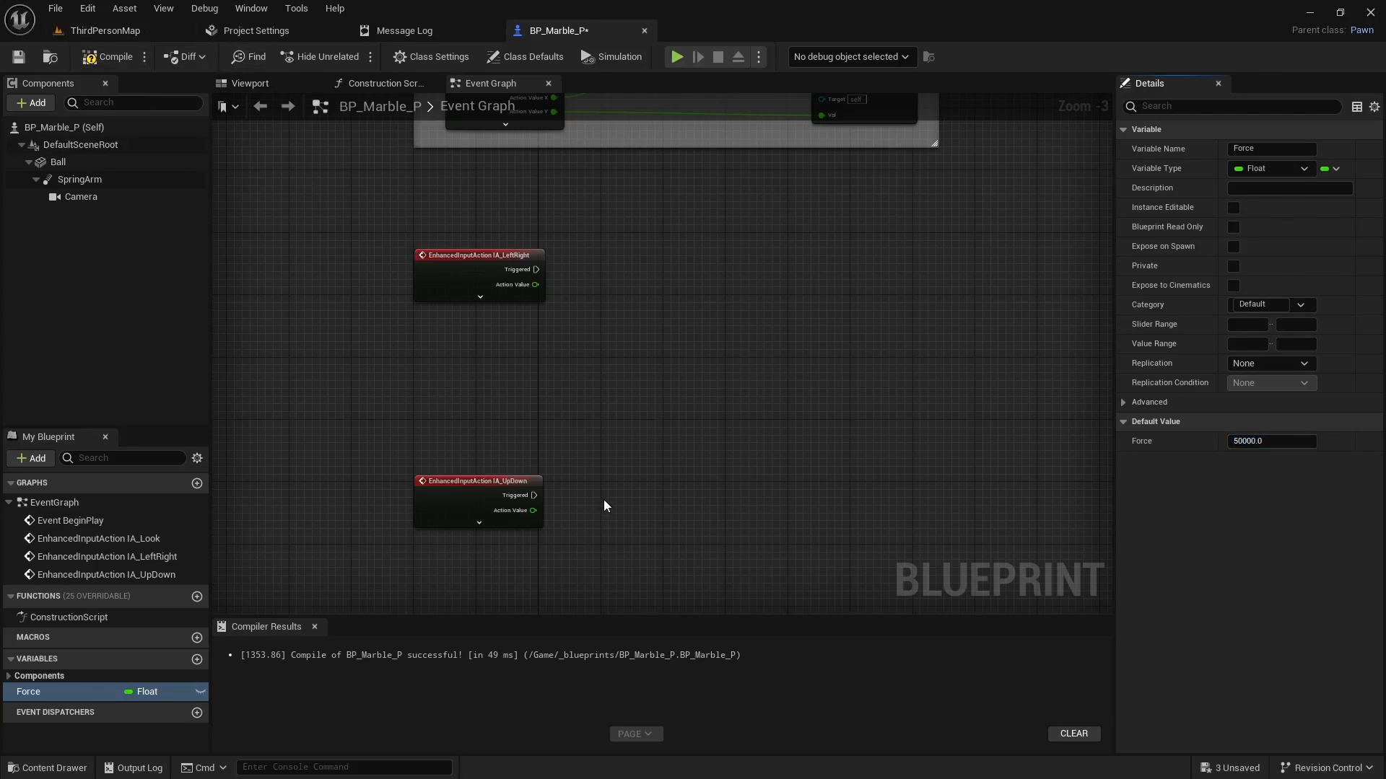
mouse_move(79, 179)
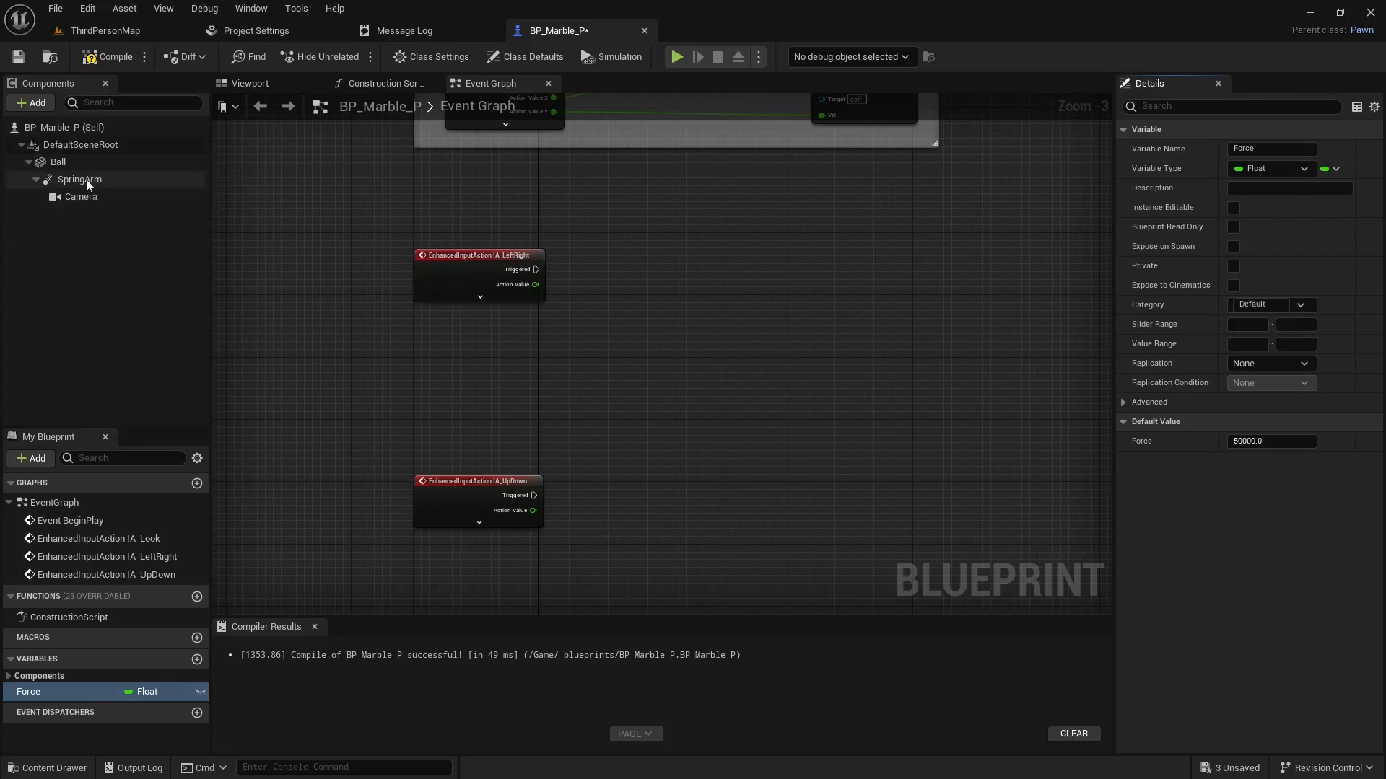
Multiply IA_LeftRight's value by Force and the root's right vector, feeding Ball's Add Force
left_click(80, 144)
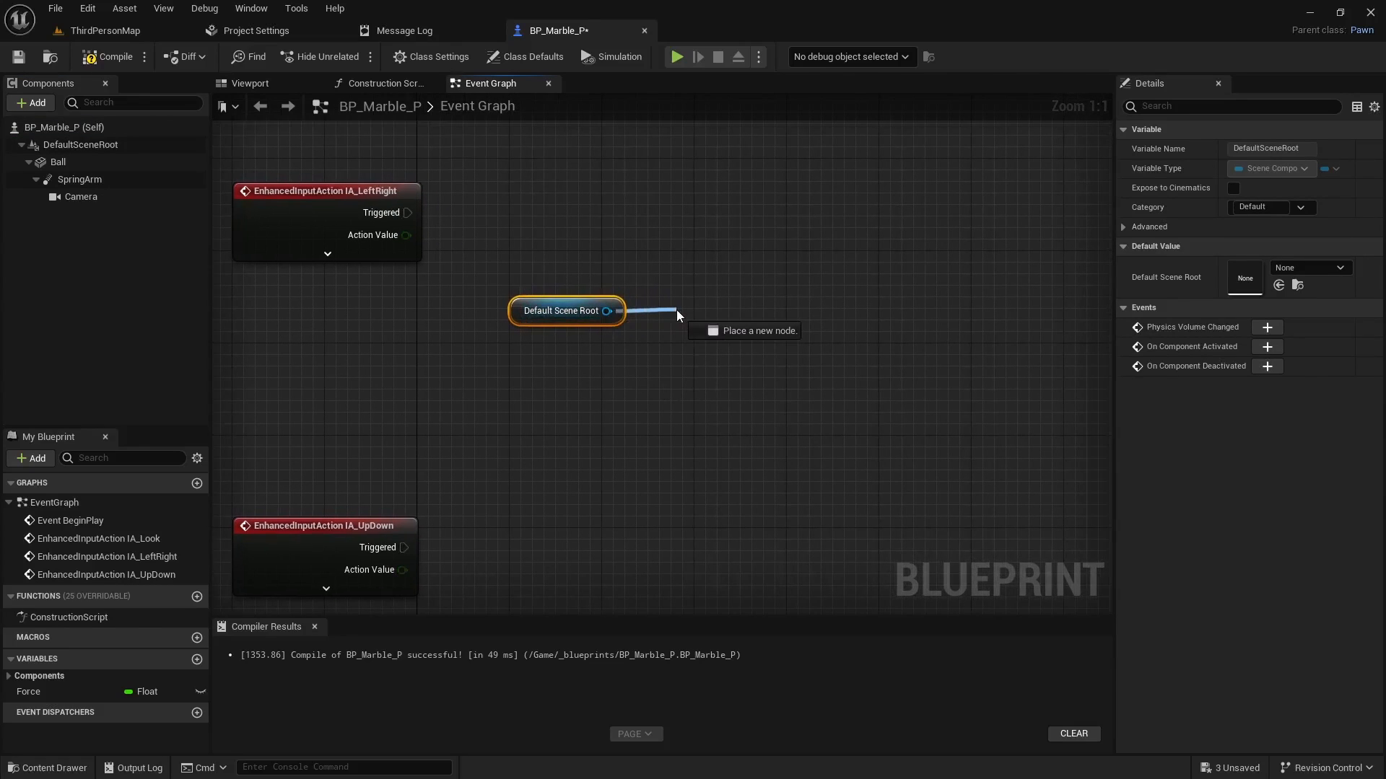
left_click(676, 315)
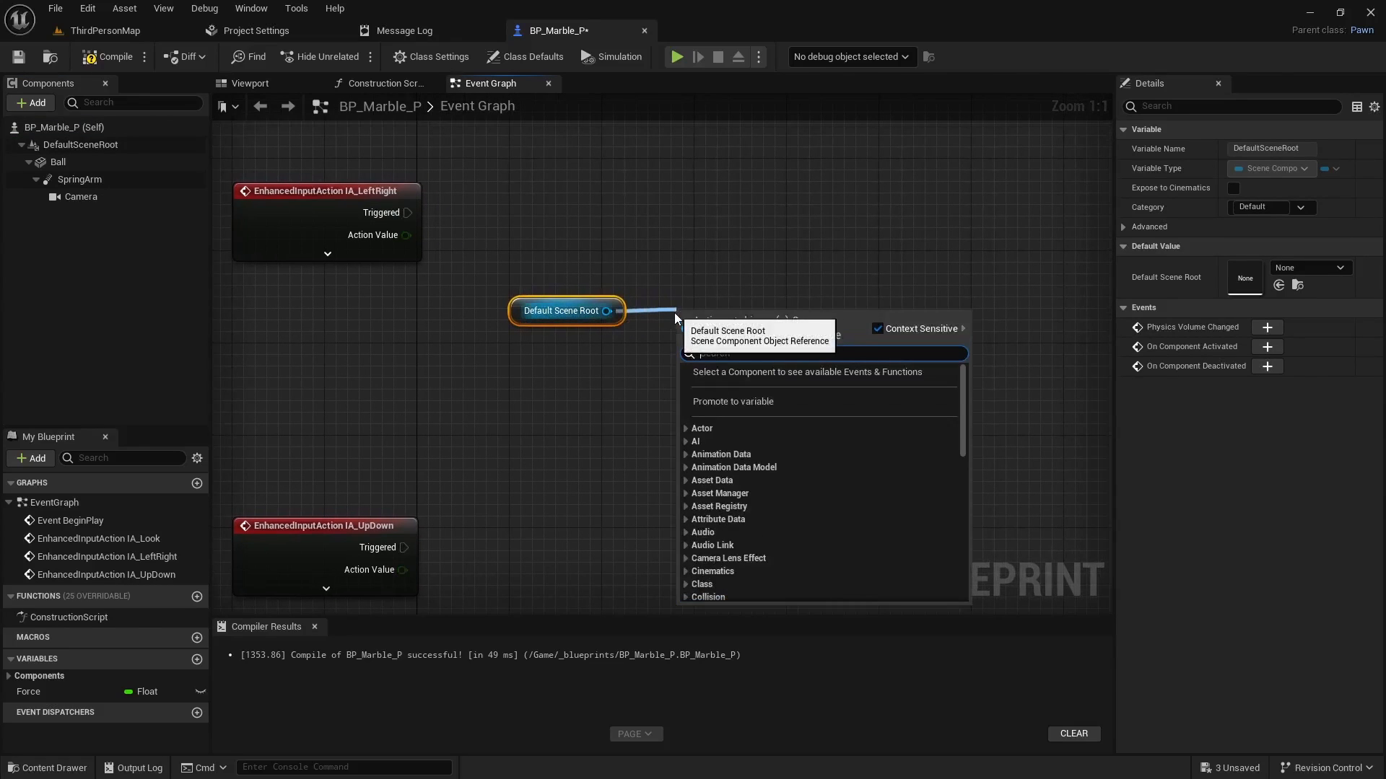
type("getRight")
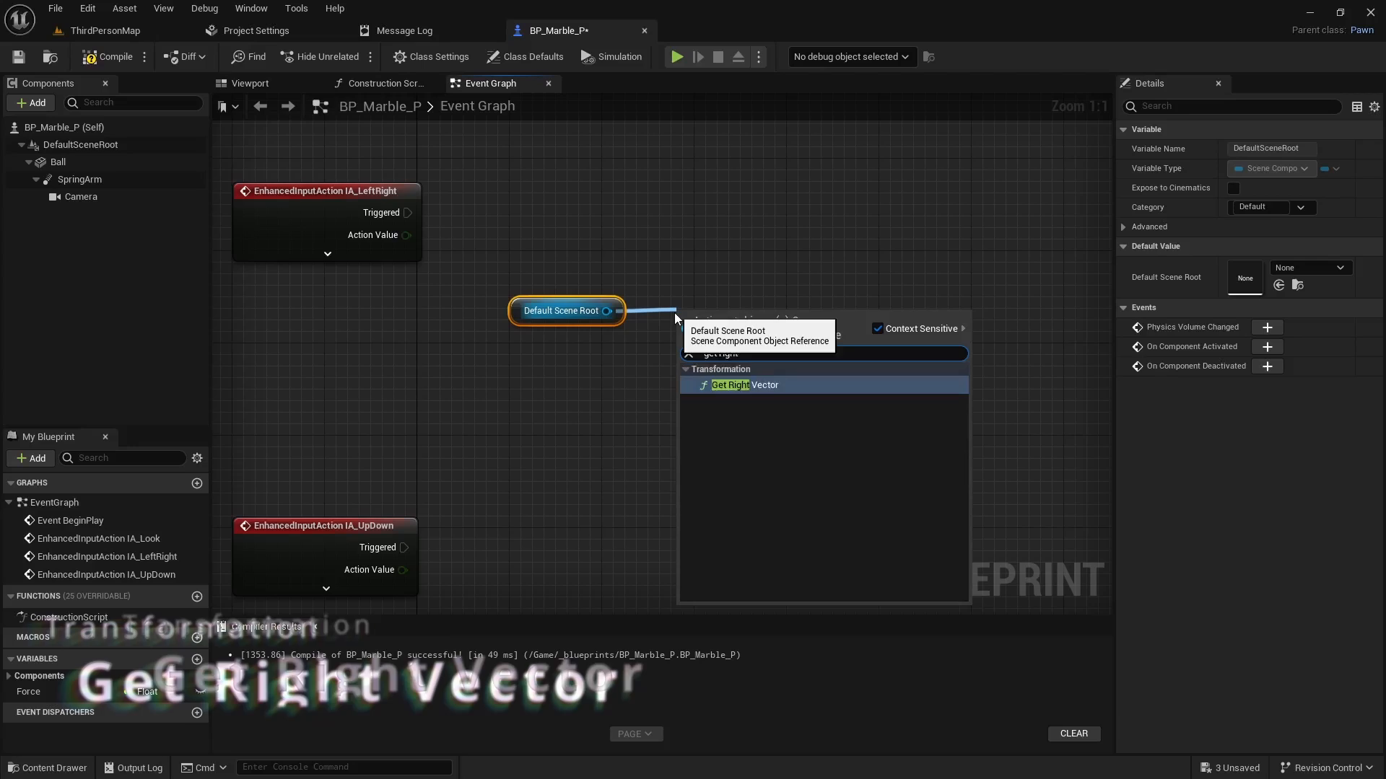
left_click(730, 385)
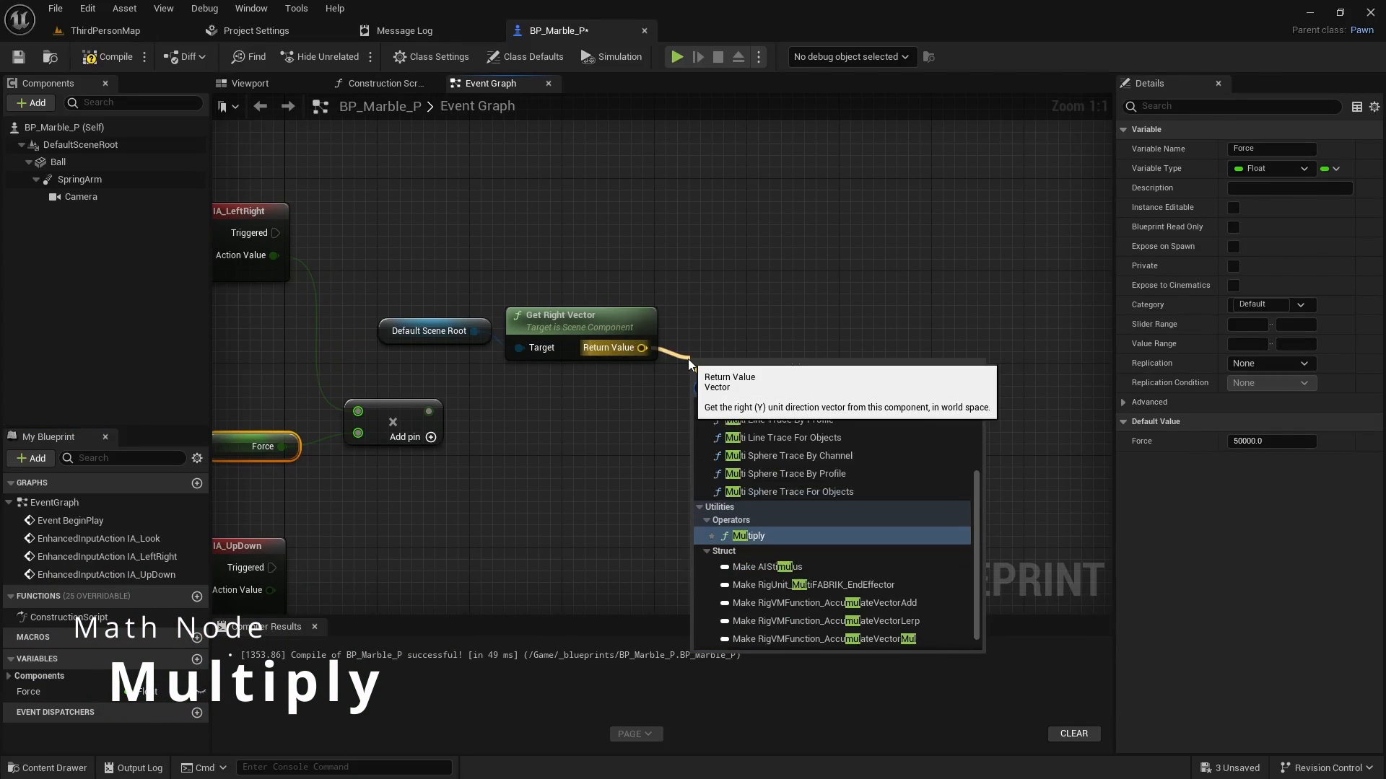
left_click(748, 536)
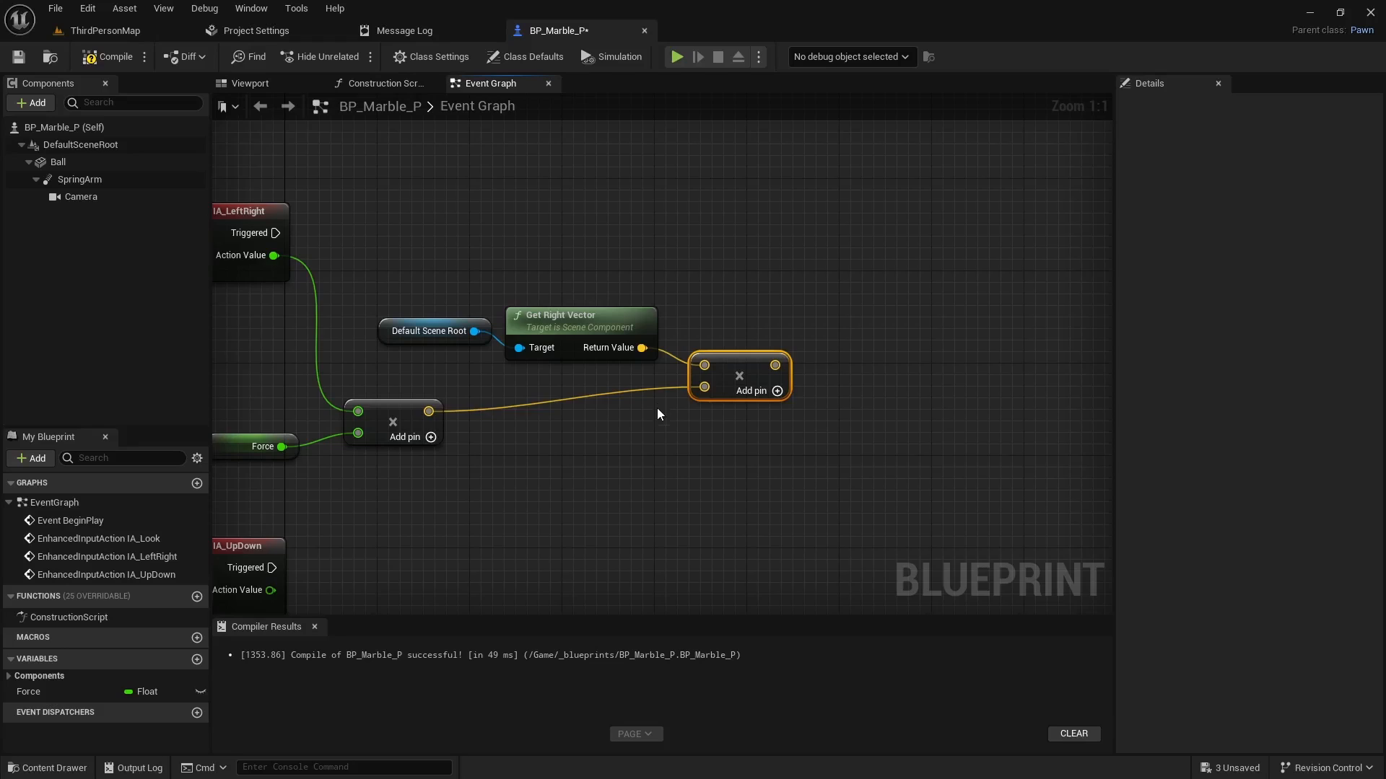
left_click(59, 162)
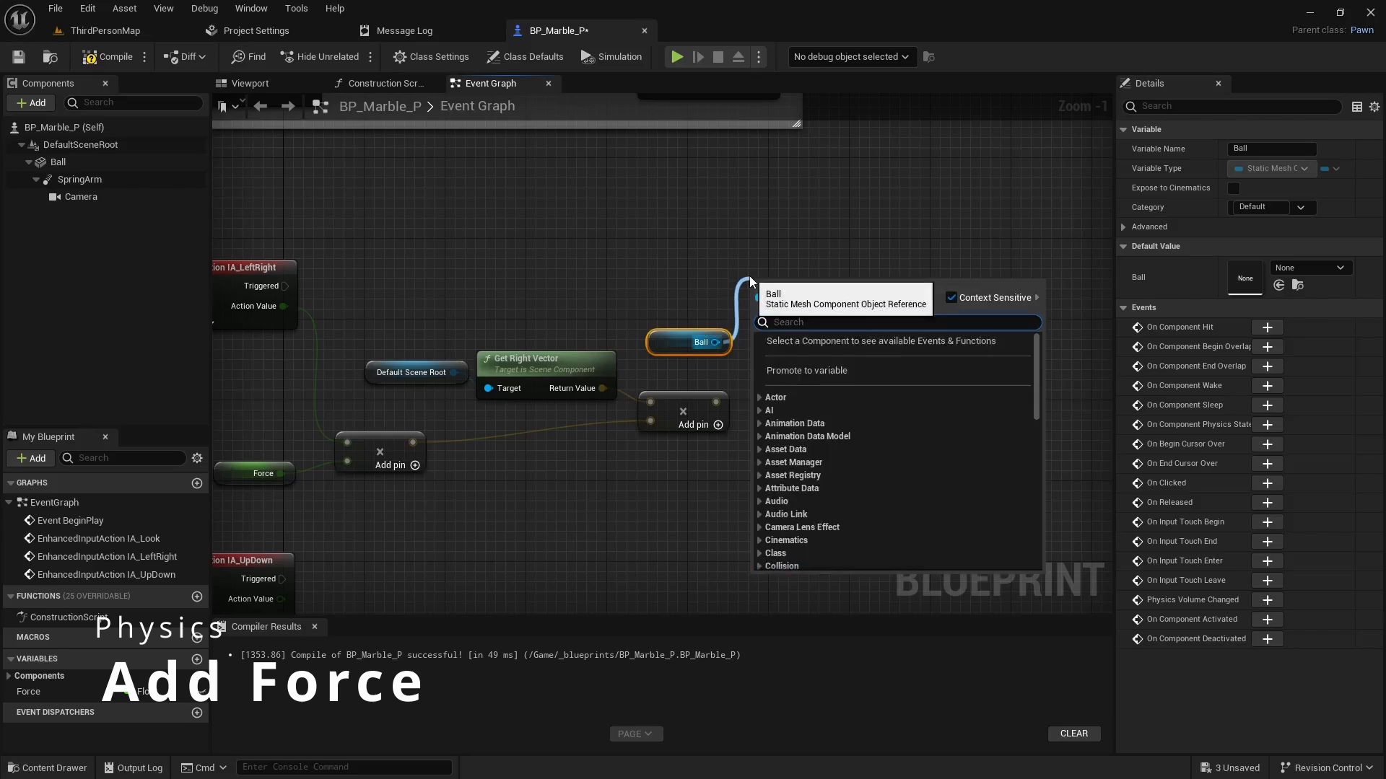
type("add for")
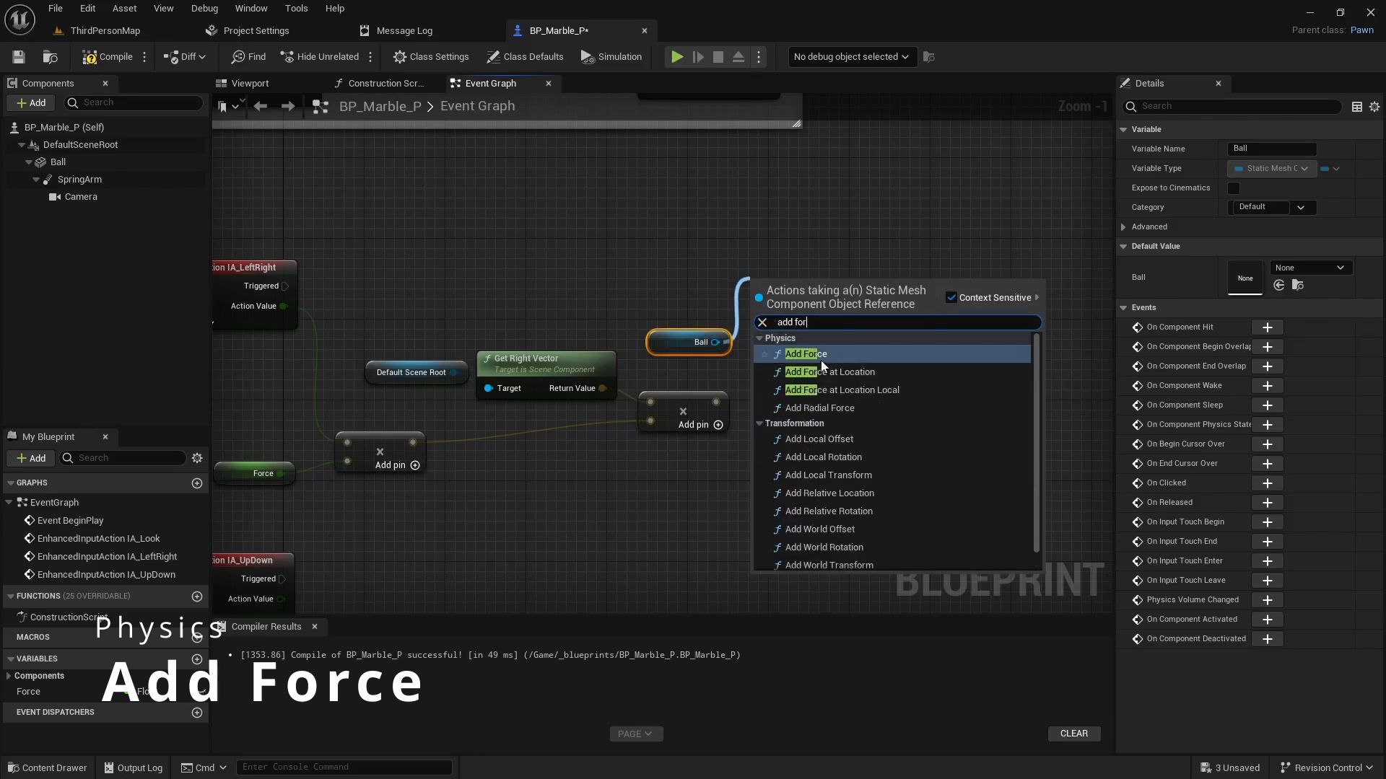
left_click(804, 354)
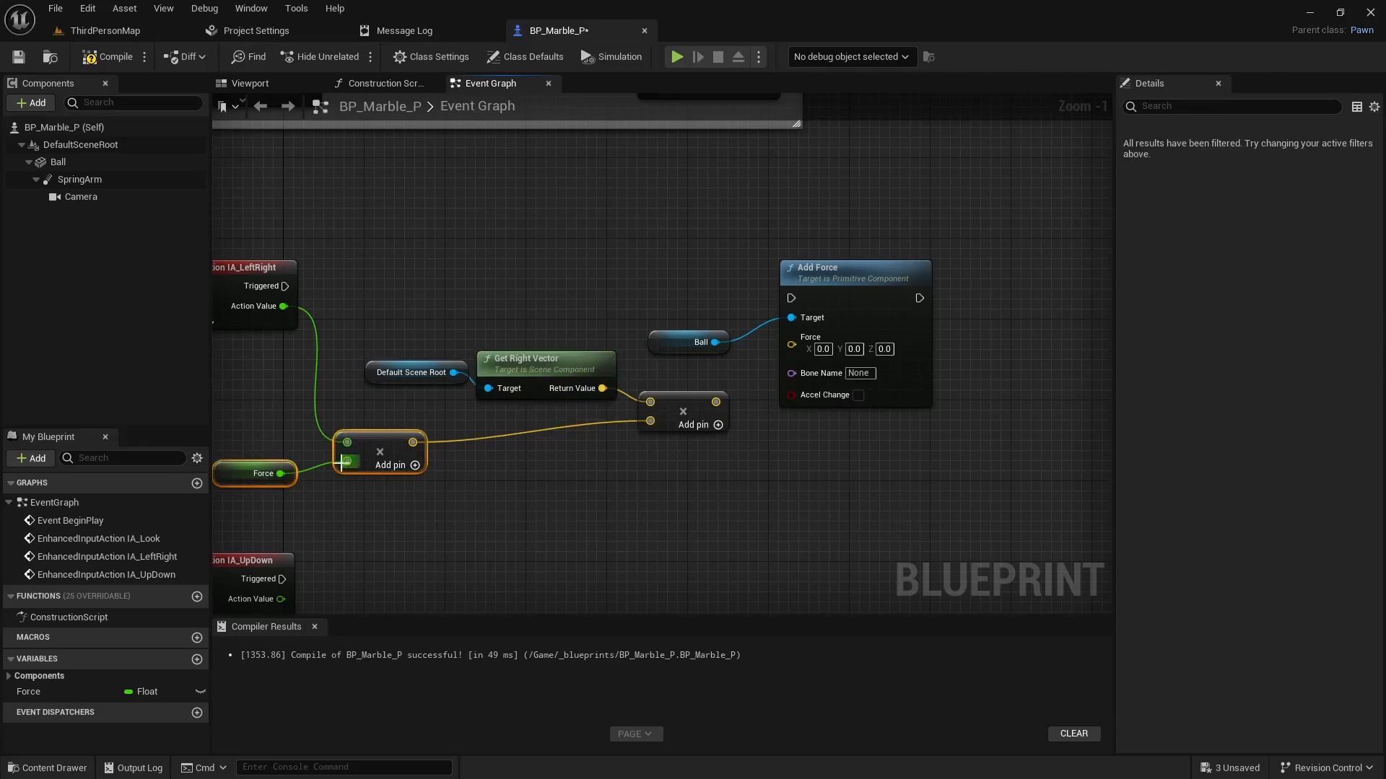
left_click(256, 473)
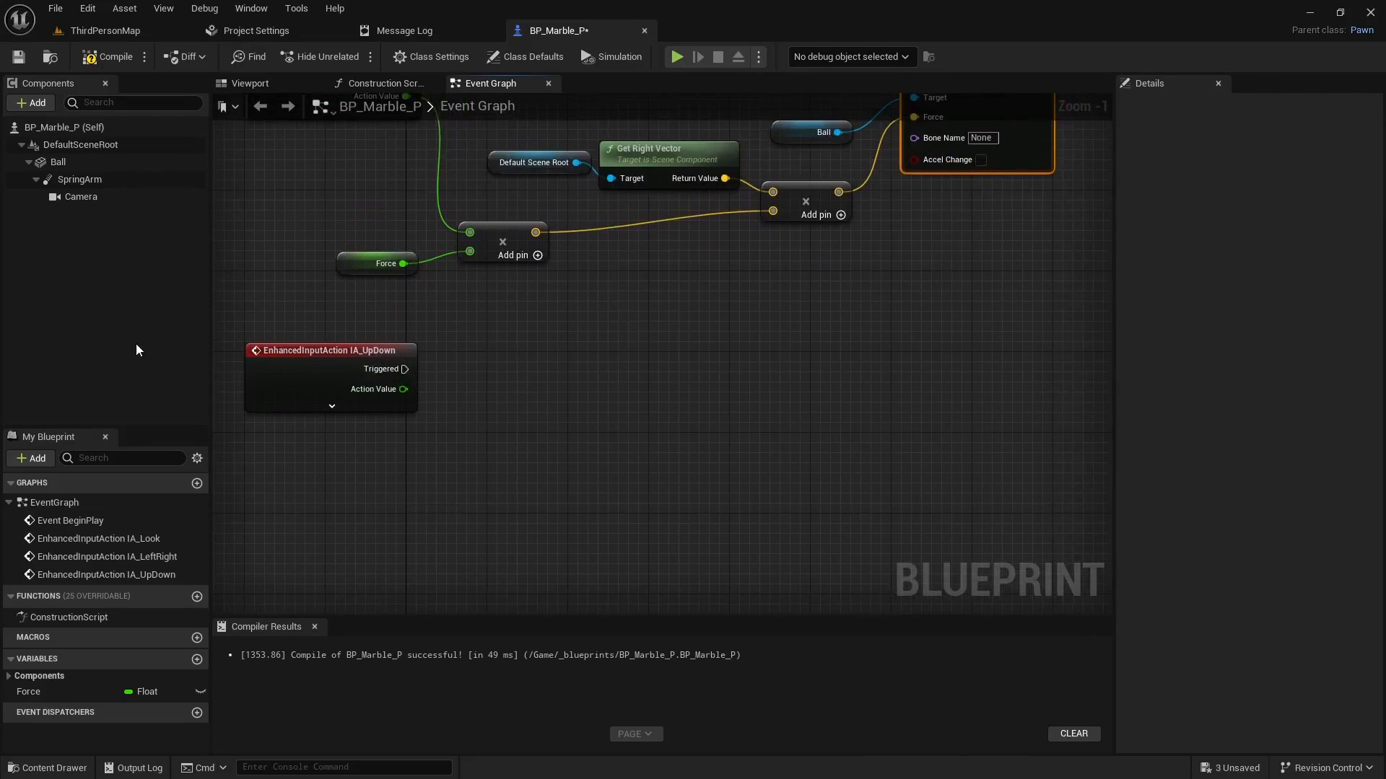
Wire IA_UpDown through Force and the root's forward vector into a second Ball Add Force
left_click(80, 144)
type("get forwar")
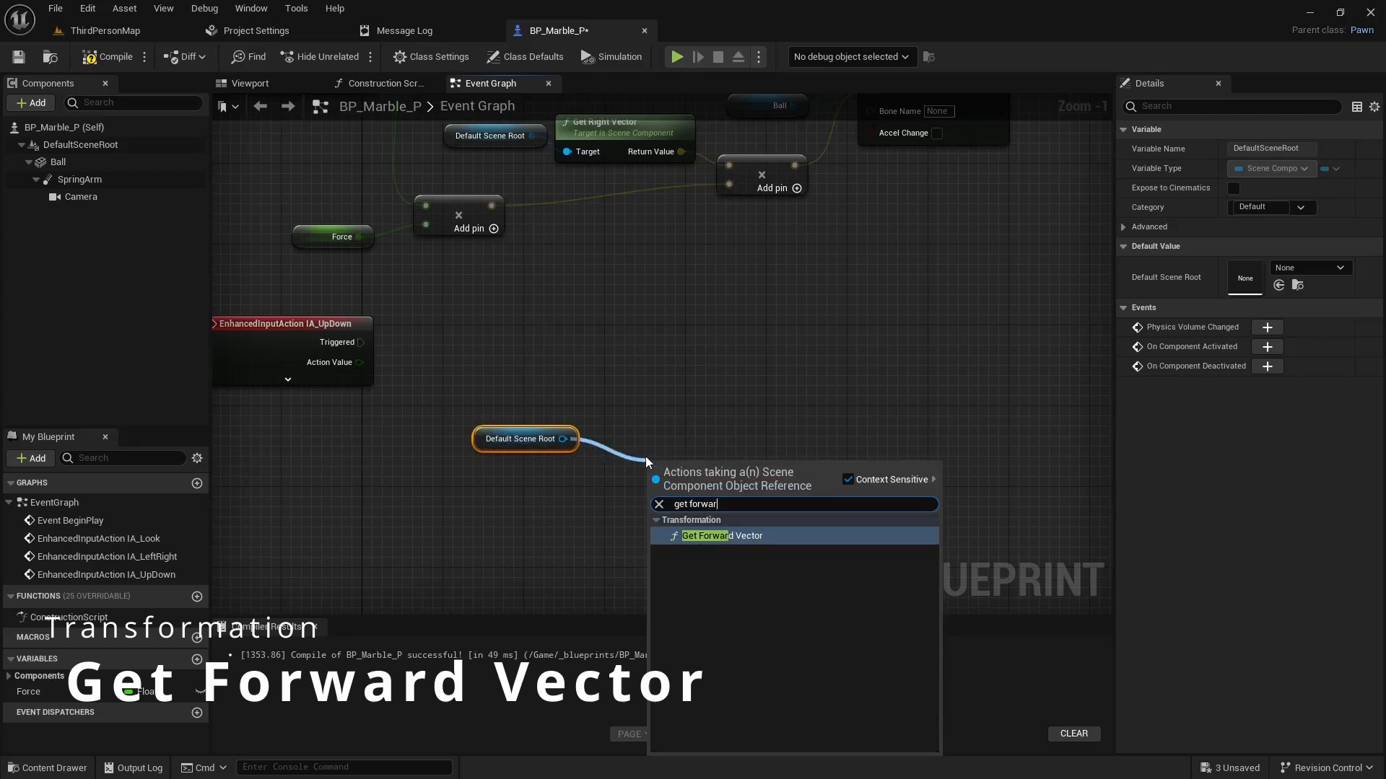
left_click(721, 535)
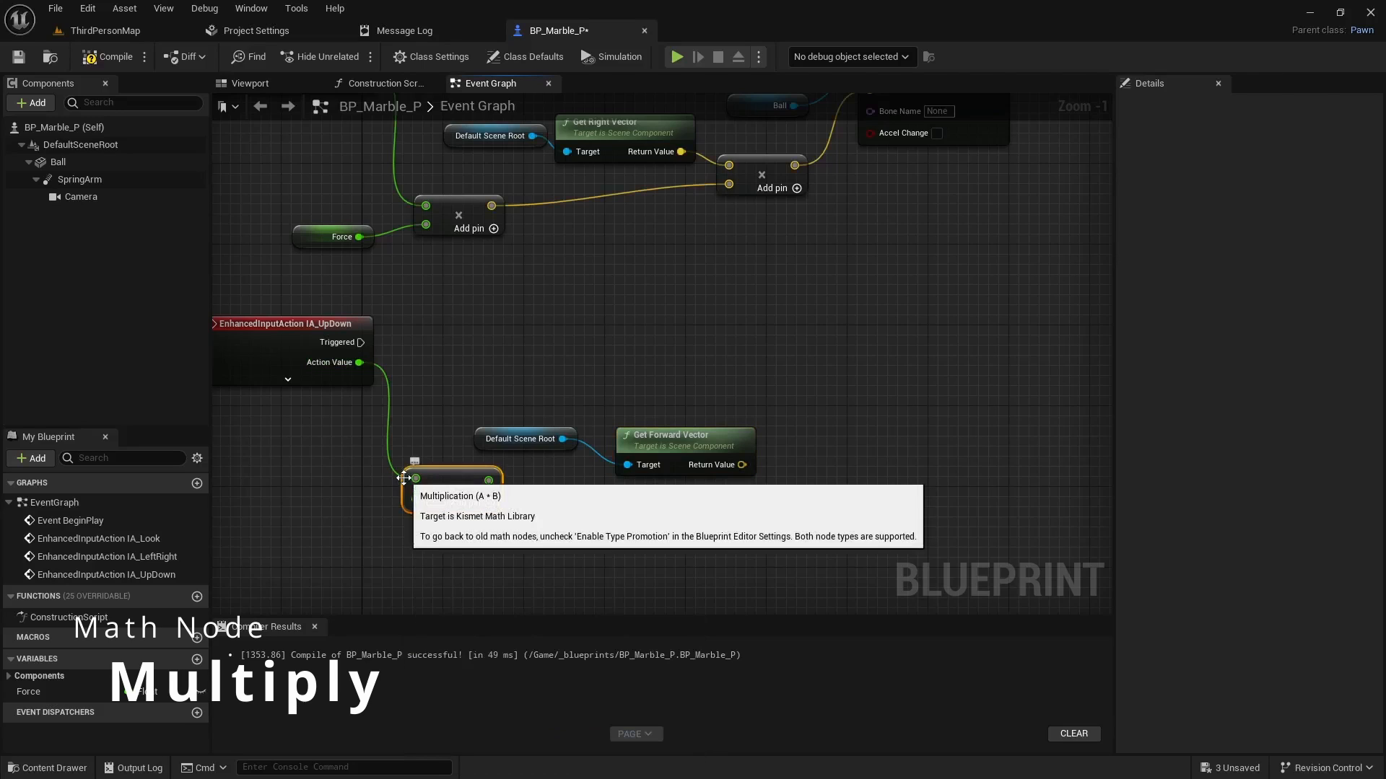
left_click(27, 692)
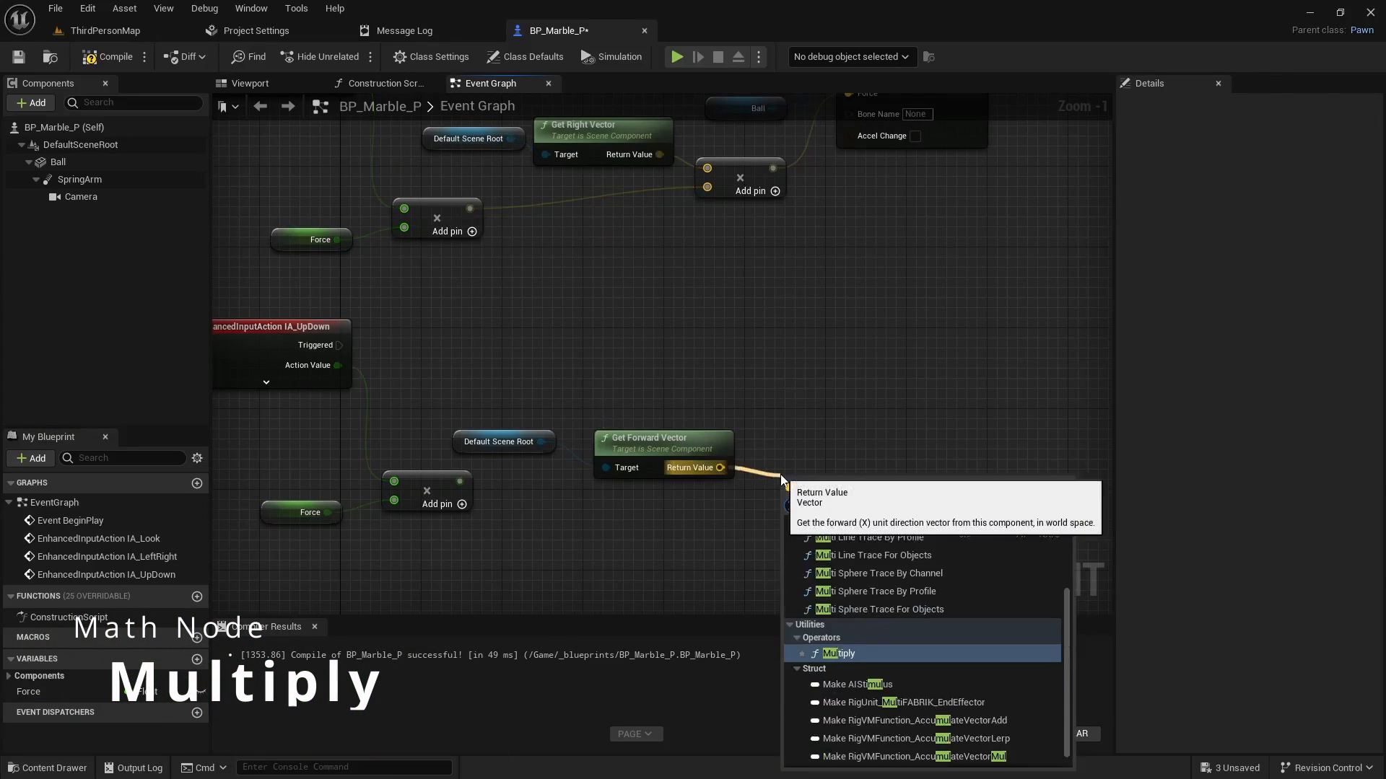
left_click(839, 653)
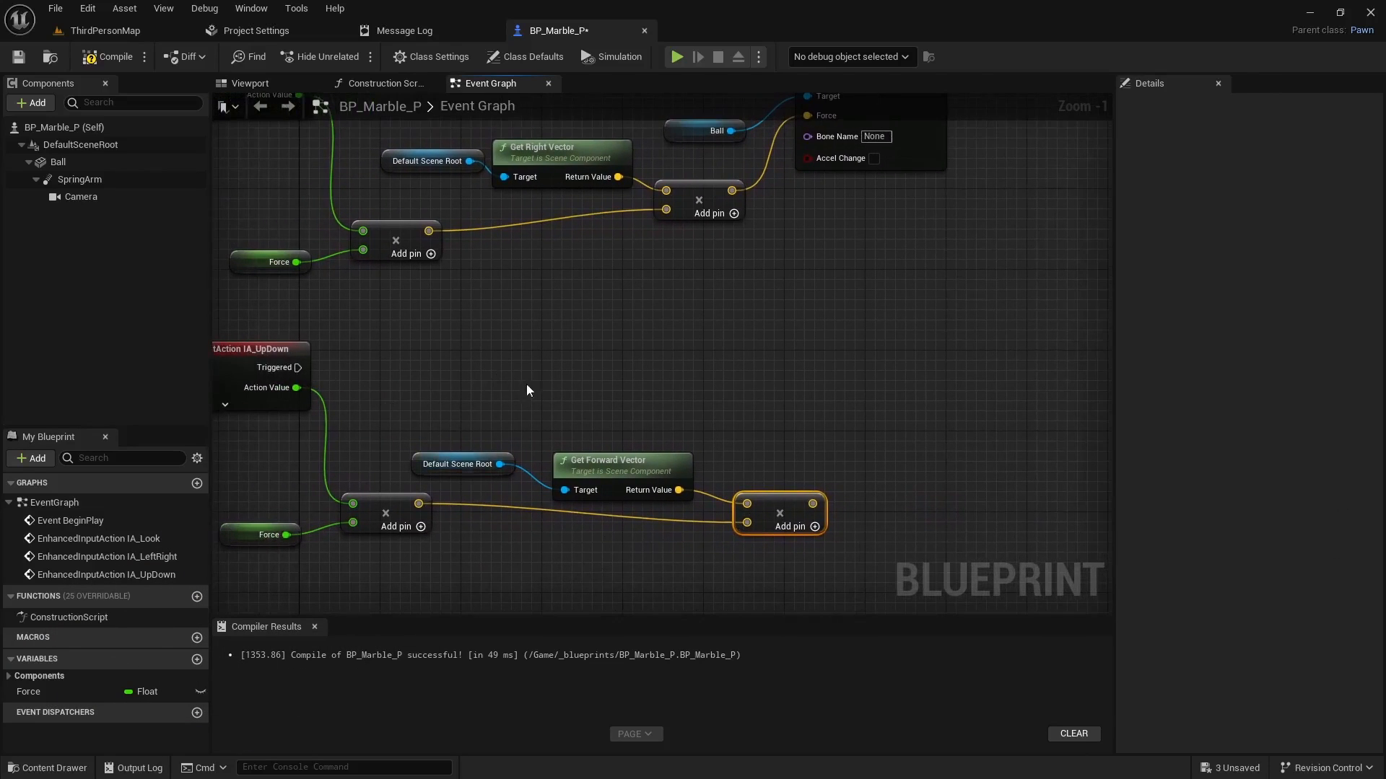
left_click(57, 162)
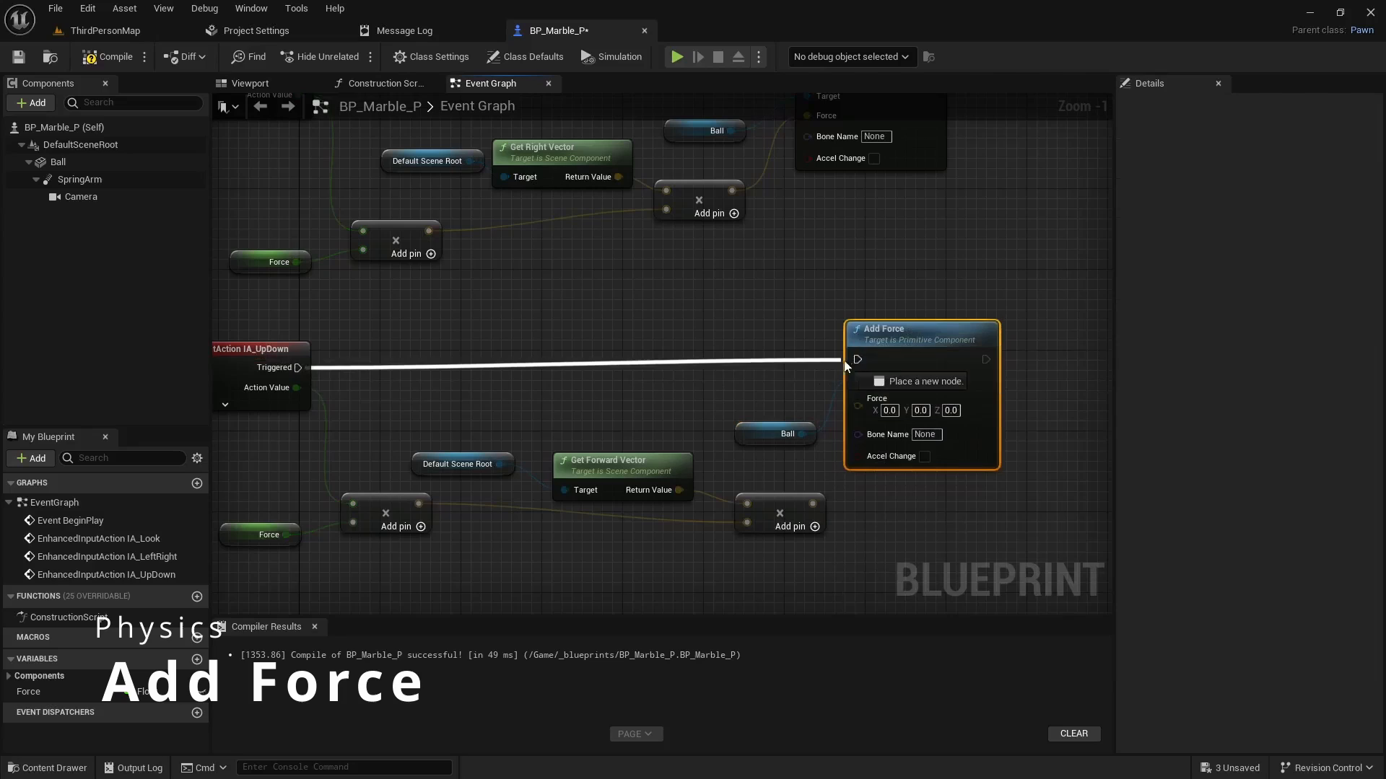
left_click(853, 359)
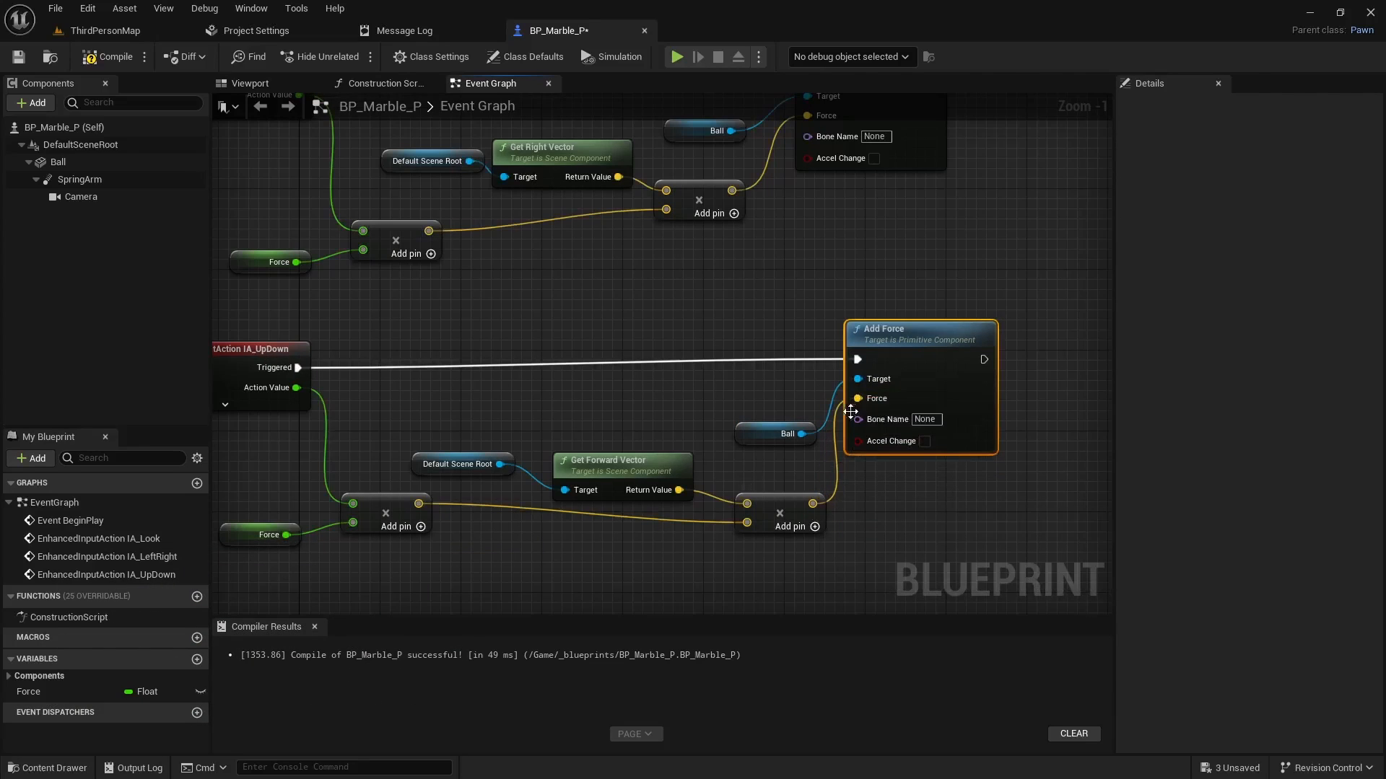
left_click(618, 460)
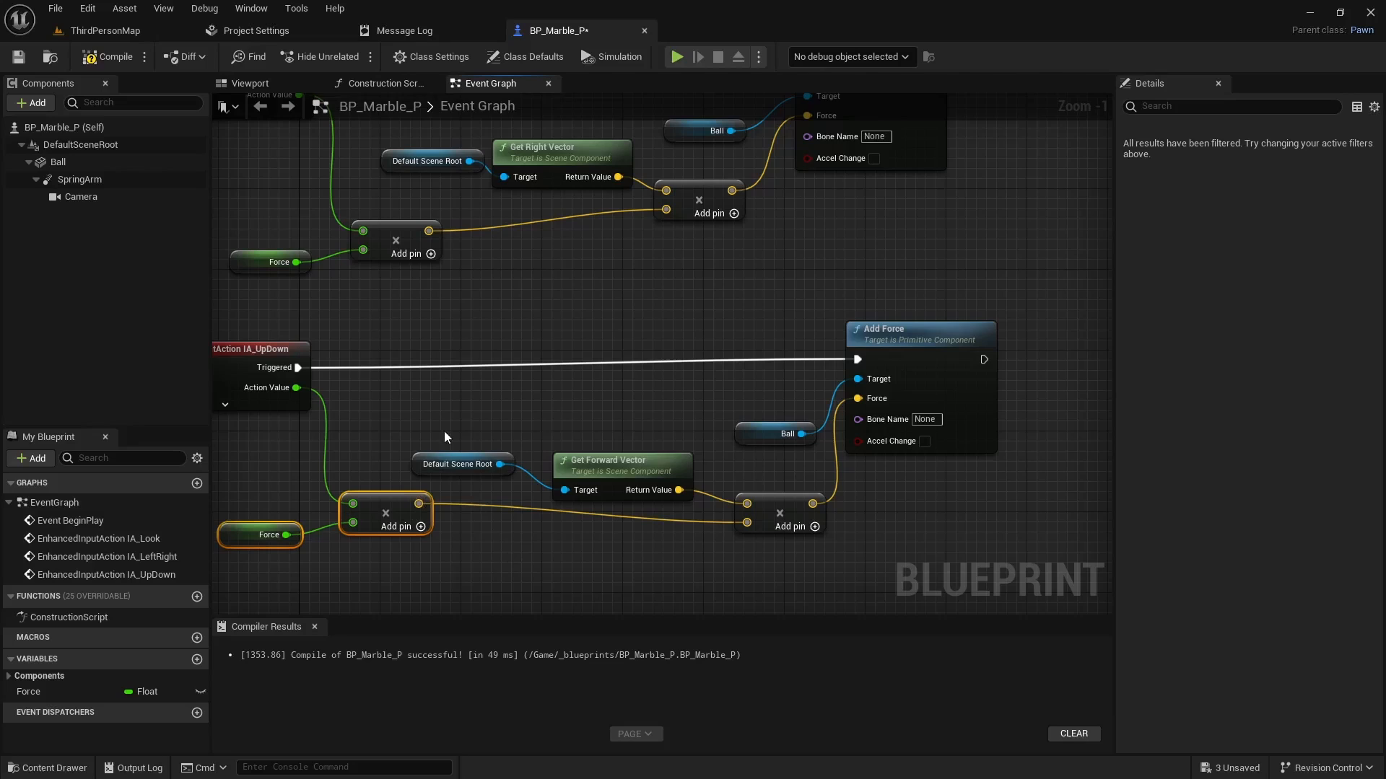
scroll("down", 3)
type("Movement")
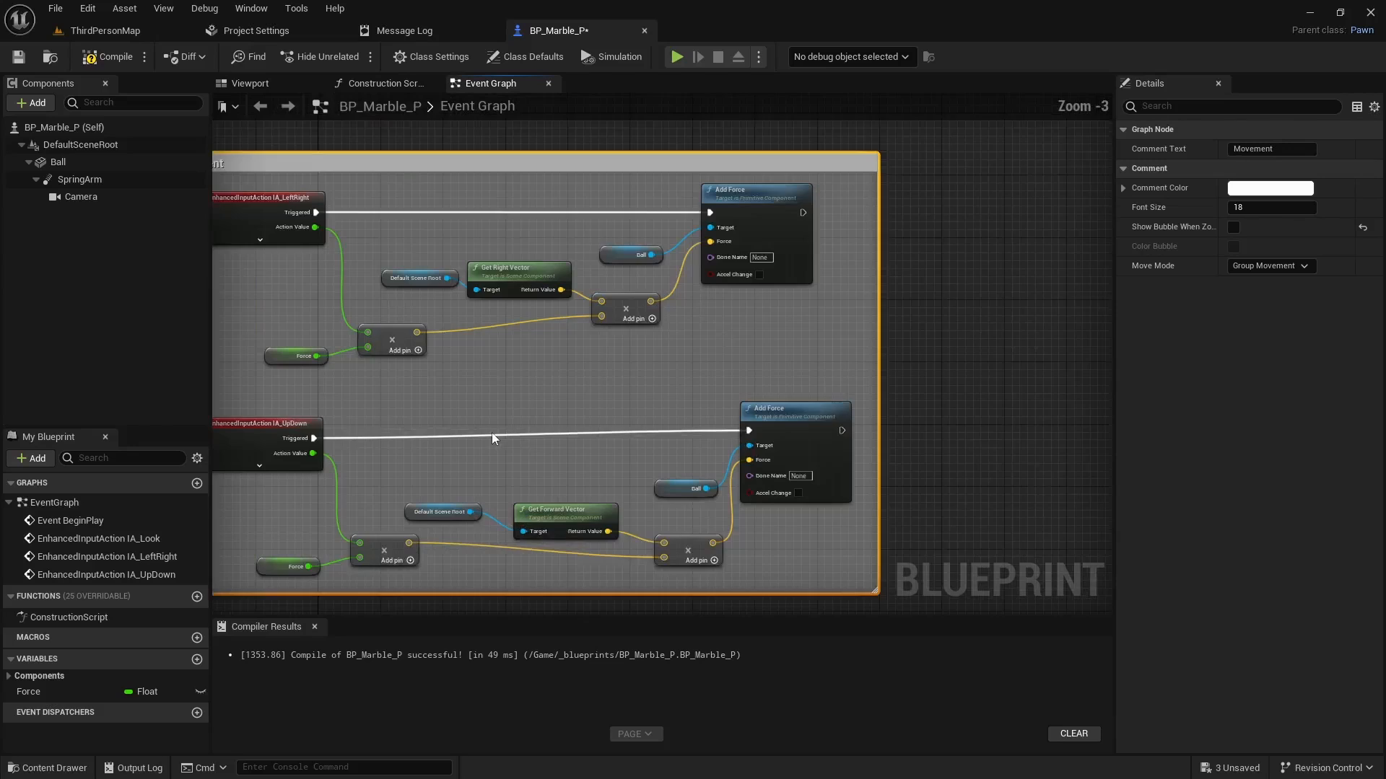
Compile BP_Marble_P and return to the ThirdPersonMap level
left_click(107, 56)
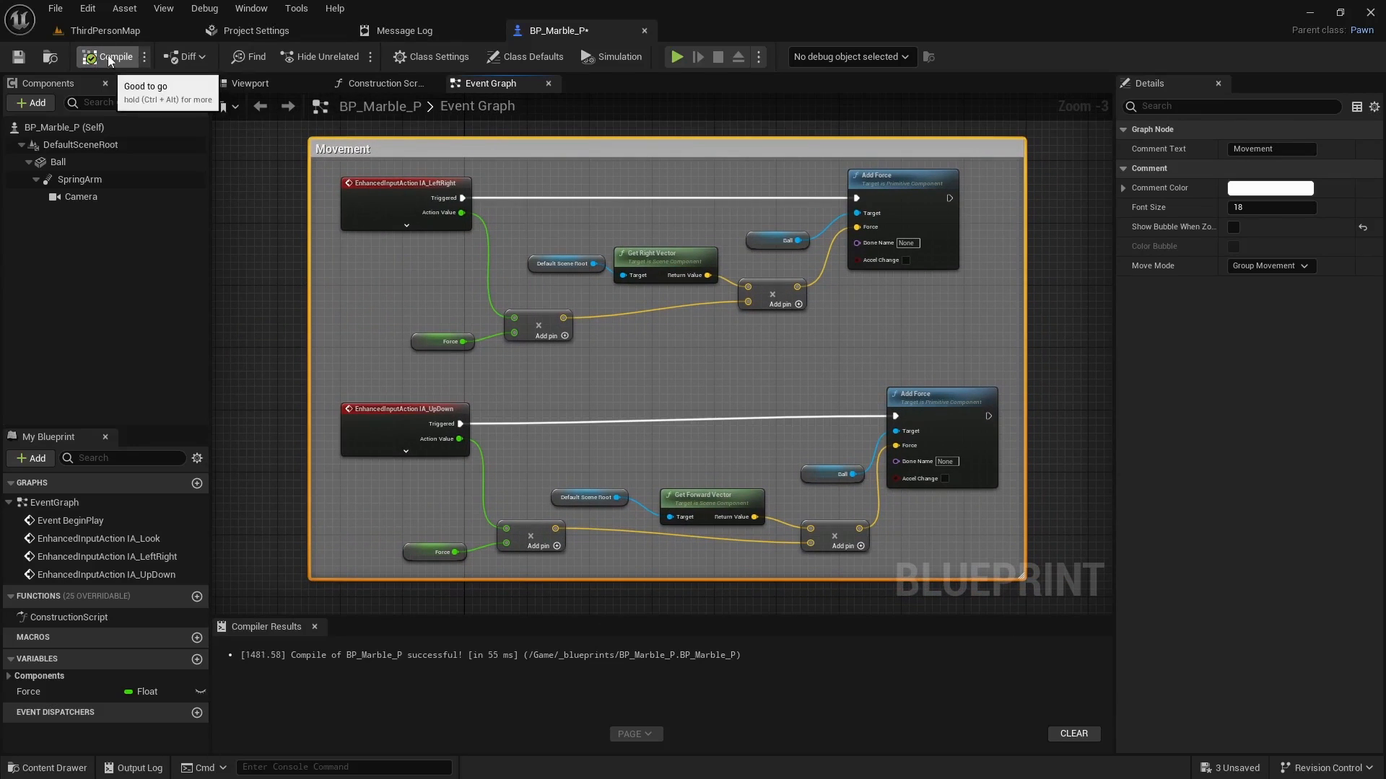
left_click(104, 31)
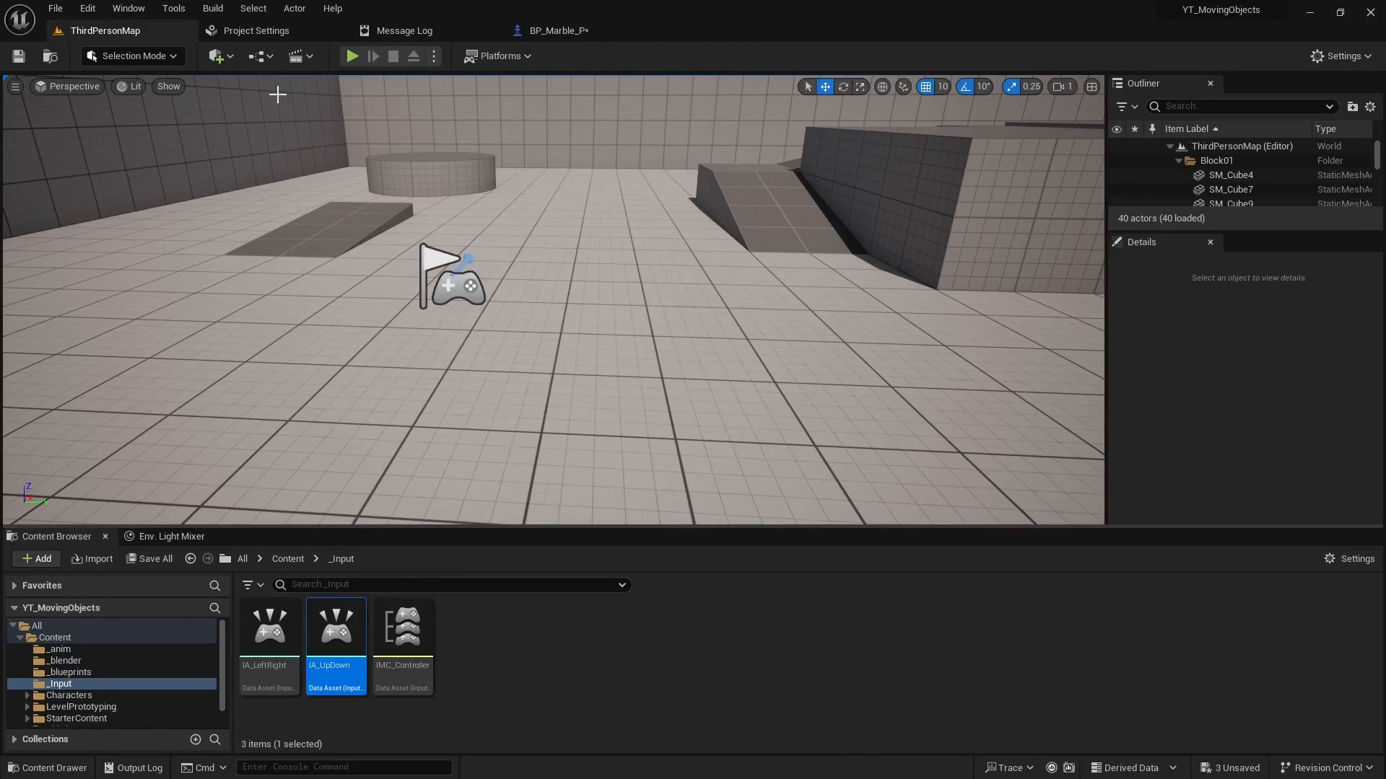
mouse_move(558, 30)
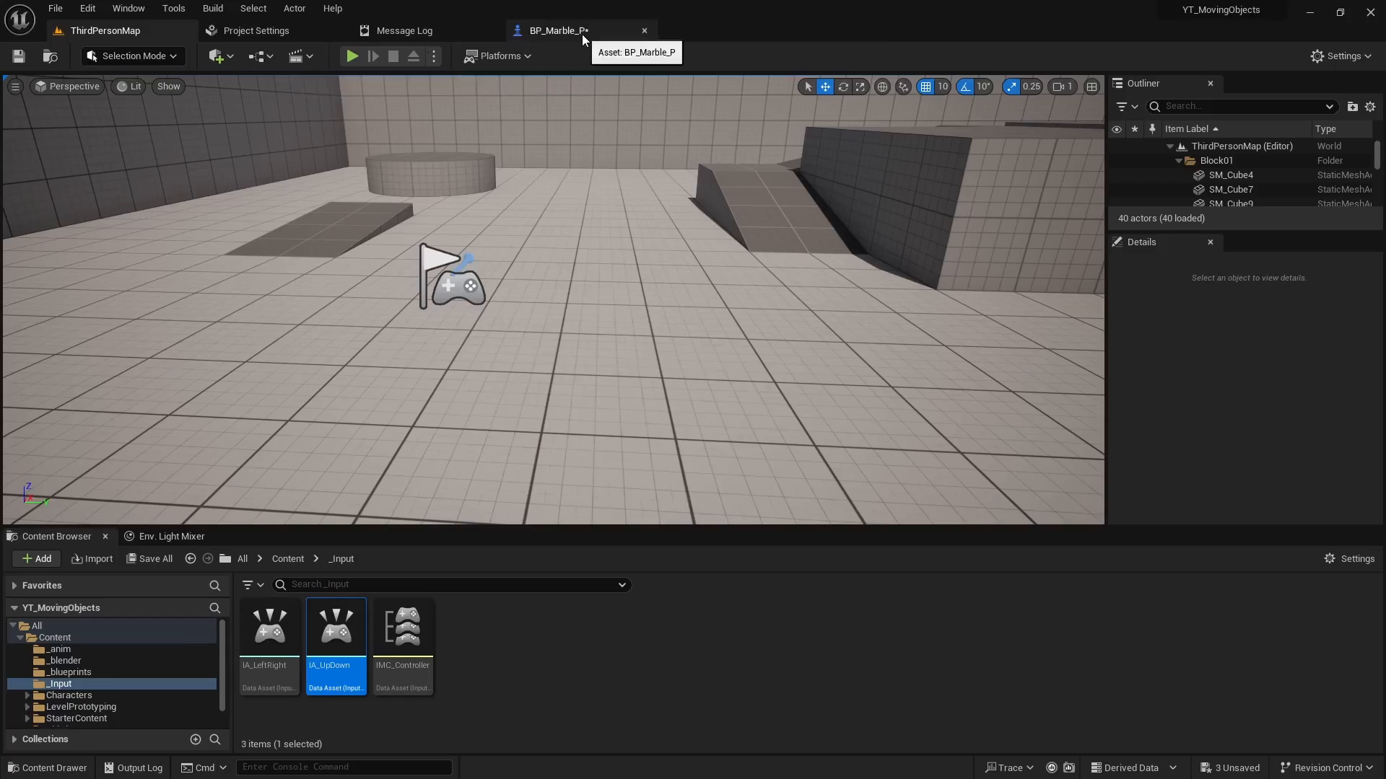
mouse_move(257, 30)
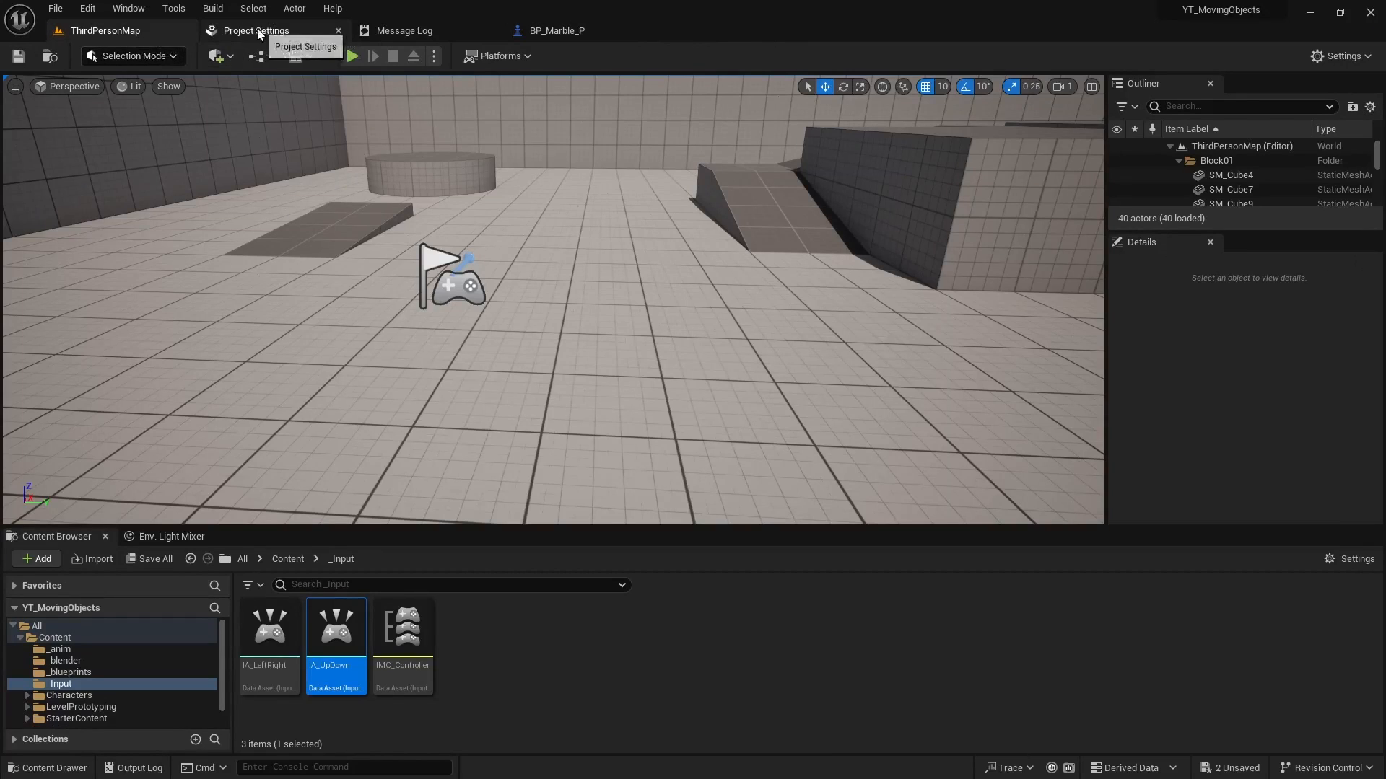
Set Default Pawn Class to BP_Marble_P, then play-test the level and stop
left_click(259, 30)
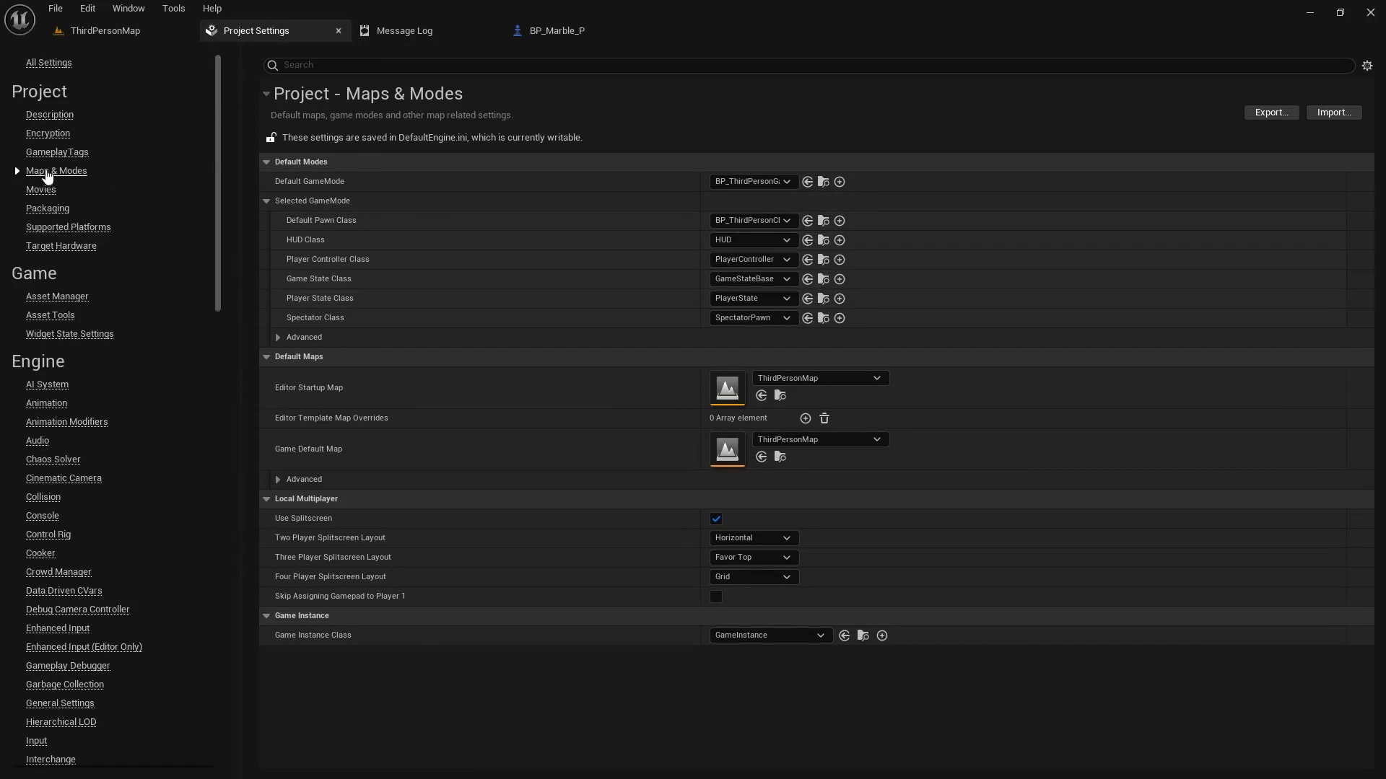
mouse_move(331, 205)
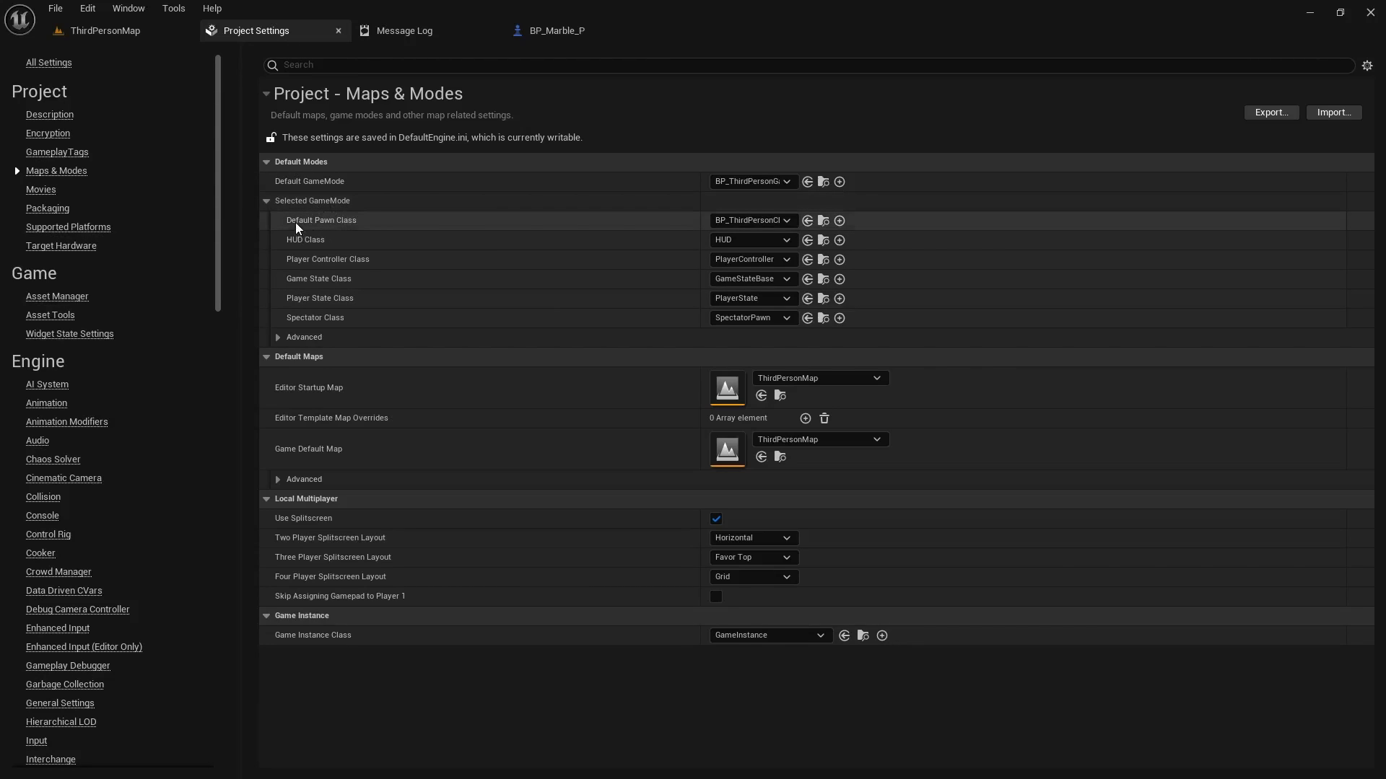
left_click(784, 220)
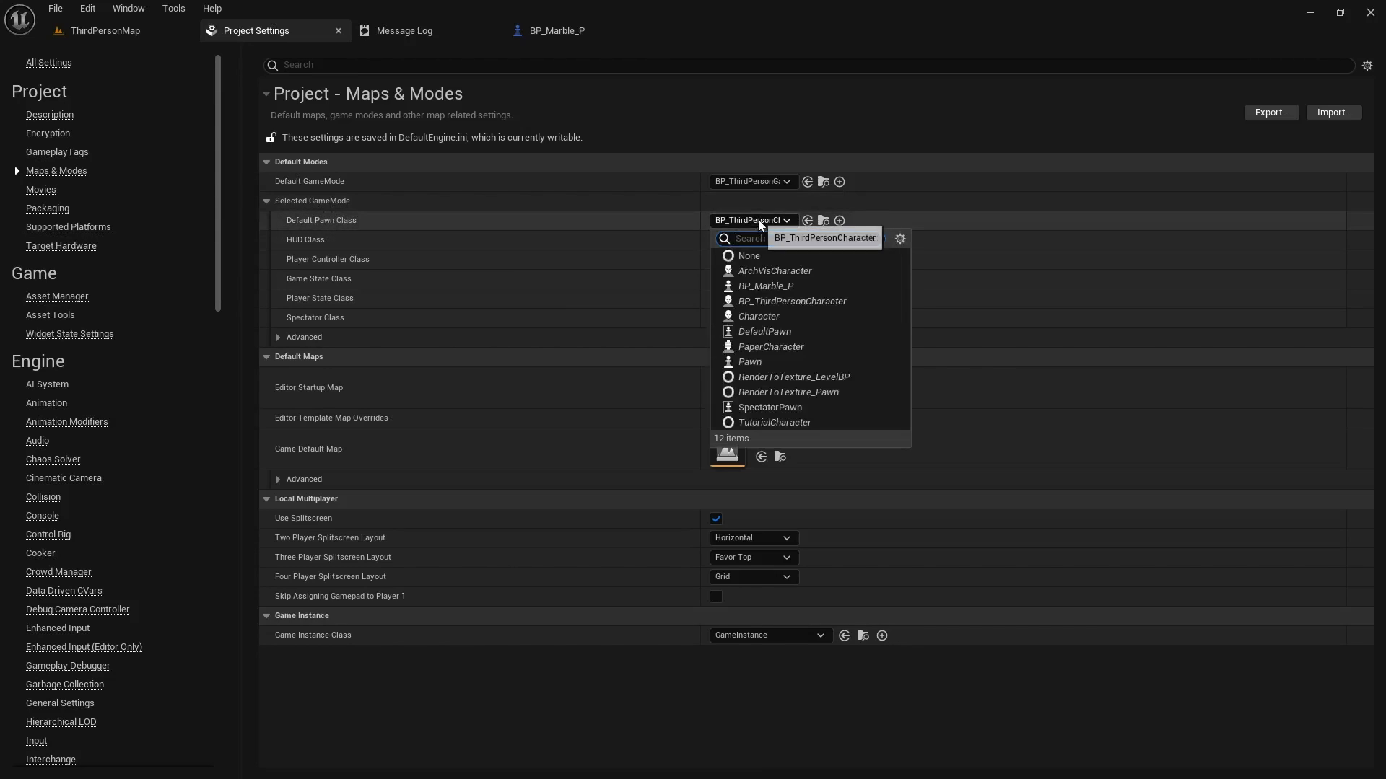
left_click(765, 286)
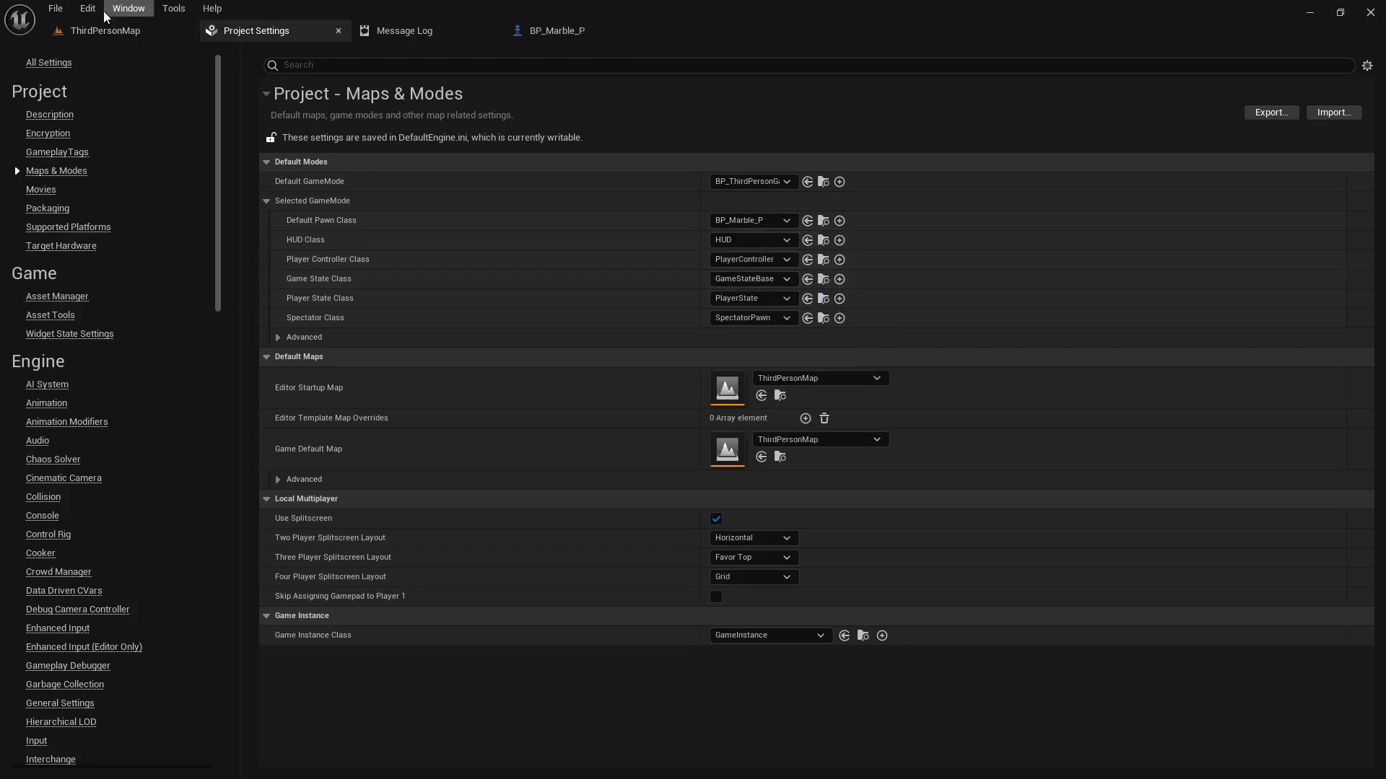
left_click(103, 30)
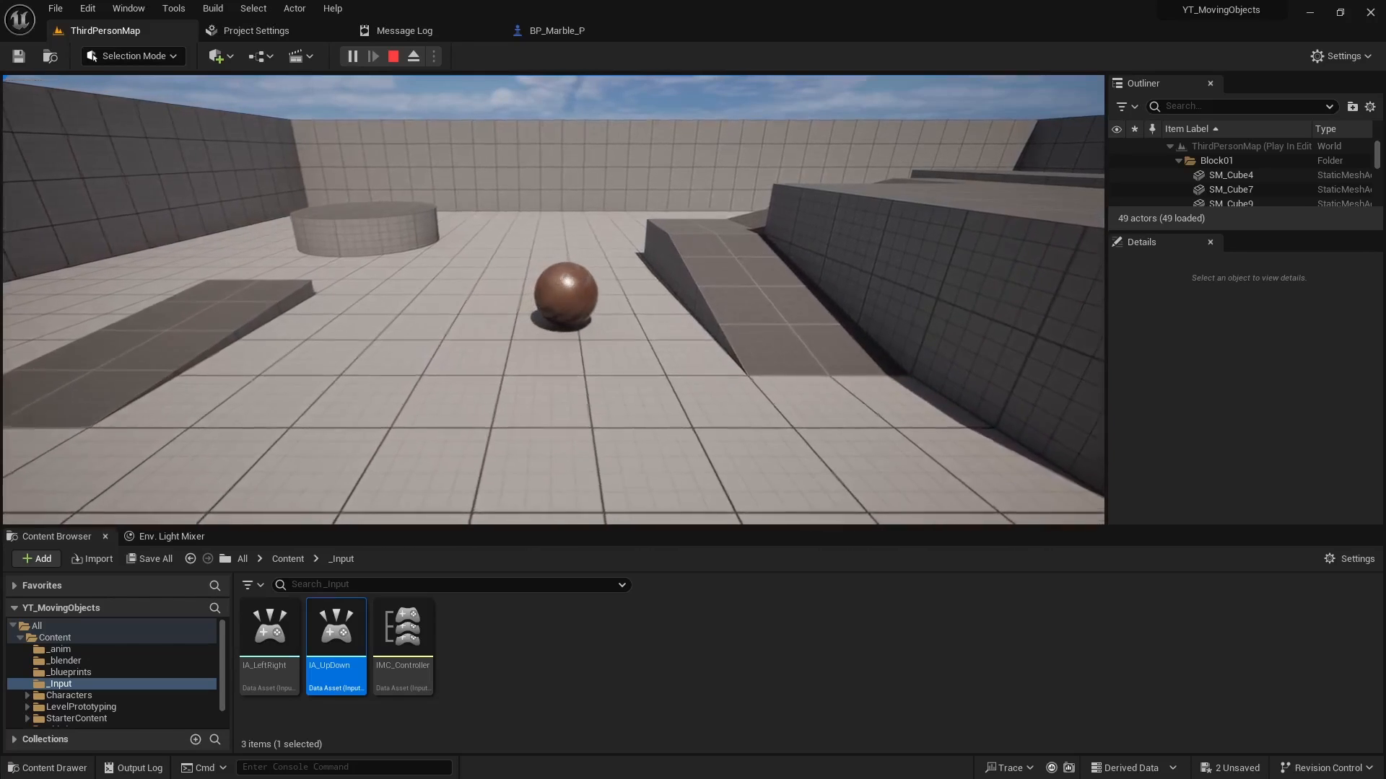
left_click(391, 55)
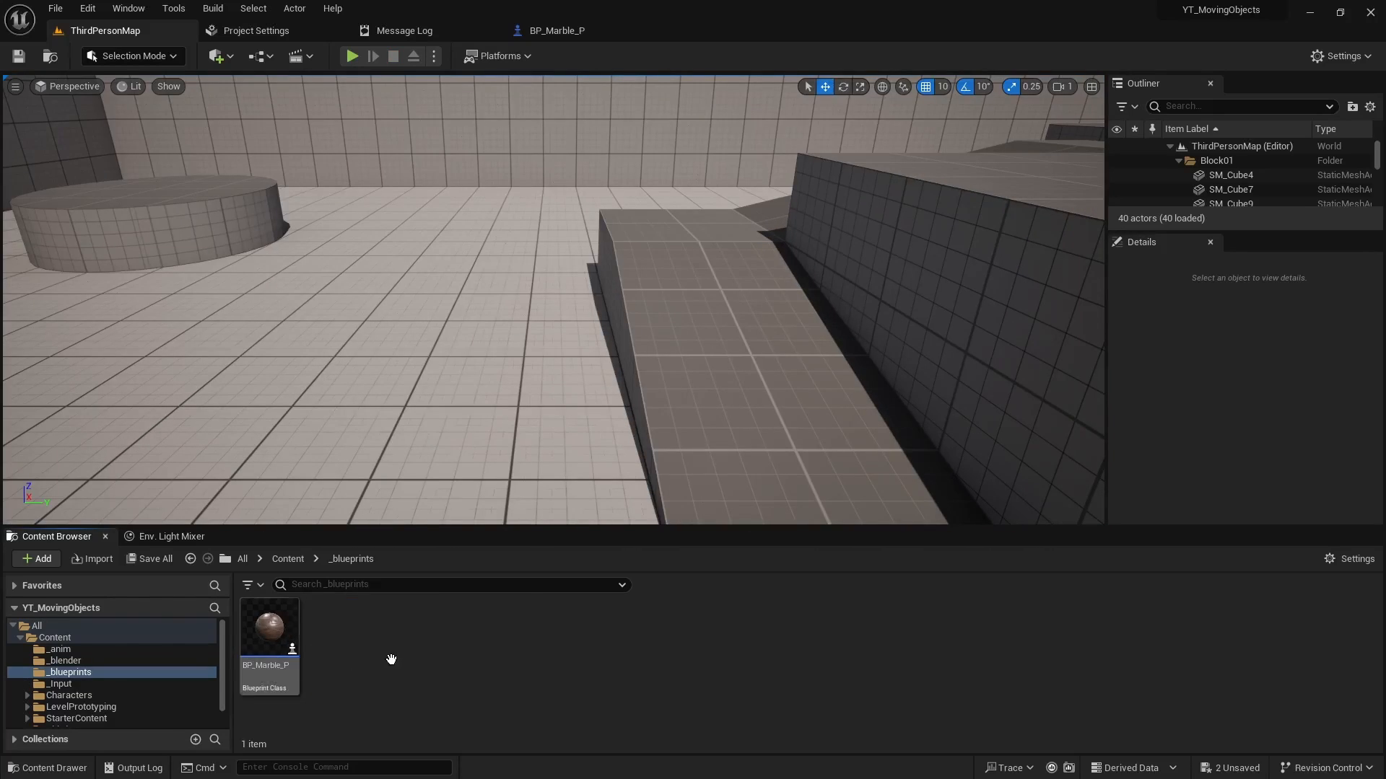
Create Character-based blueprint BP_Marble_T, inspect its Character Movement, and reopen Project Settings
left_click(35, 559)
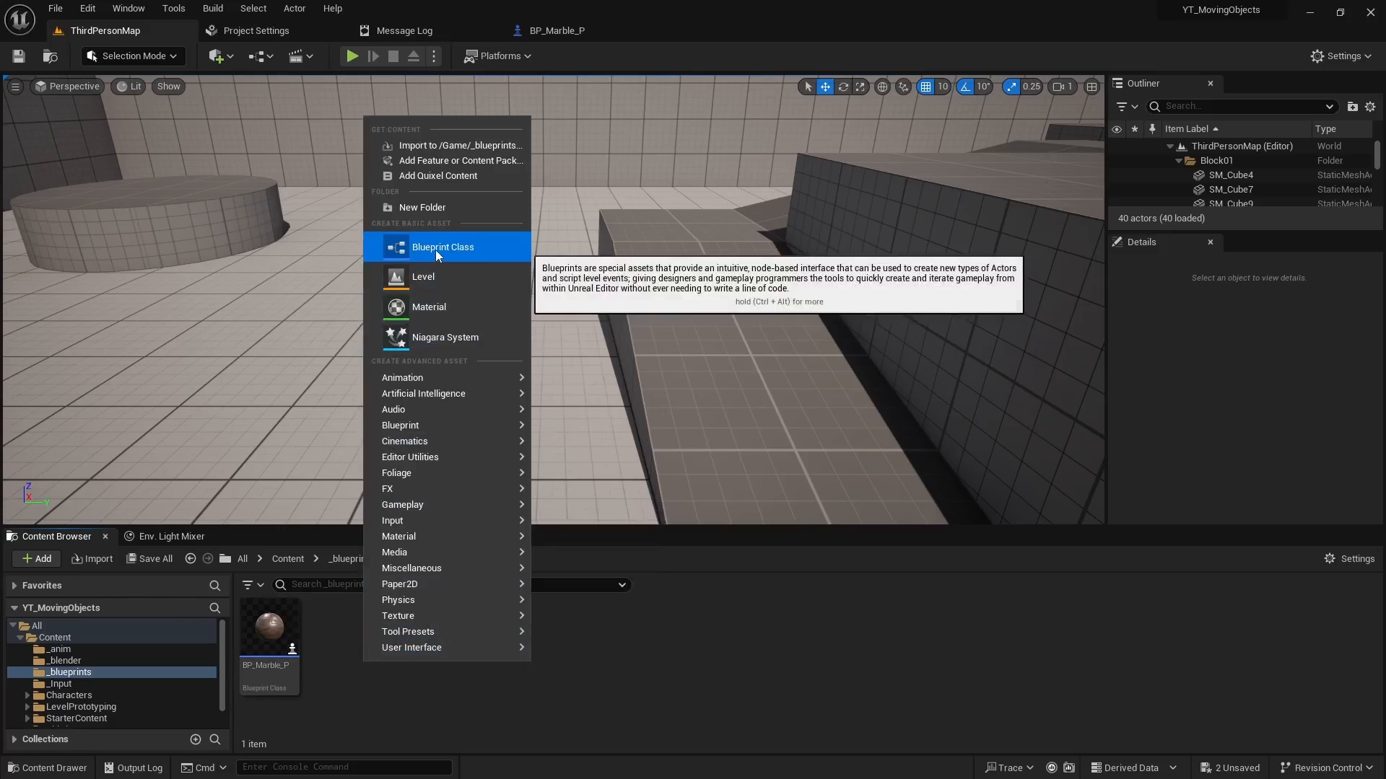
left_click(442, 247)
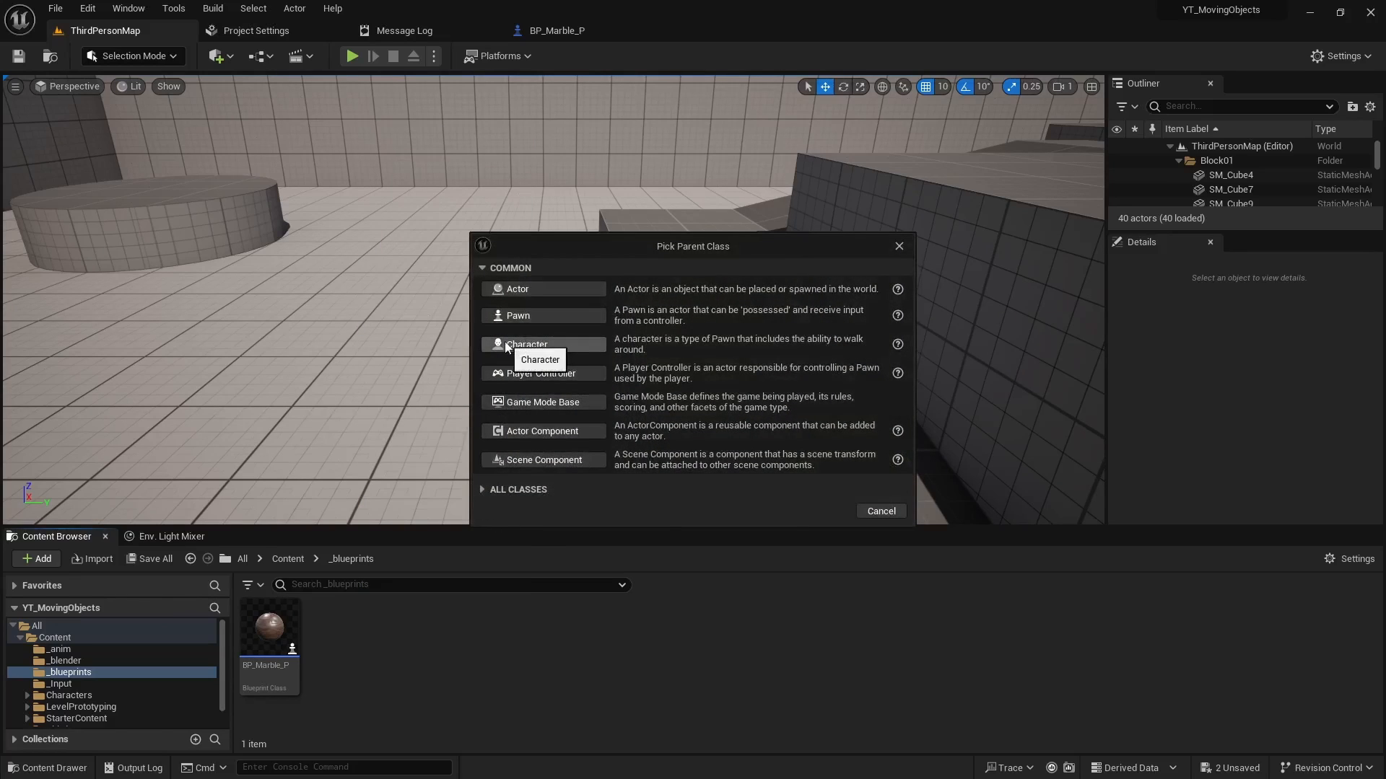
left_click(527, 343)
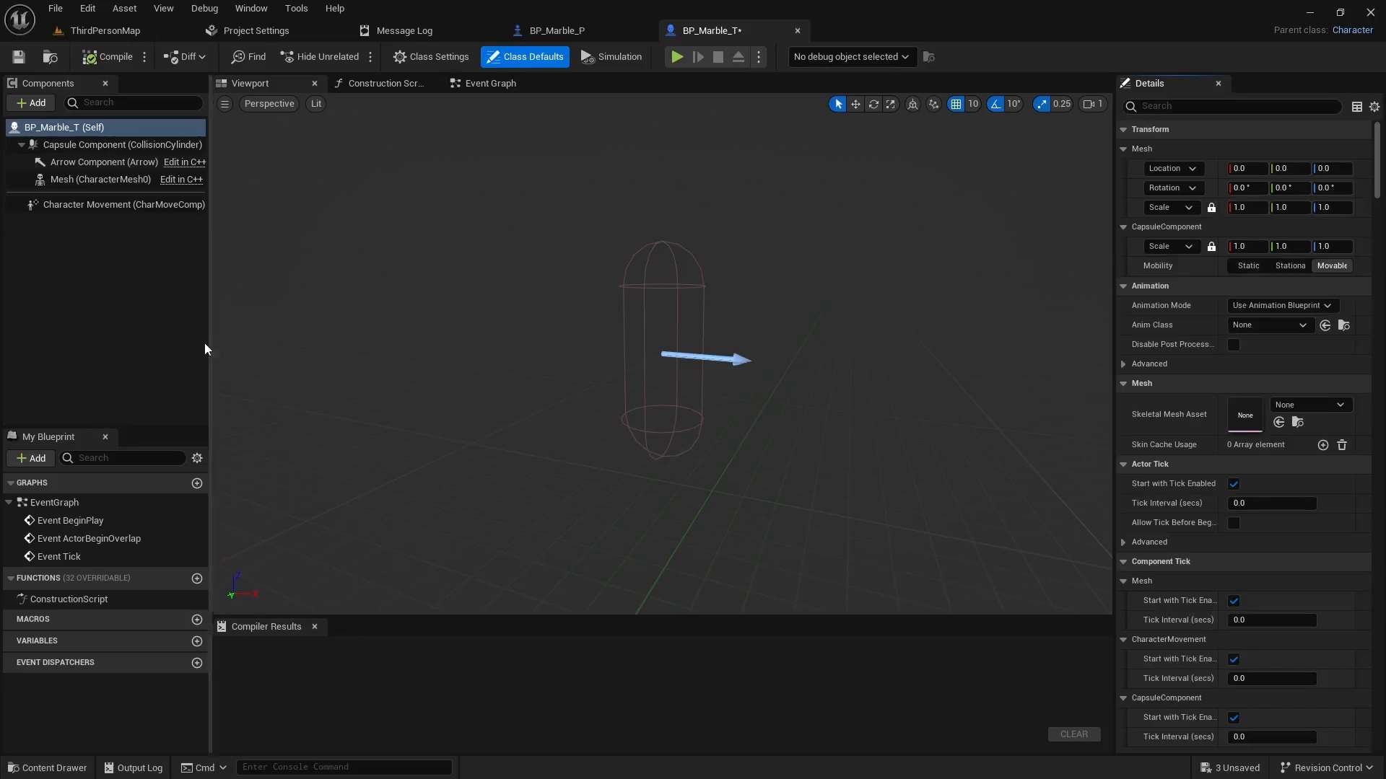
mouse_move(62, 209)
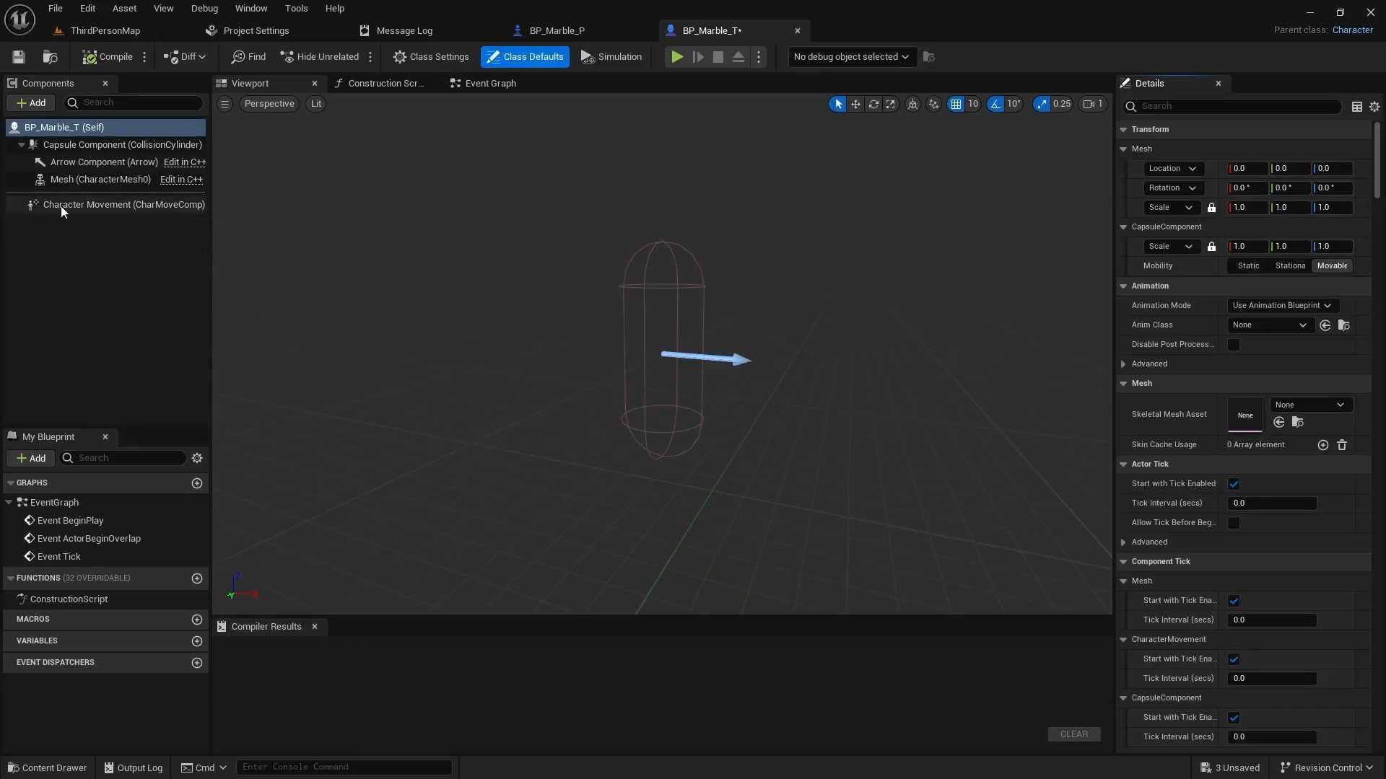
left_click(124, 204)
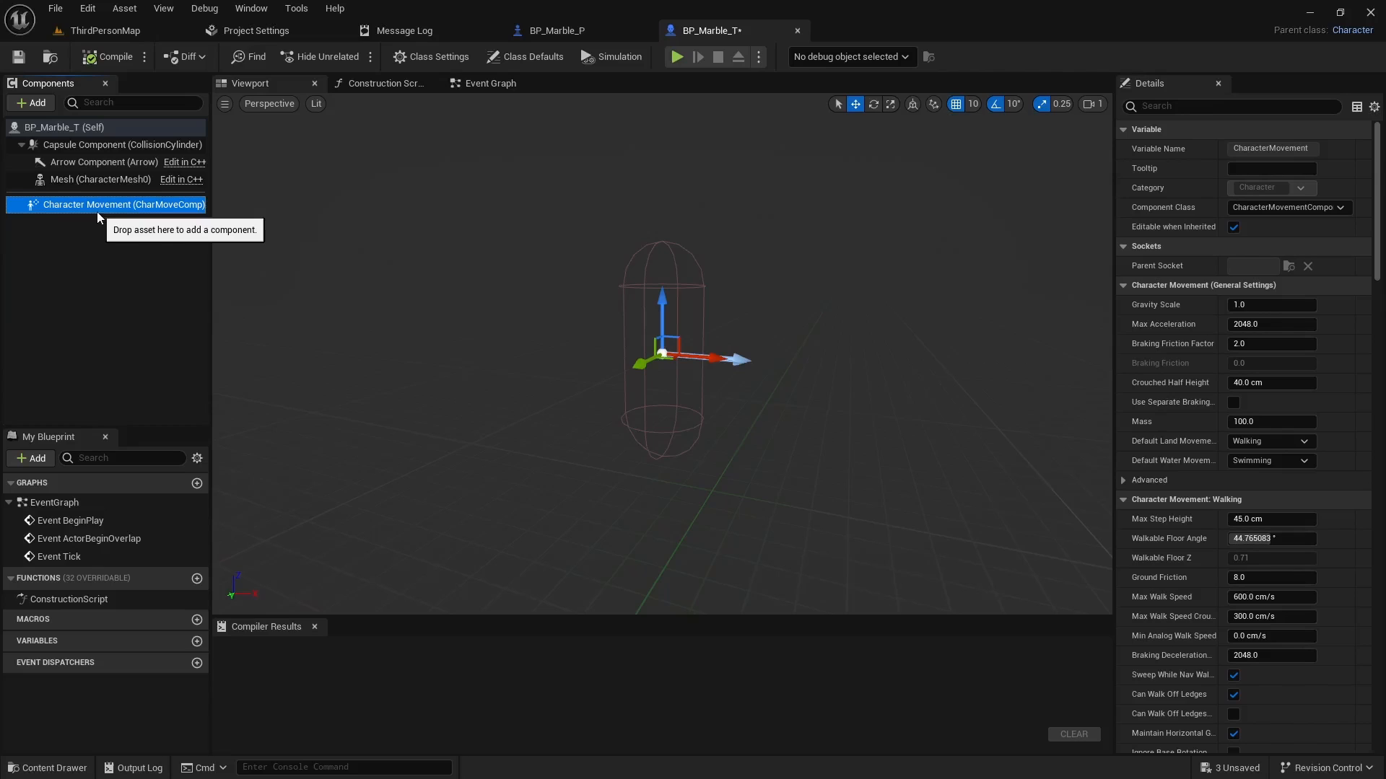
mouse_move(250, 245)
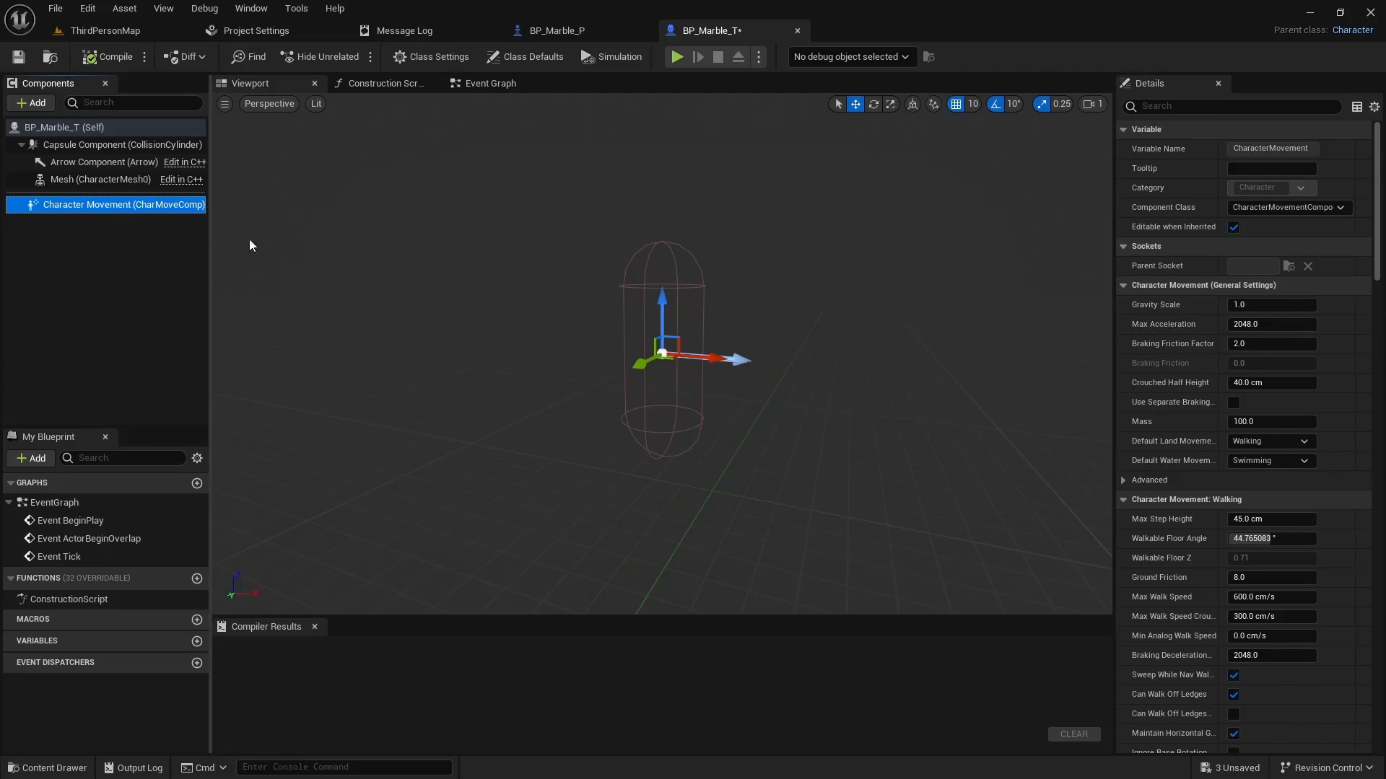
mouse_move(645, 259)
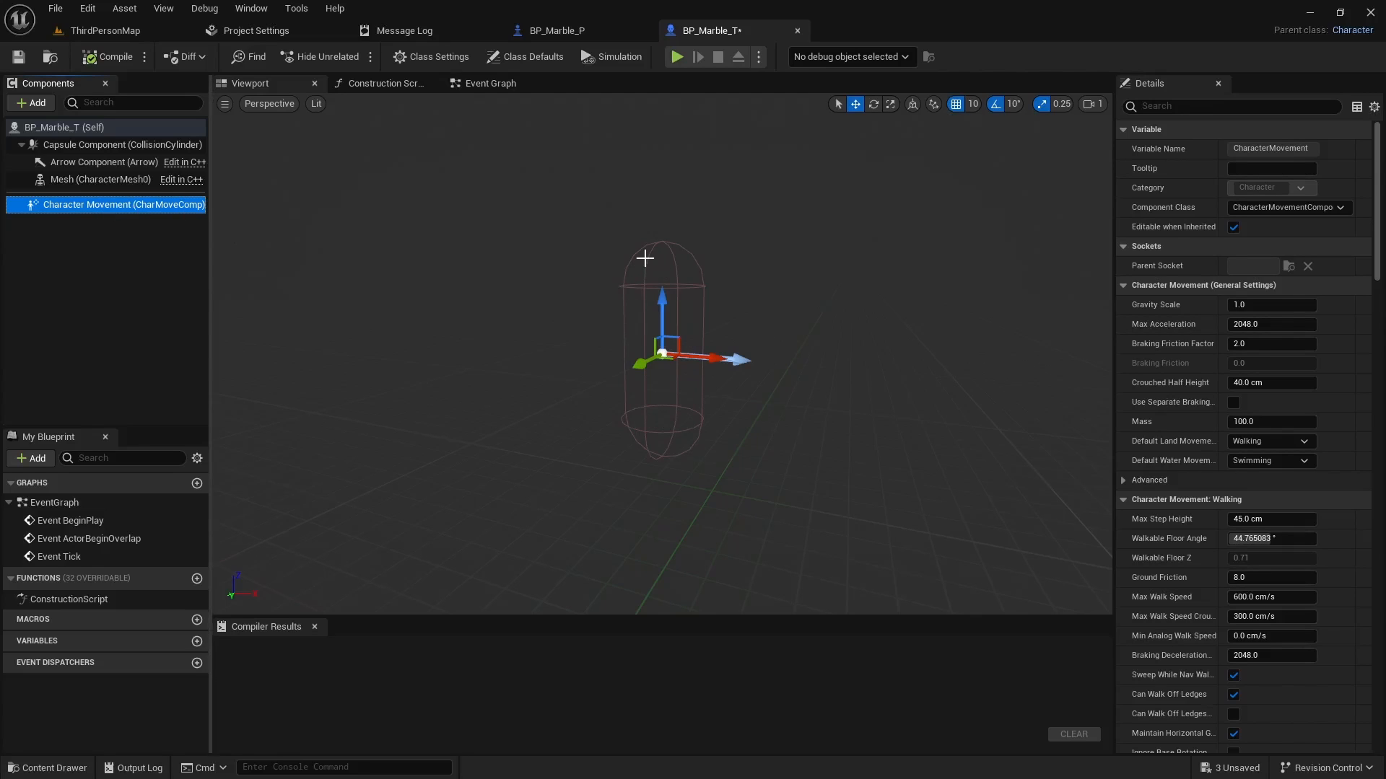
left_click(262, 30)
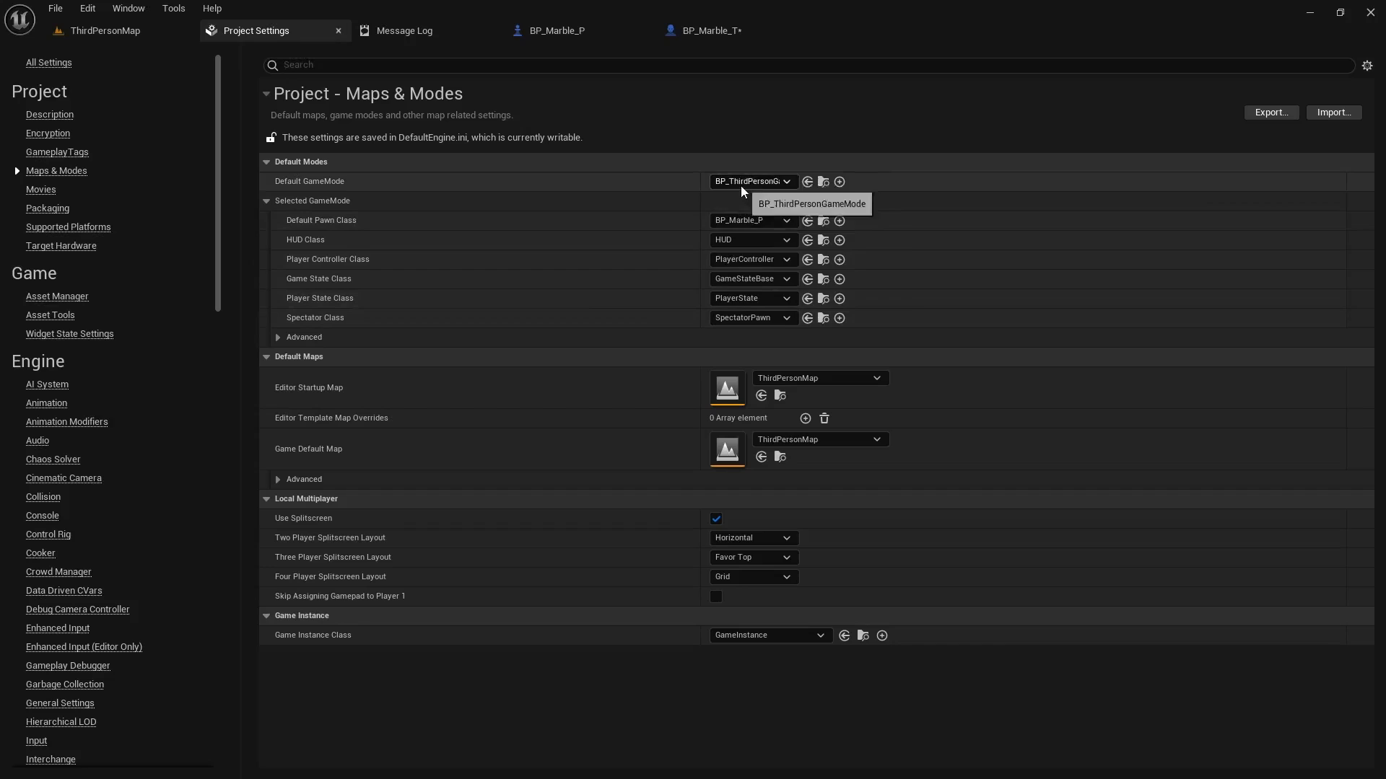
mouse_move(753, 220)
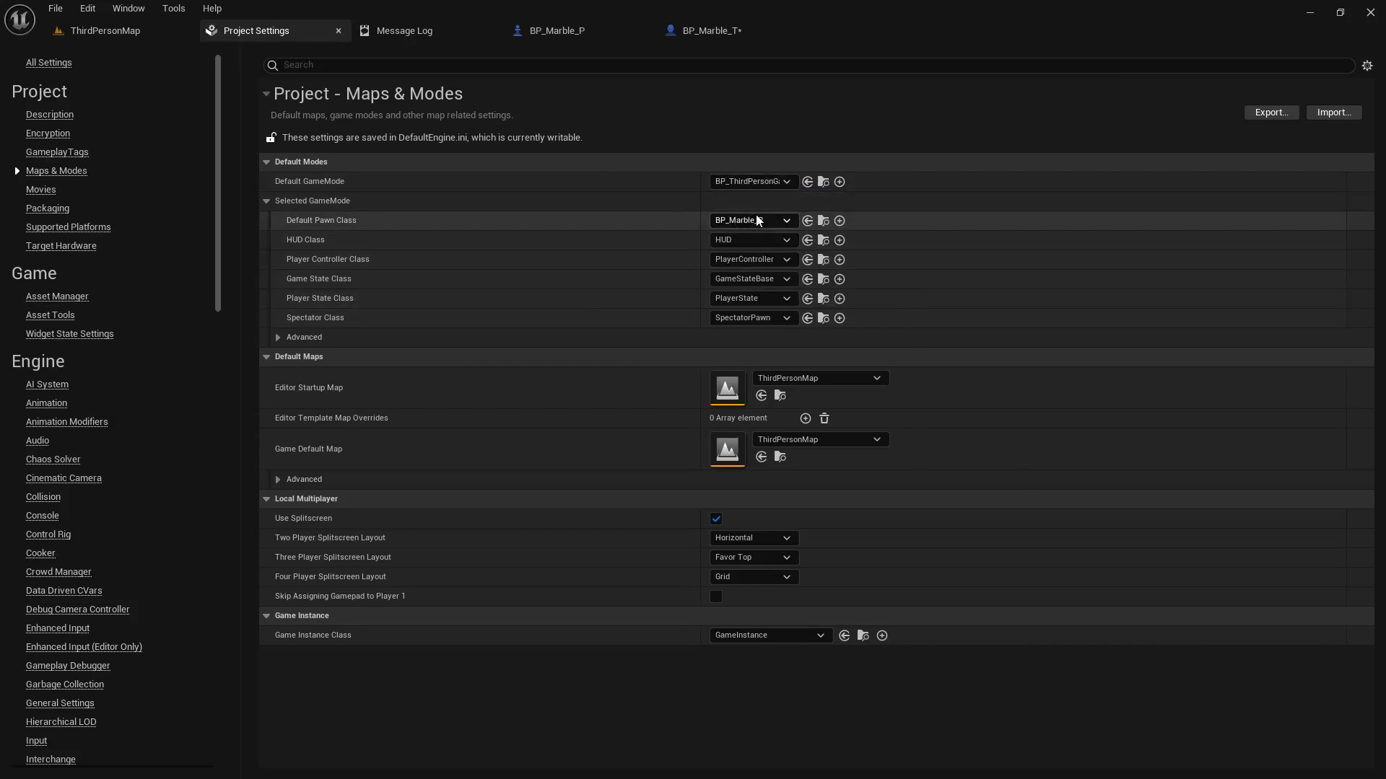
Play-test ThirdPersonMap to watch the mannequin walk, then go back to BP_Marble_T
left_click(104, 31)
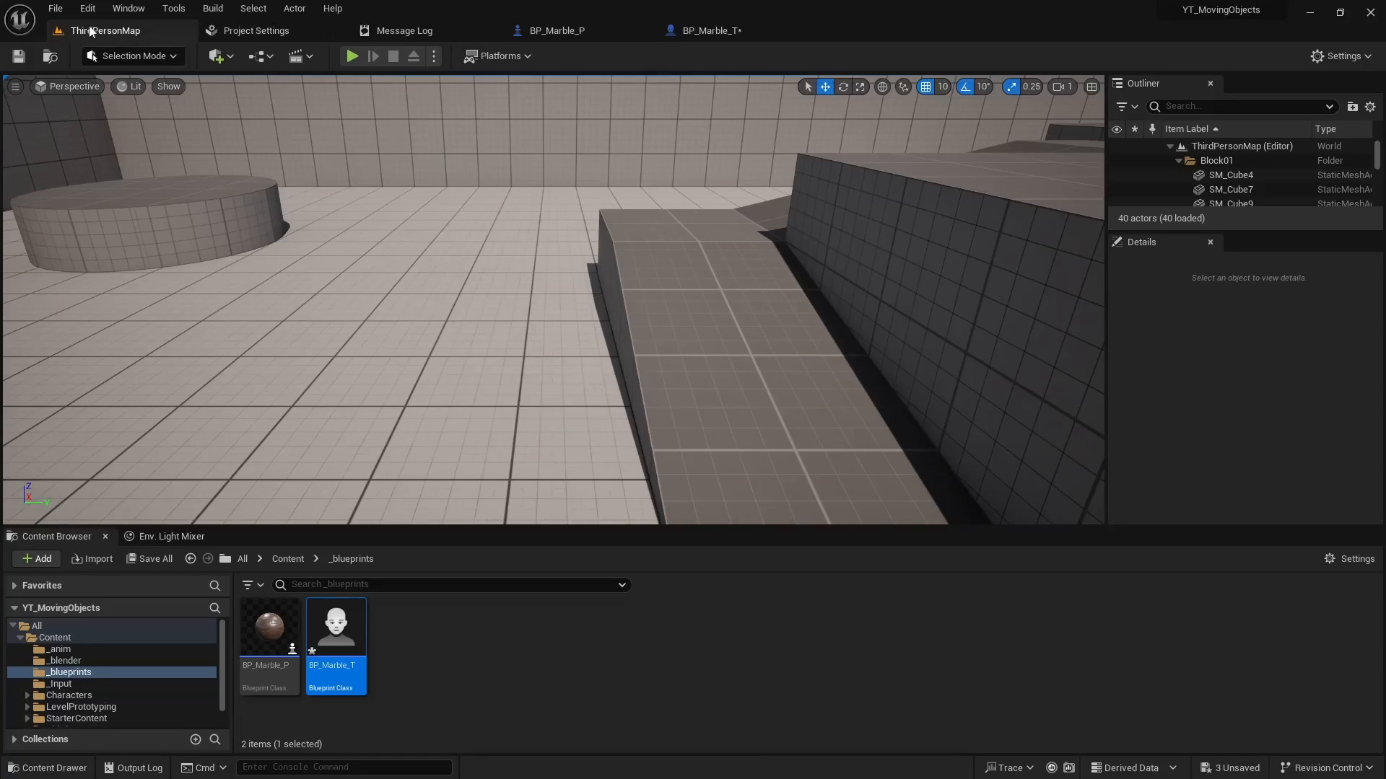
left_click(351, 56)
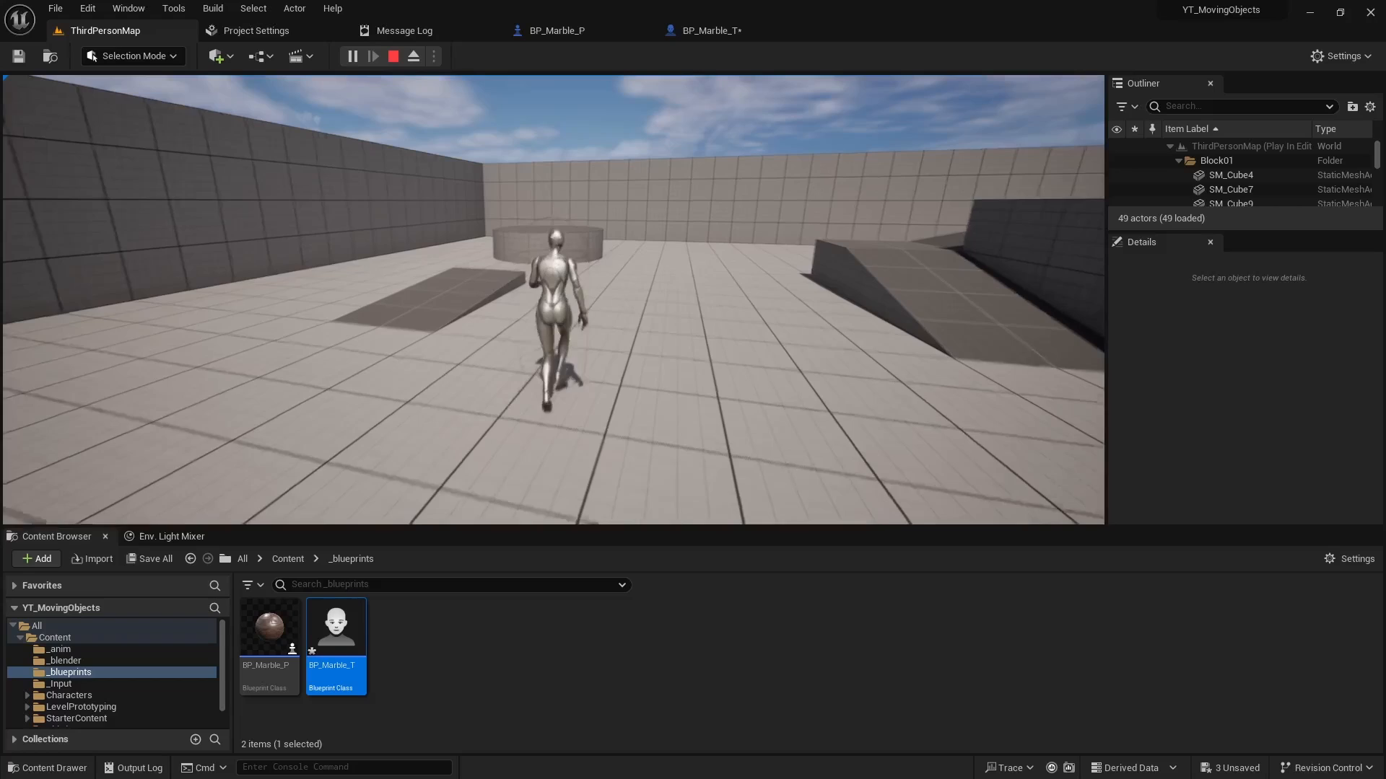
left_click(393, 56)
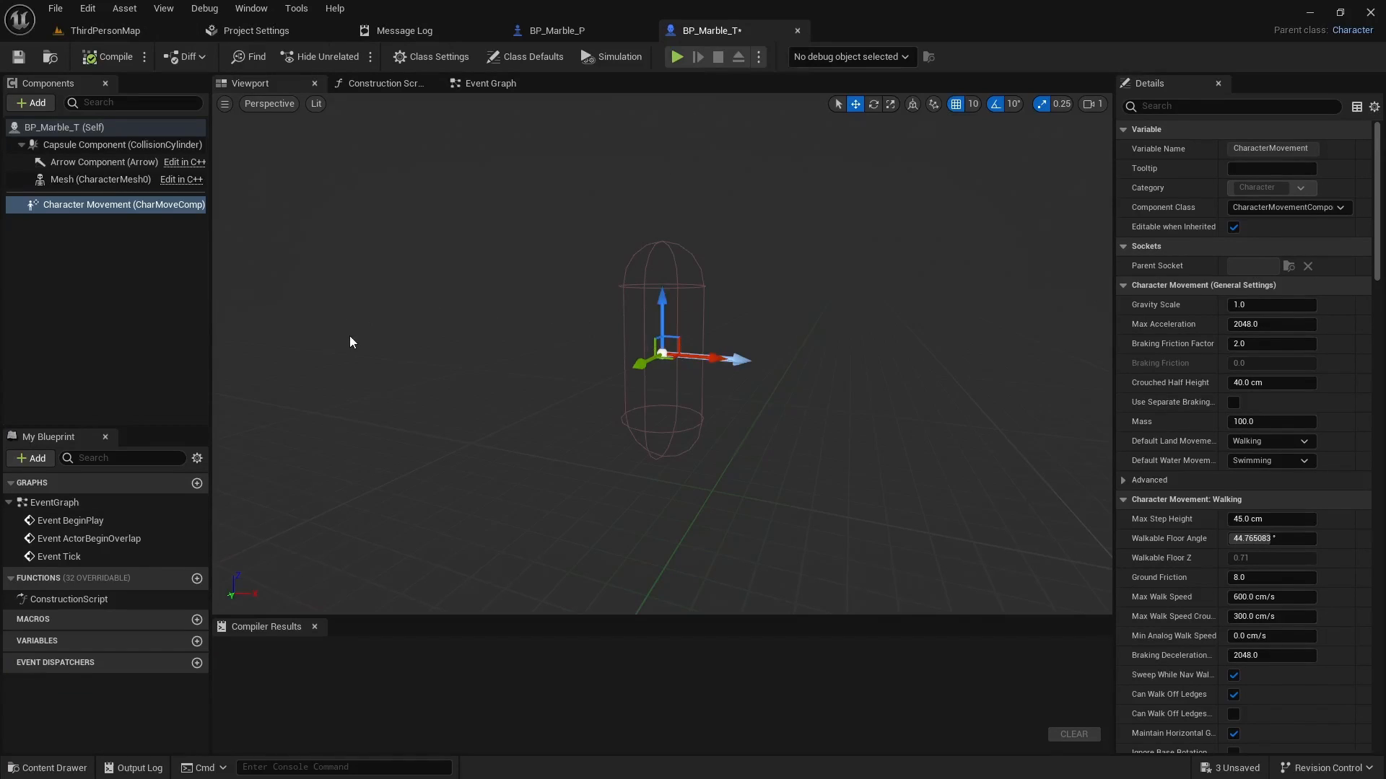
mouse_move(31, 103)
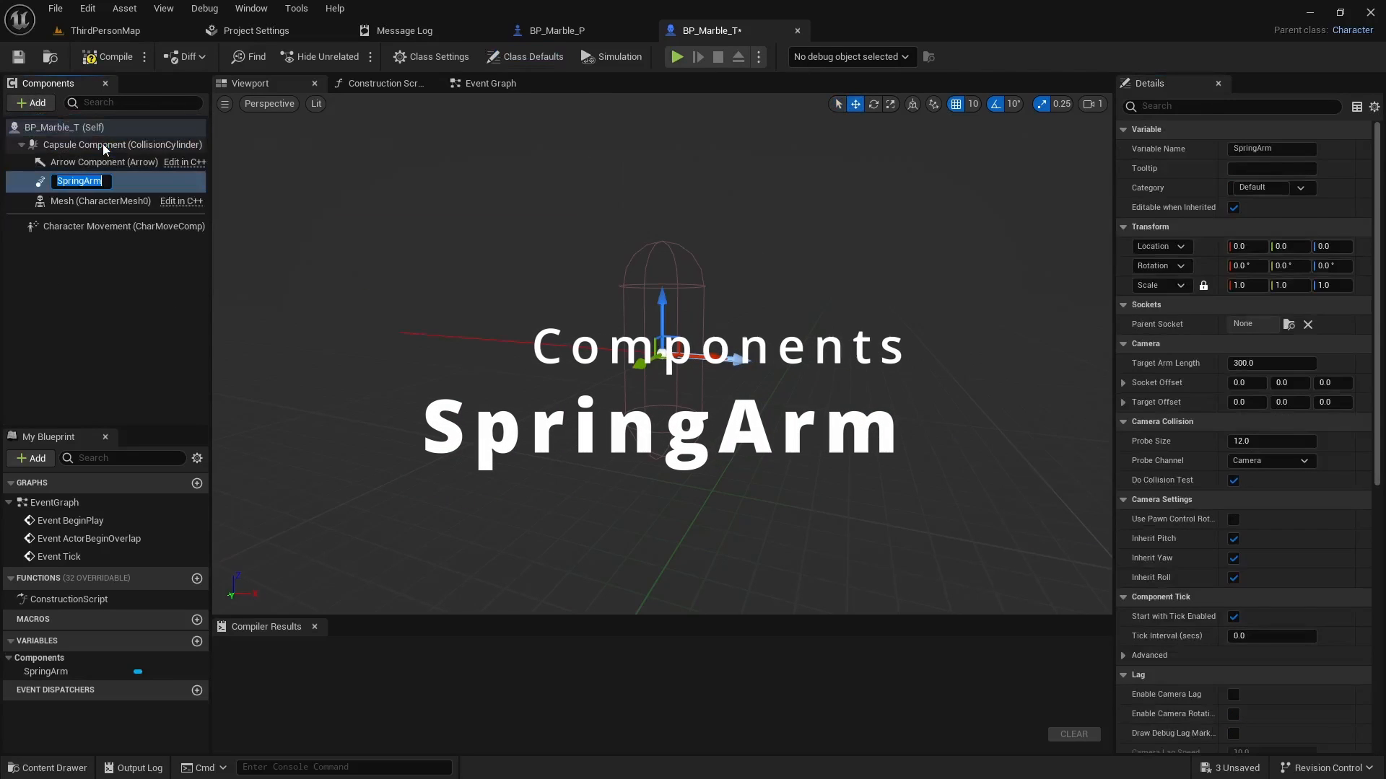
Add a spring arm and camera with a 600 arm length and -20° pitch
left_click(29, 103)
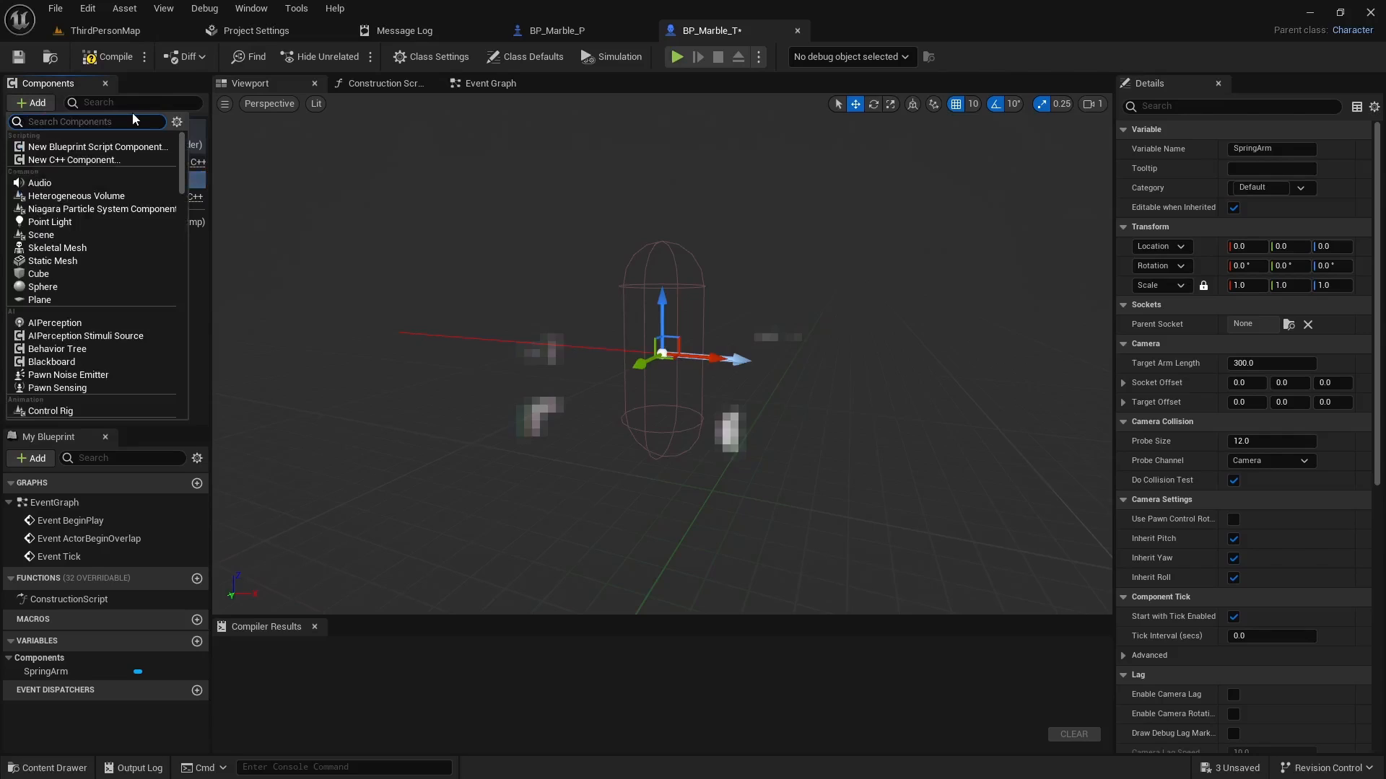
type("camer")
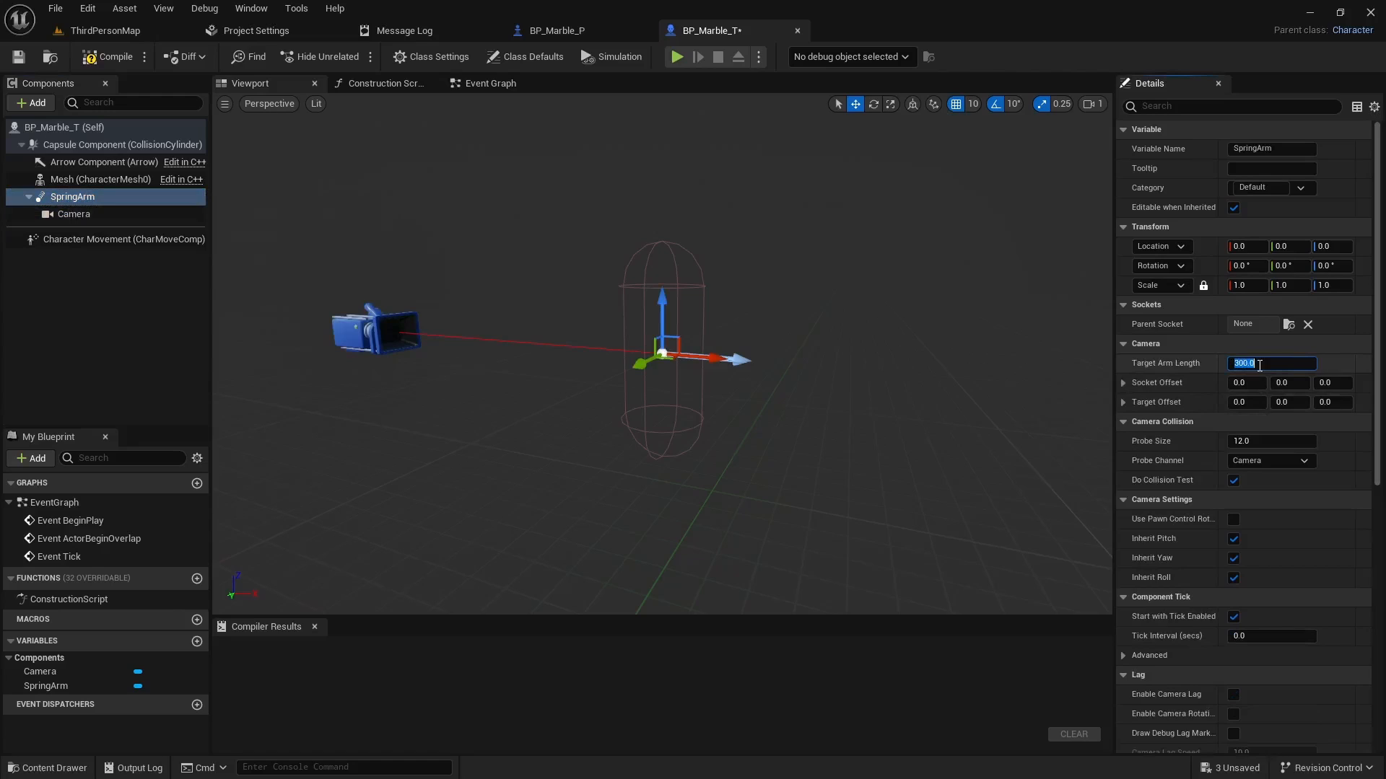
type("600.0")
left_click(1290, 265)
type("-20")
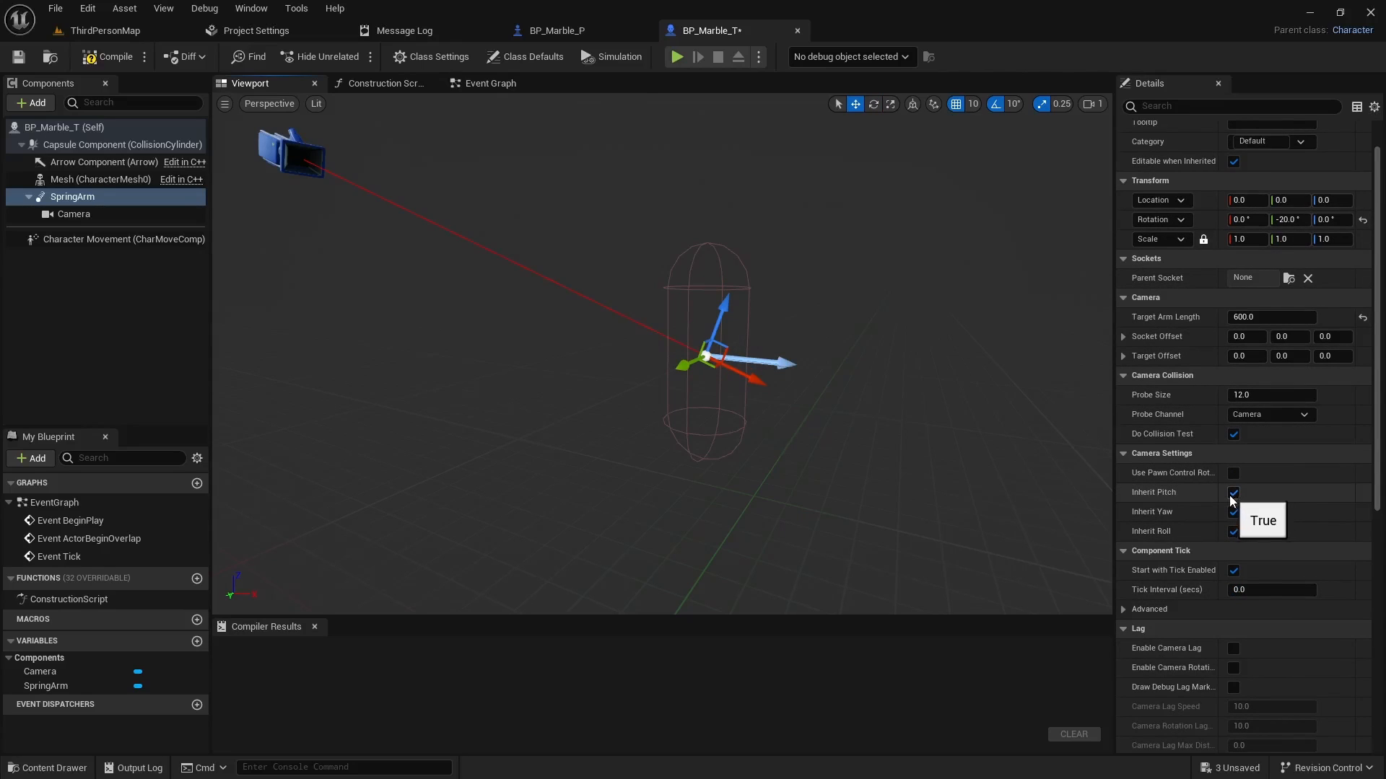
Turn off inherited pitch and yaw, enable camera lag (speed 3, max 500), and save
left_click(1233, 492)
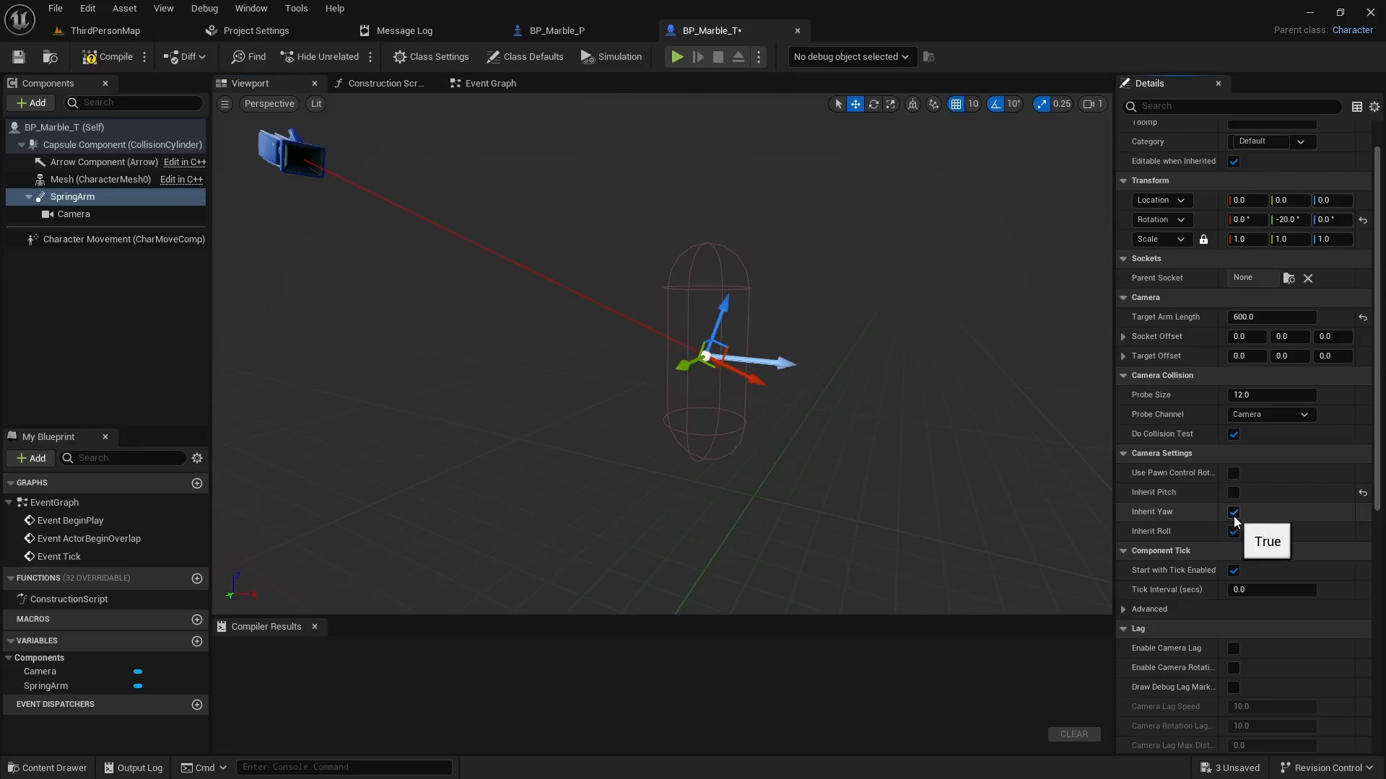
left_click(1233, 492)
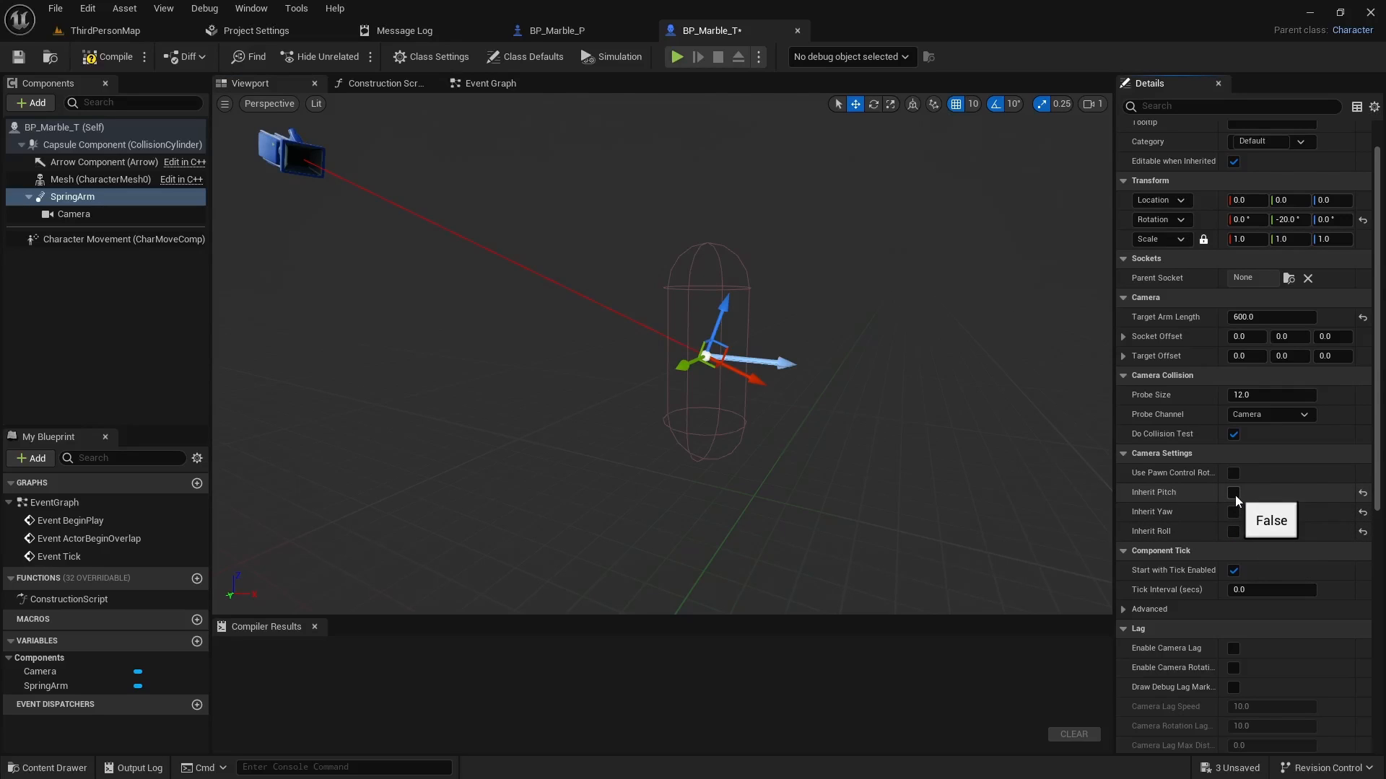
scroll("down", 3)
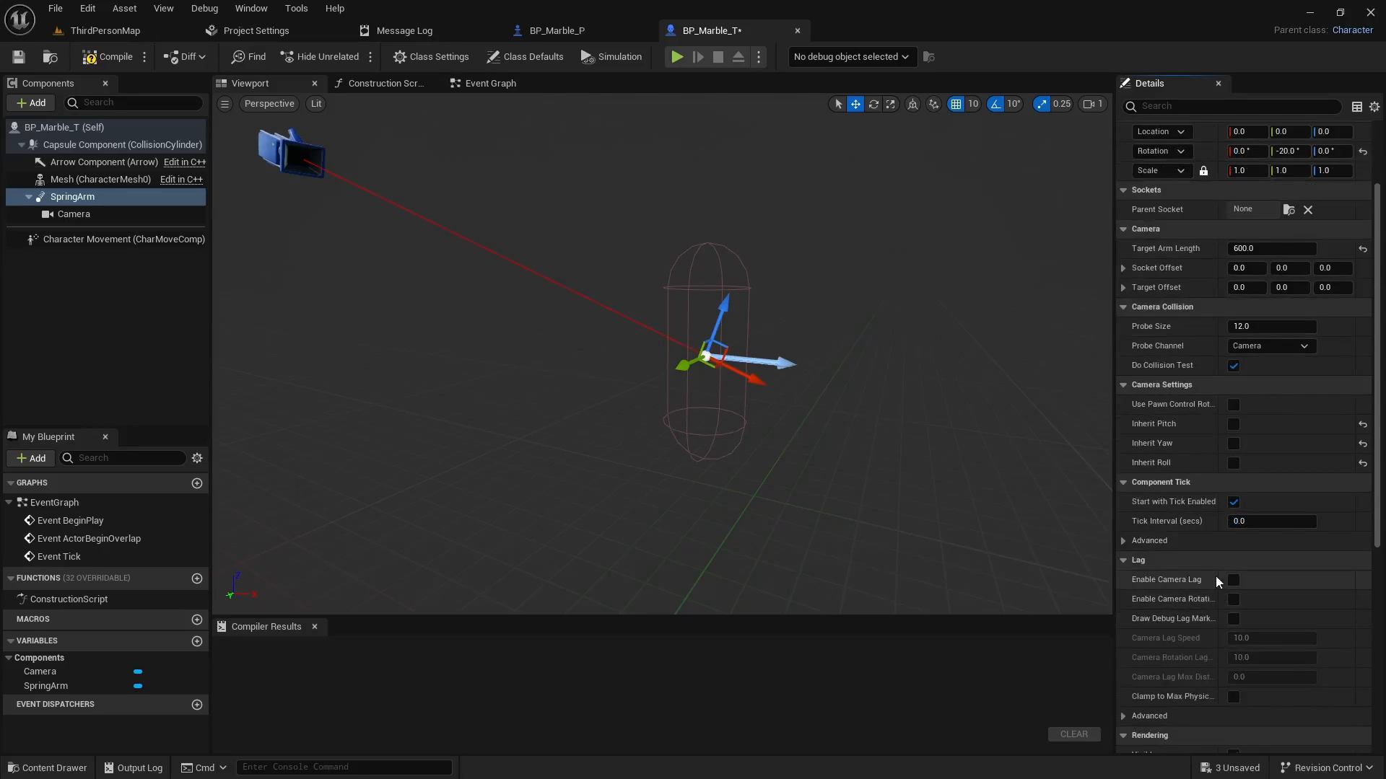
scroll("down", 3)
type("3")
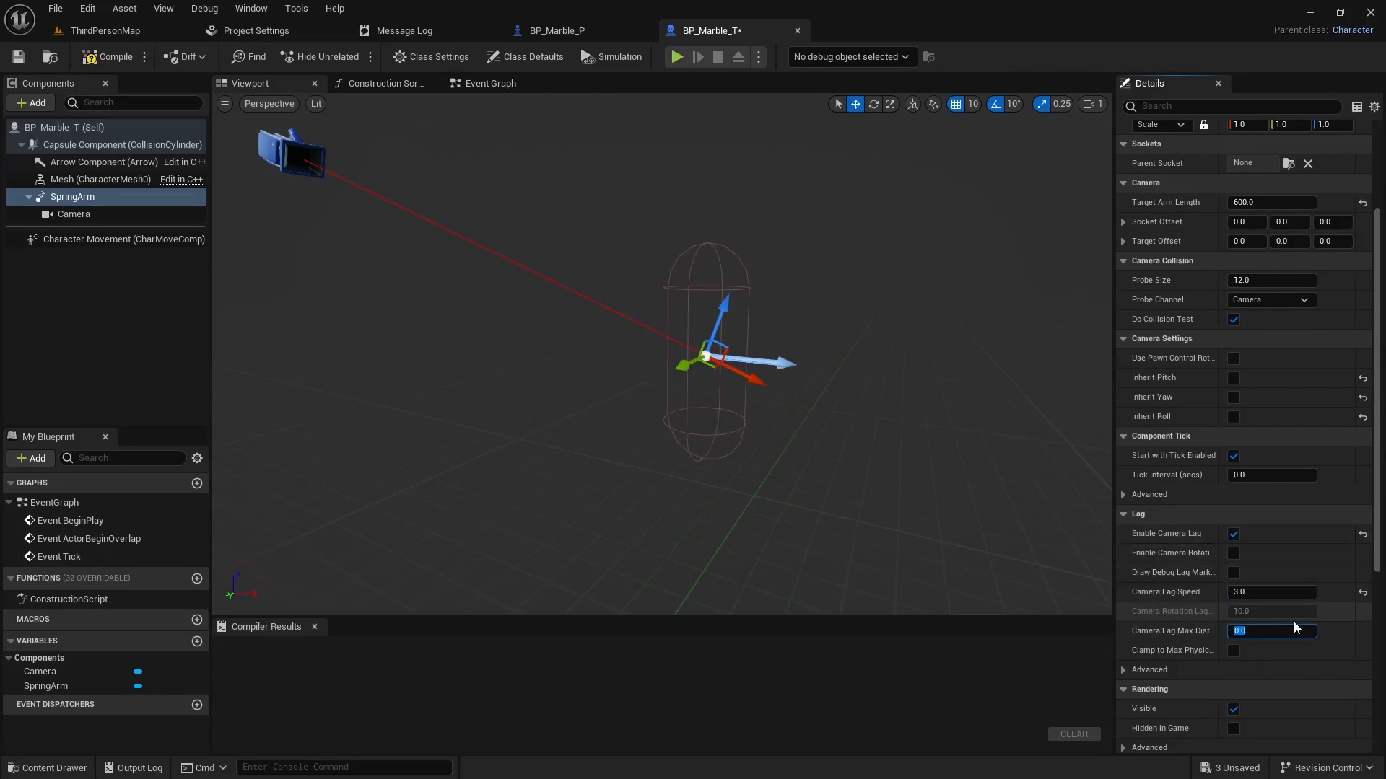
type("500.0")
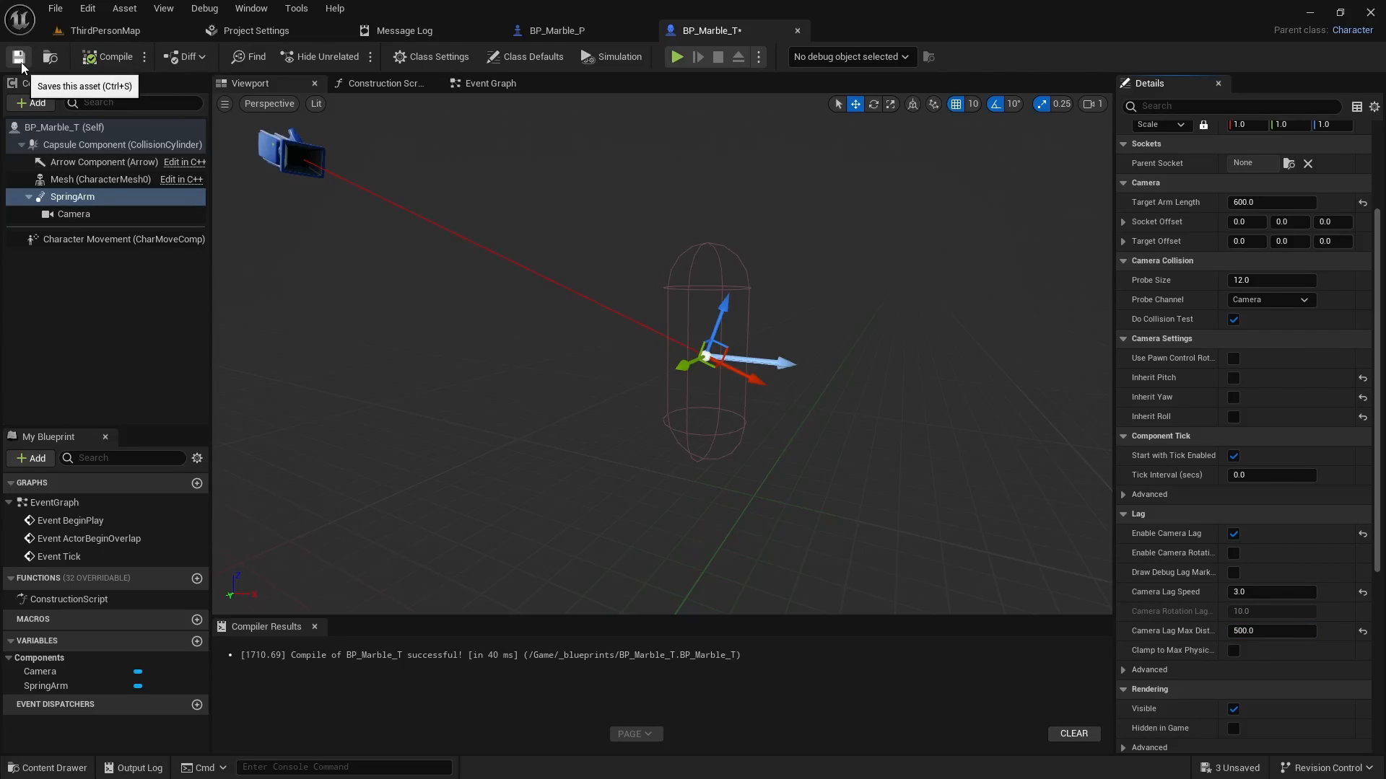
left_click(17, 56)
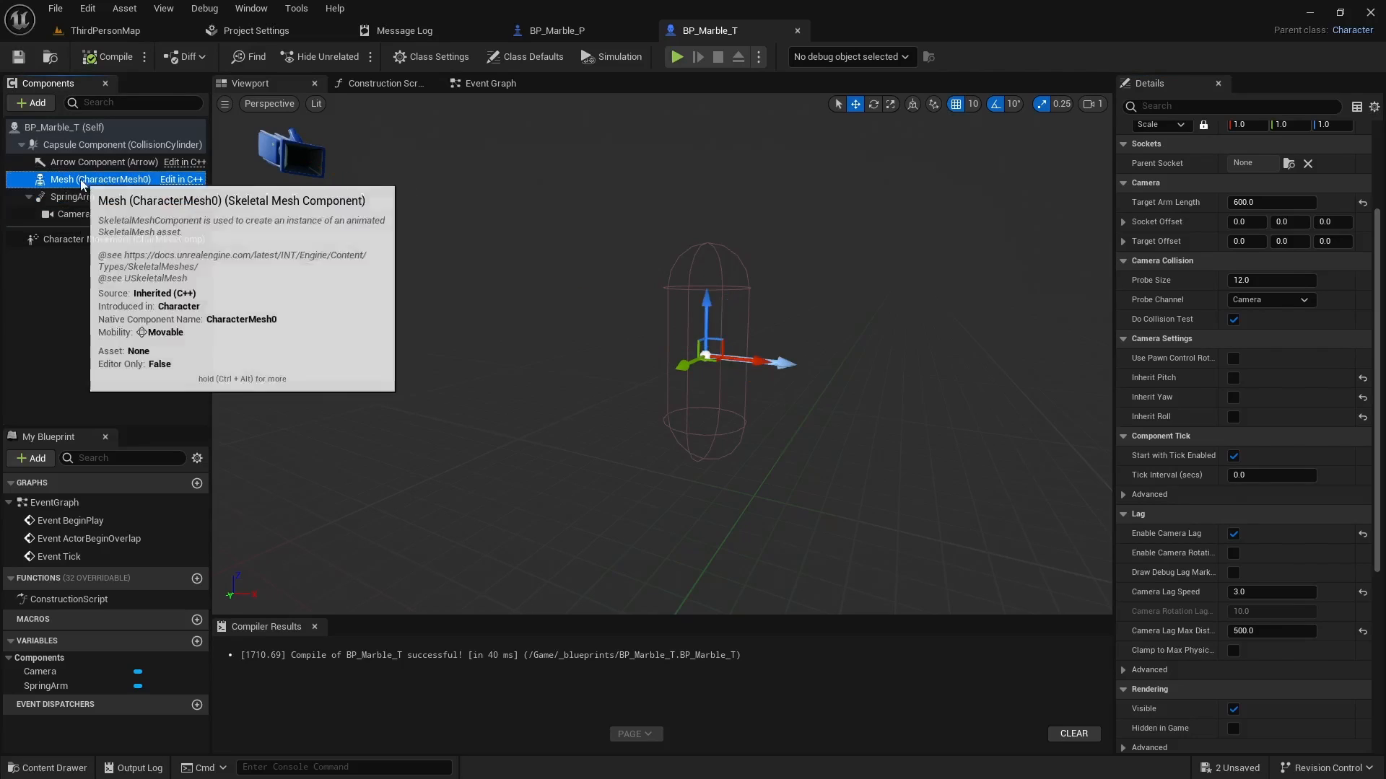
Set the Mesh to the Ball5 skeletal mesh with walnut wood floor material on Element 0
left_click(1308, 321)
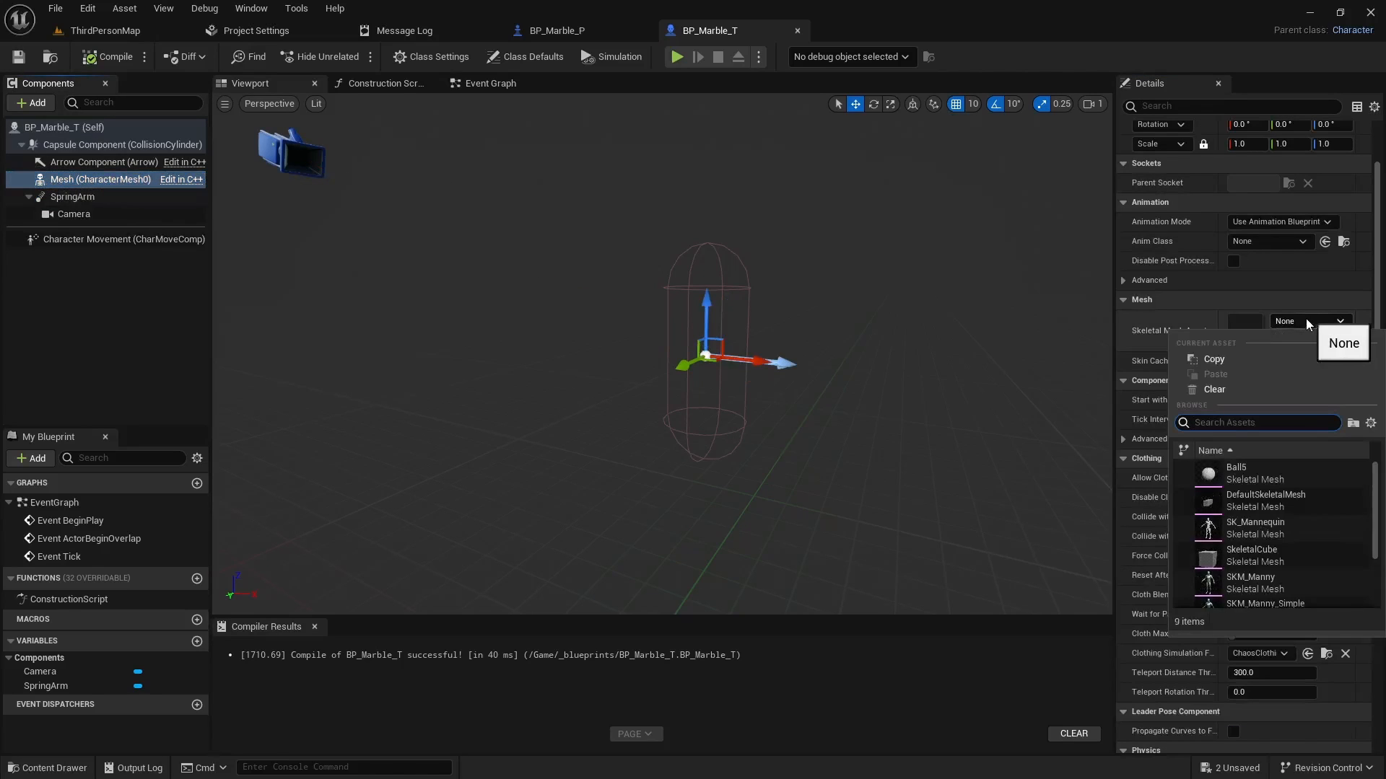
left_click(1237, 472)
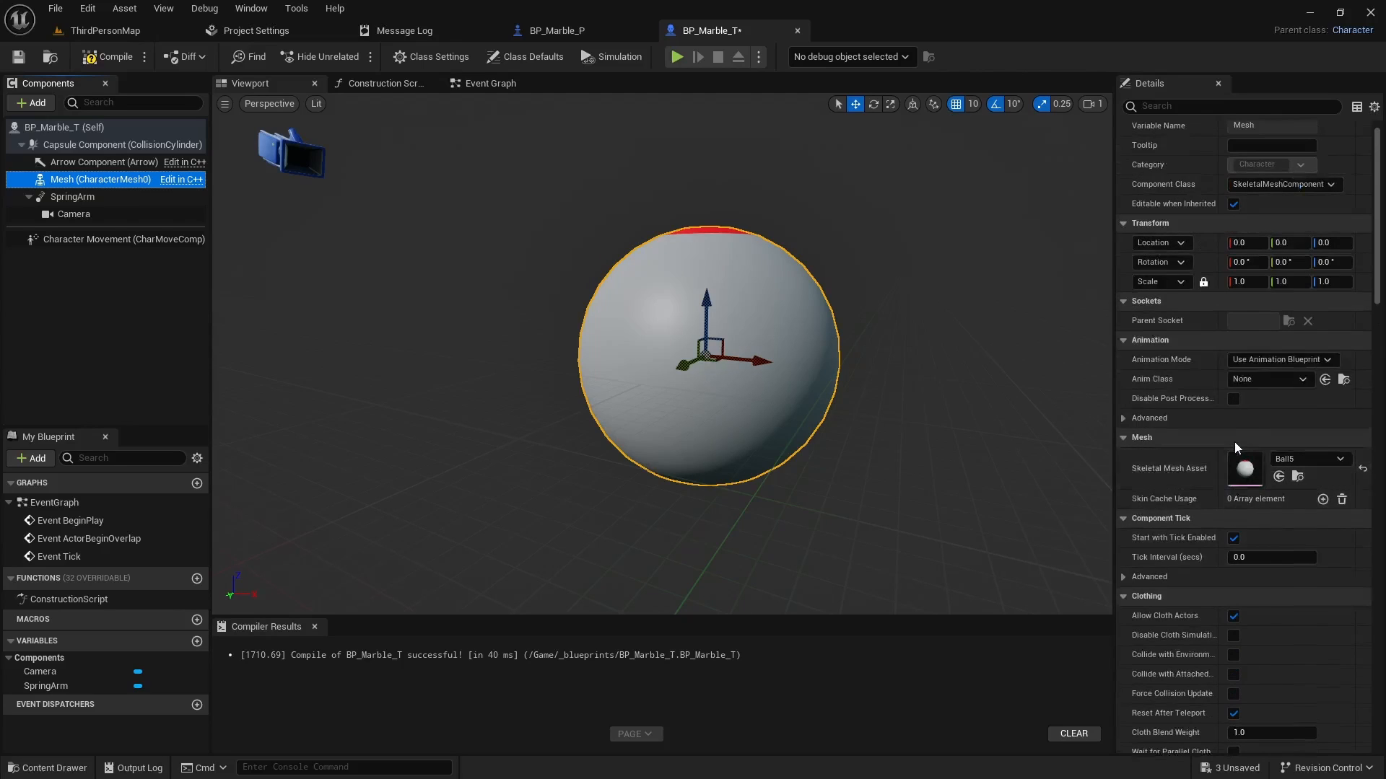
scroll("up", 3)
type("wood")
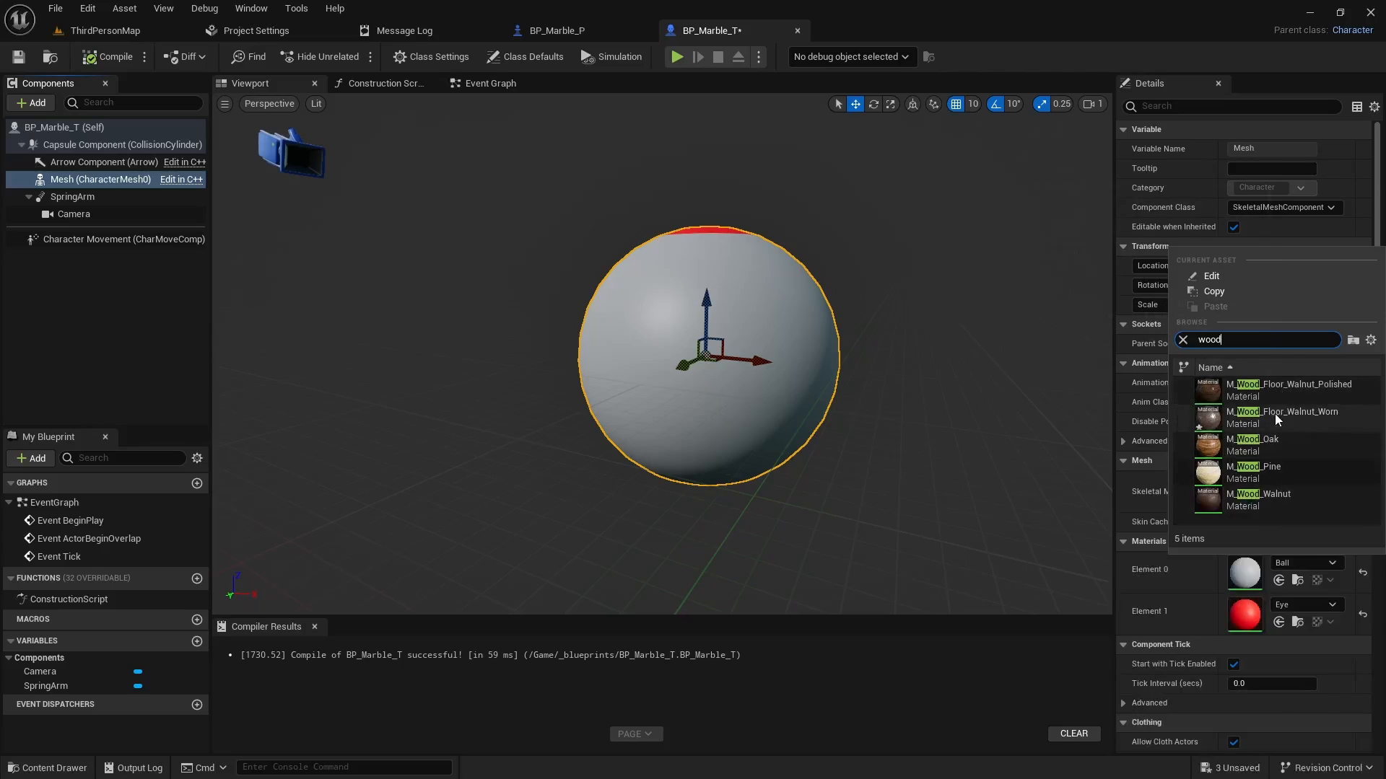
left_click(1292, 383)
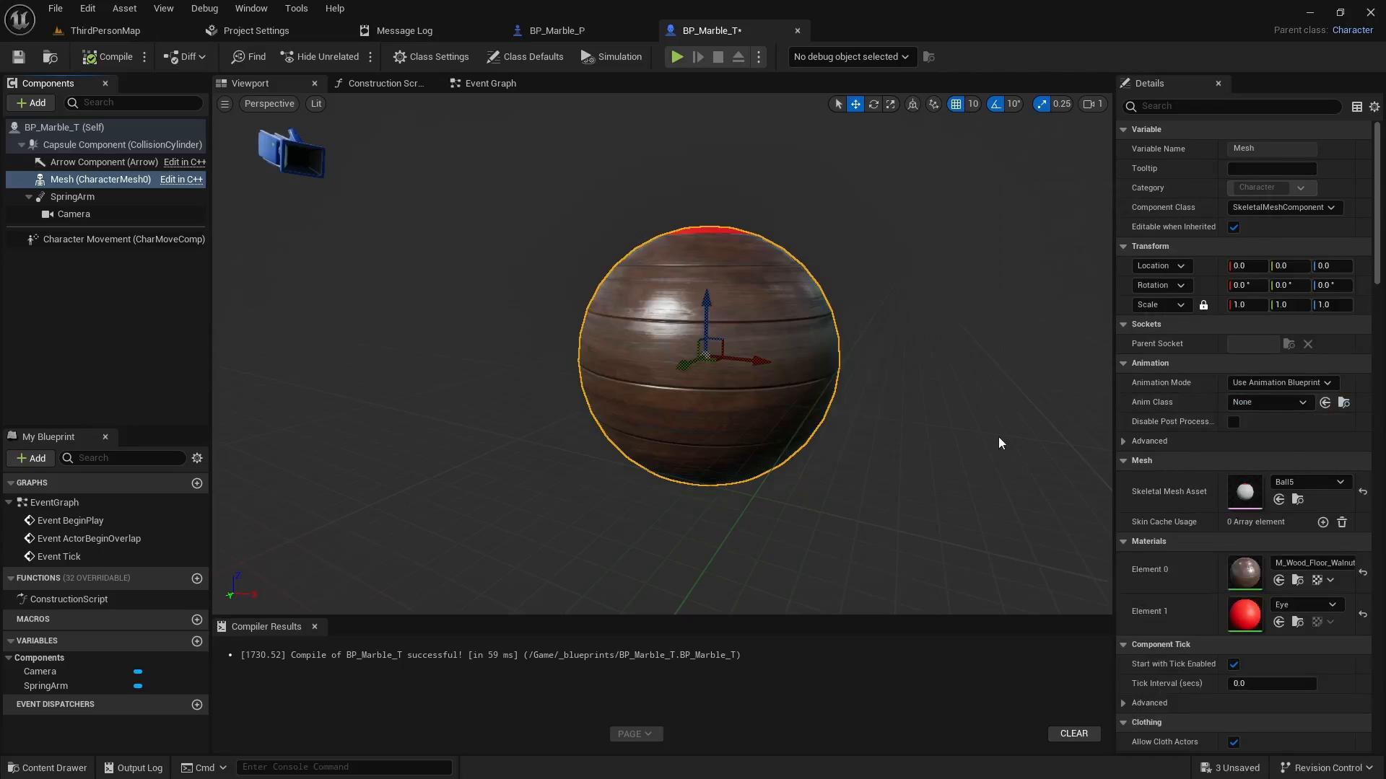
mouse_move(519, 216)
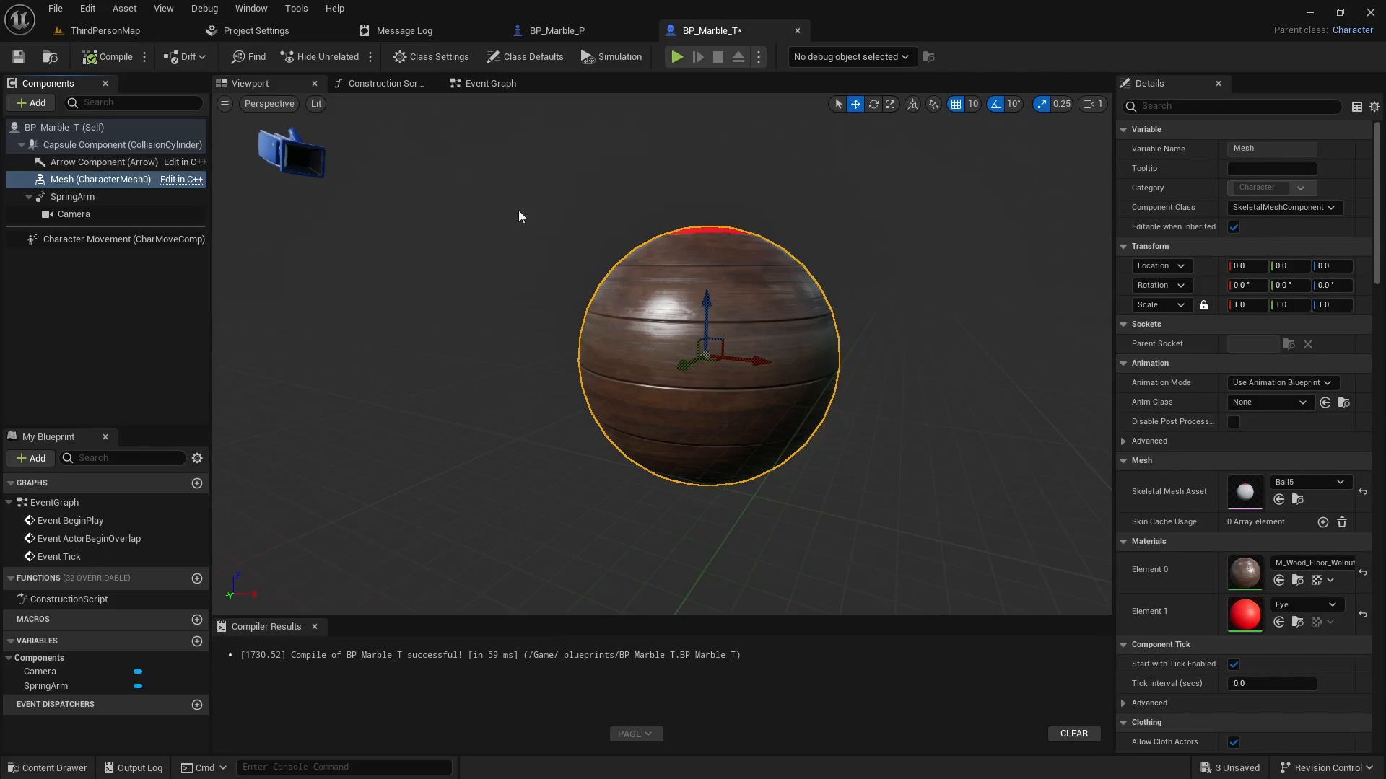
mouse_move(461, 121)
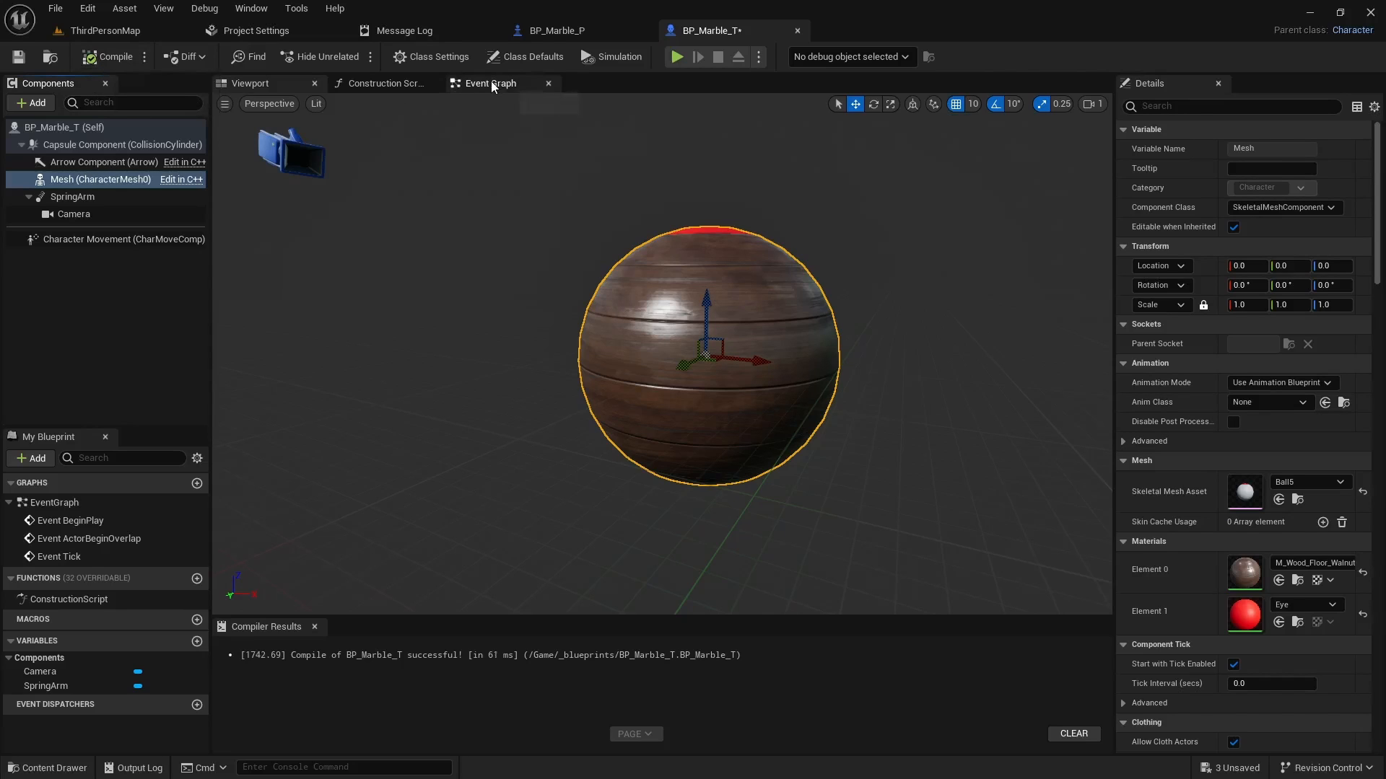
Paste BP_ThirdPersonCharacter's look, move and jump input nodes into BP_Marble_T's Event Graph and compile
left_click(488, 83)
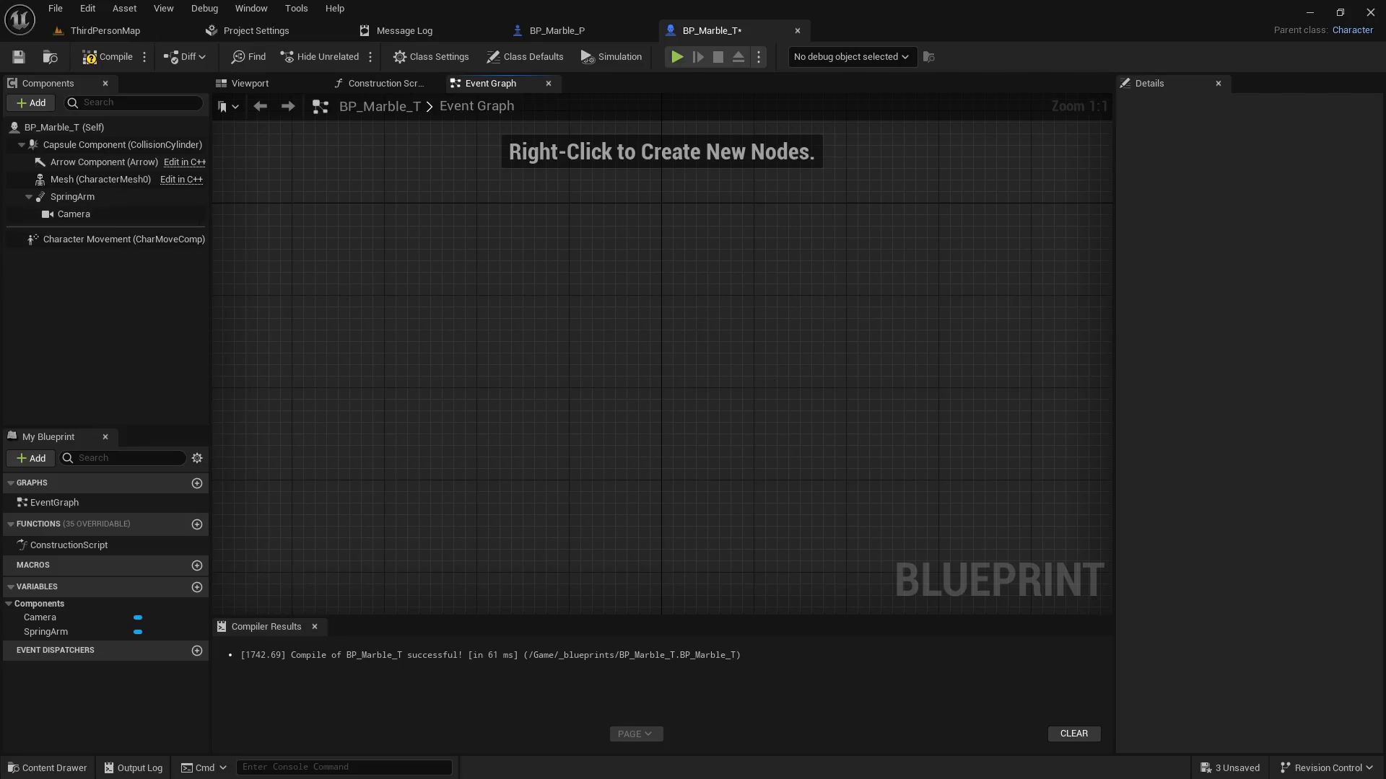
left_click(104, 31)
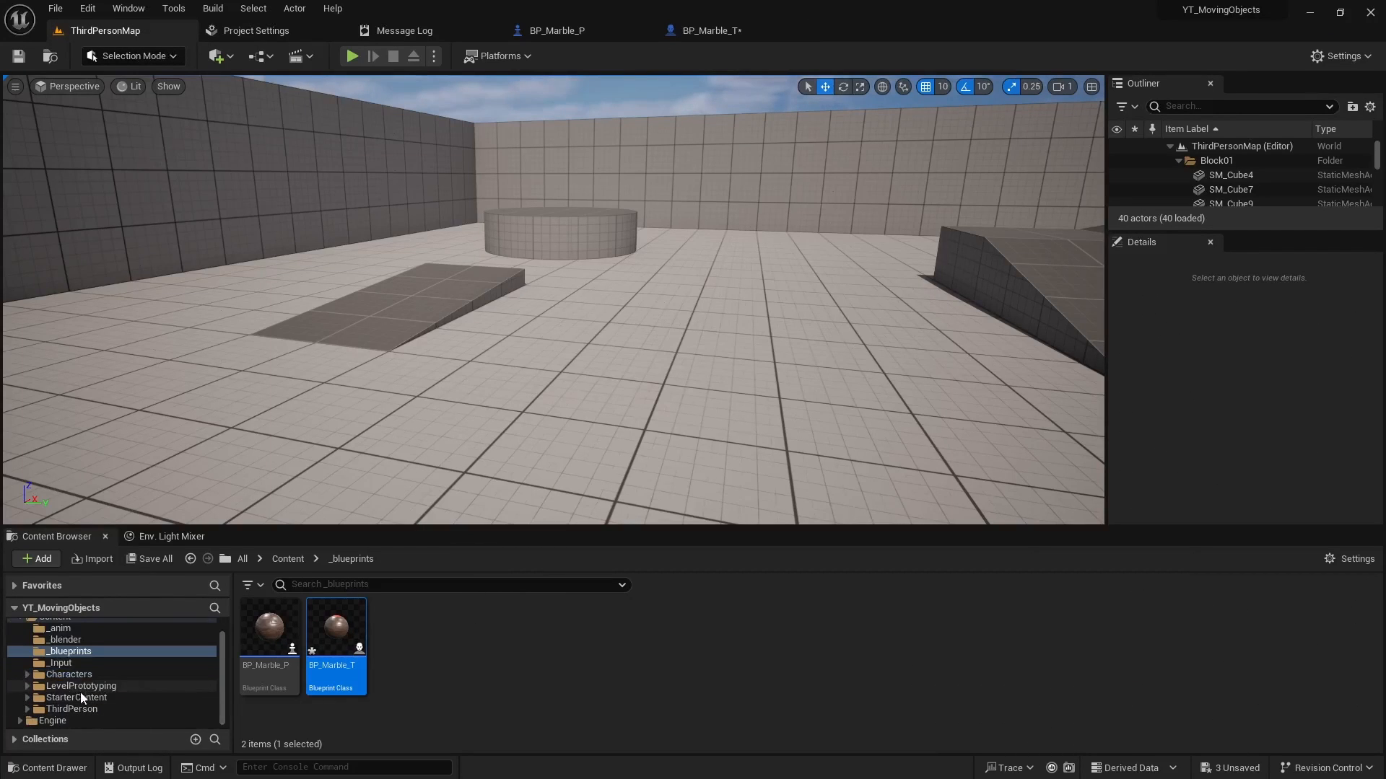
left_click(71, 709)
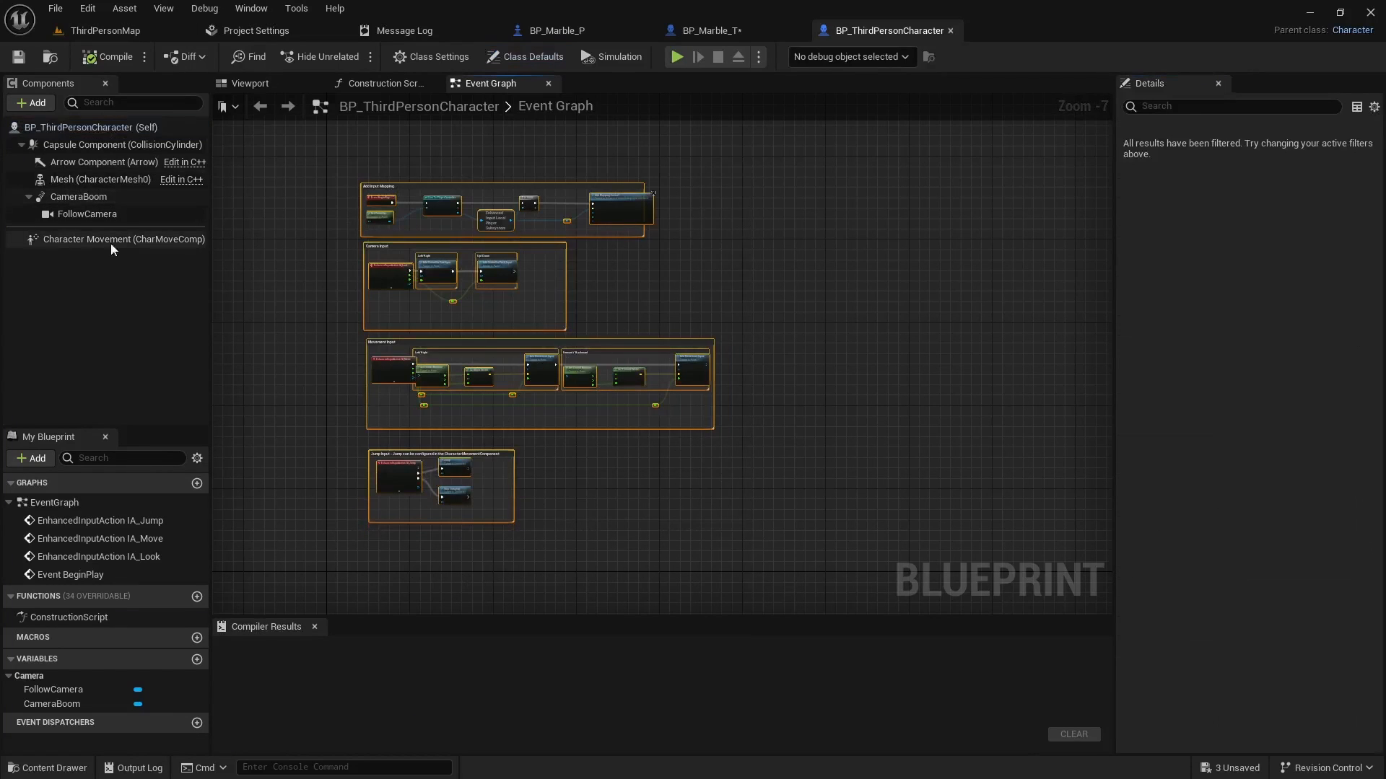
mouse_move(536, 379)
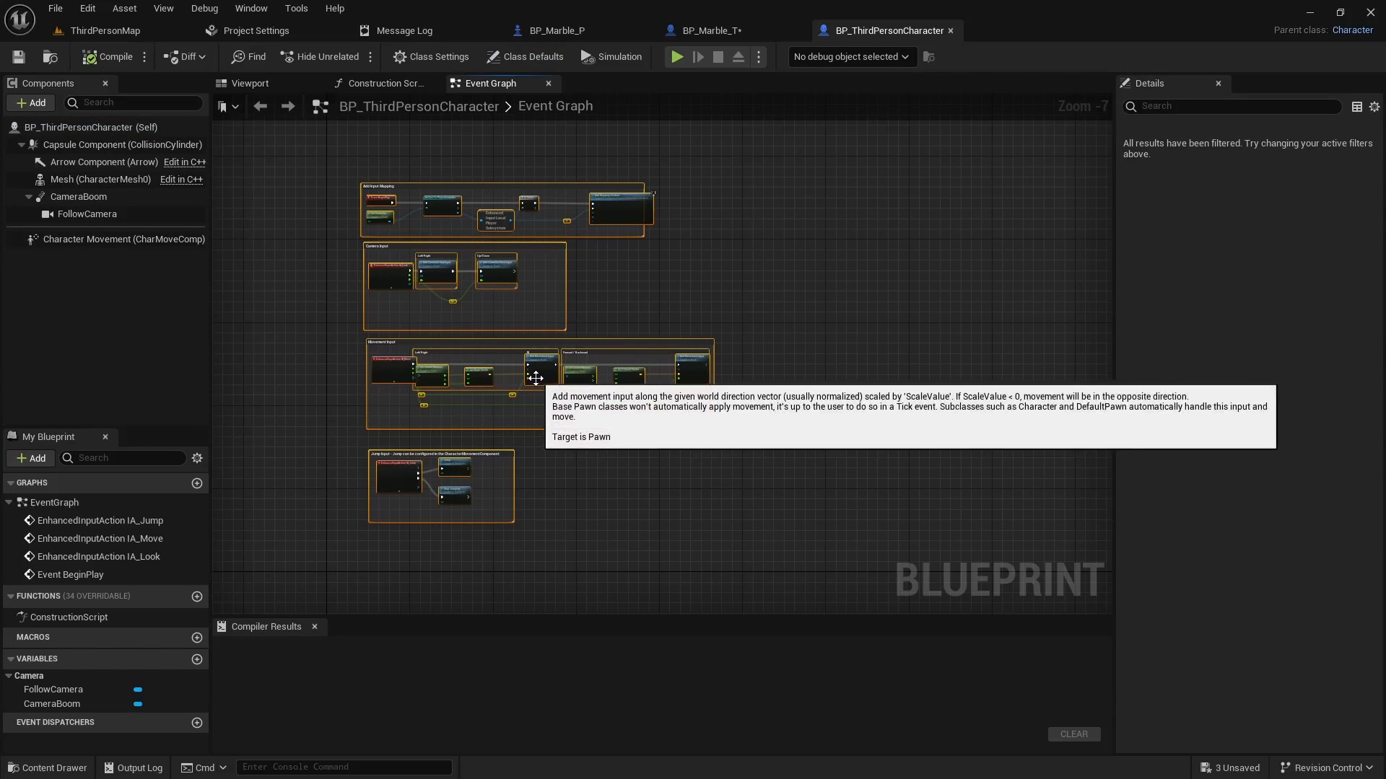
left_click(712, 31)
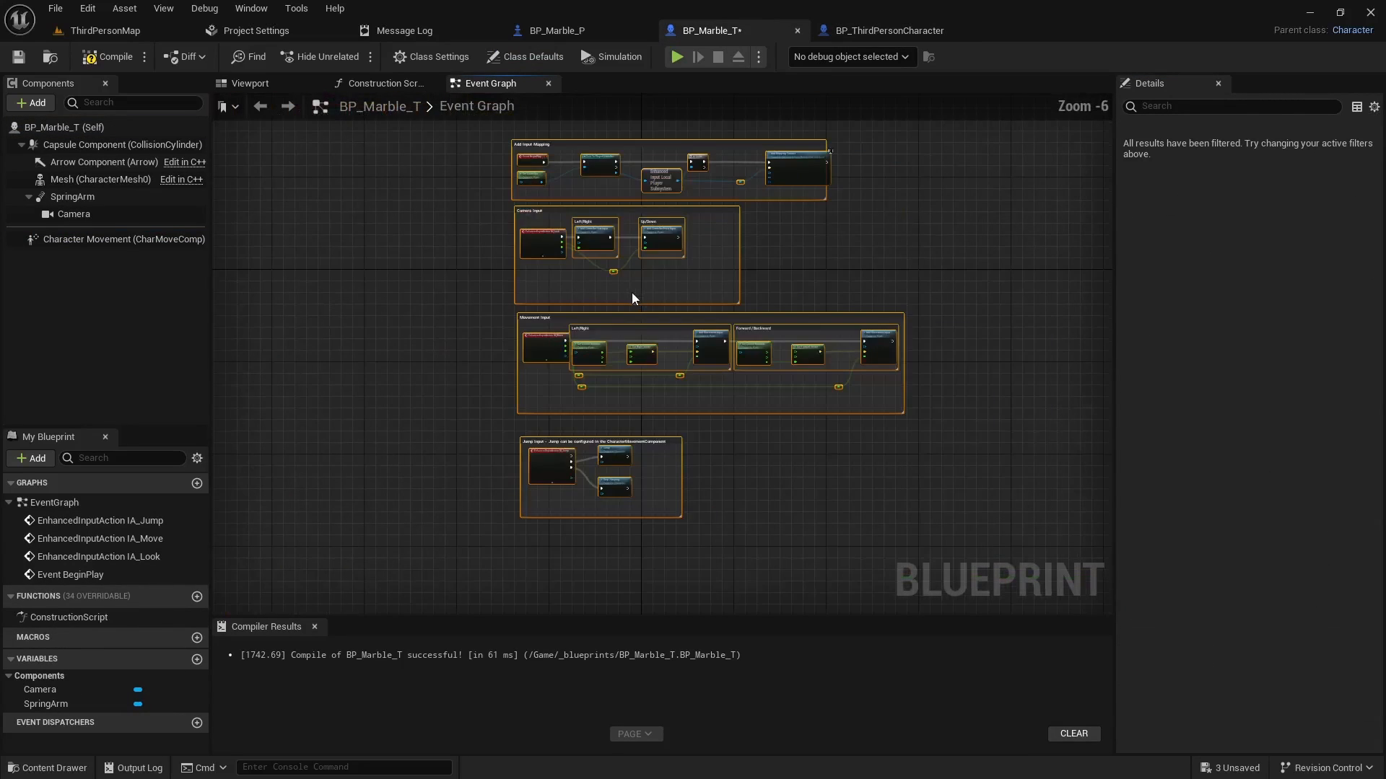
scroll("down", 3)
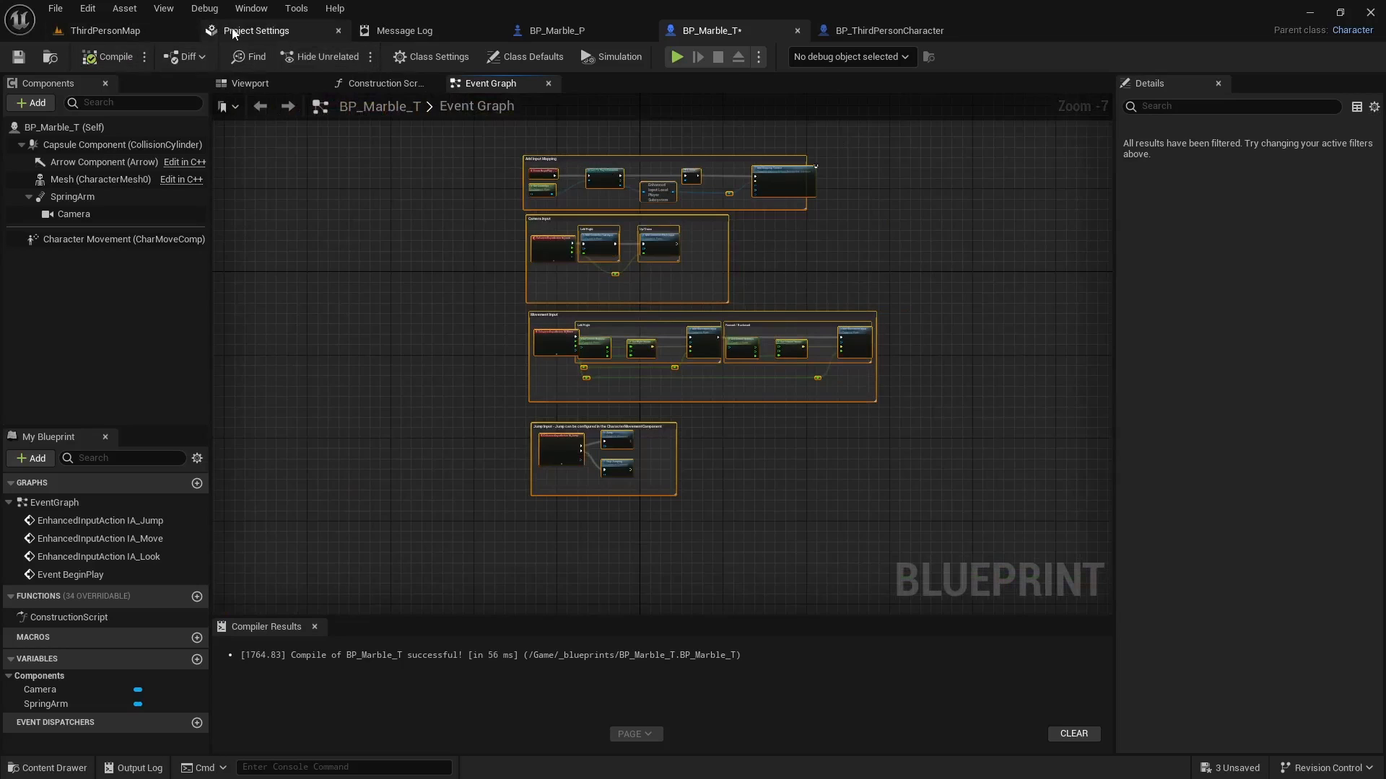
Set Default Pawn Class to BP_Marble_T, play-test the marble, and return to its blueprint
left_click(256, 30)
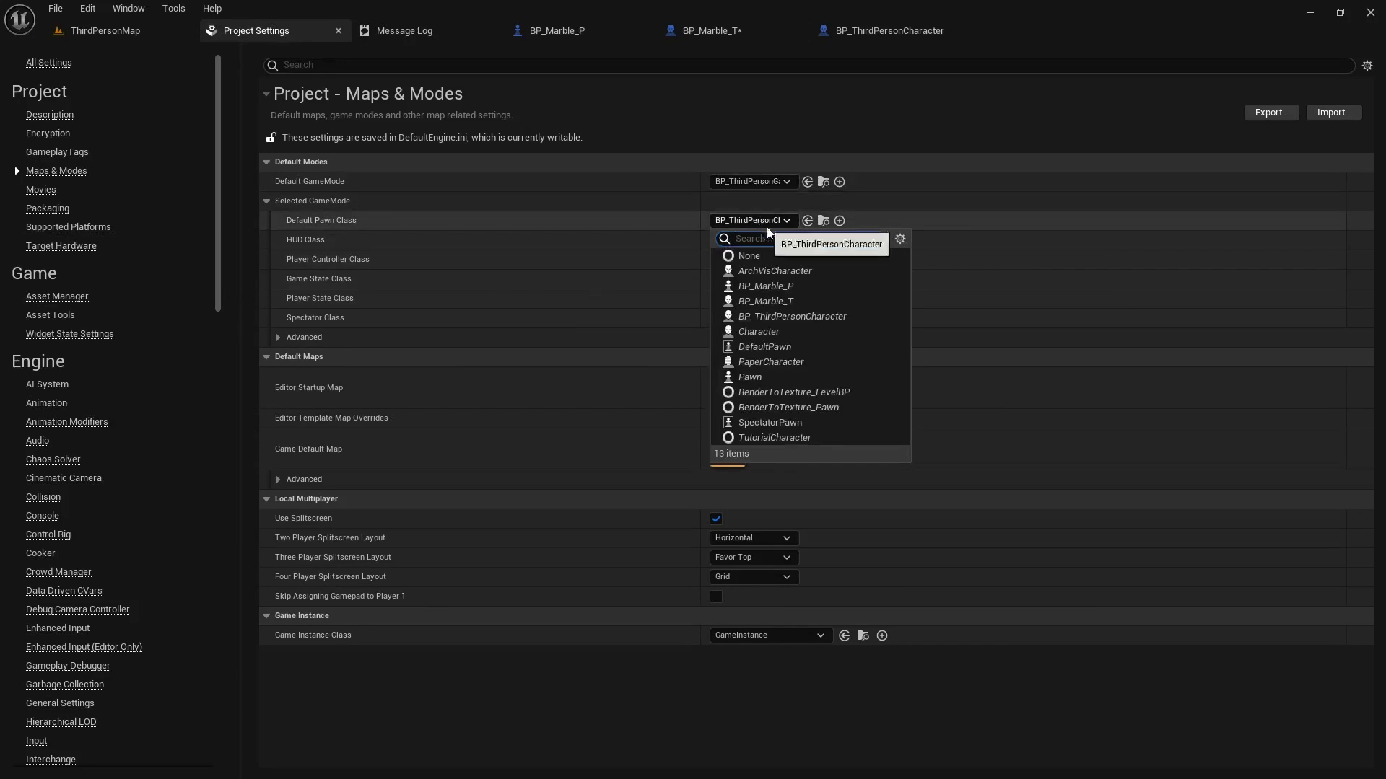
left_click(764, 300)
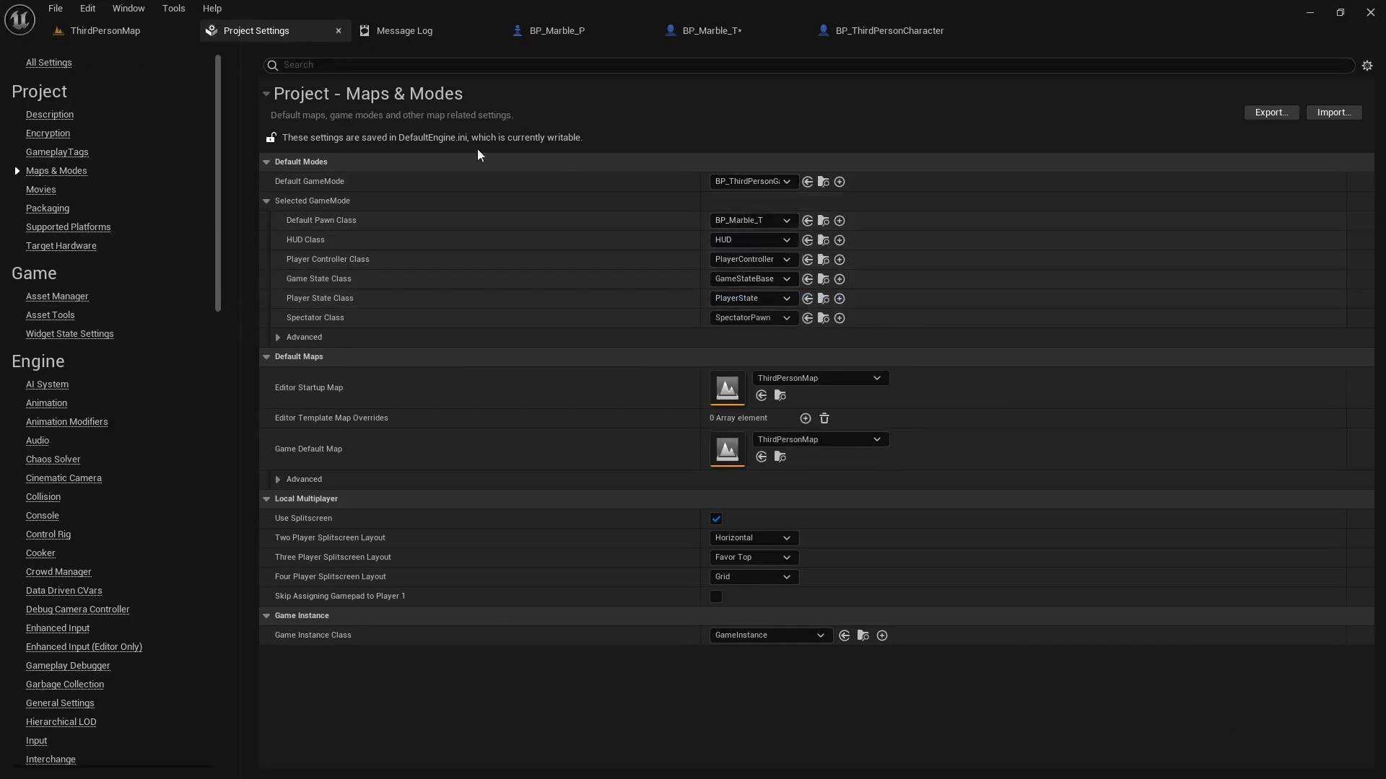
left_click(103, 30)
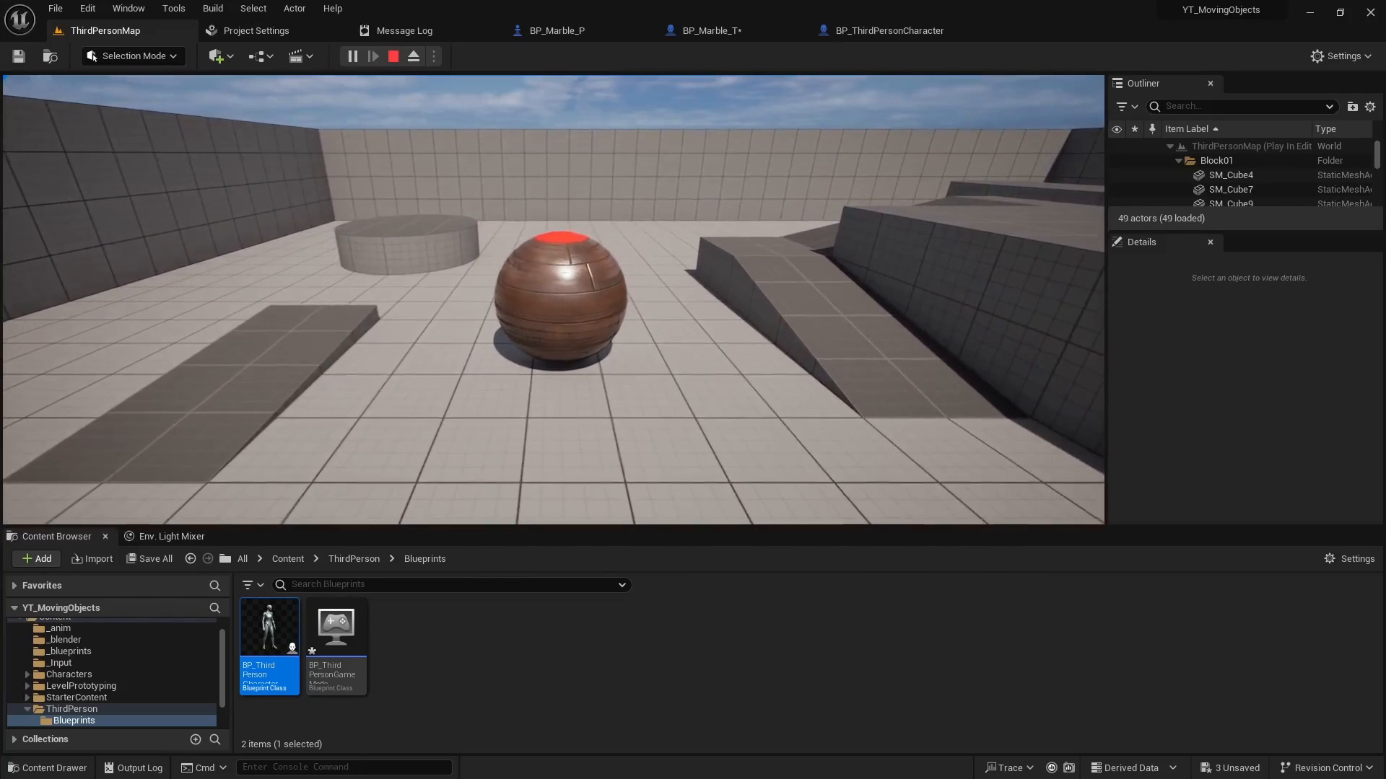
left_click(392, 55)
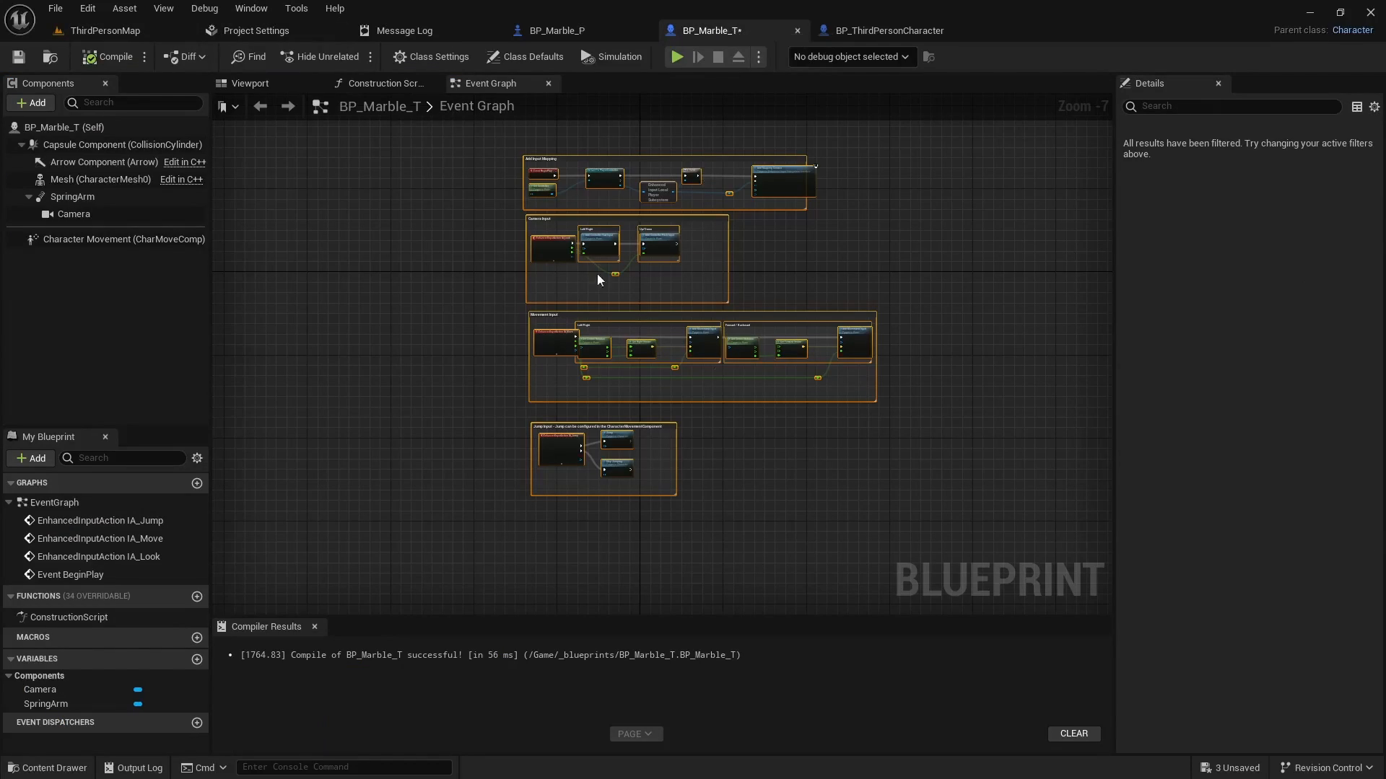
Give CharacterMesh0 location Z -30 and scale 0.6, compile, and play-test the resized marble
left_click(251, 82)
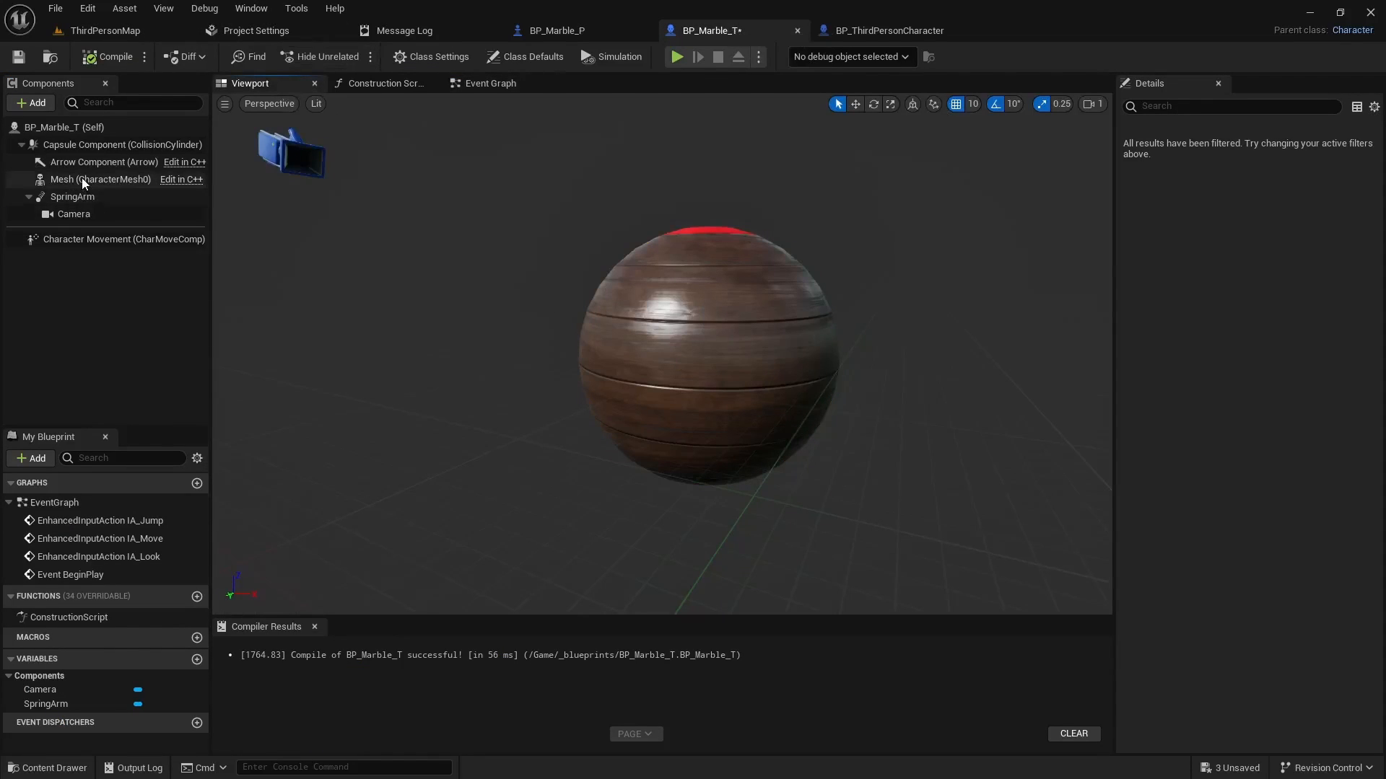
left_click(64, 180)
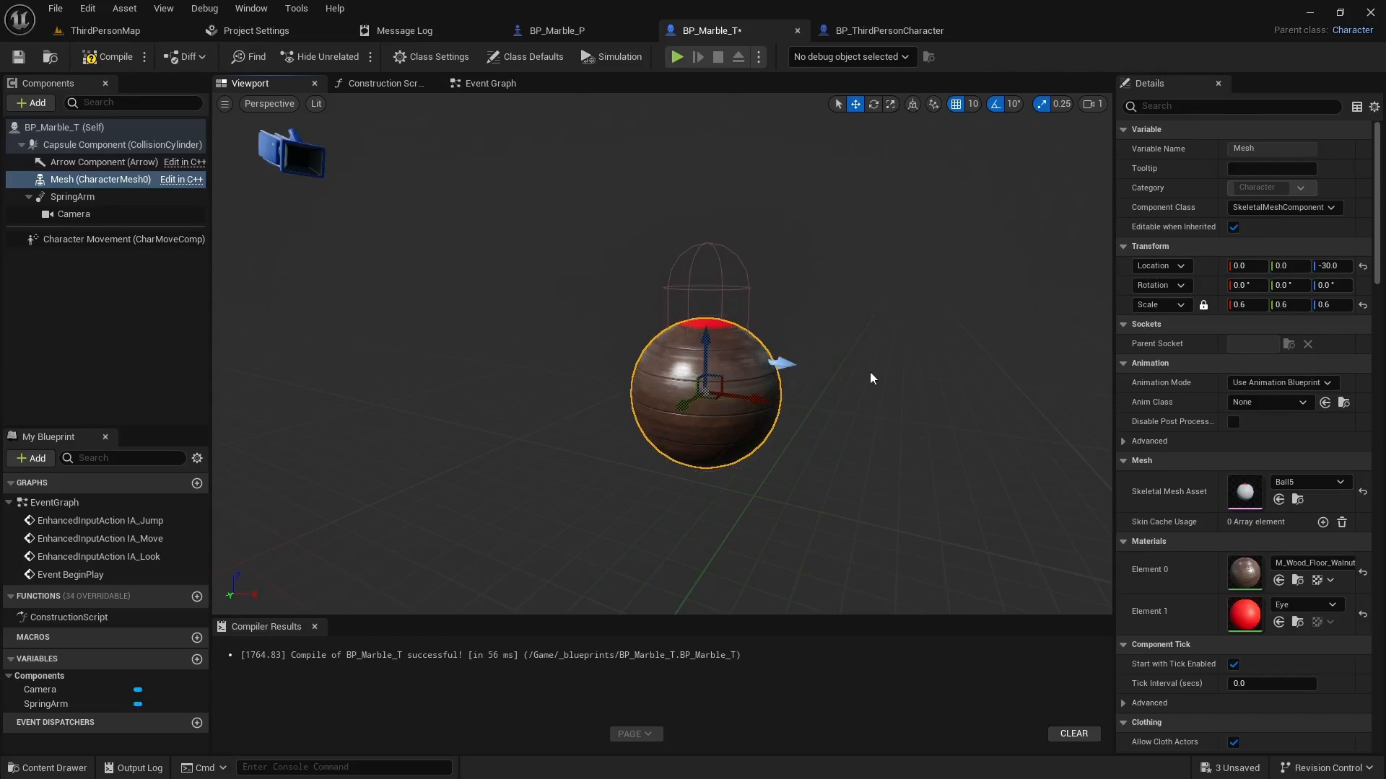
mouse_move(676, 79)
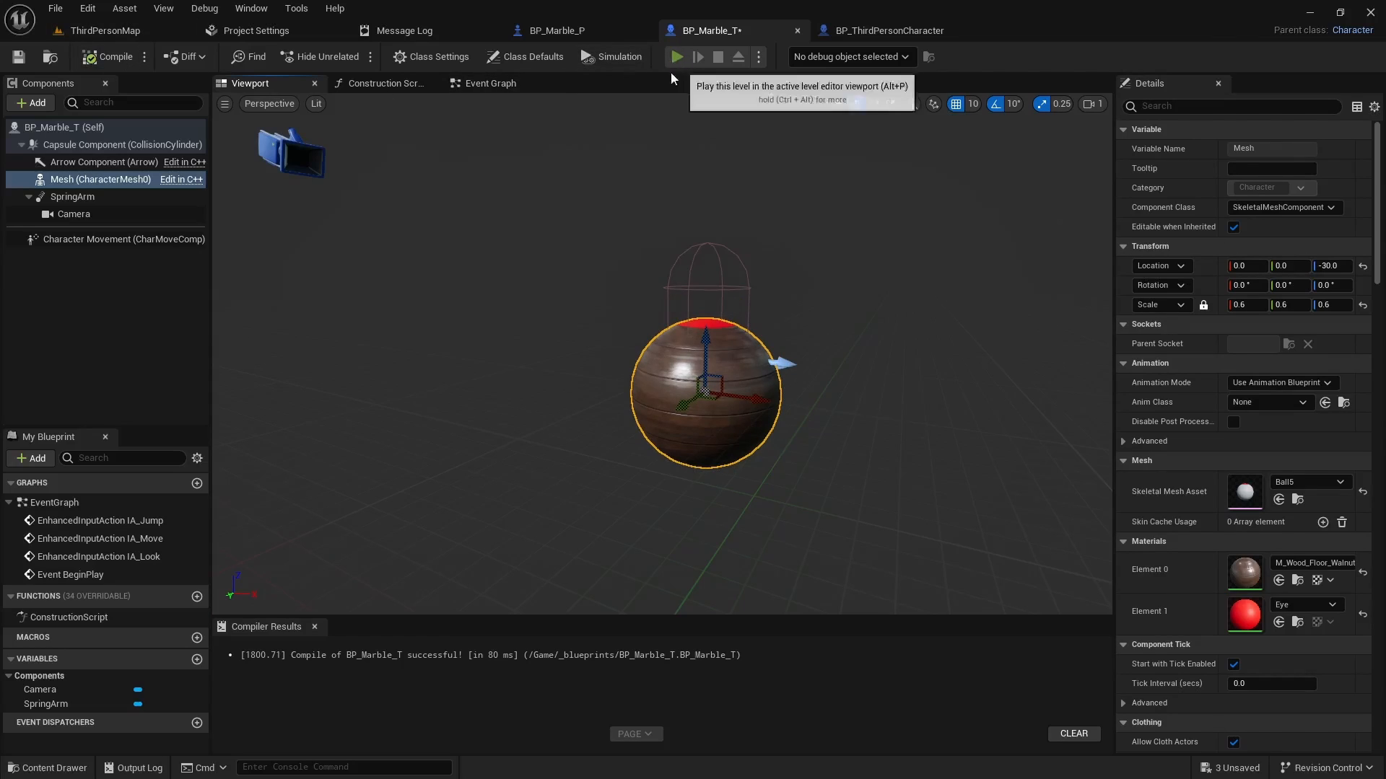
left_click(676, 56)
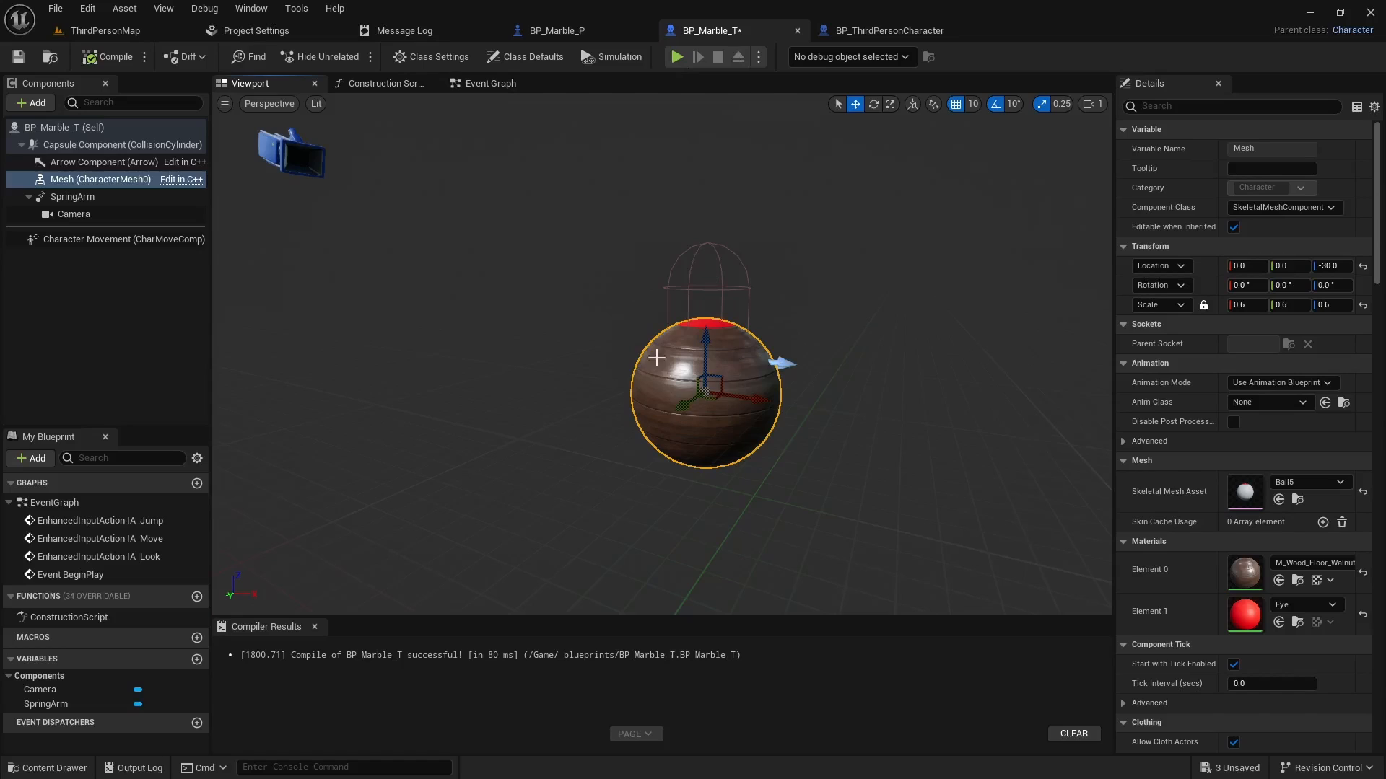
mouse_move(693, 355)
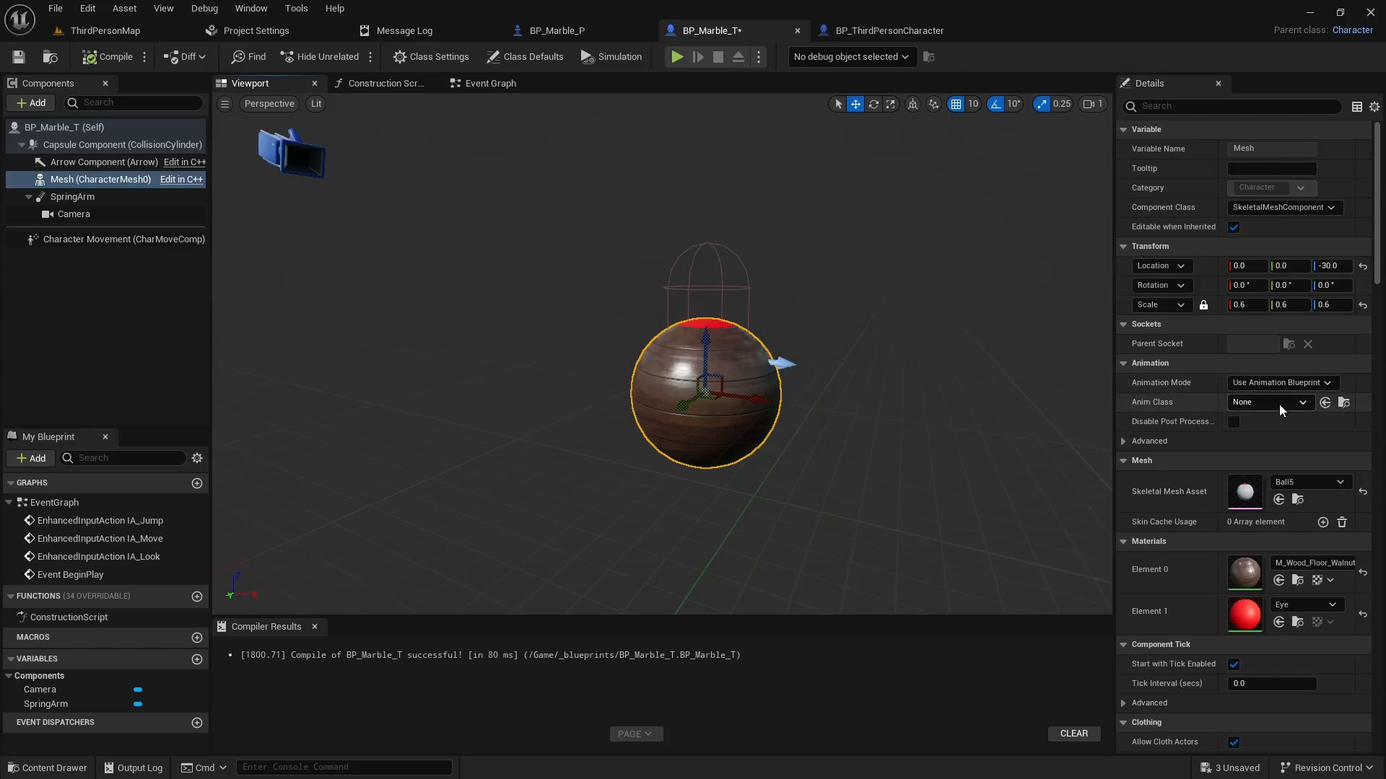
Pick ABP_Ball from the mesh's Anim Class list and view its Idle/Forward/Backward/Left/Right state machine
left_click(1267, 402)
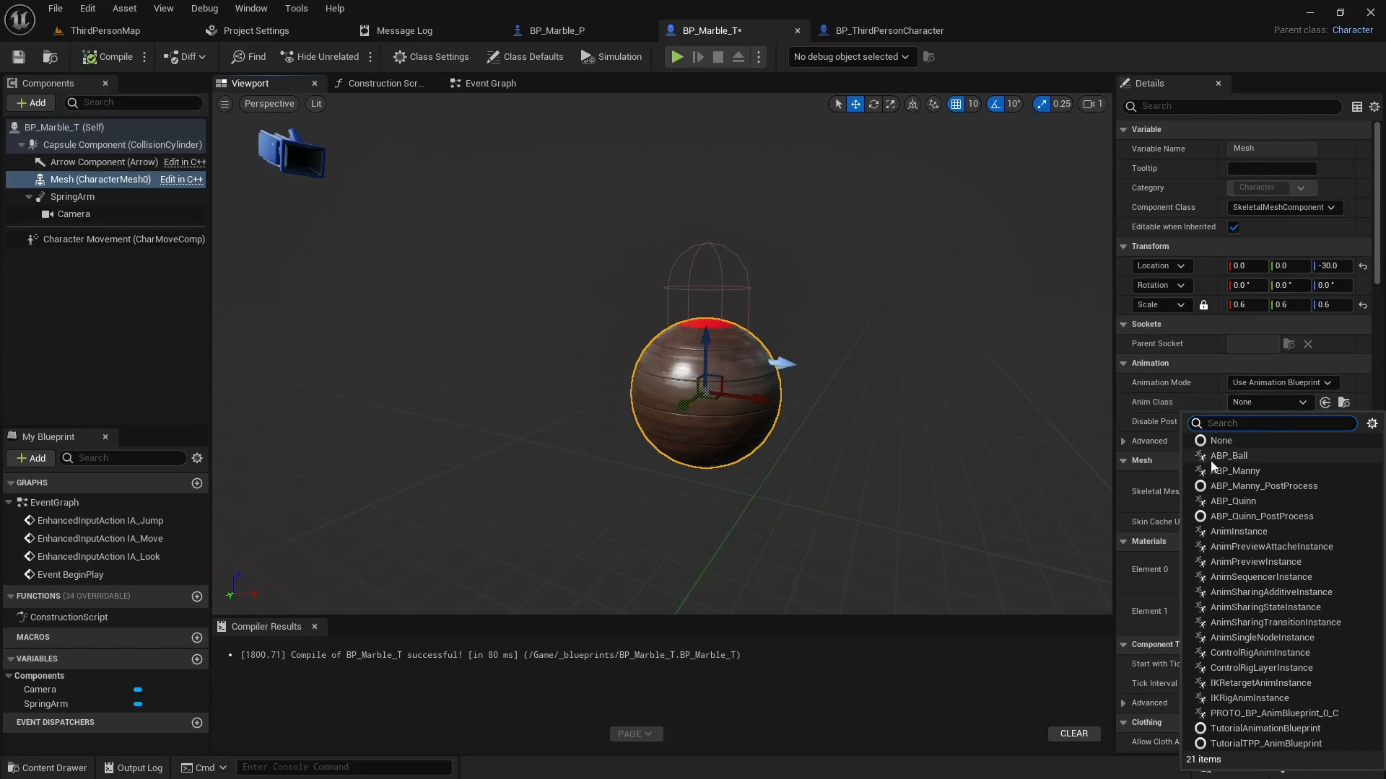
left_click(1229, 455)
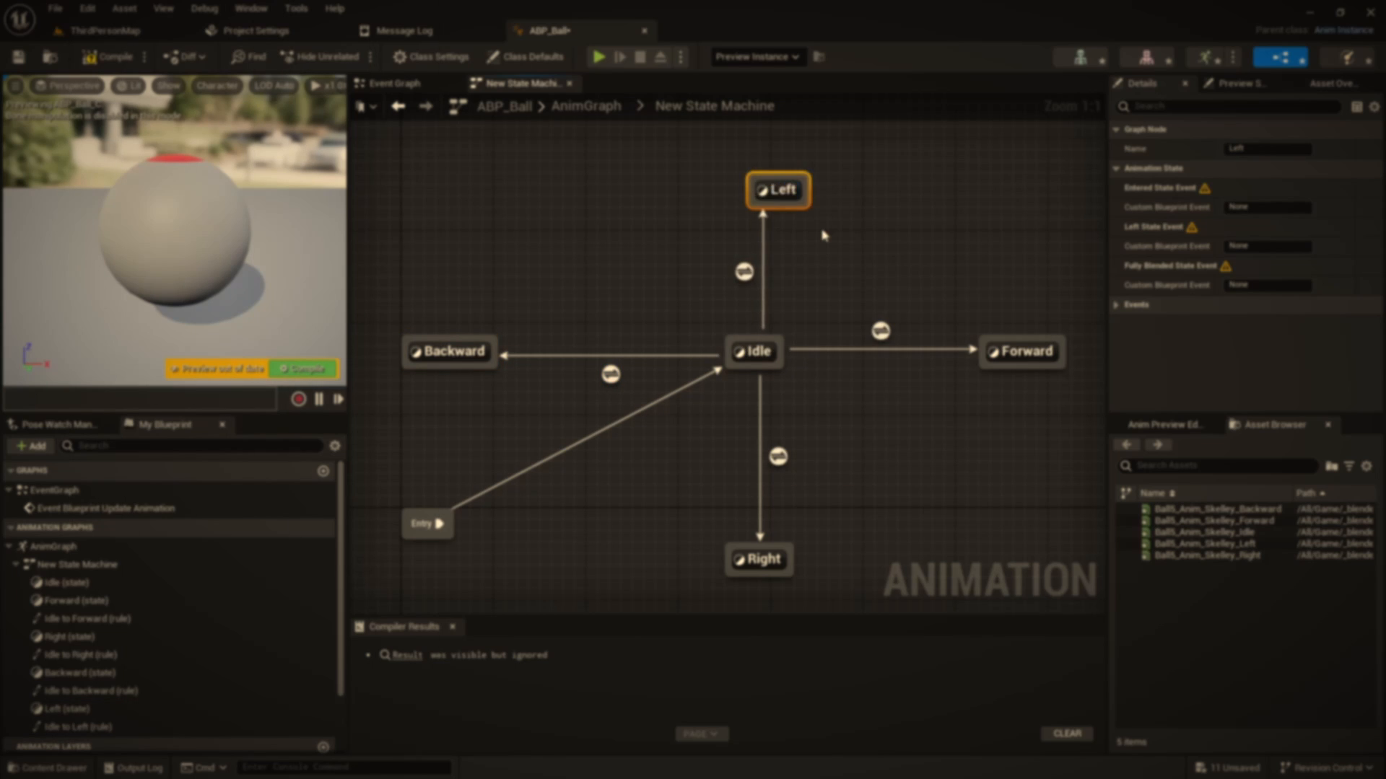
Inspect ABP_Ball's Right state and event graph, and add an absolute velocity node to the Idle-to-Left rule
double_click(752, 350)
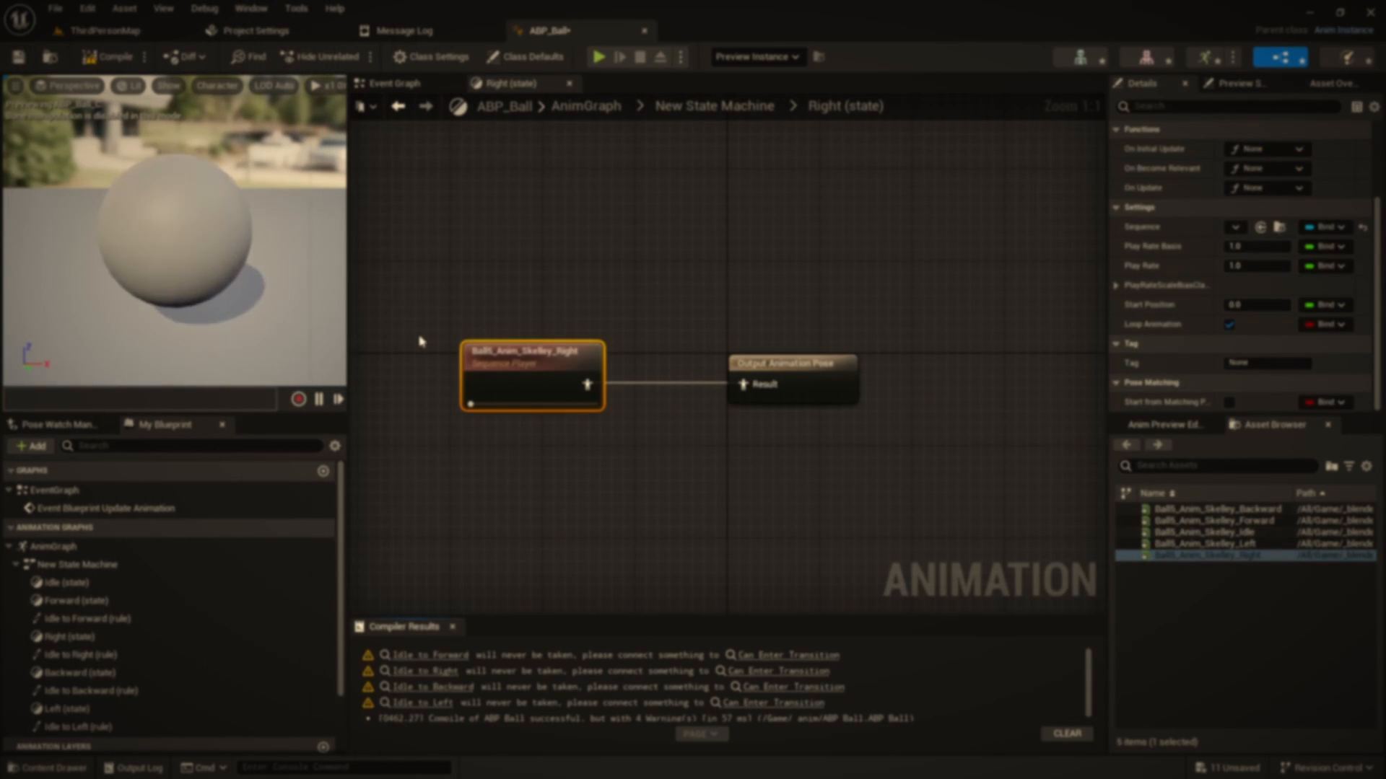
left_click(396, 82)
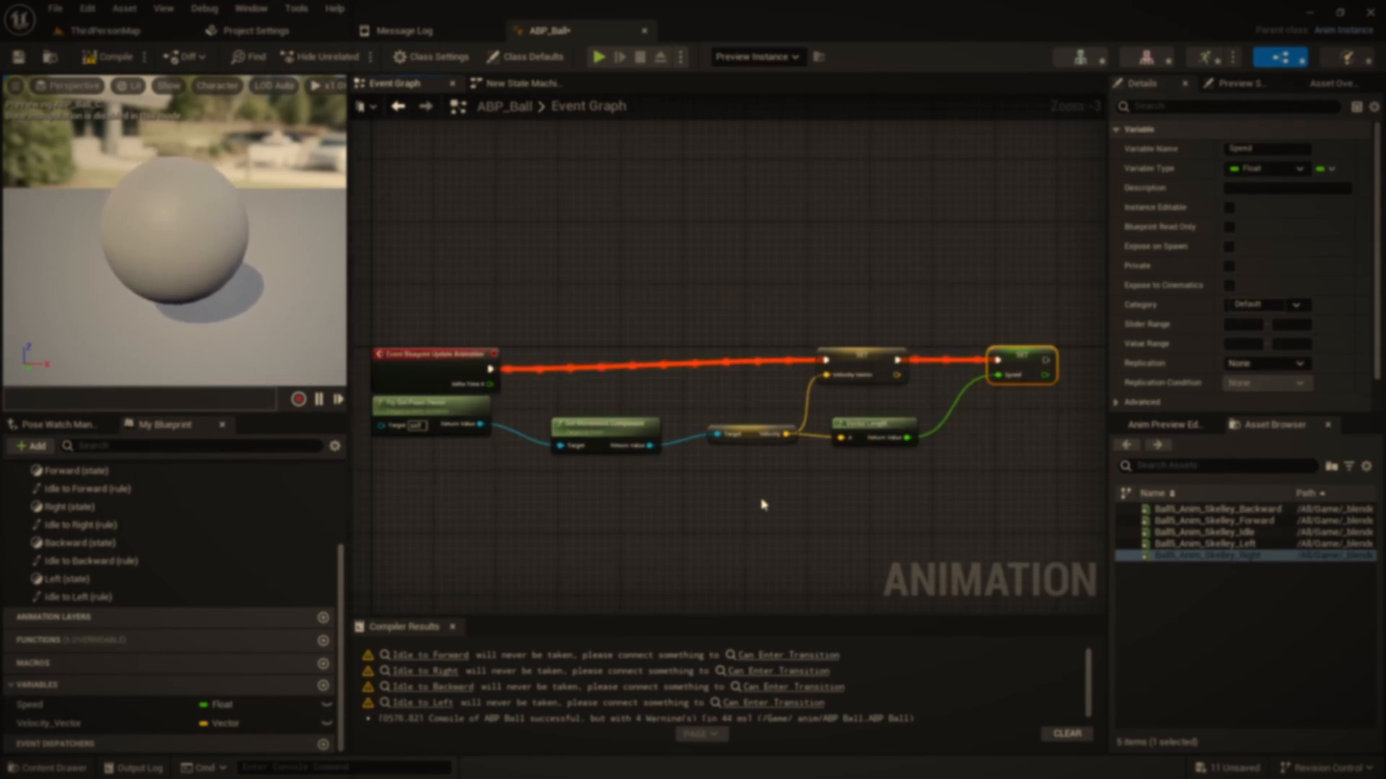
double_click(85, 488)
type("ab")
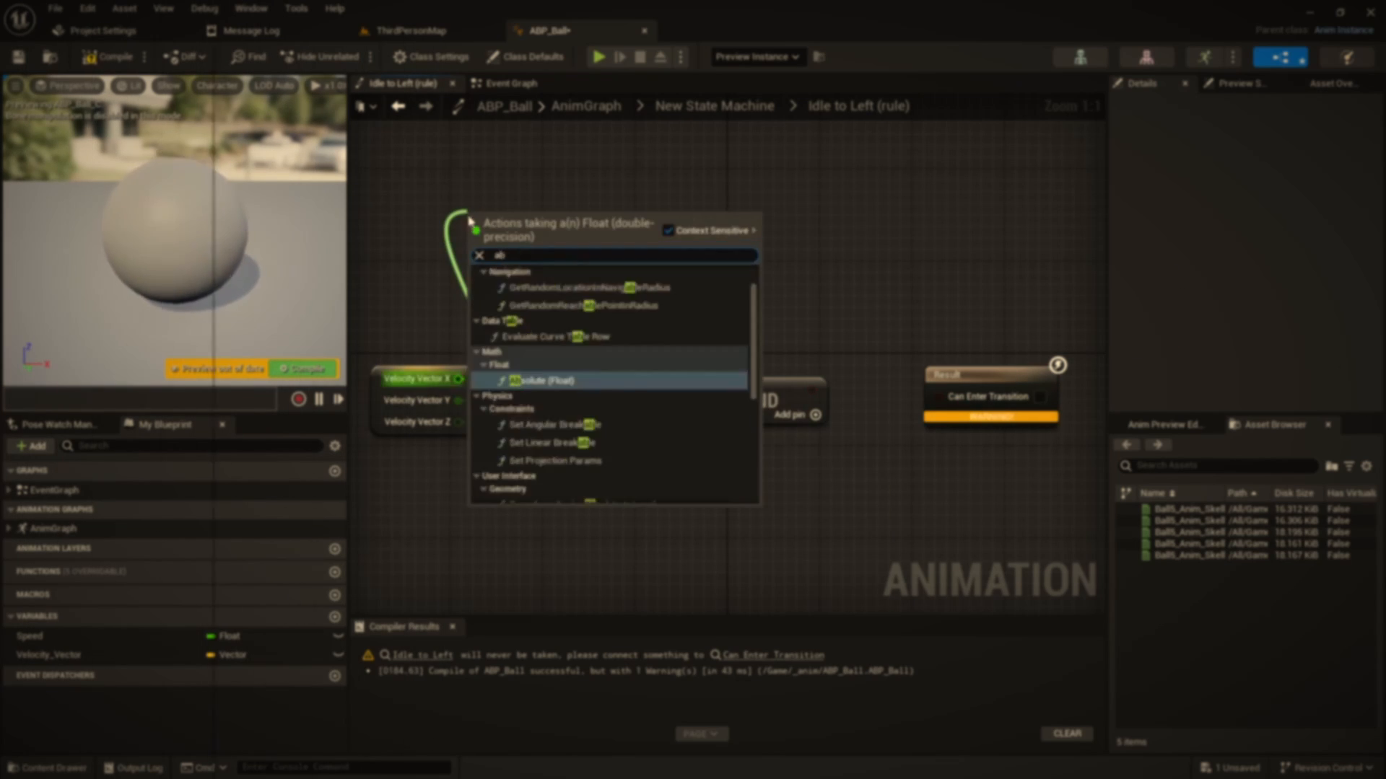
left_click(540, 381)
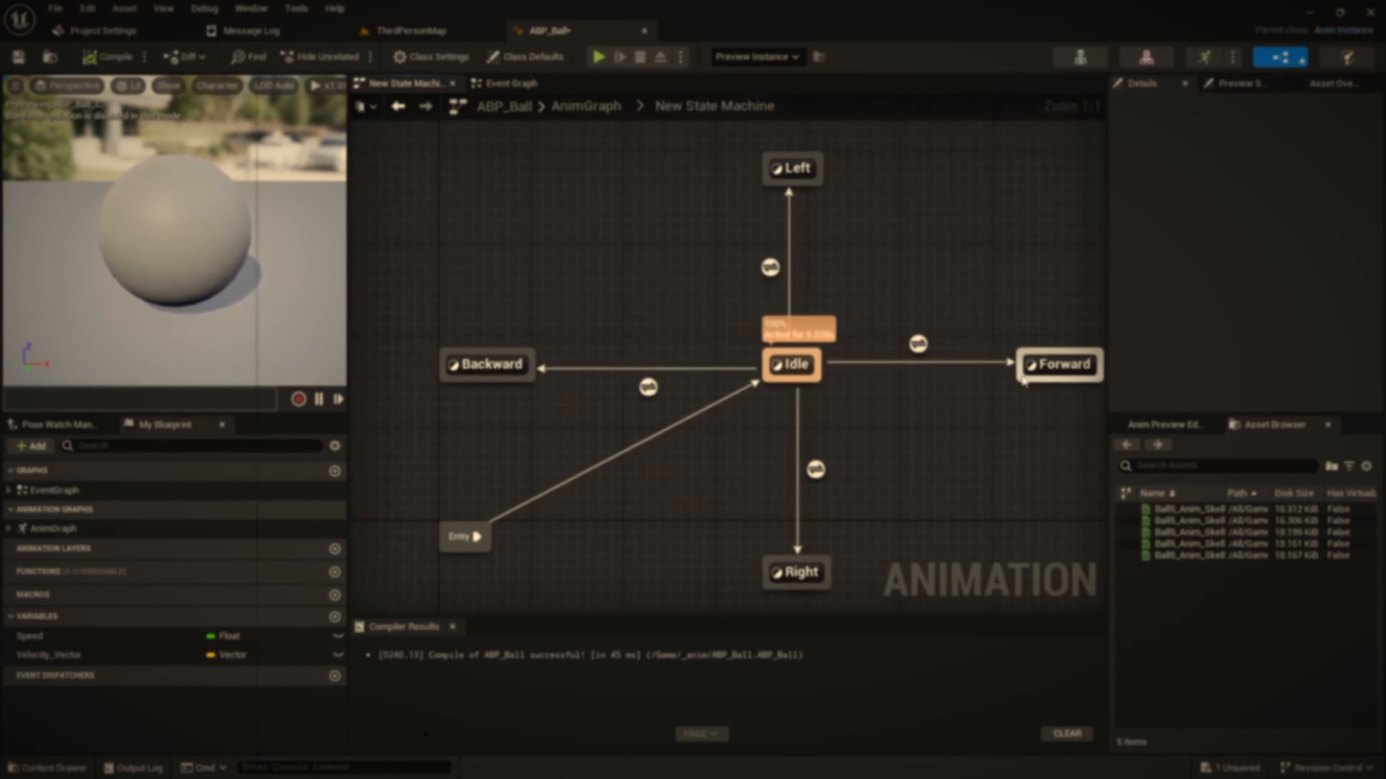
mouse_move(771, 467)
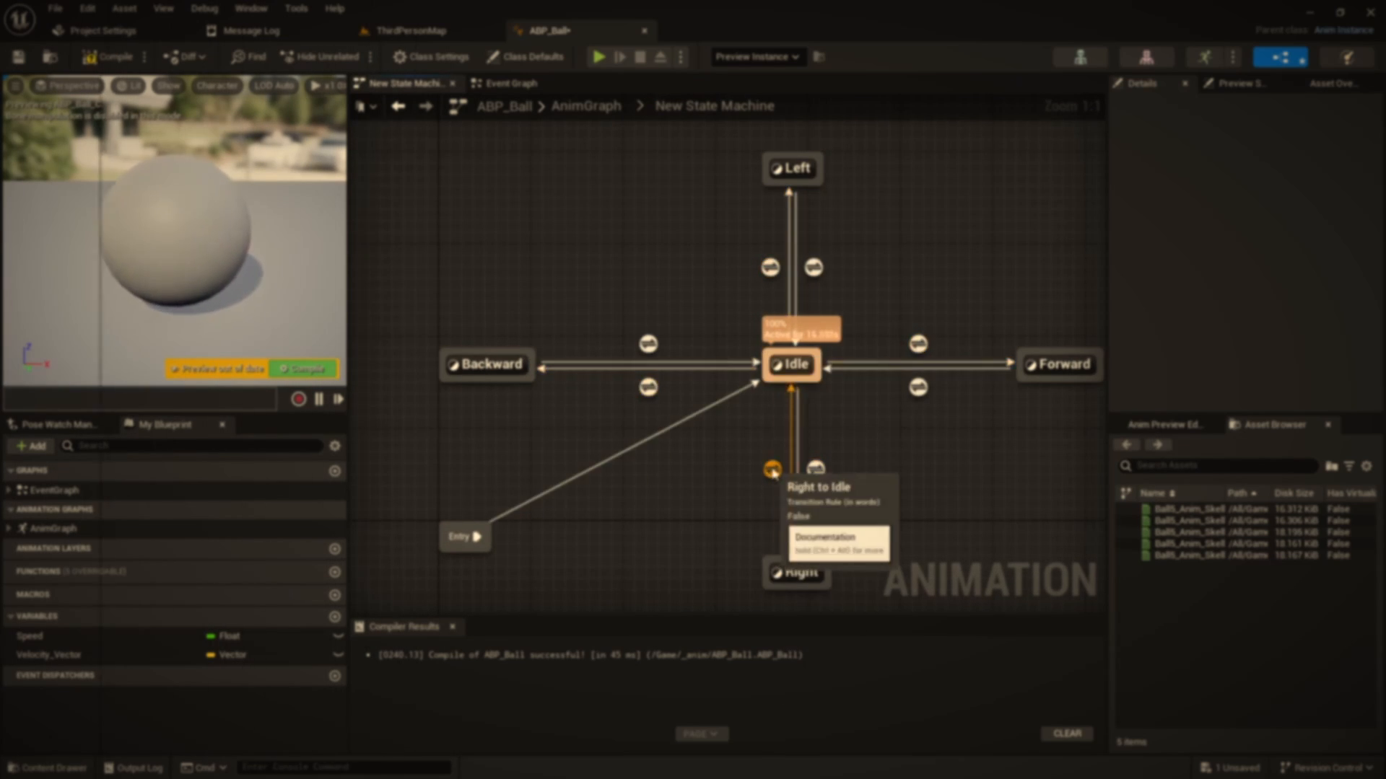
Wire a Speed == 0 check into the Backward-to-Idle rule and return to BP_Marble_T
double_click(772, 467)
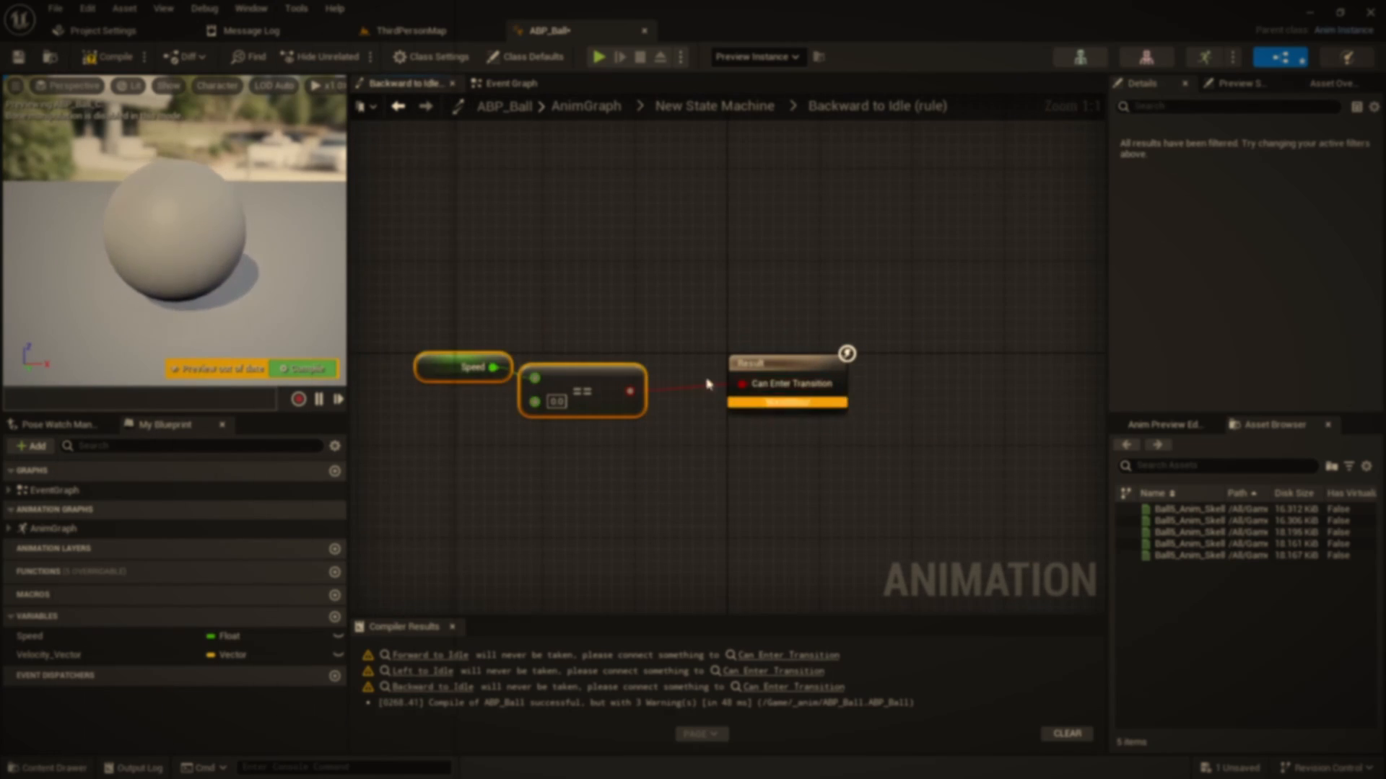
left_click(713, 106)
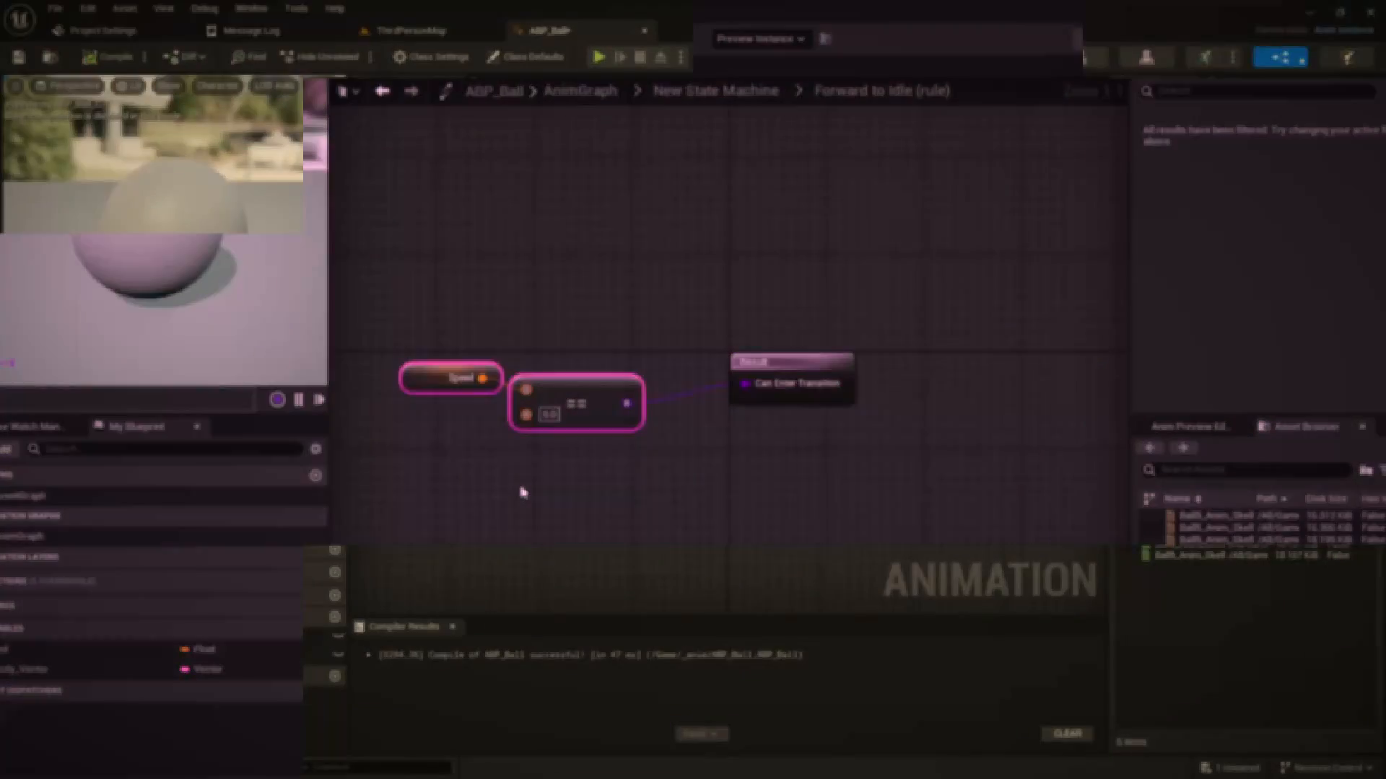
left_click(720, 30)
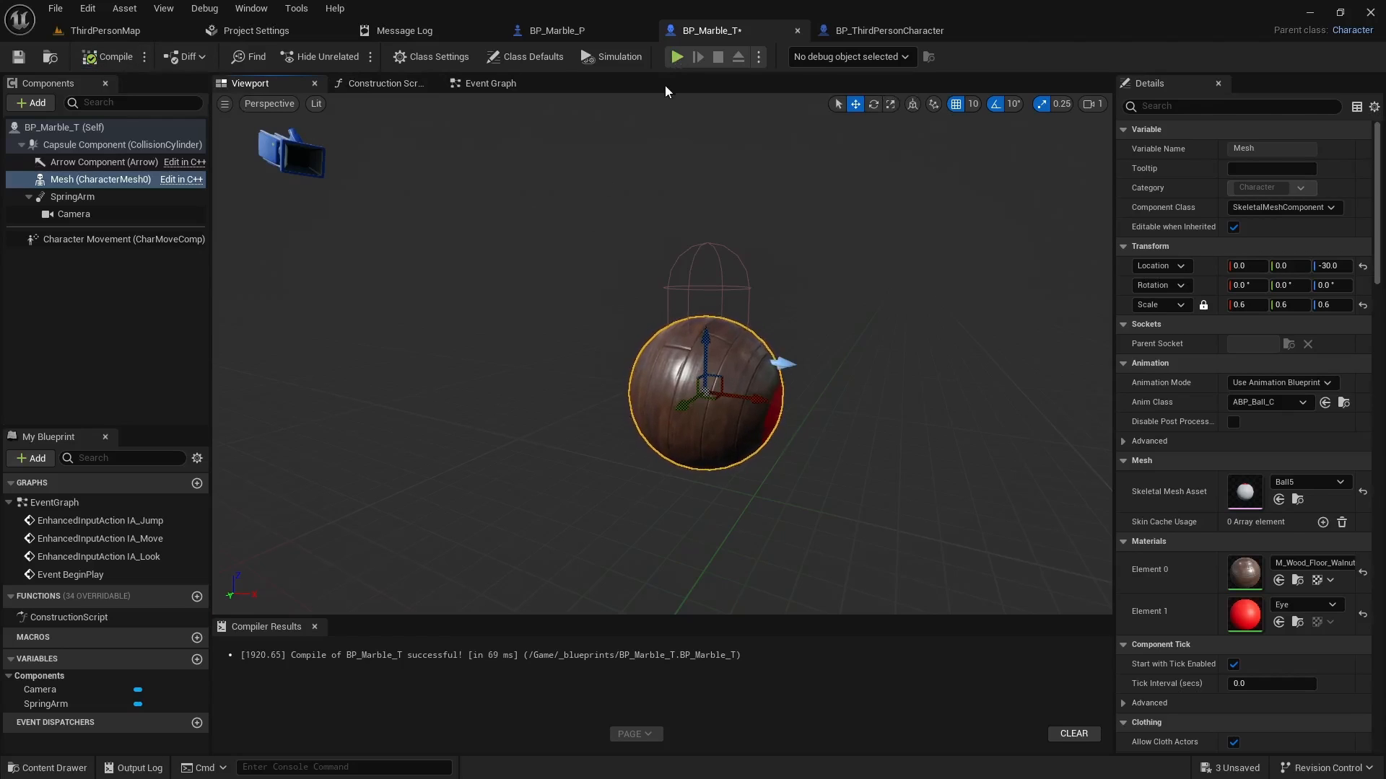
Rotate the Mesh -90° around Z, compile and save, then play-test the rotated marble
left_click(677, 56)
type("-90")
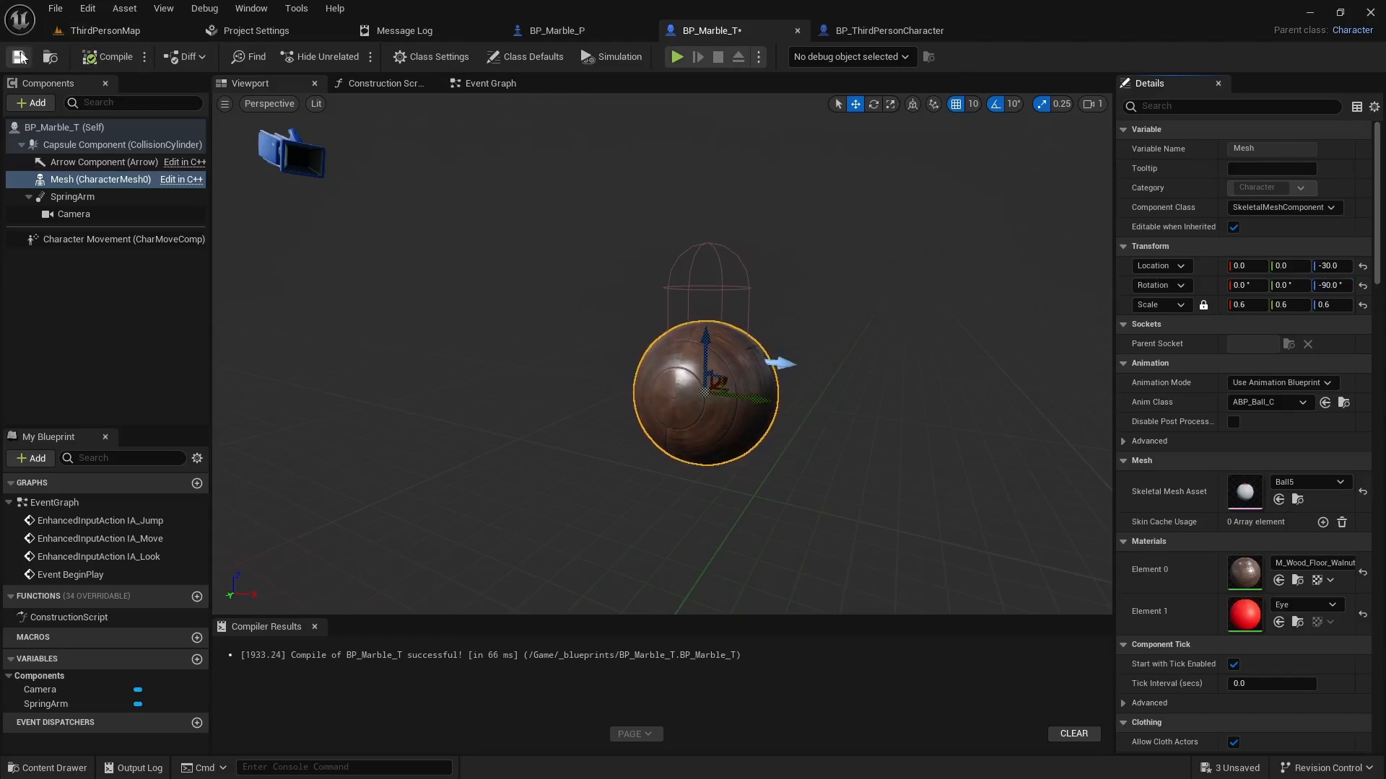
mouse_move(677, 56)
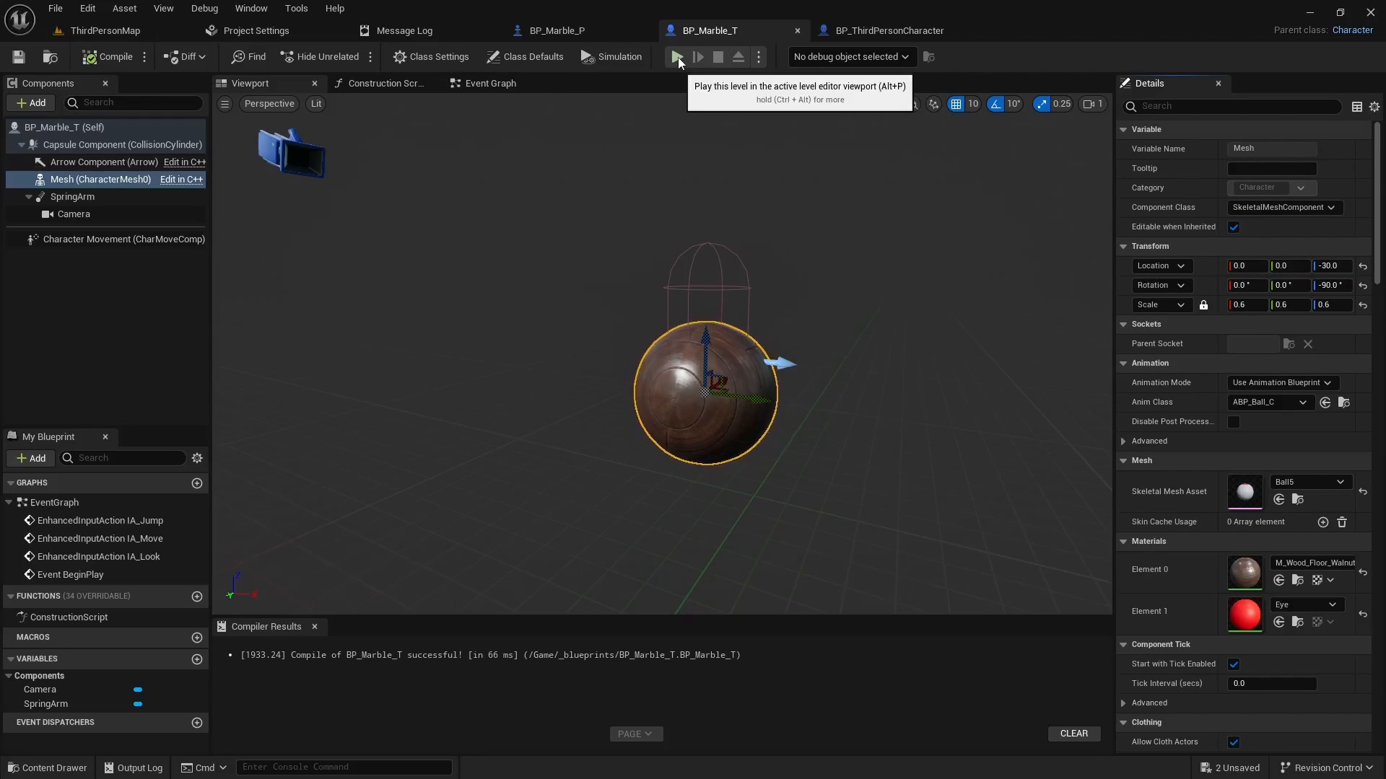
left_click(677, 56)
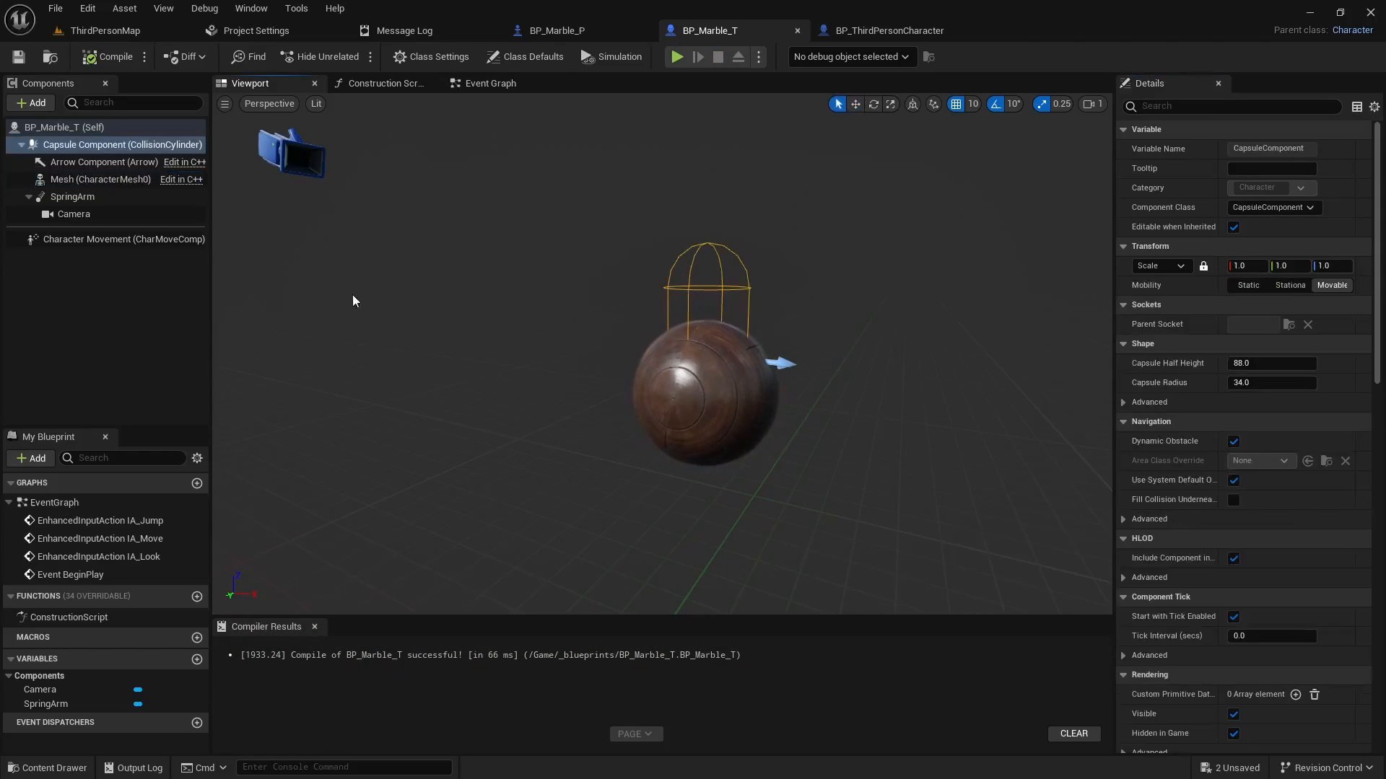
Untick the capsule's Hidden in Game, recompile BP_Marble_T, and play the level with the marble
scroll("down", 3)
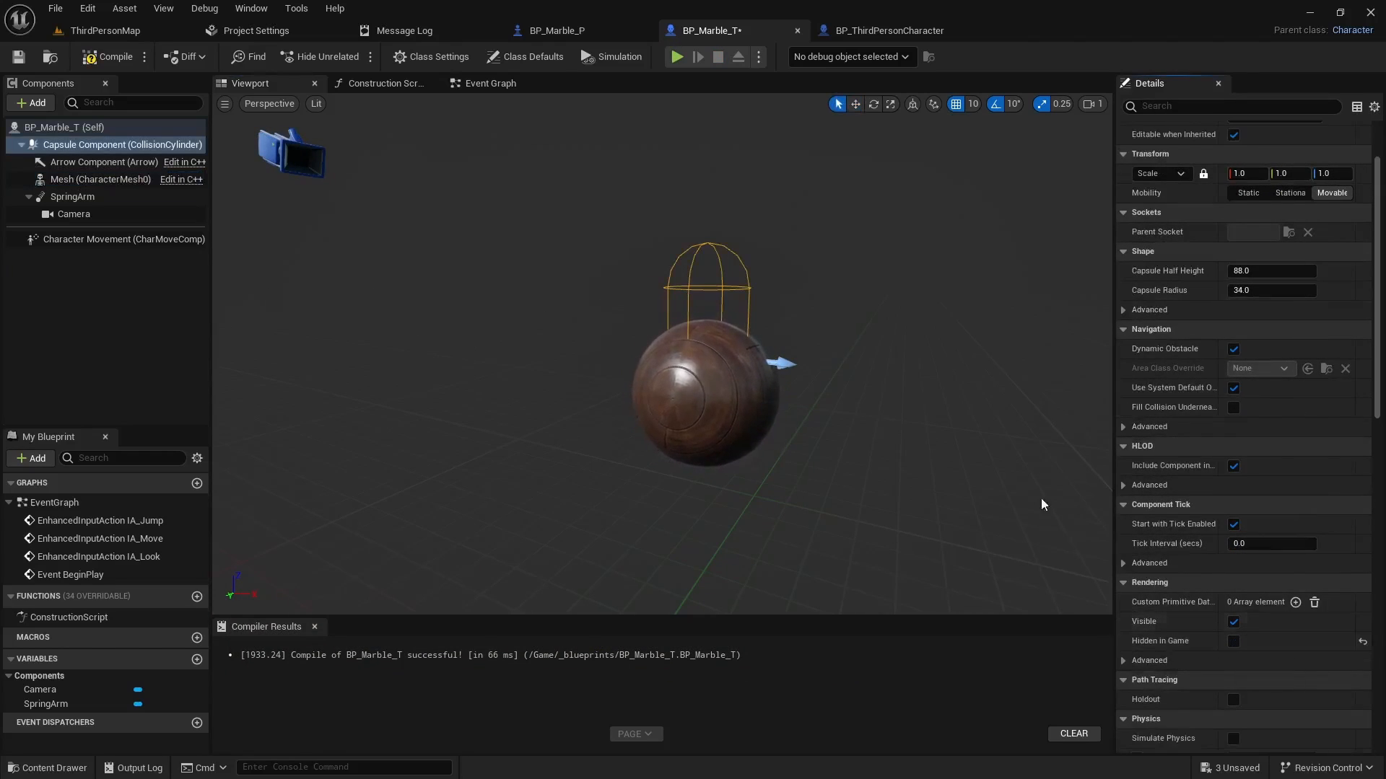
left_click(106, 56)
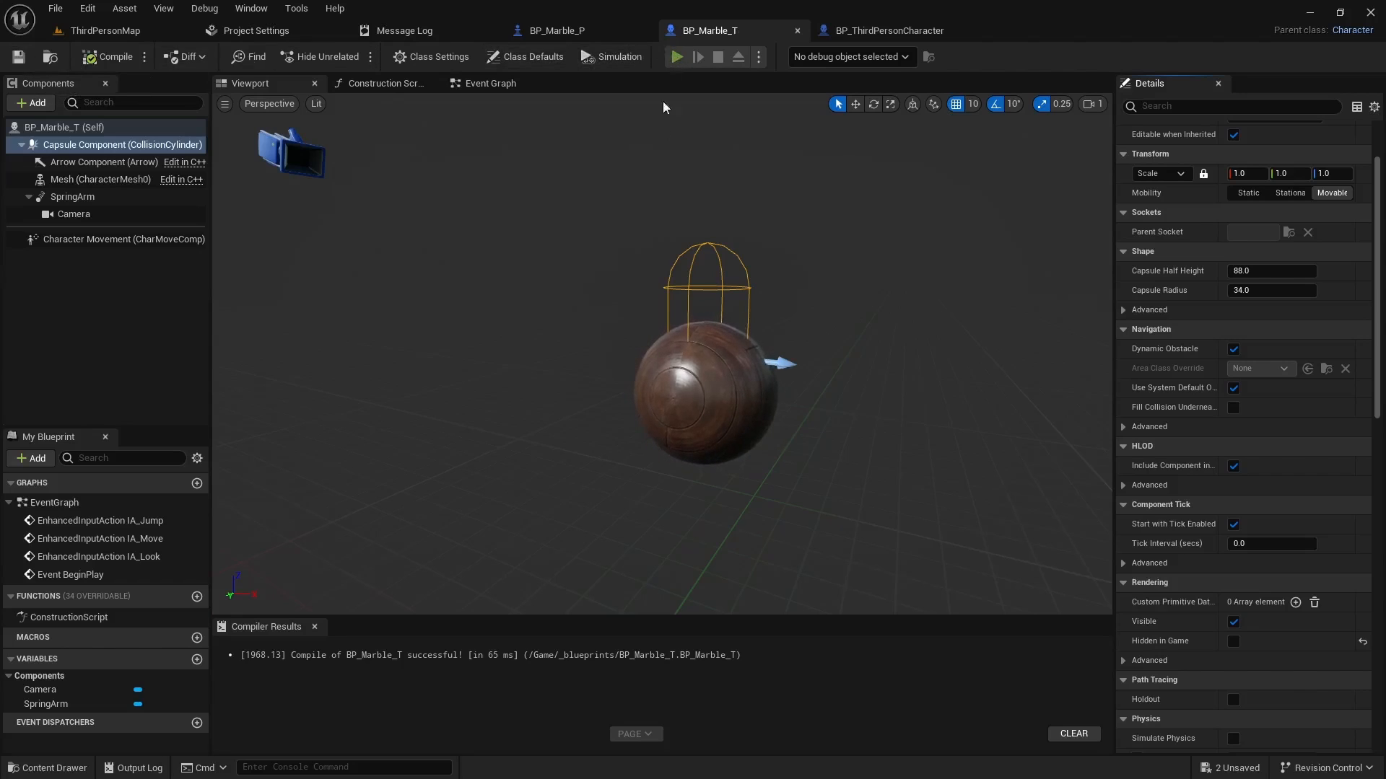
left_click(676, 55)
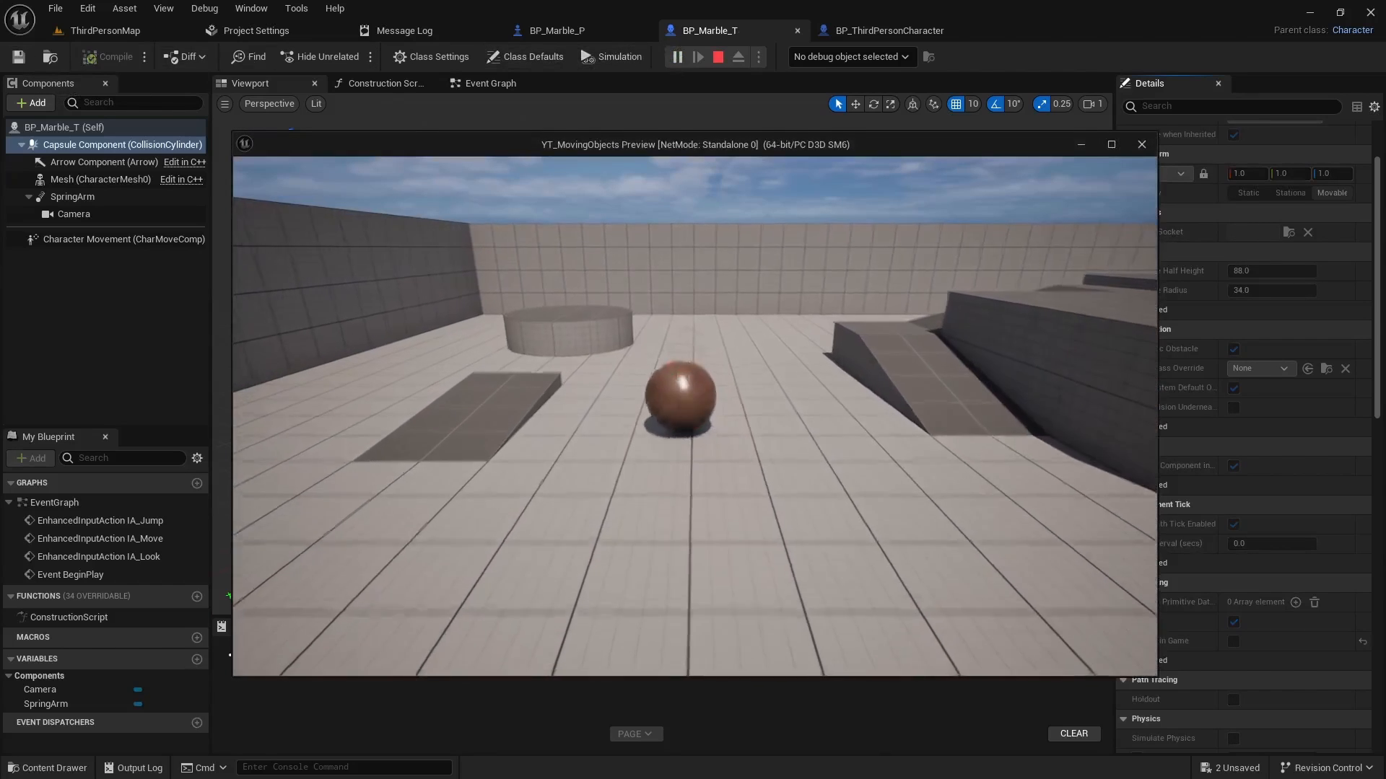